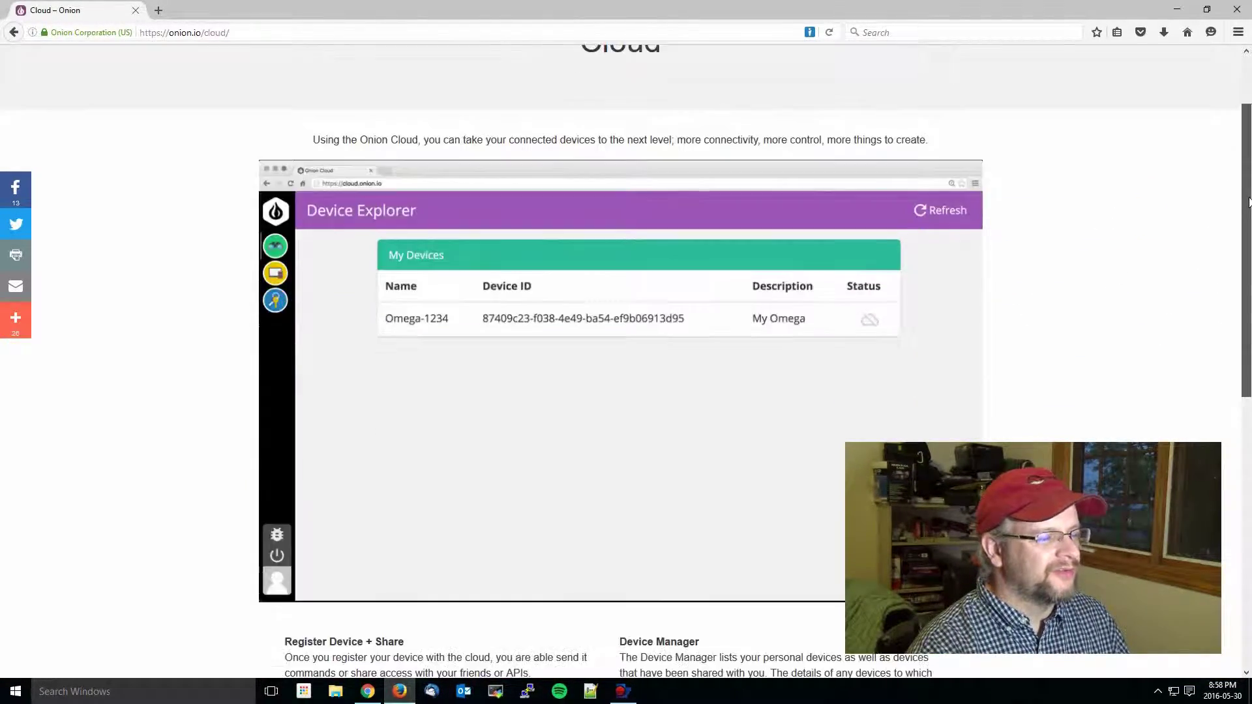
Scroll the Onion Cloud page down to the feature descriptions and the Access Onion Cloud button
scroll("down", 3)
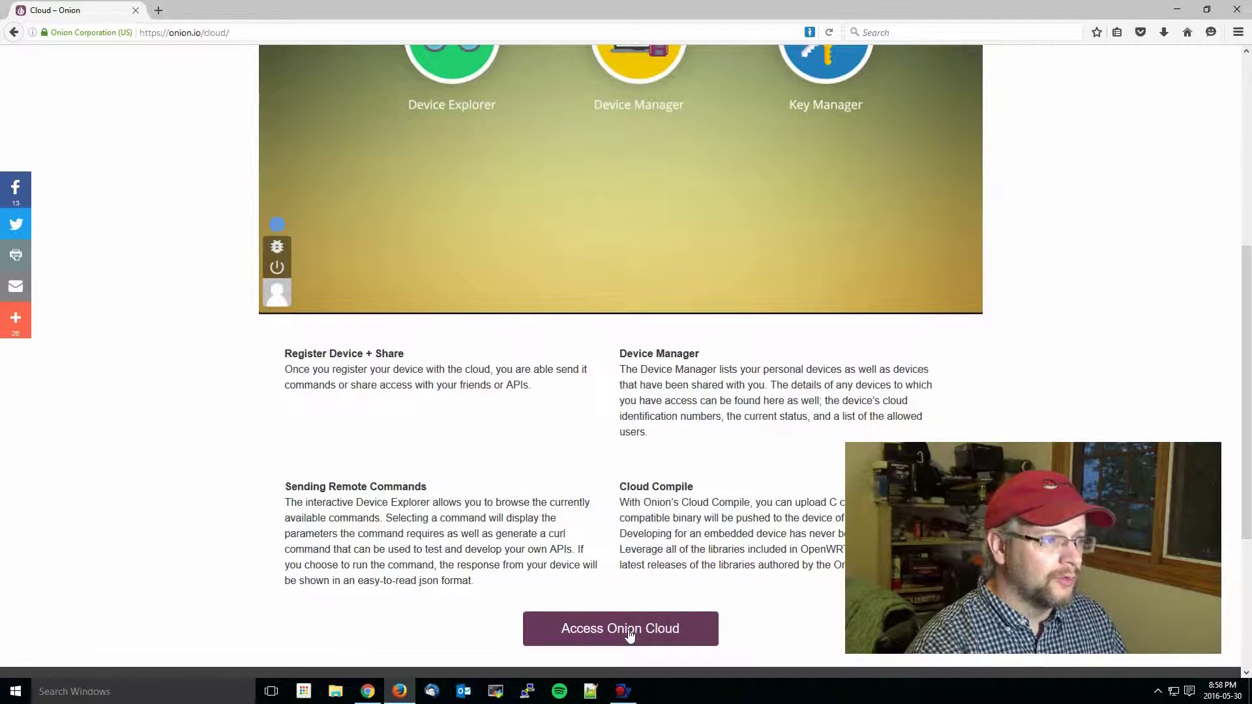
Go to the Onion Cloud login page from the Access Onion Cloud button
left_click(621, 629)
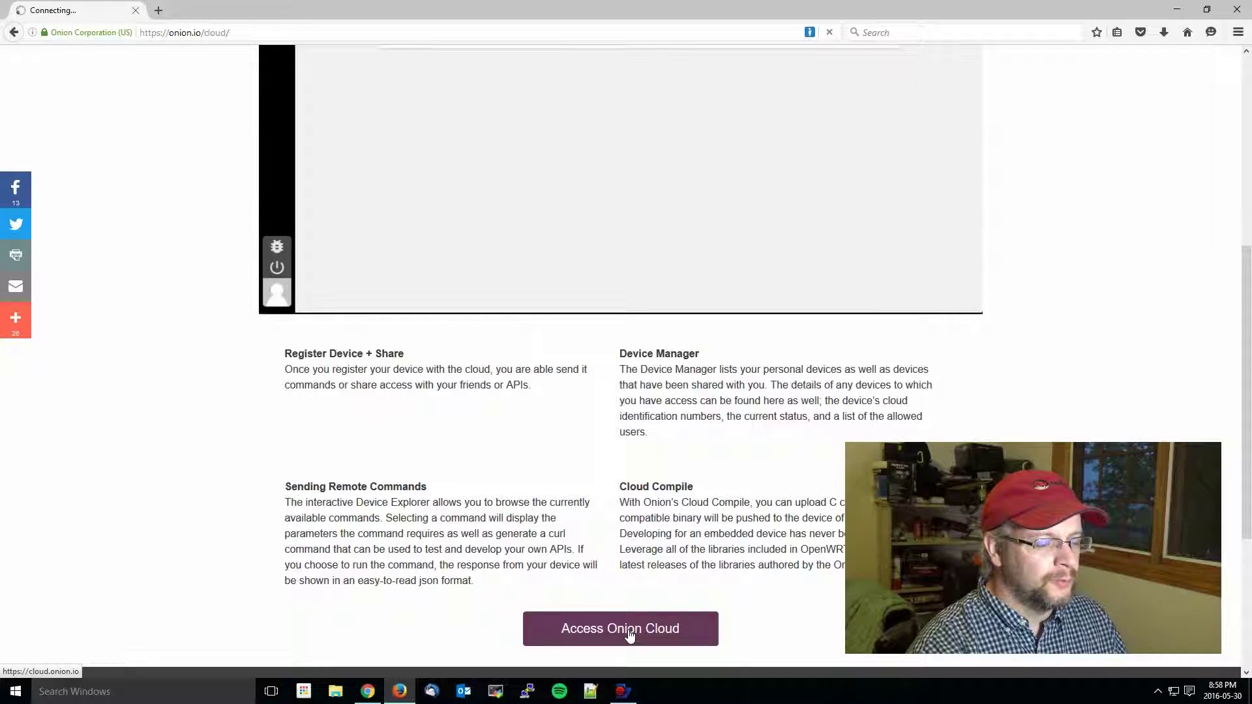
left_click(621, 629)
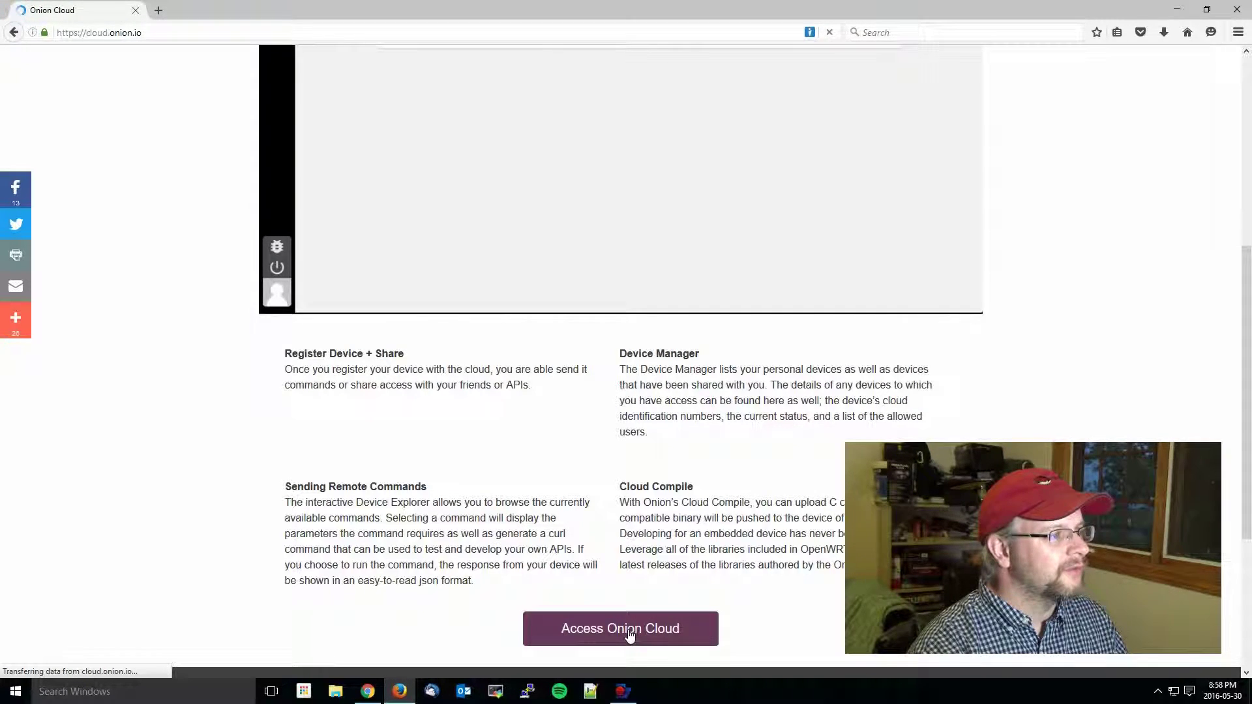
left_click(621, 629)
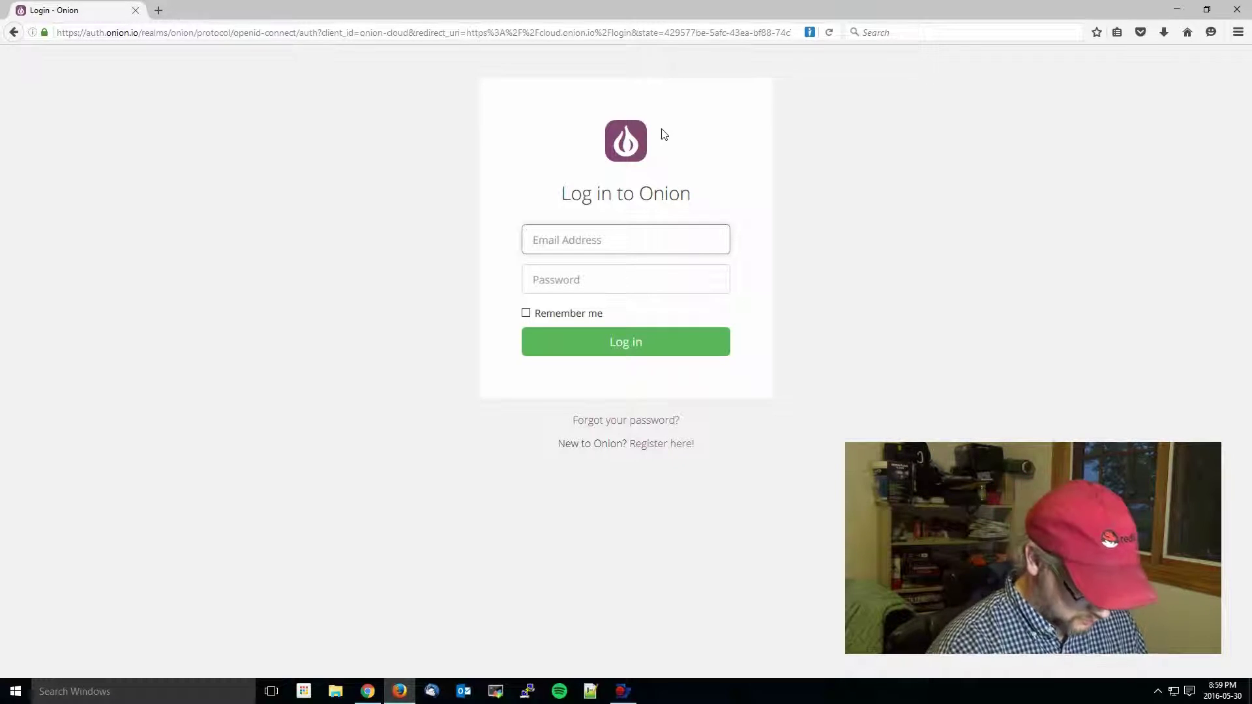
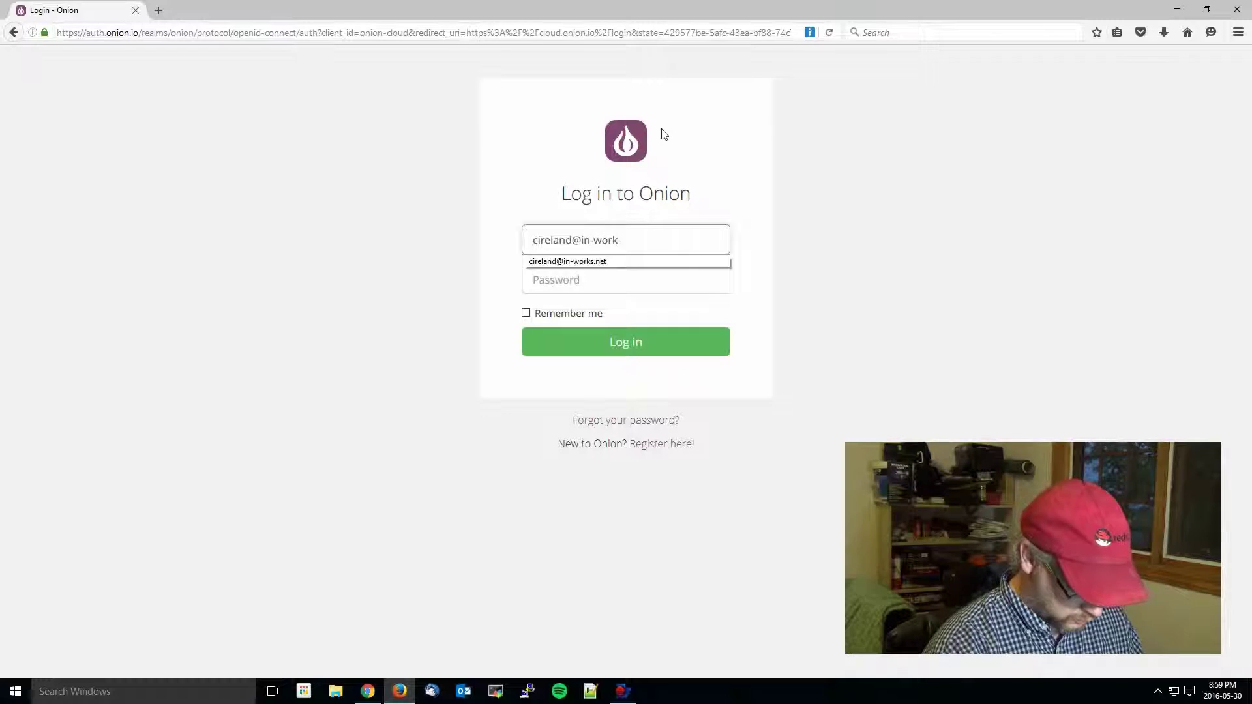
left_click(569, 261)
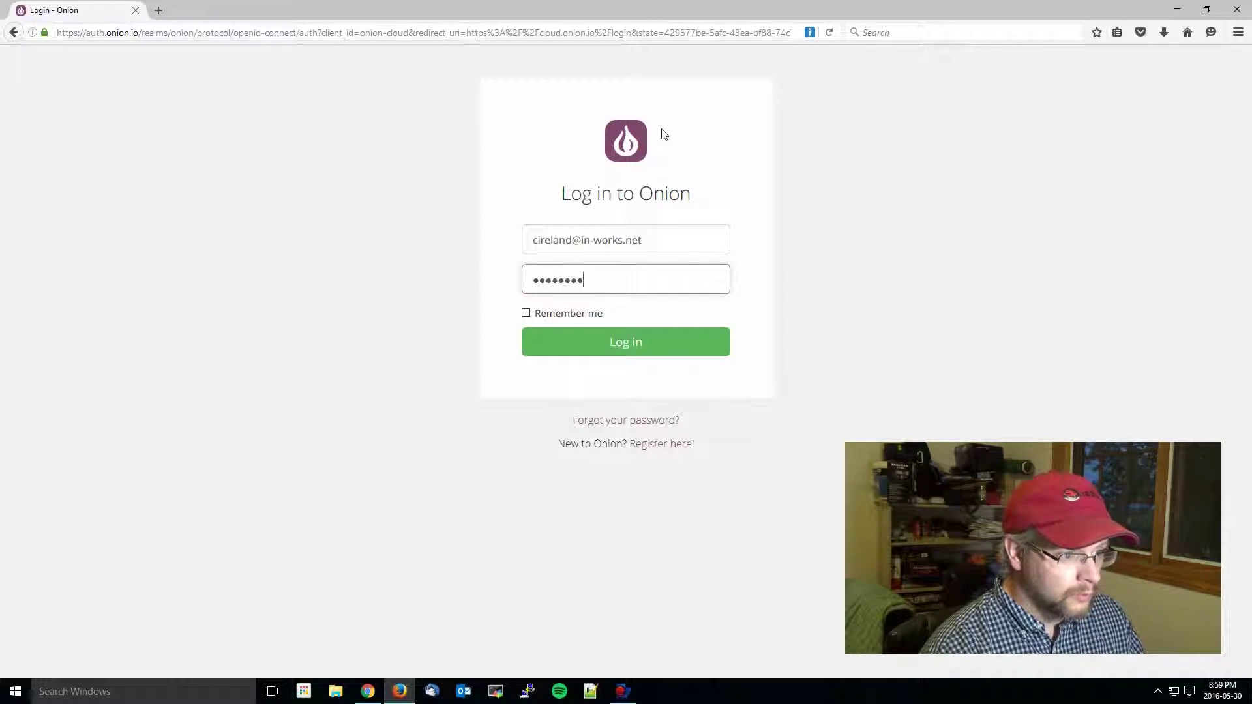
left_click(626, 342)
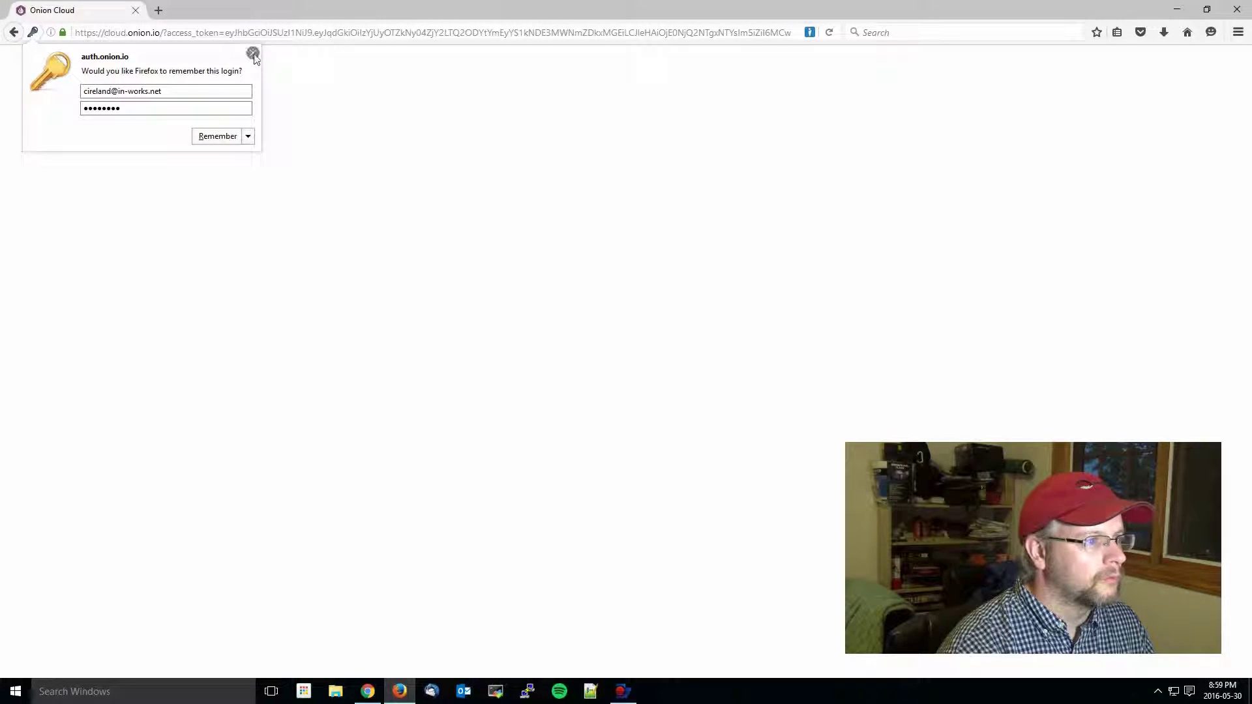
Dismiss Firefox's save-login prompt and log in to the Omega's web Console in a second tab
left_click(253, 53)
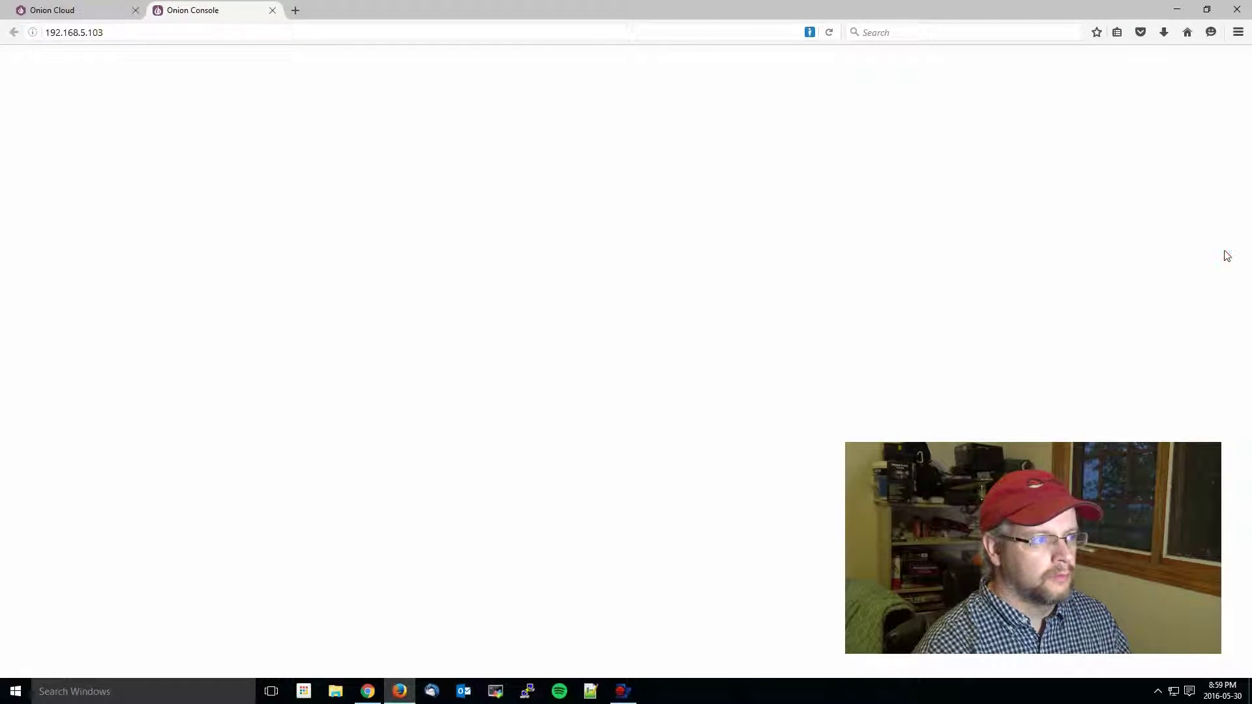
mouse_move(360, 118)
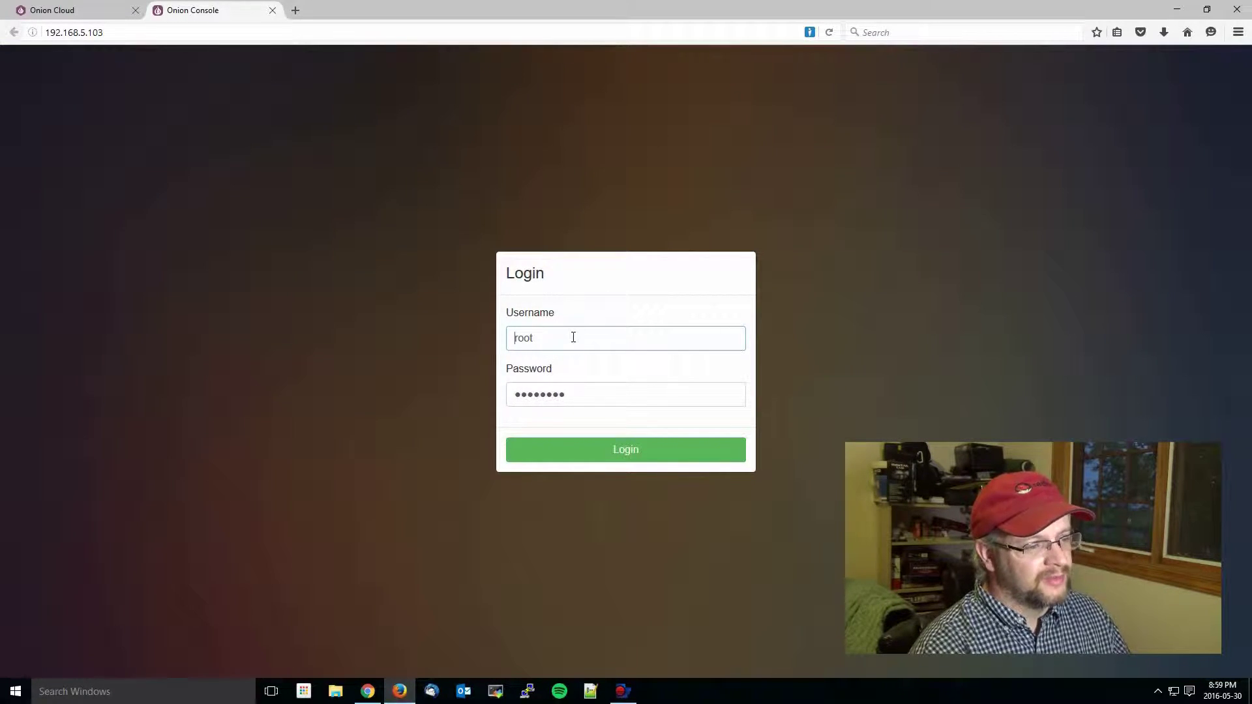
left_click(626, 448)
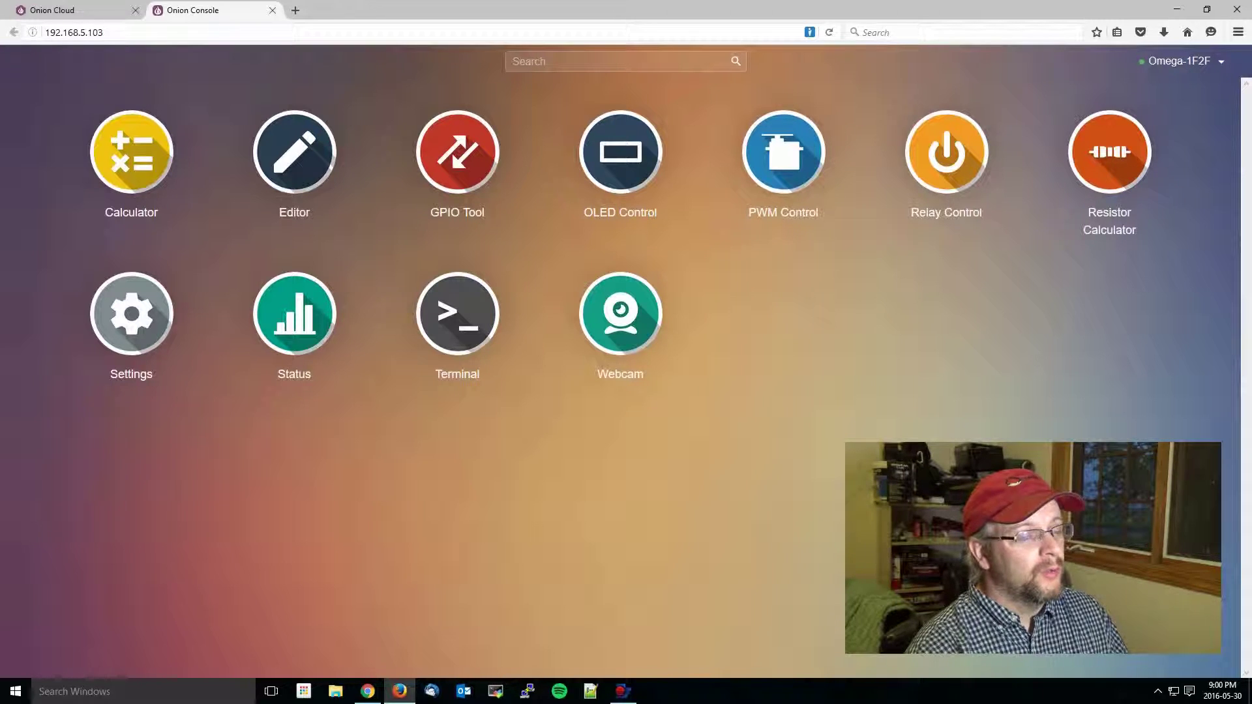
mouse_move(763, 354)
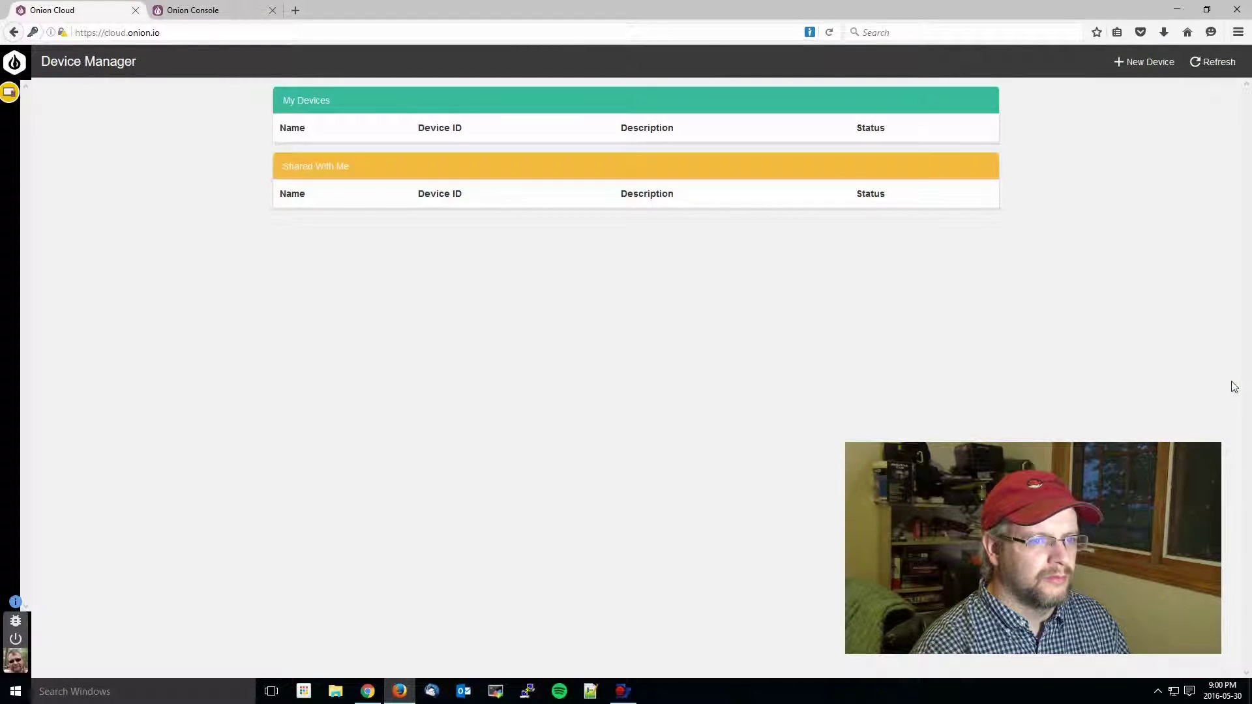
Fill a new device entry named 'Basement Electronics' with description 'Basement Omega'
left_click(1144, 61)
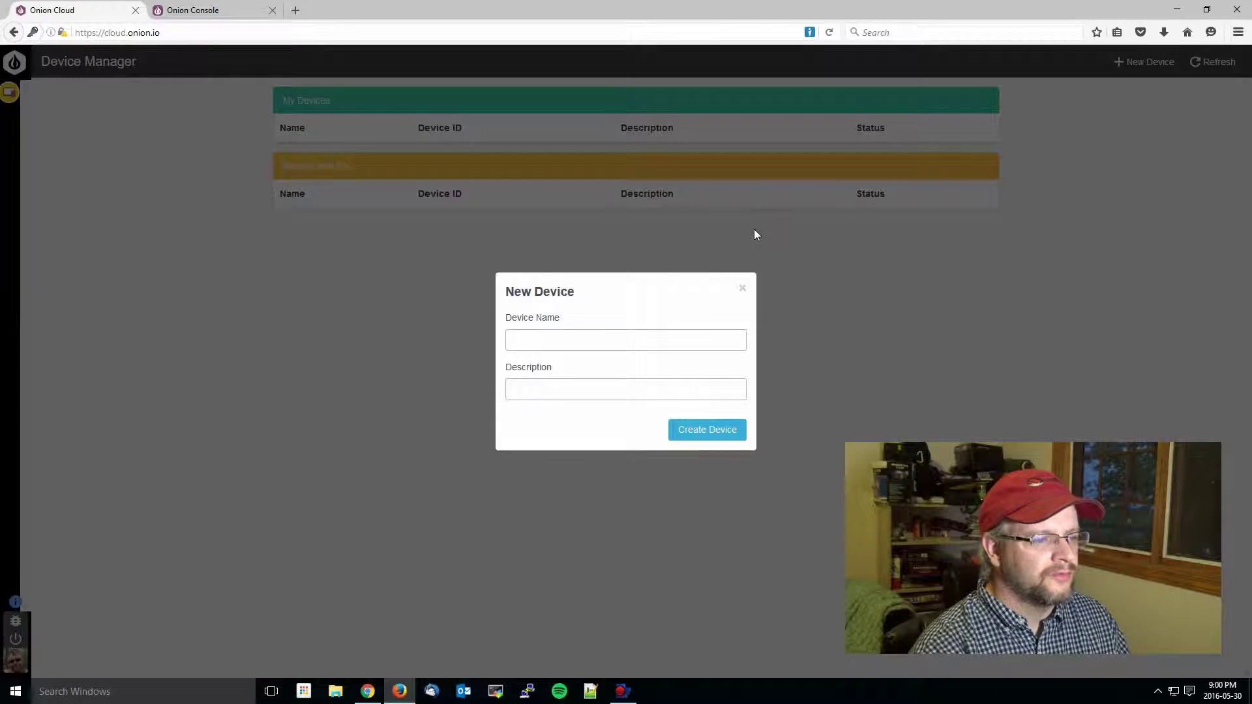
left_click(625, 340)
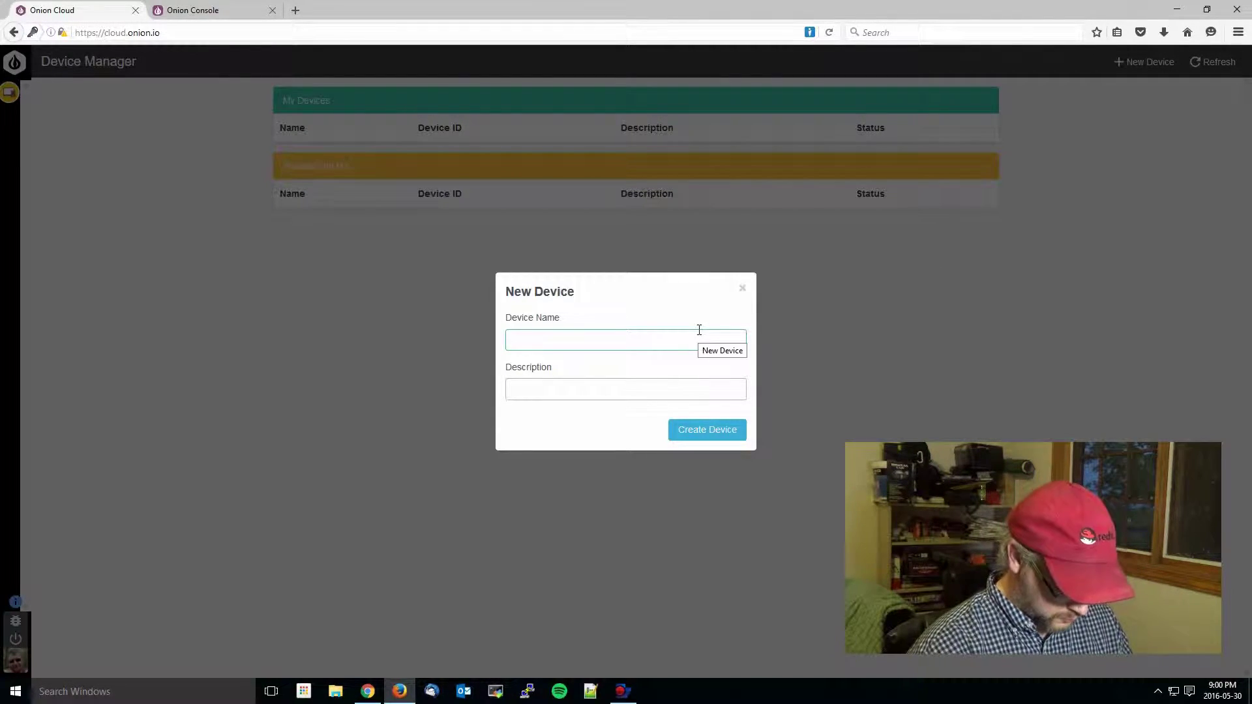
type("Basement Electronics")
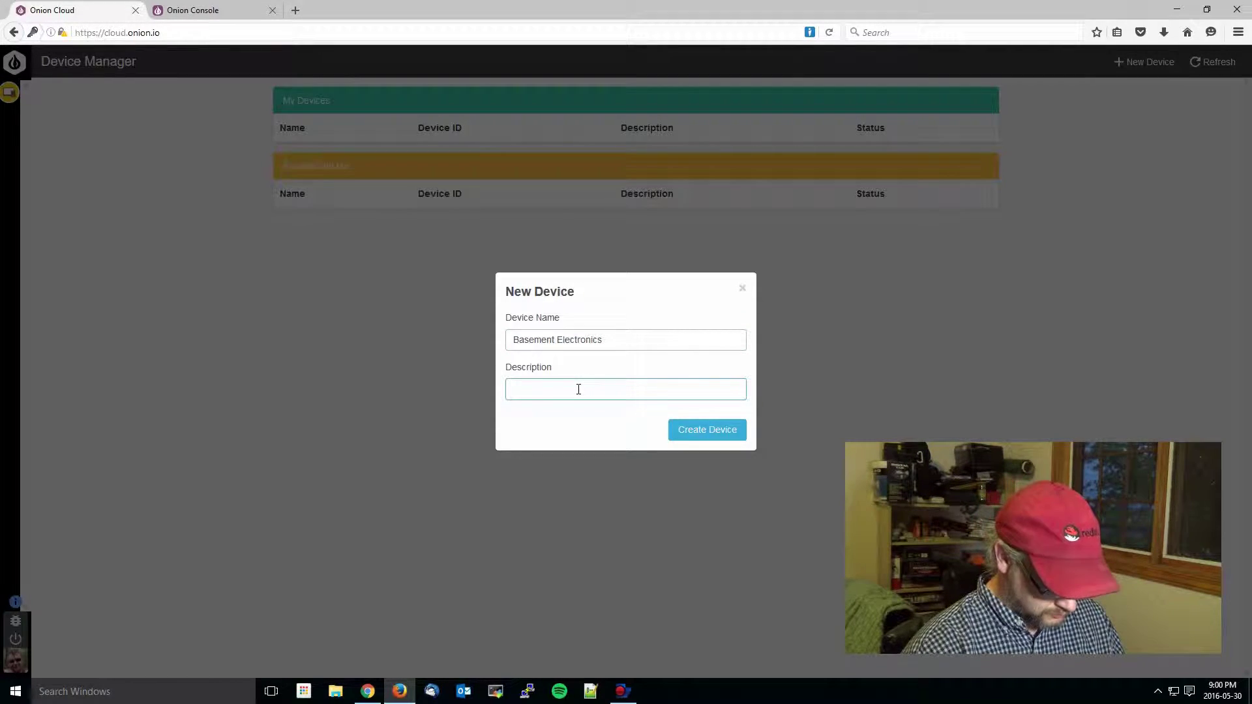
left_click(579, 389)
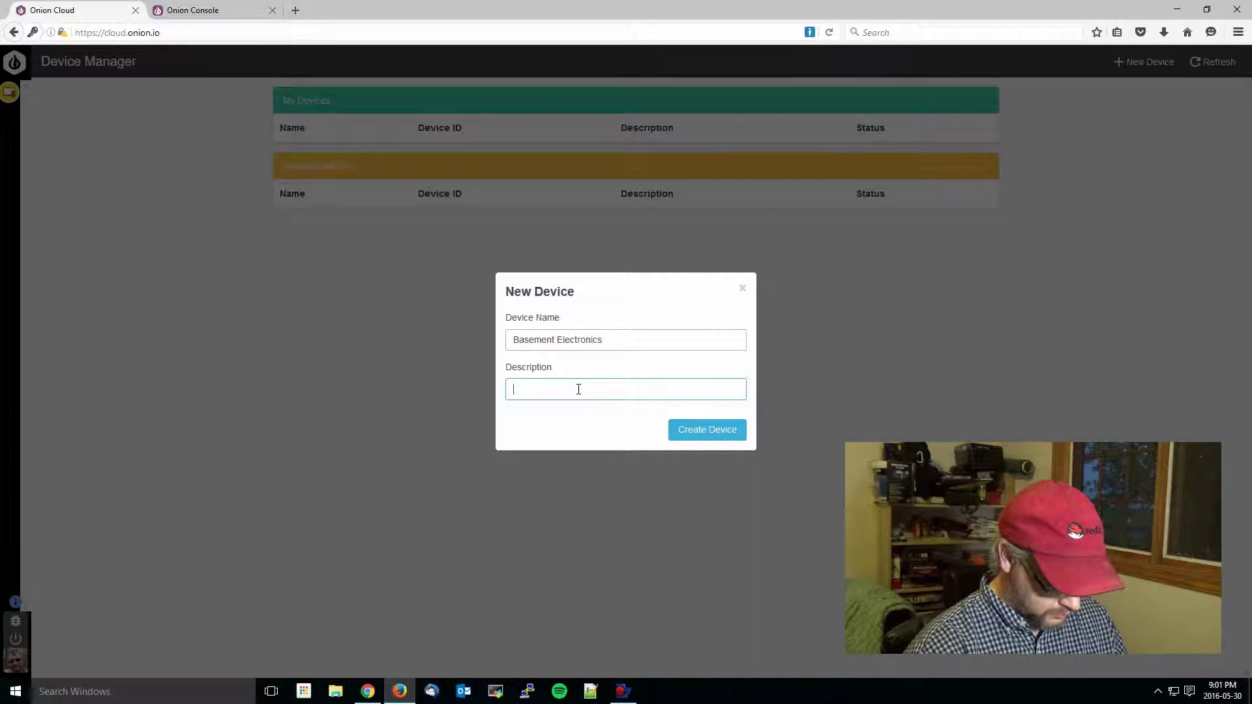
type("B")
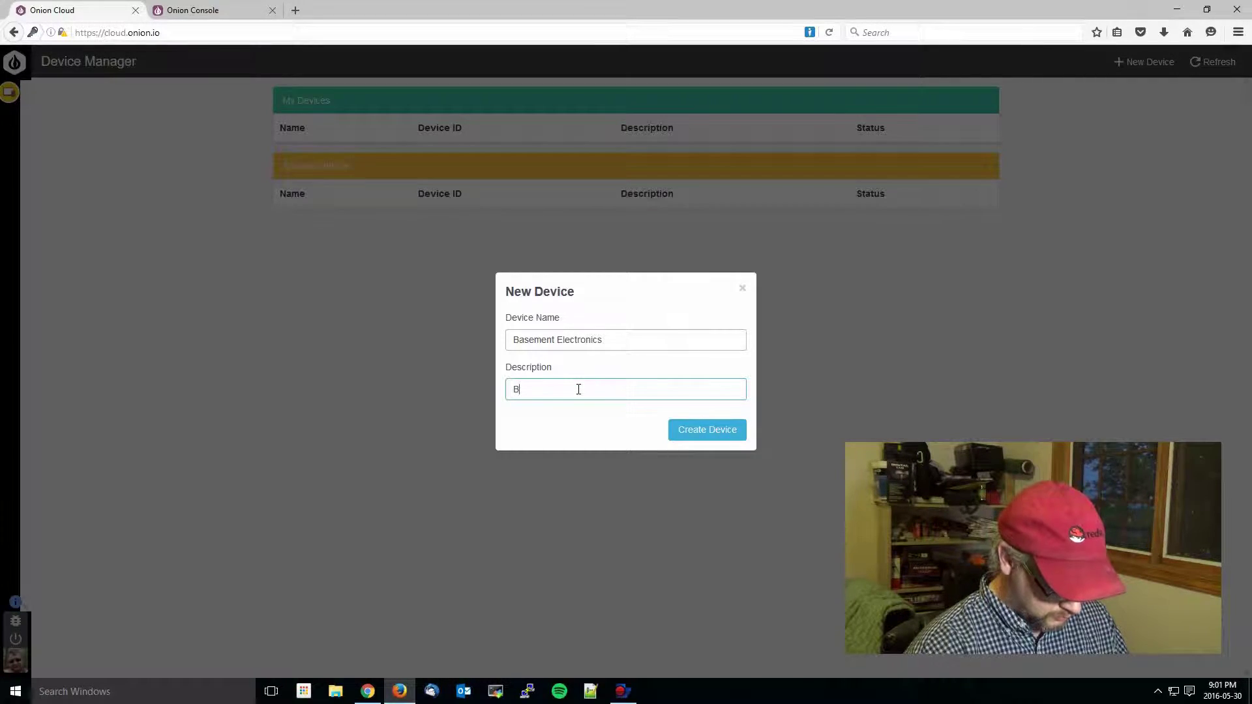
type("asement O")
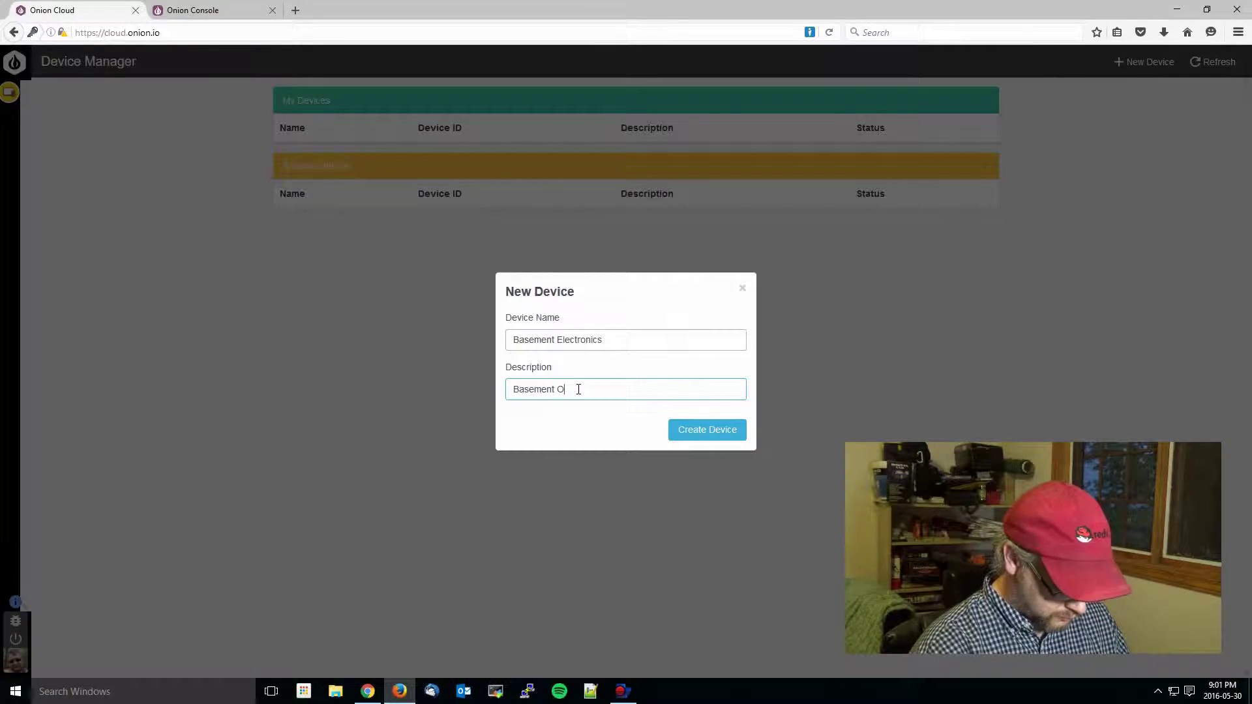
type("mega")
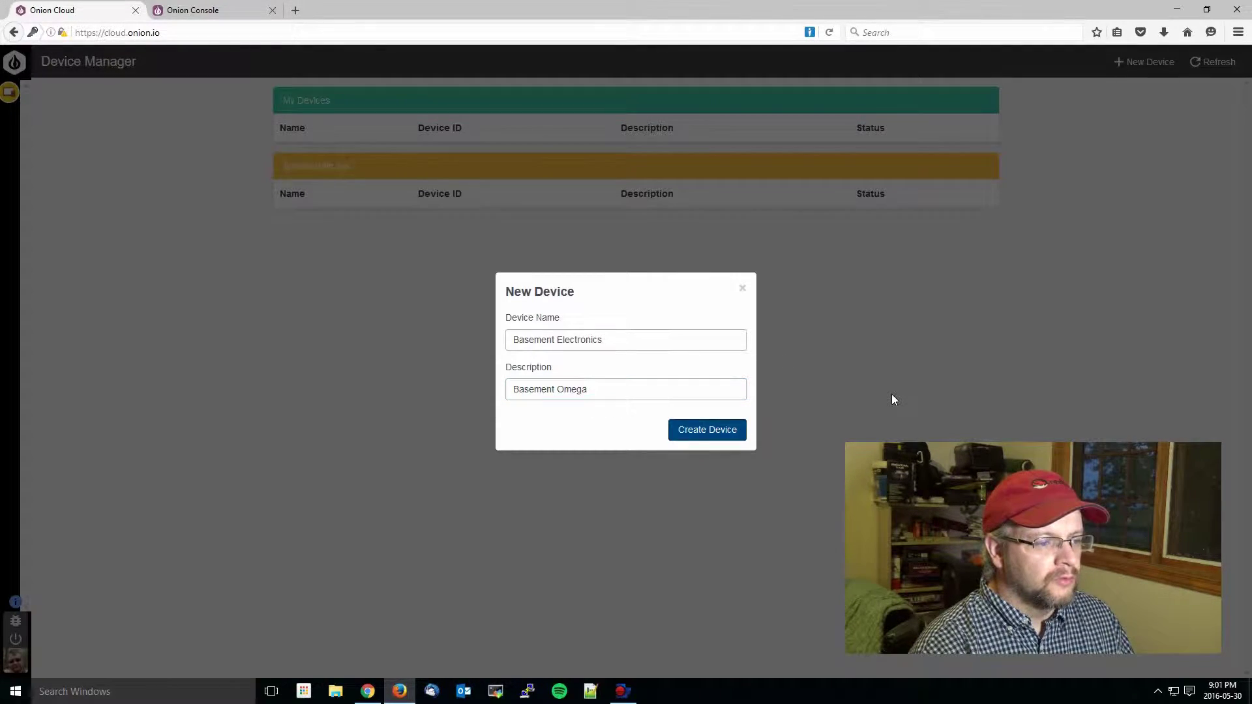
Create the Basement Electronics device and advance the tour to its one-time setup code
left_click(707, 431)
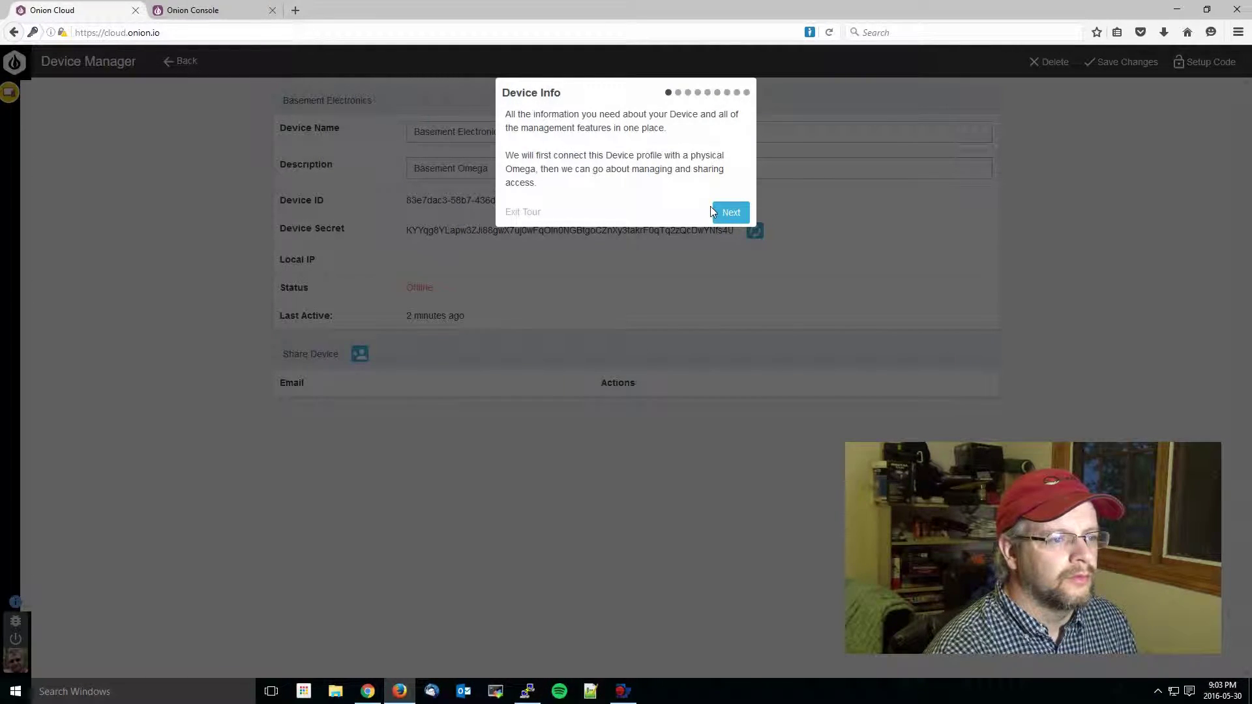
mouse_move(676, 211)
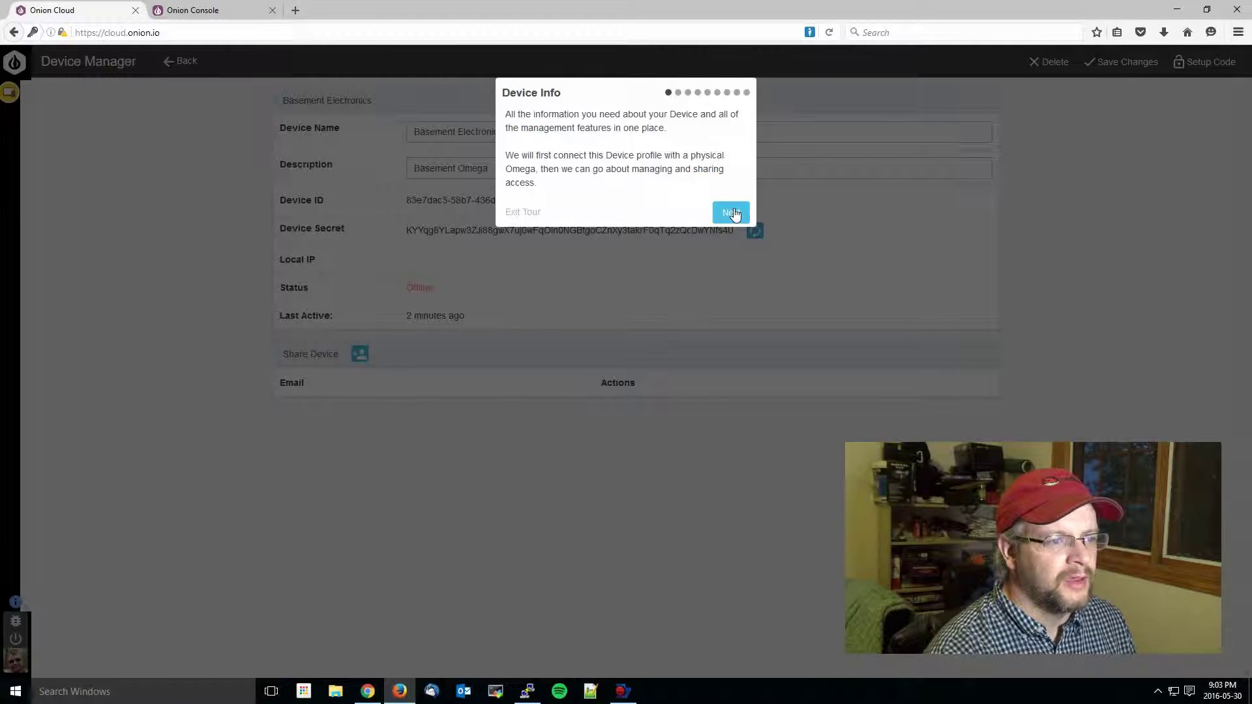
left_click(731, 211)
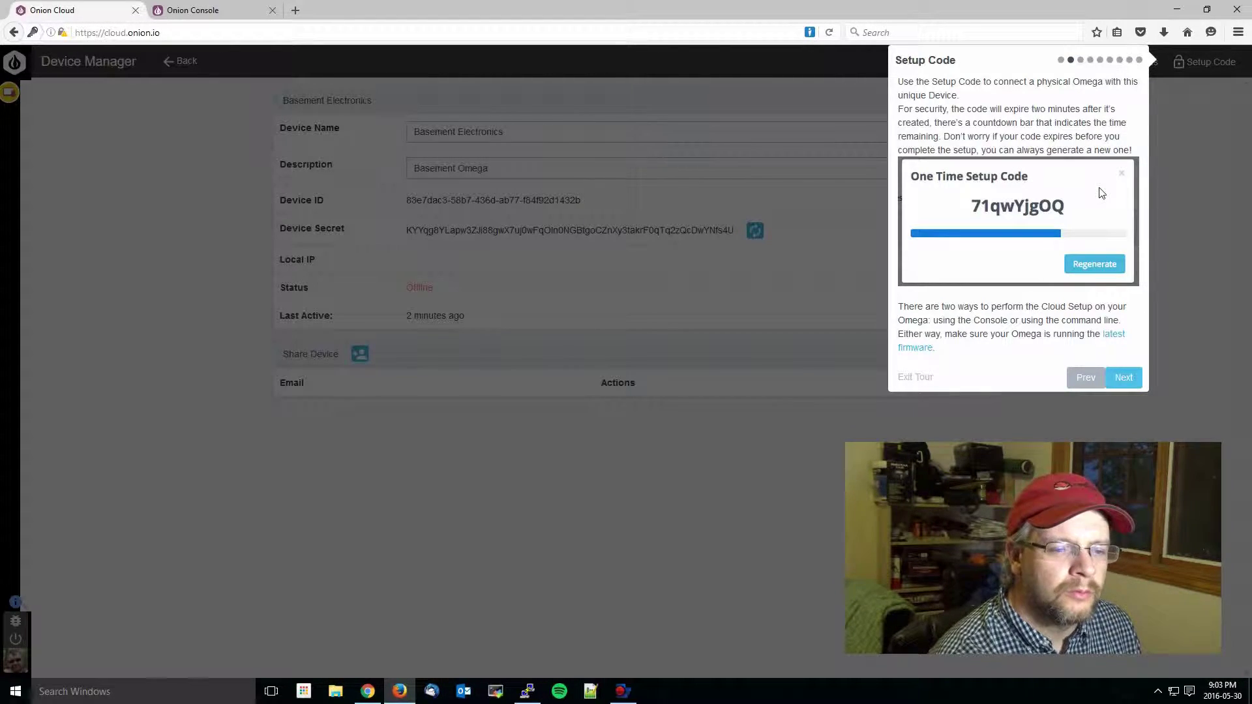
mouse_move(1108, 176)
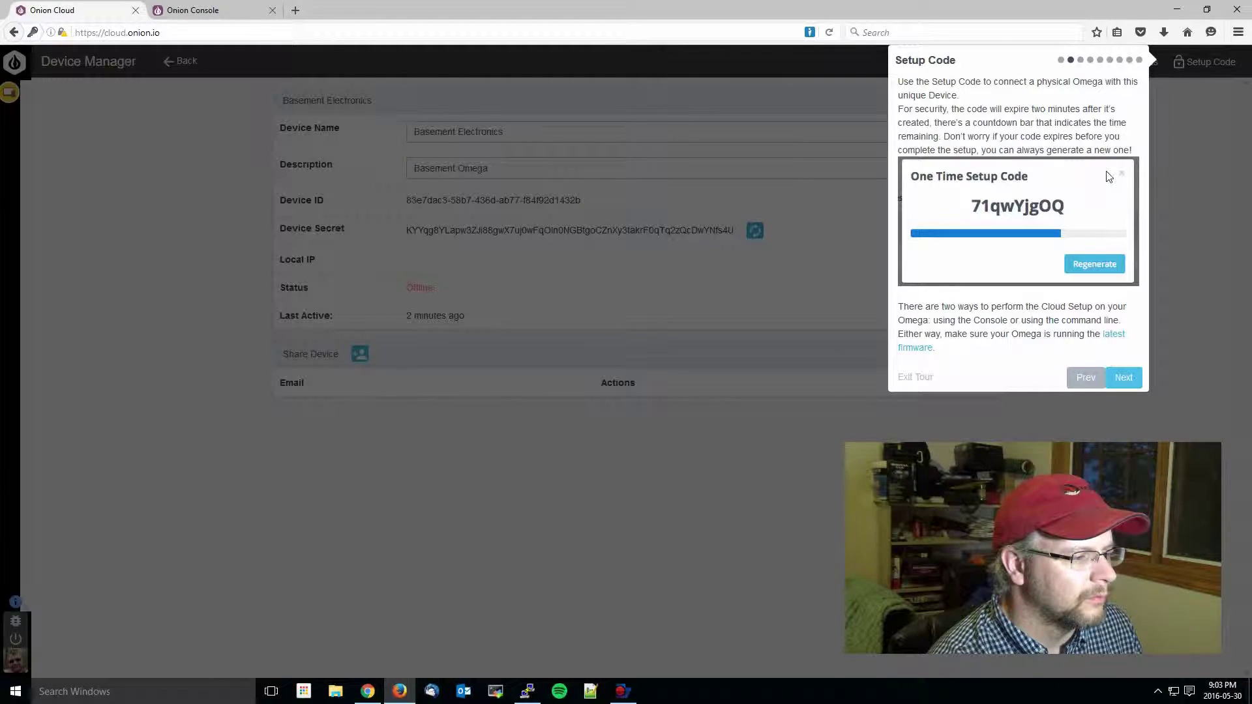
mouse_move(1098, 200)
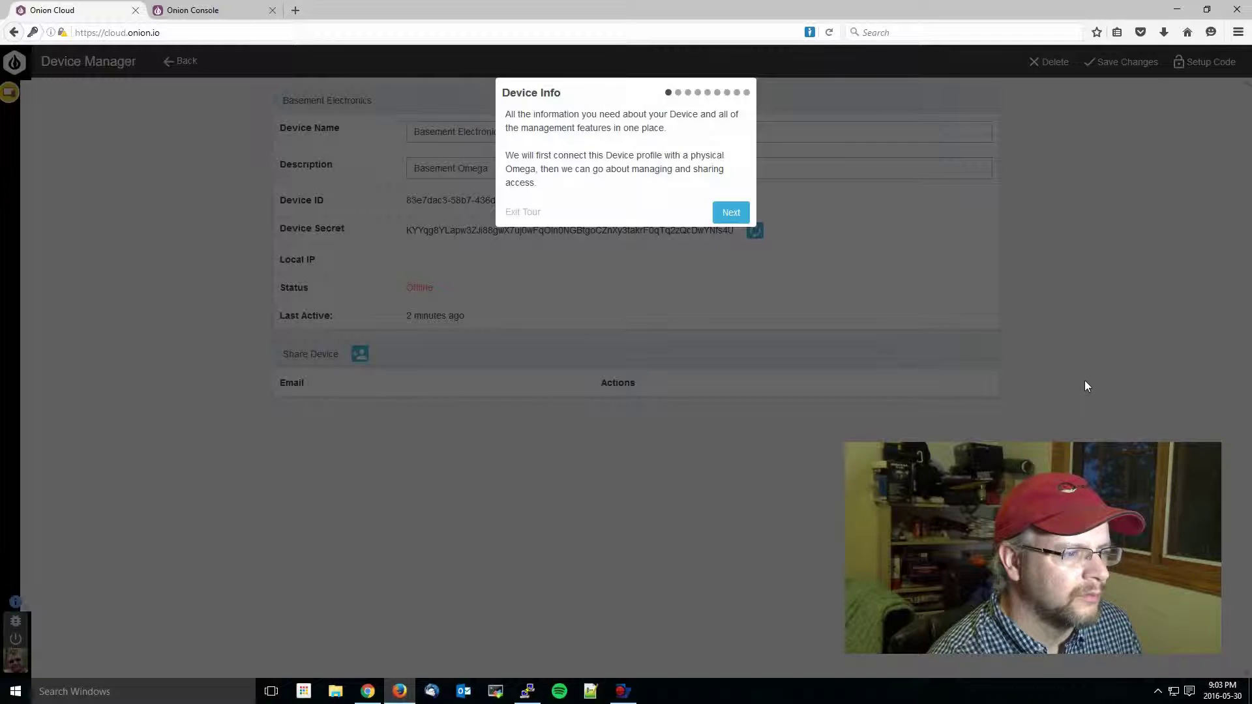
left_click(730, 213)
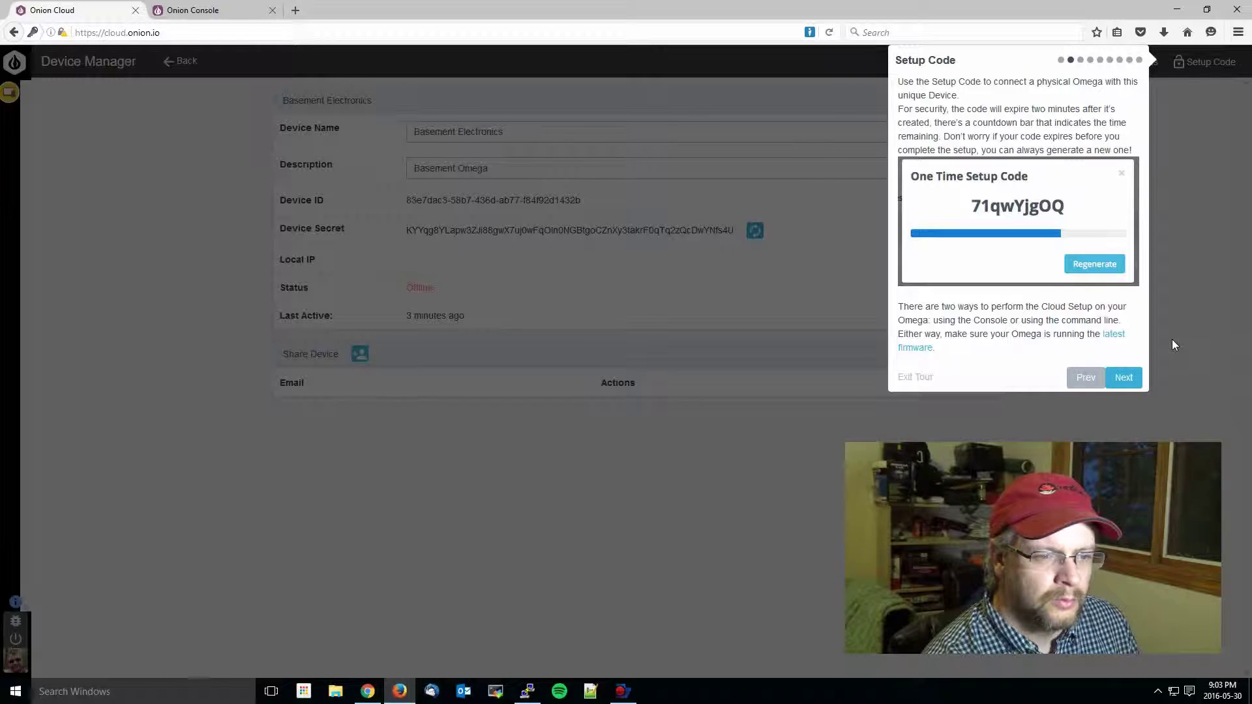
mouse_move(1114, 319)
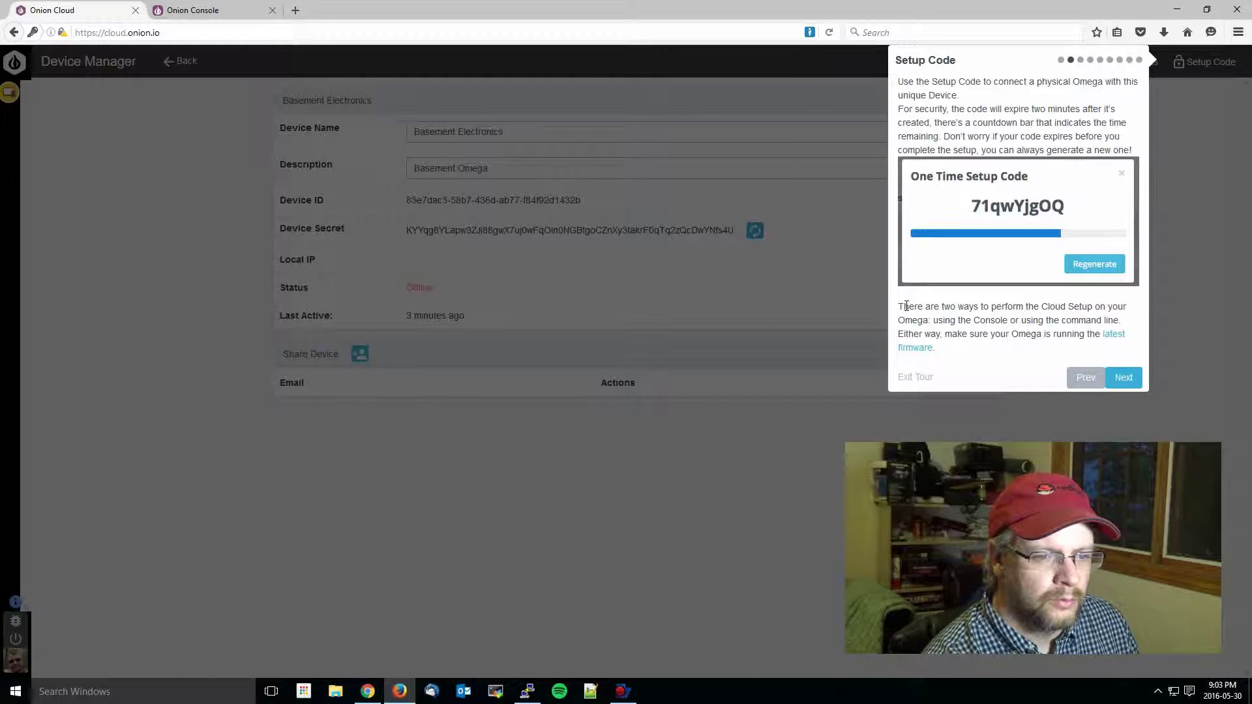
mouse_move(1146, 311)
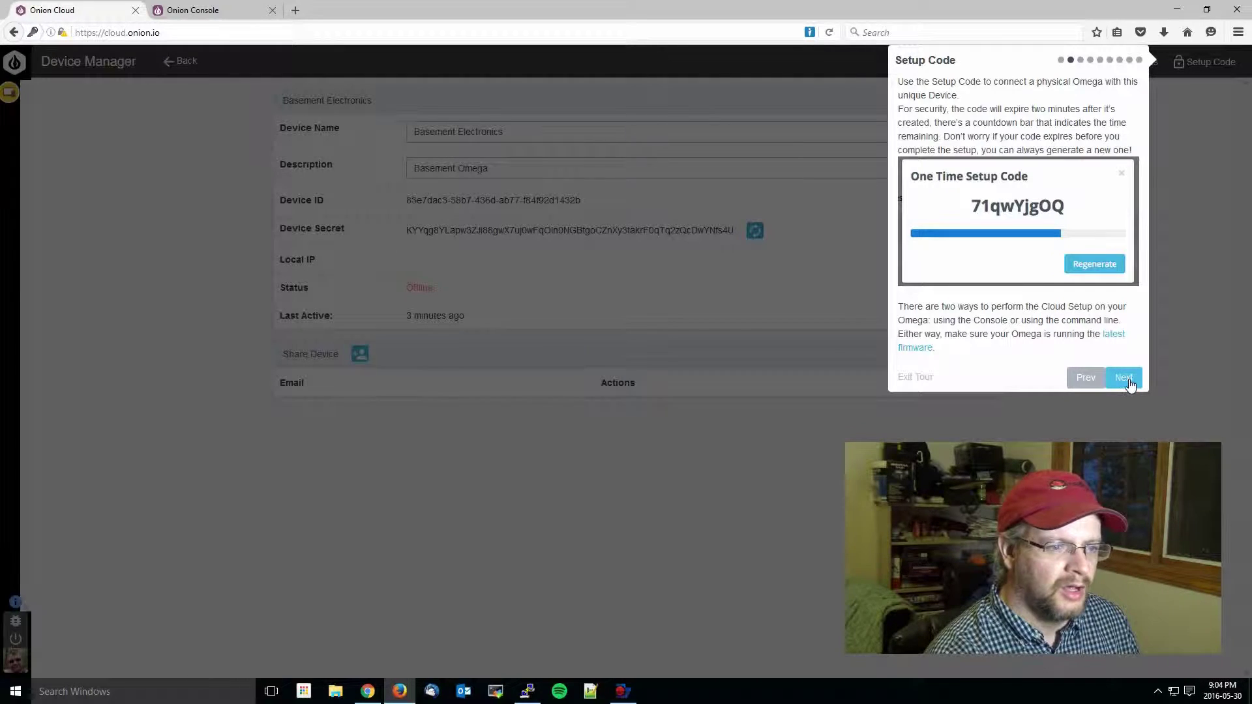
mouse_move(1123, 313)
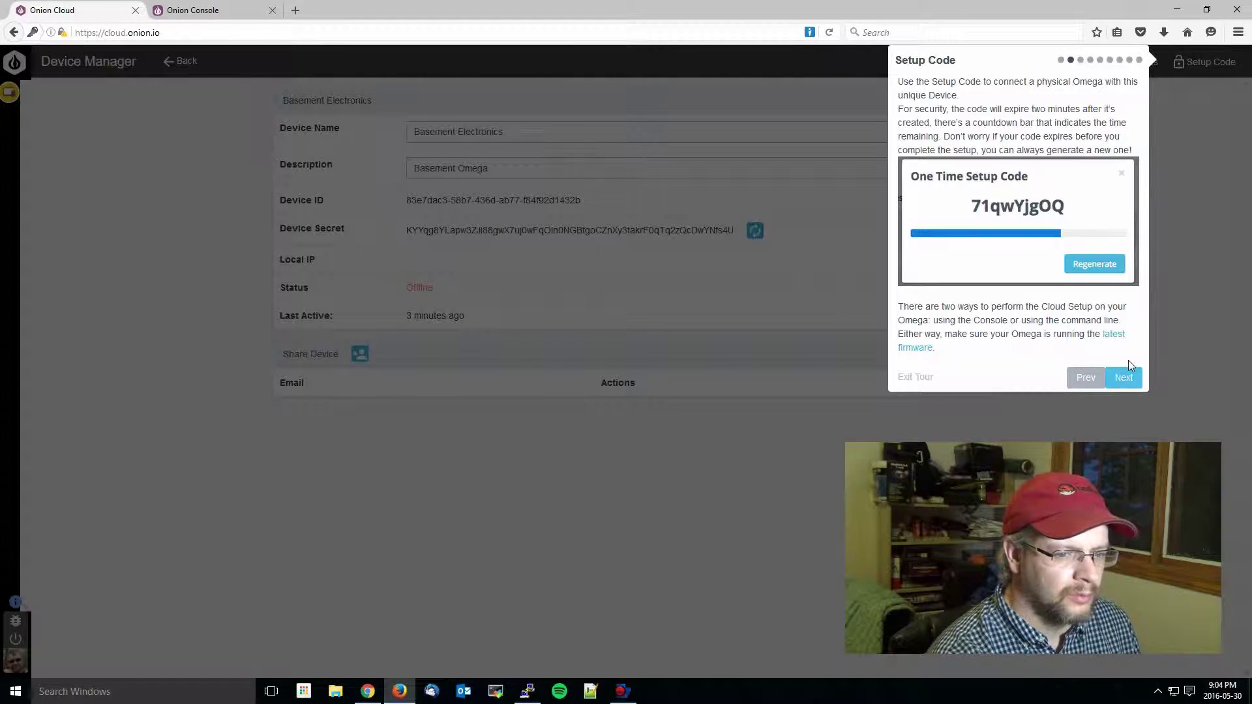
Reach Cloud Settings in the Omega's Console, then return to the Onion Cloud device page
left_click(1124, 377)
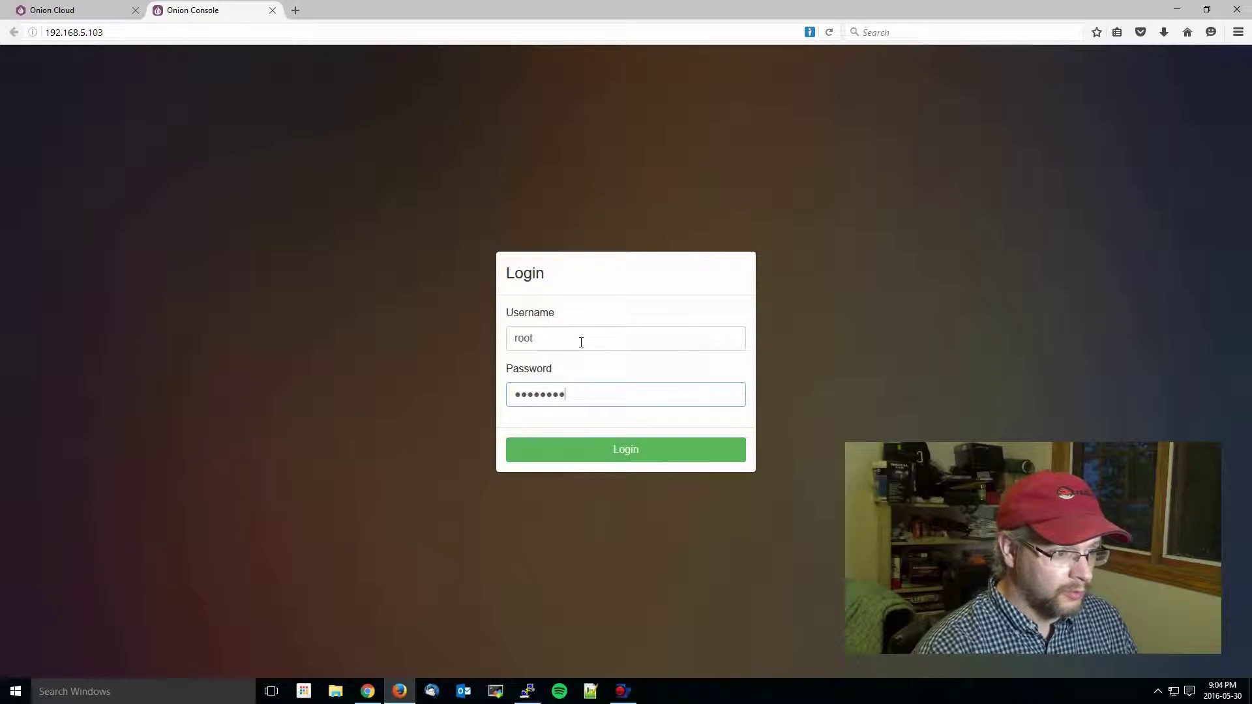
left_click(626, 449)
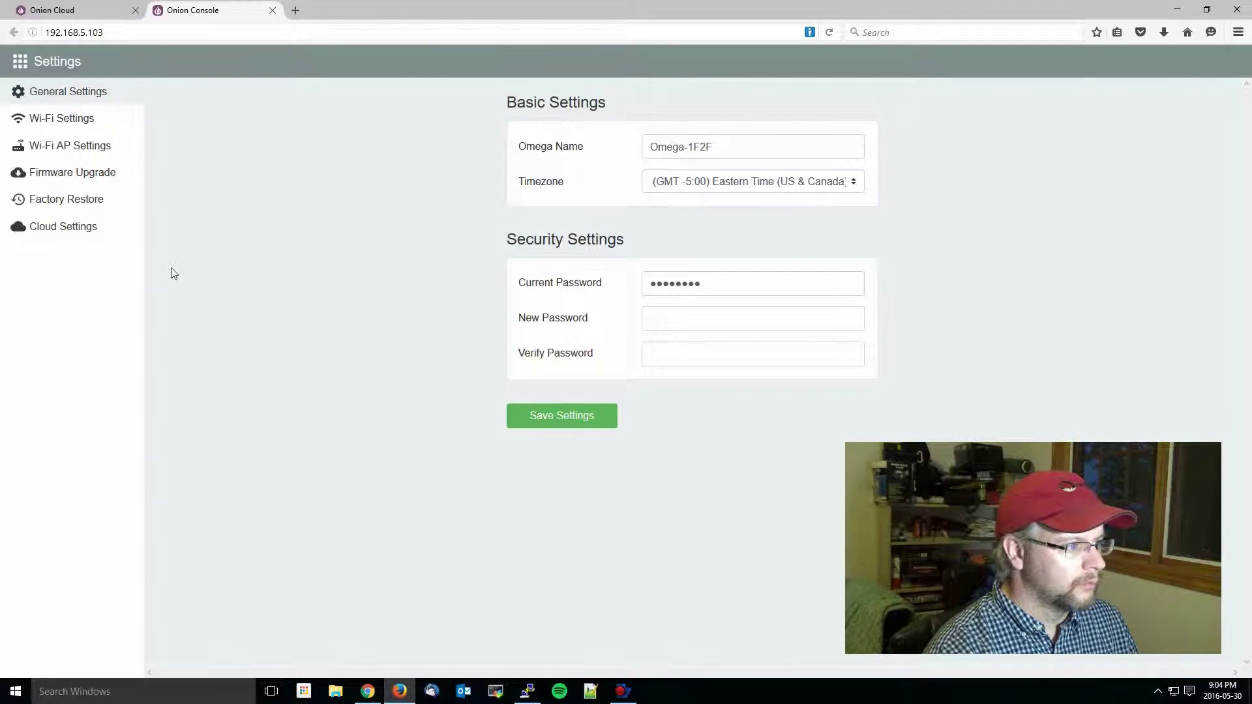
left_click(62, 227)
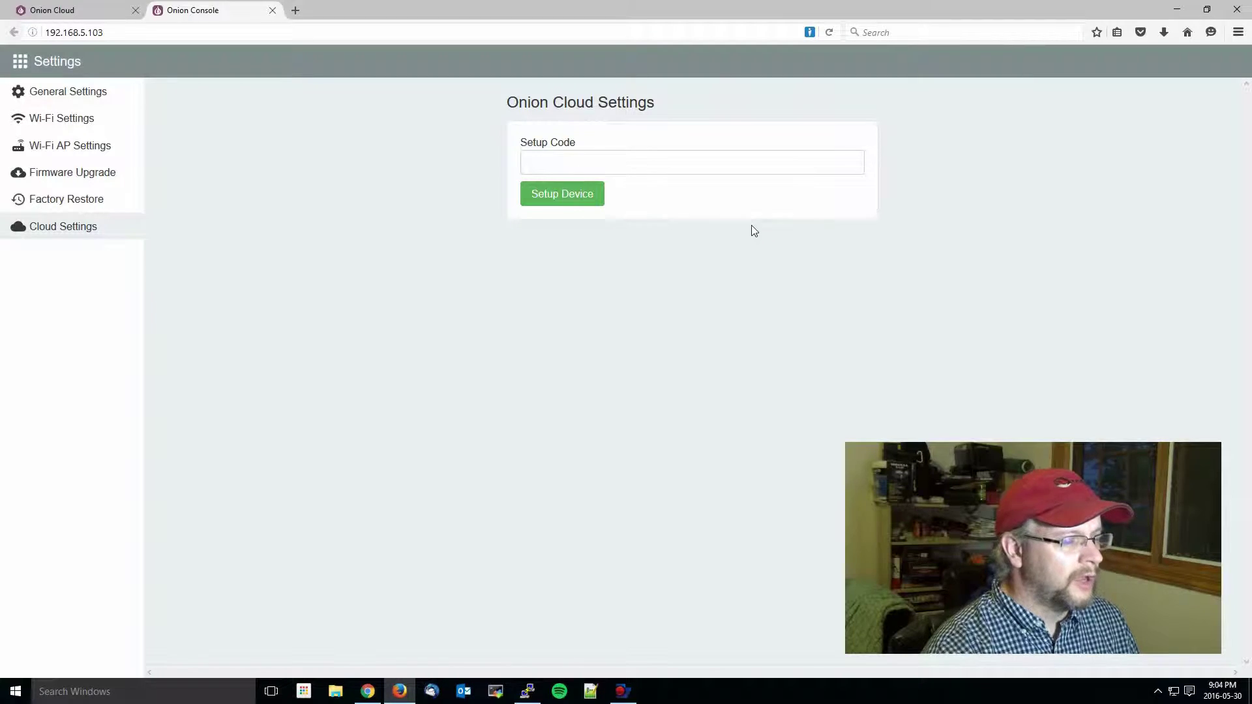
left_click(52, 11)
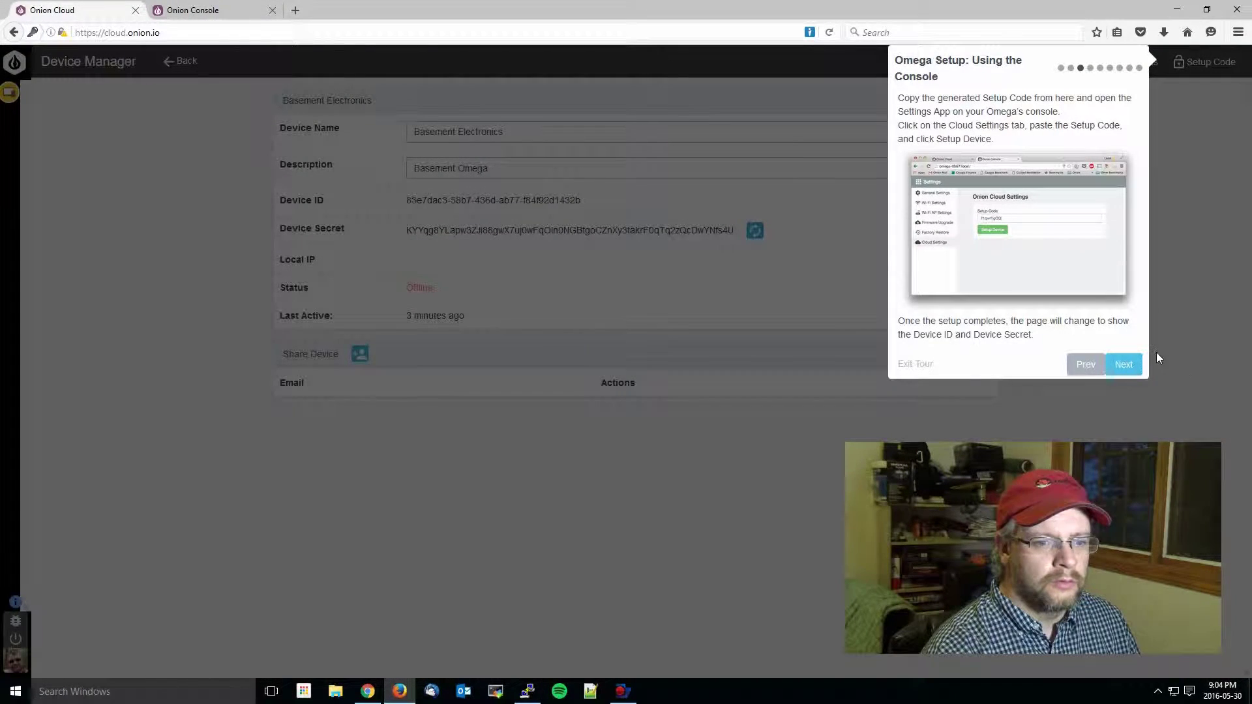
mouse_move(1187, 171)
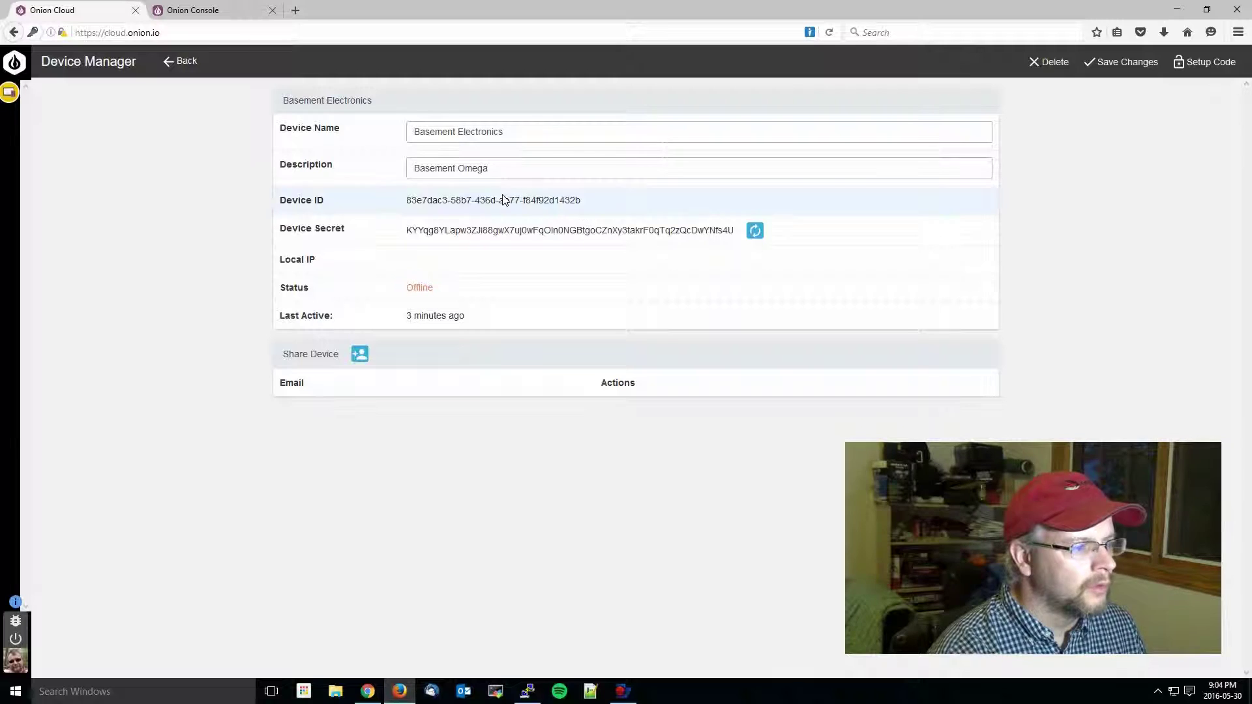
mouse_move(726, 303)
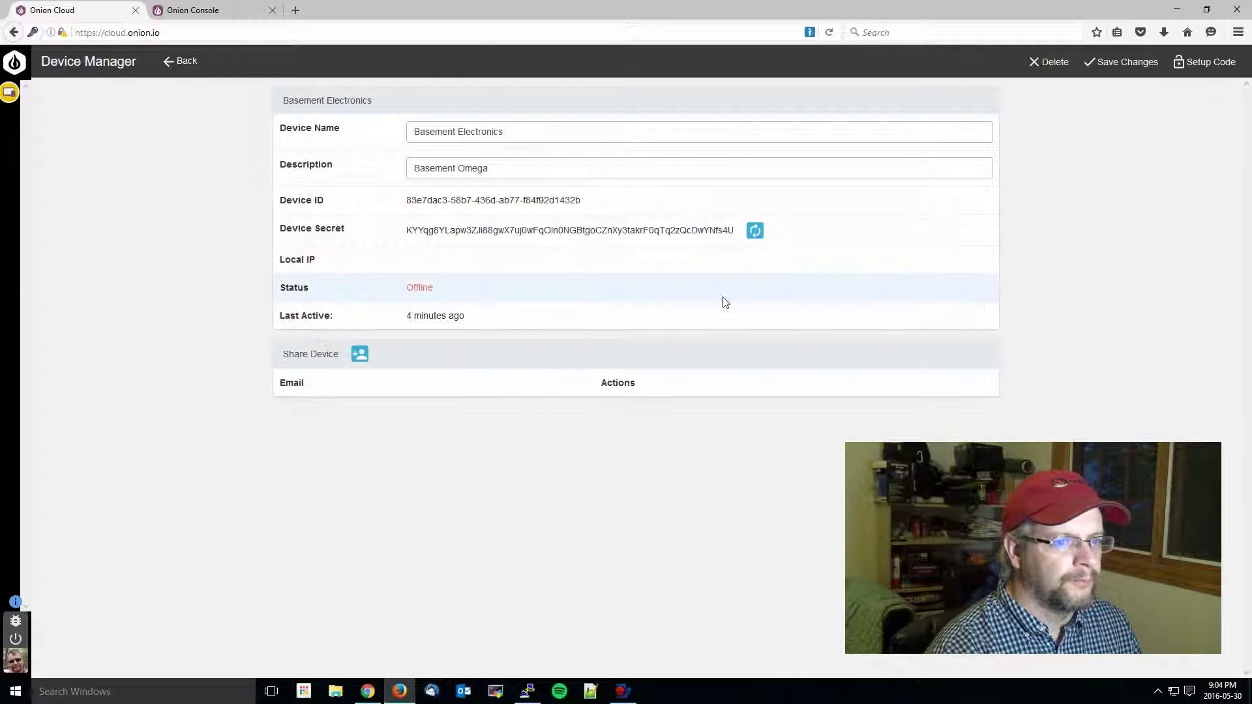
mouse_move(1199, 60)
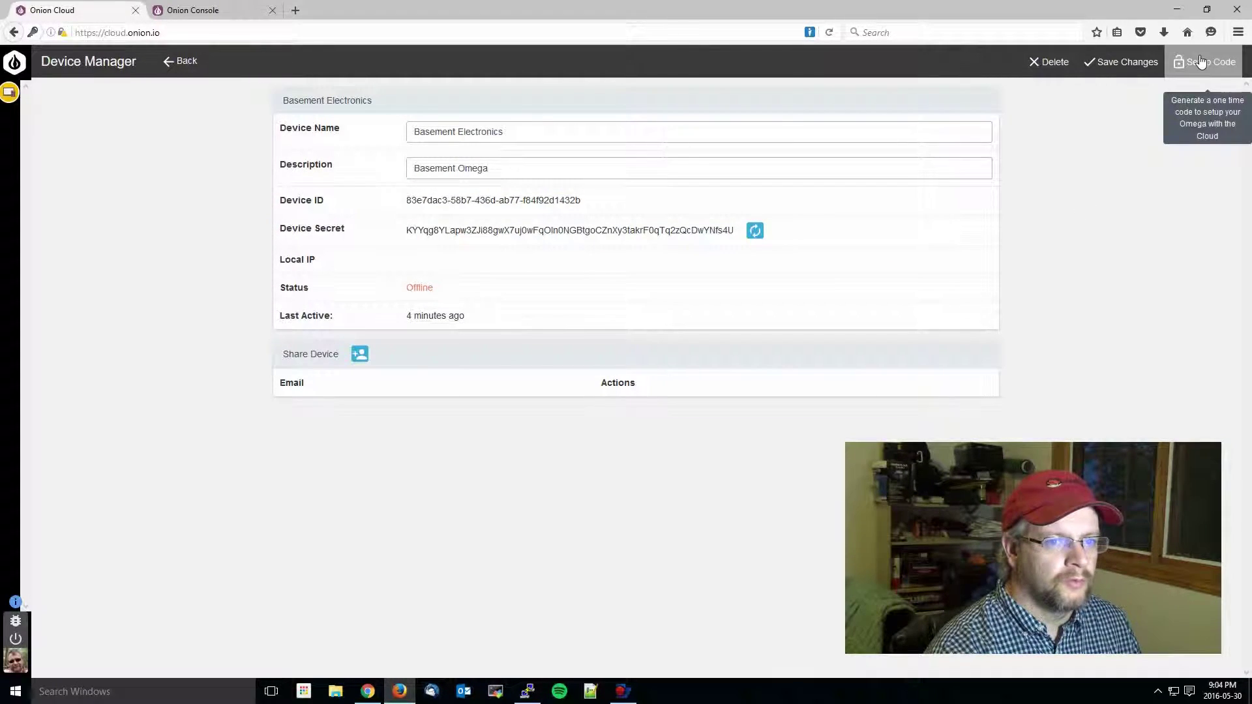
Generate a one-time setup code and go back to view it after checking the Console tab
left_click(1209, 61)
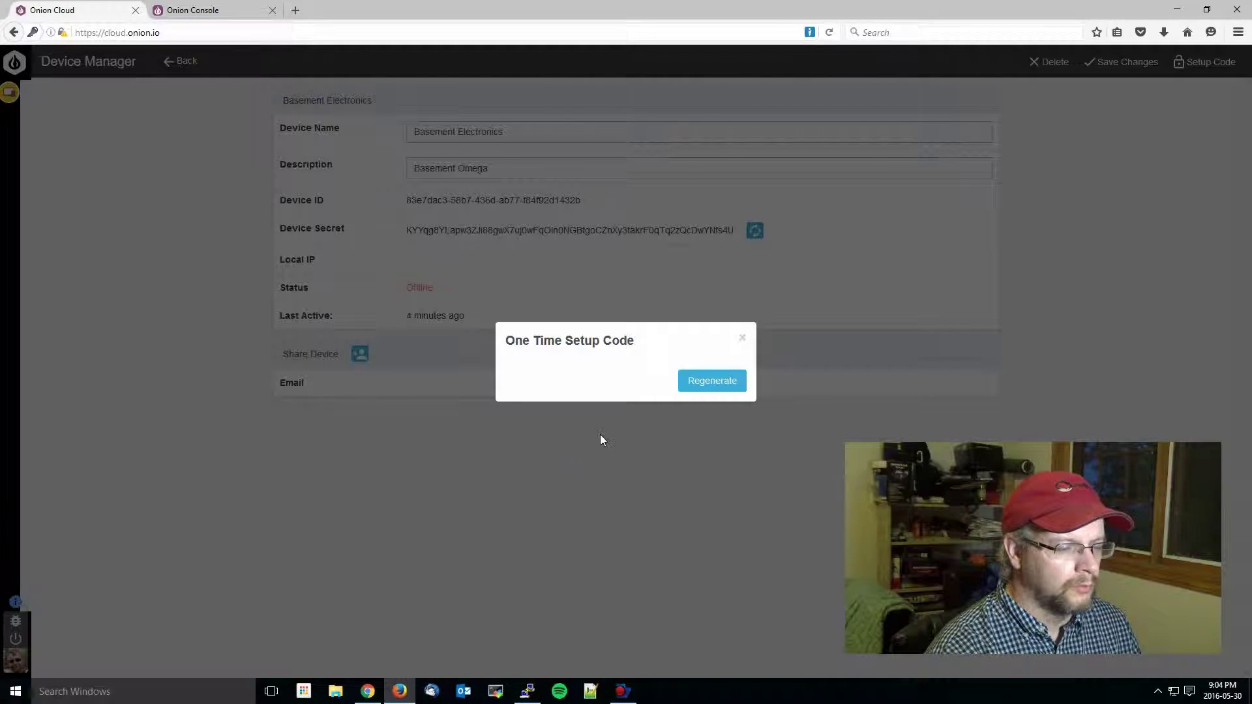
mouse_move(713, 381)
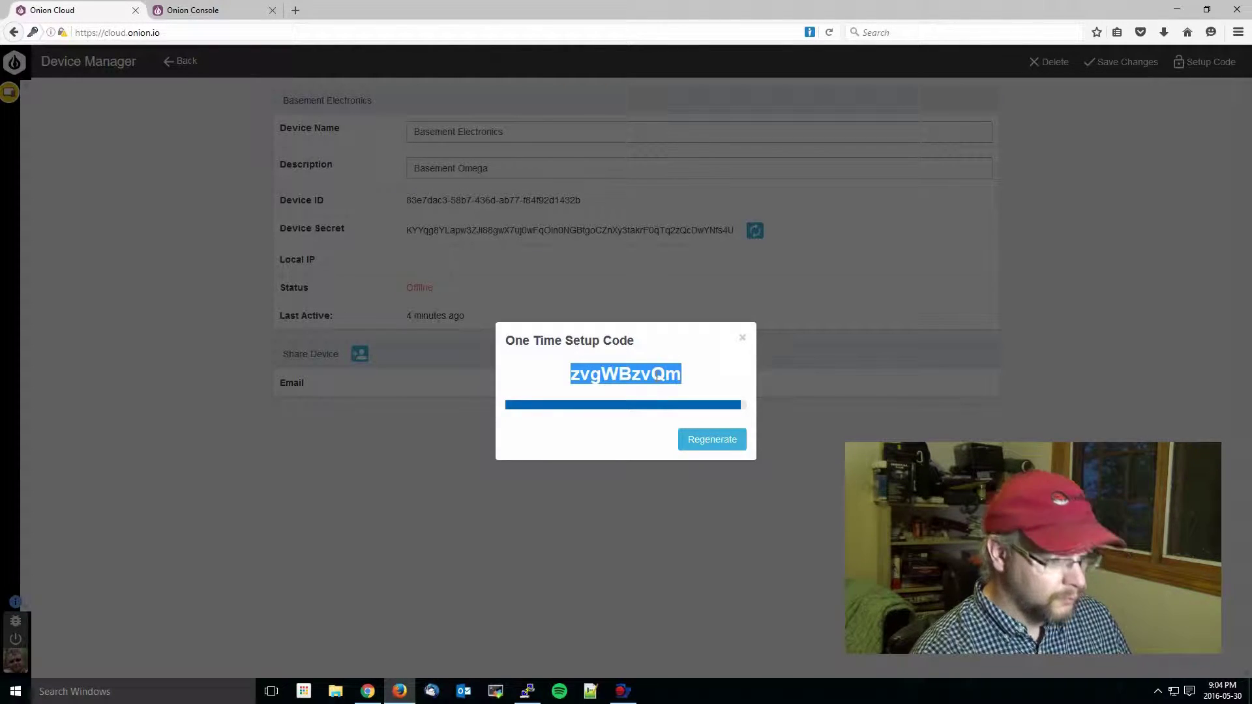
left_click(196, 11)
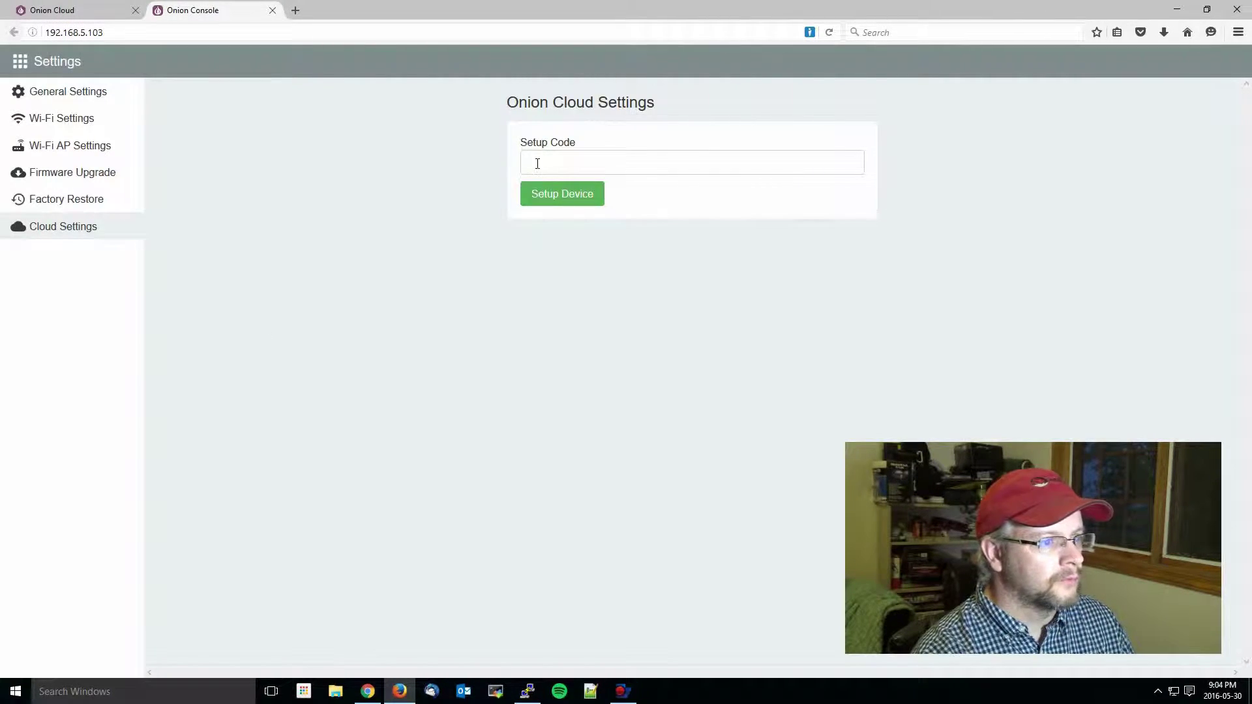
type("https://onion.io/cloud/")
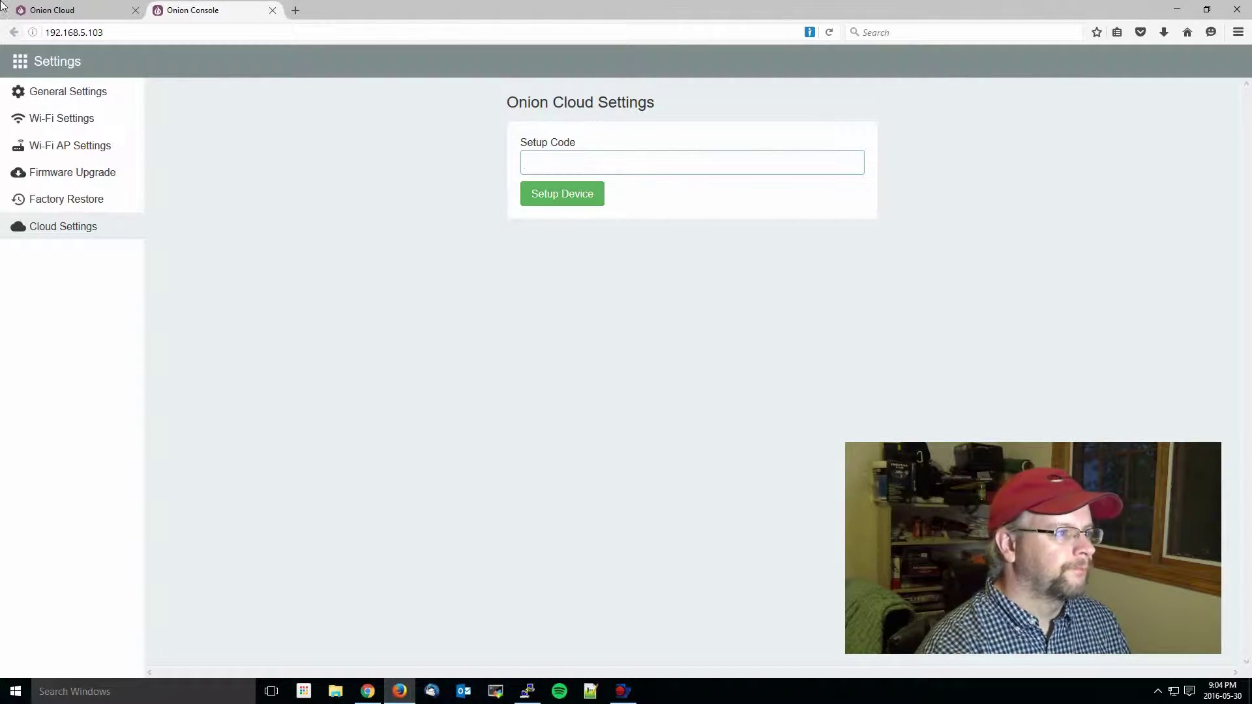
left_click(59, 11)
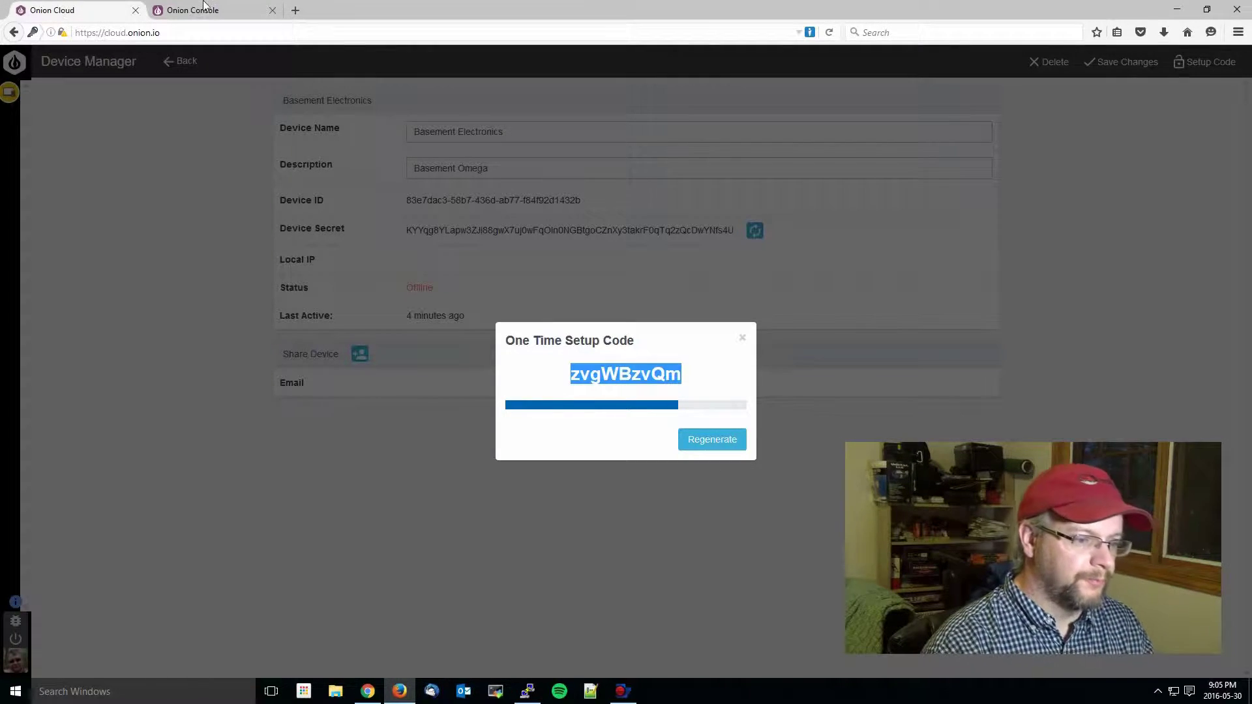
left_click(195, 10)
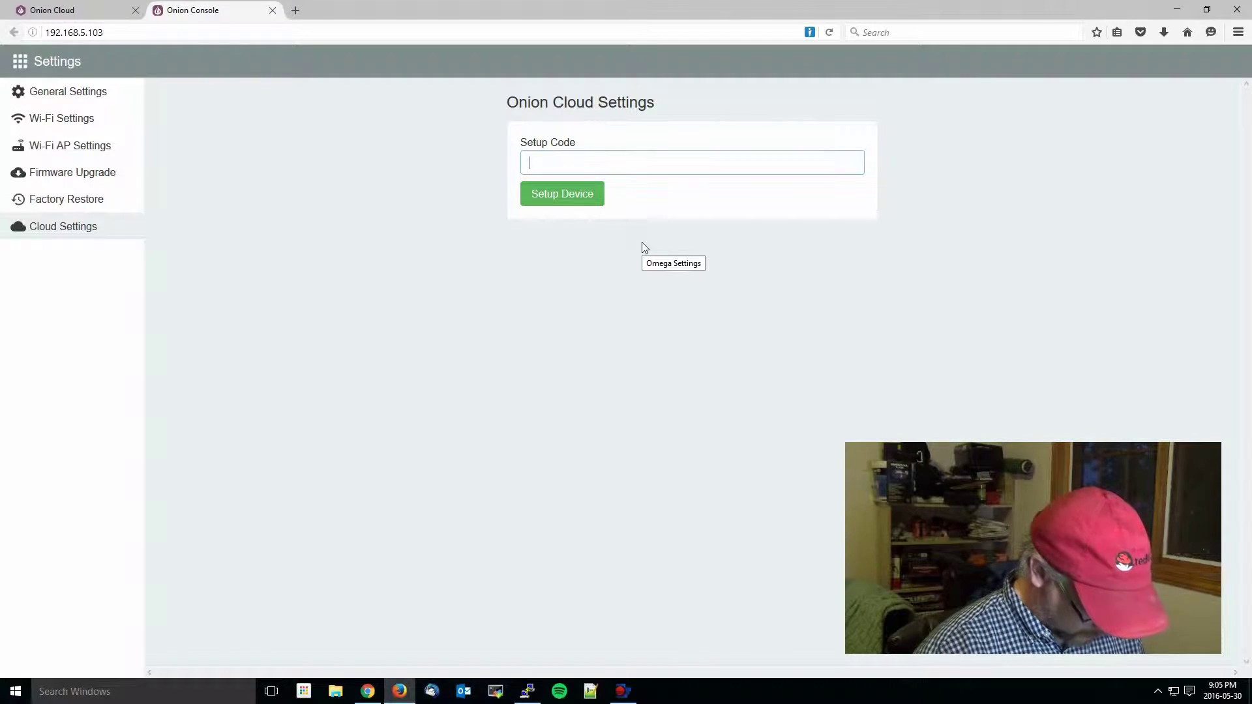
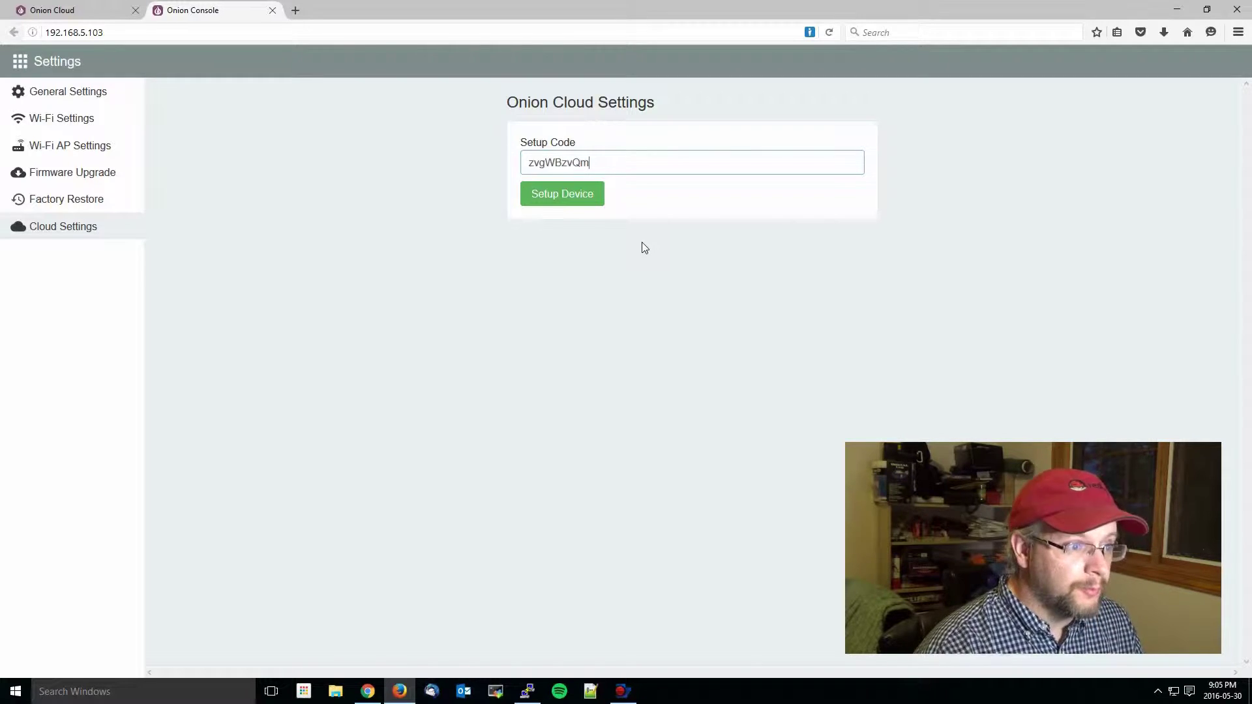
left_click(562, 193)
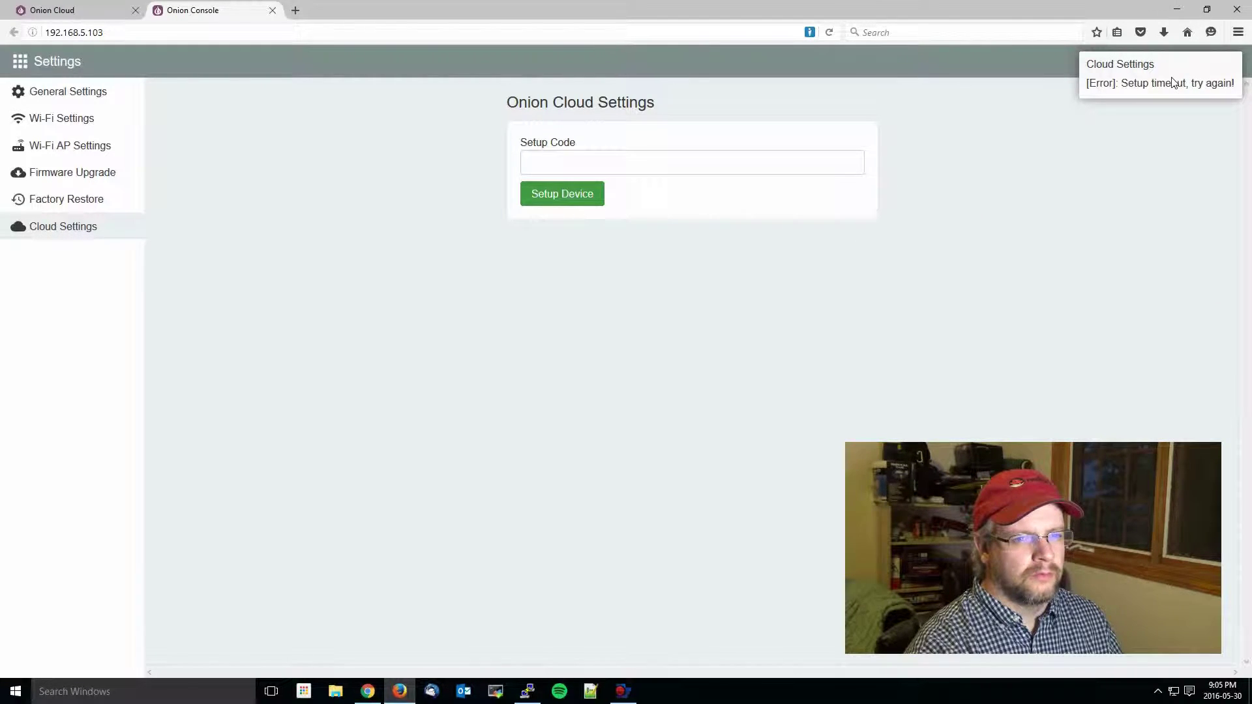
mouse_move(375, 202)
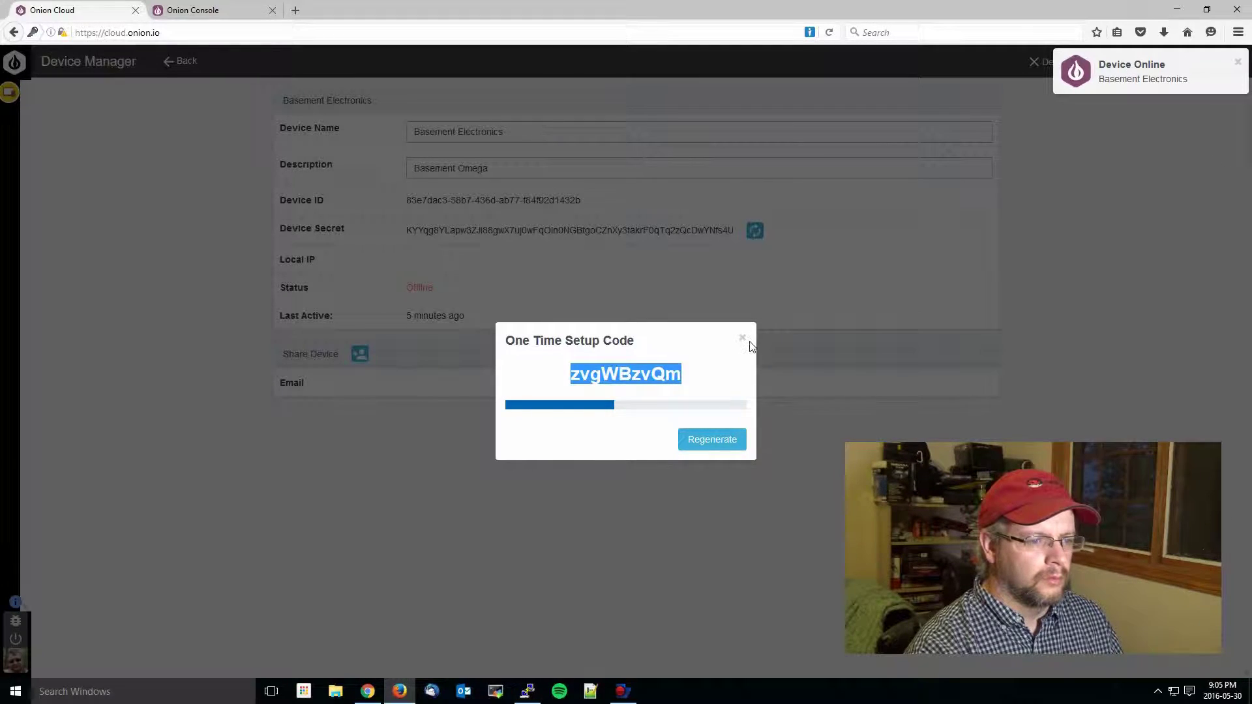
Reload Onion Cloud so Basement Electronics shows Online with IP 192.168.5.103, briefly checking Share Device
left_click(742, 336)
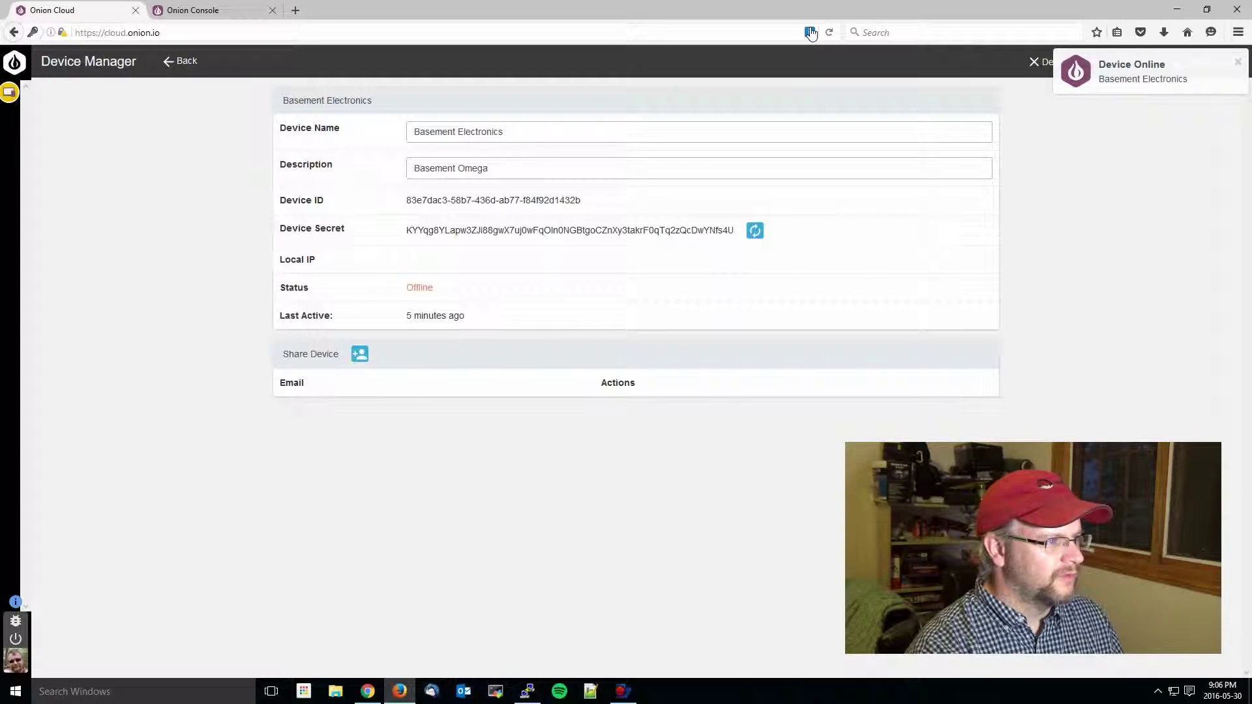
left_click(188, 60)
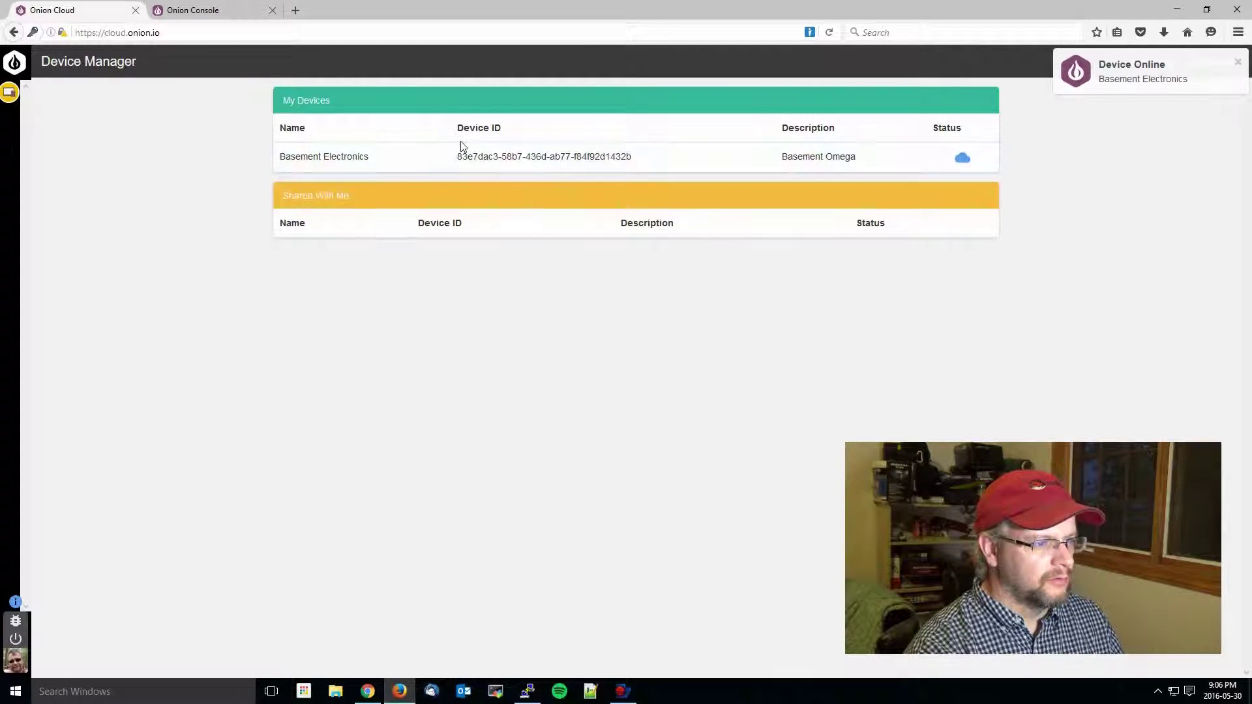
left_click(323, 157)
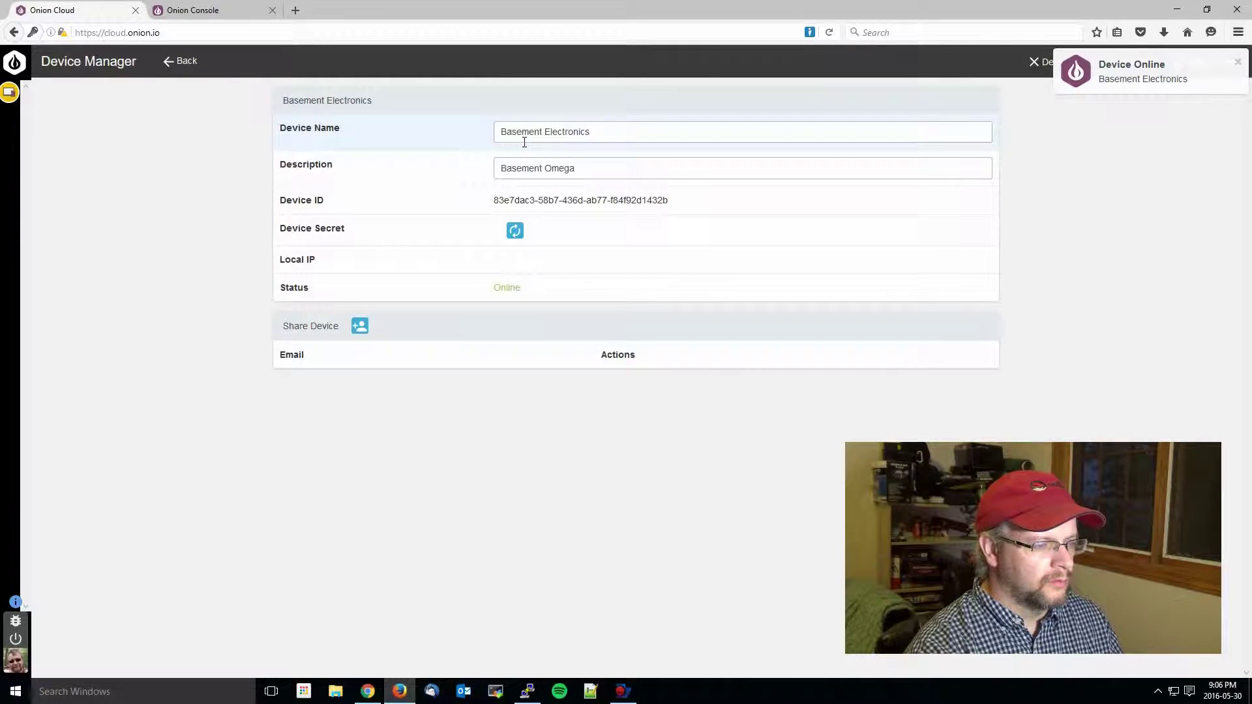
left_click(516, 231)
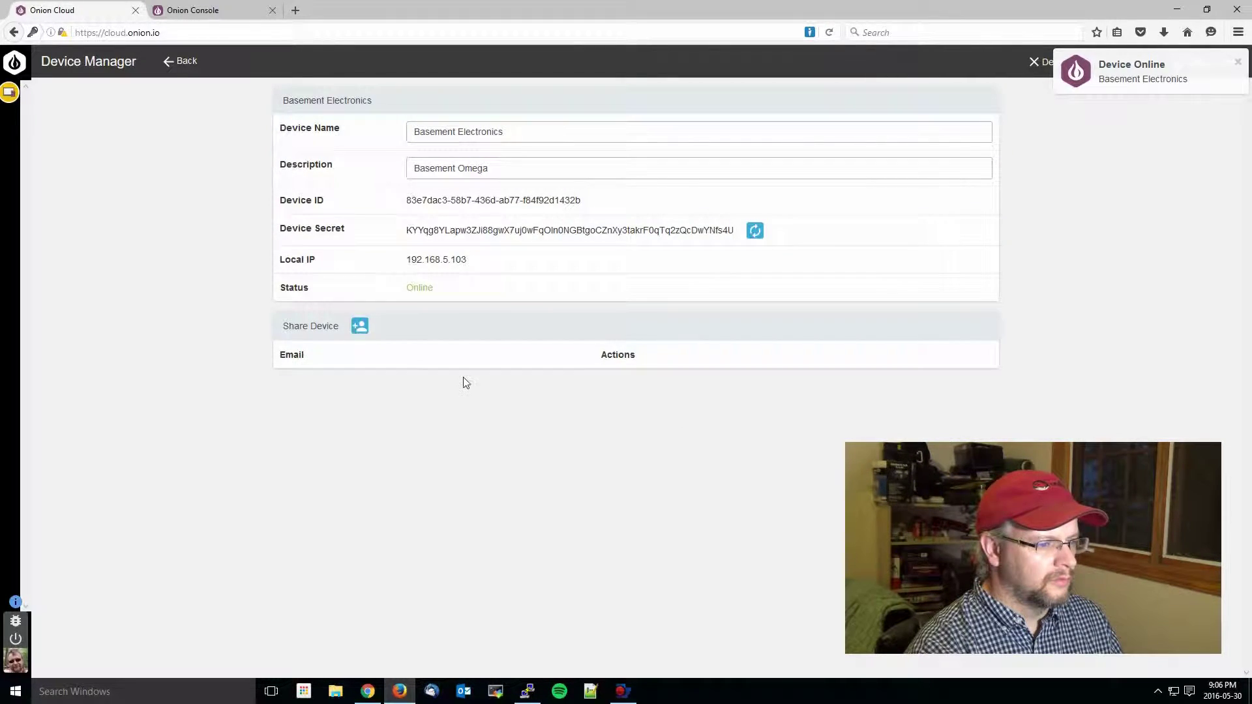
left_click(360, 326)
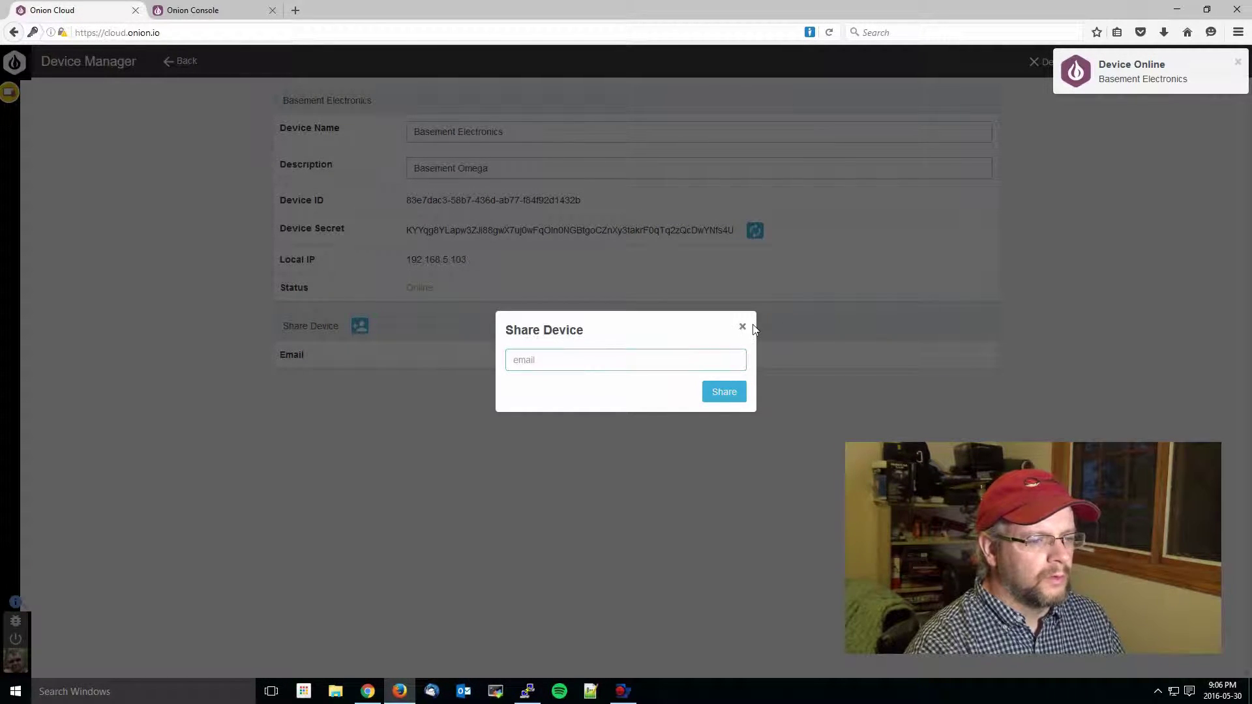
left_click(742, 326)
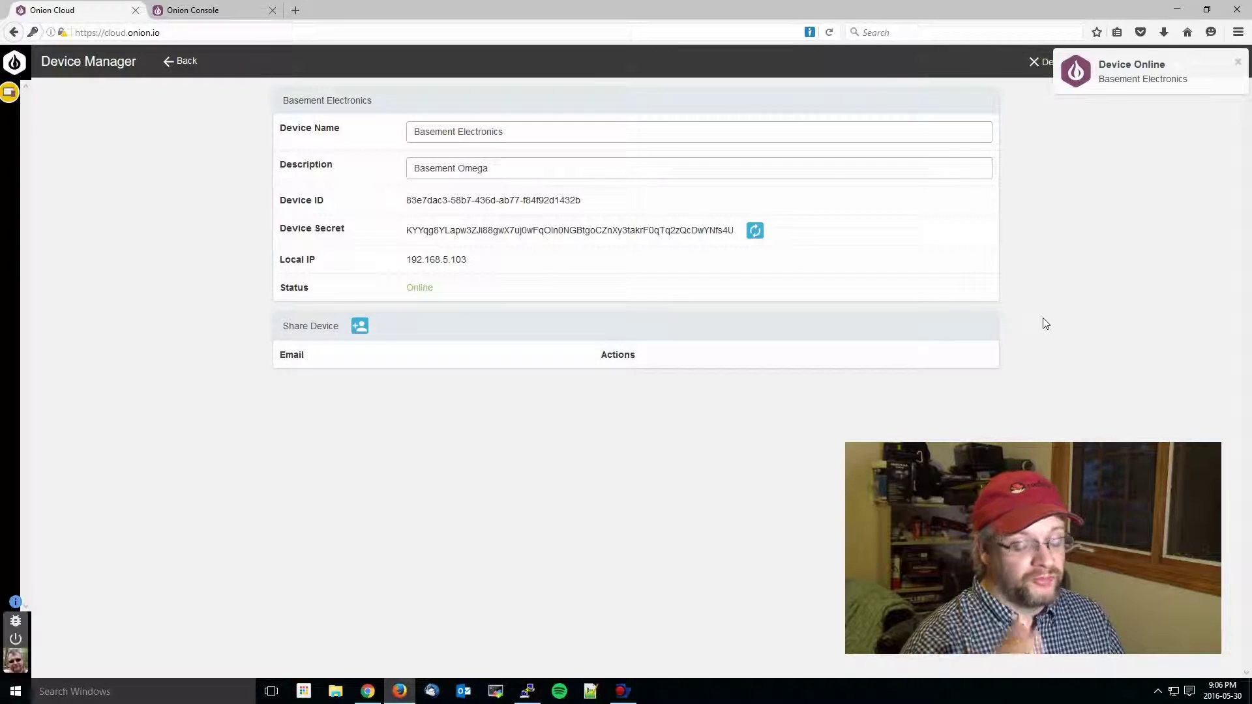
mouse_move(412, 324)
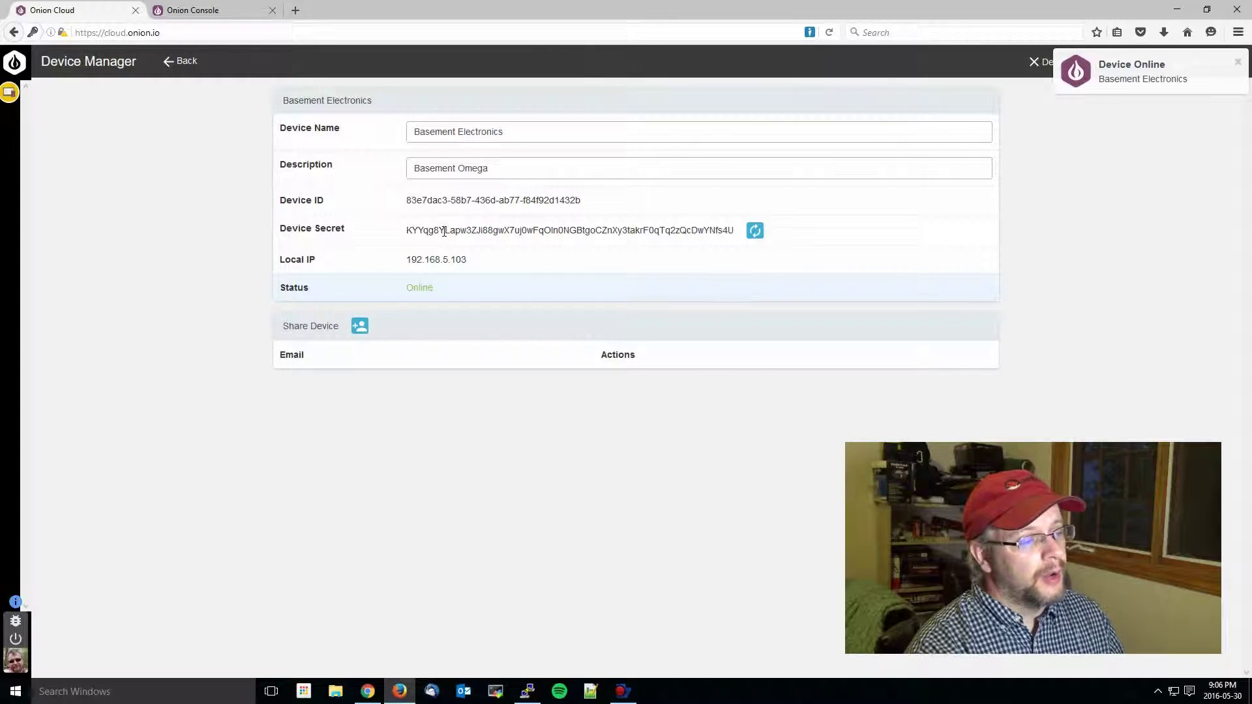
left_click(360, 326)
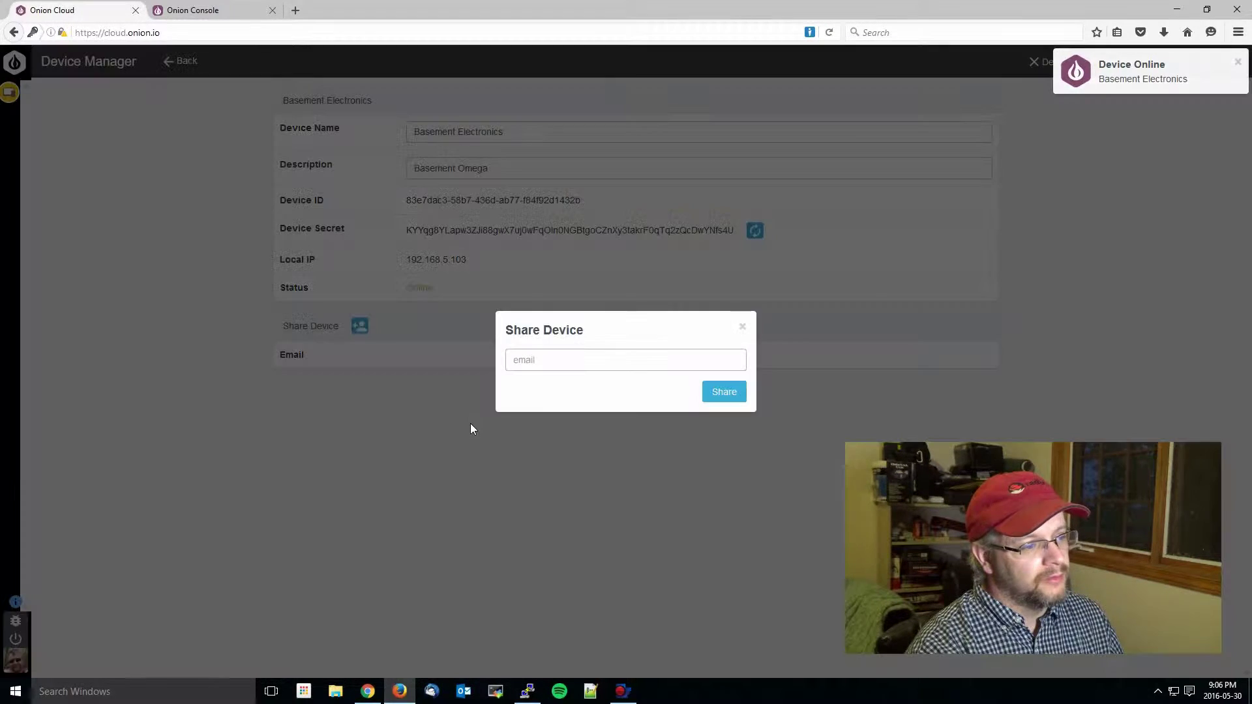
left_click(625, 360)
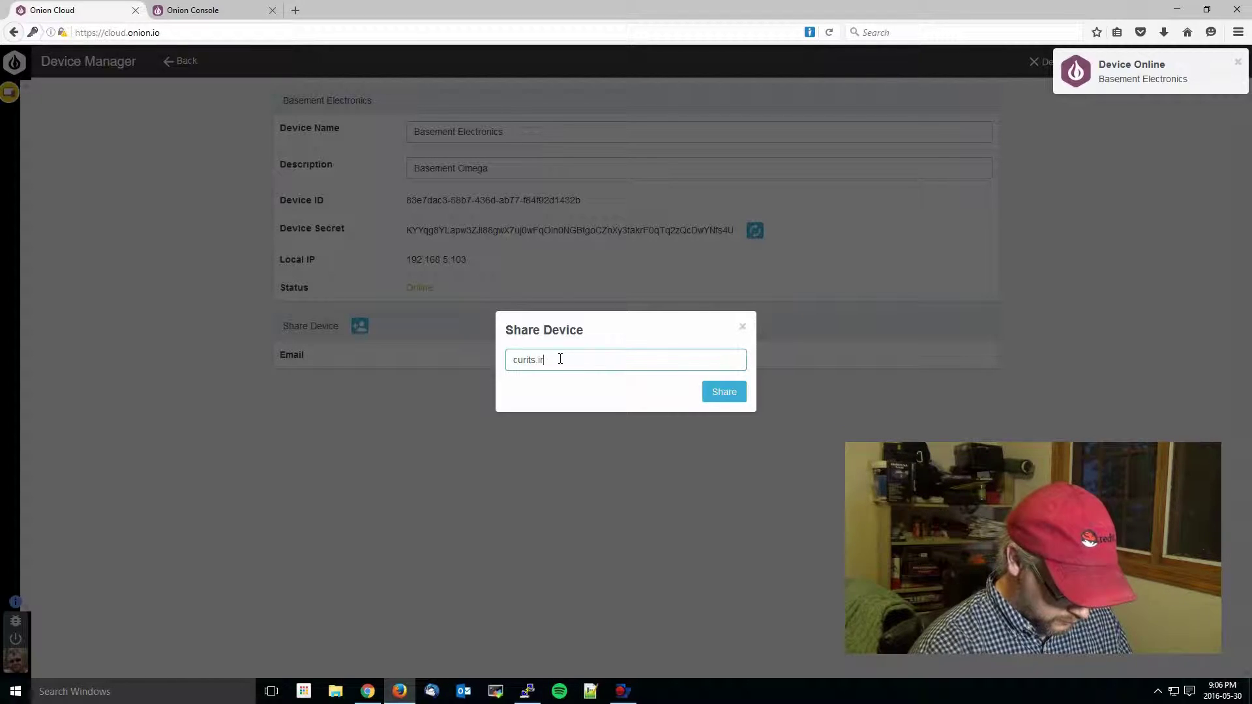
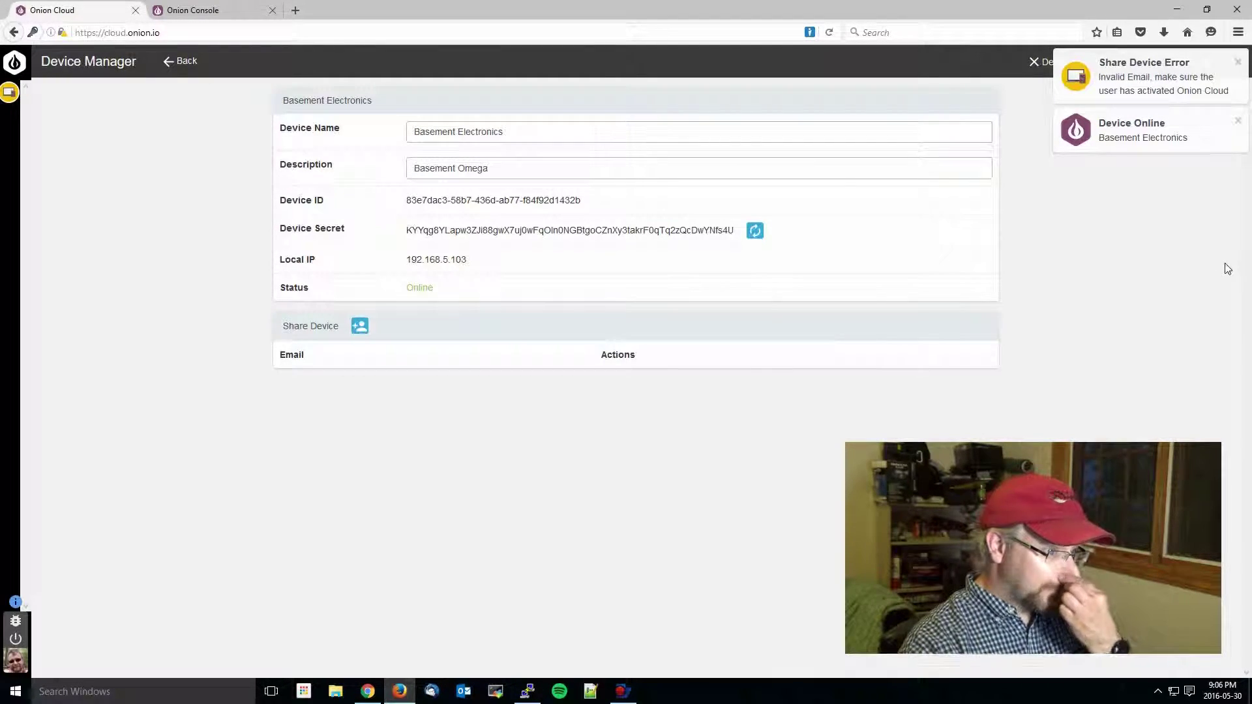
mouse_move(970, 77)
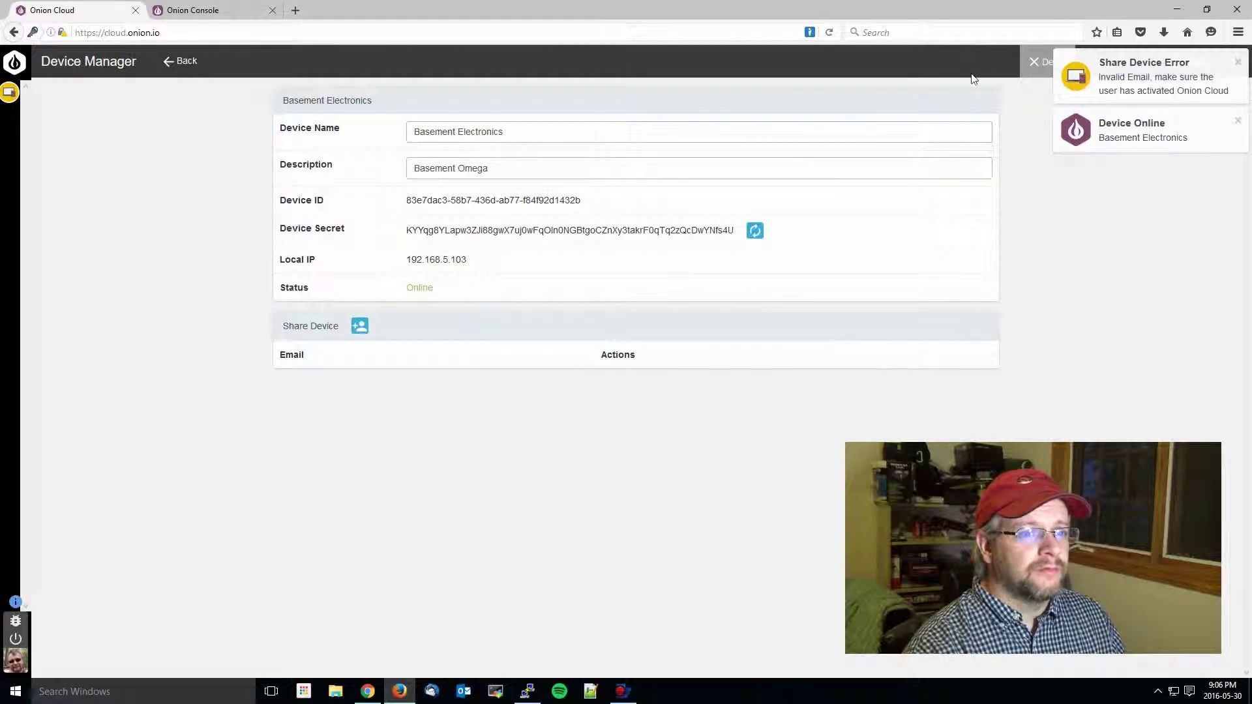
left_click(185, 60)
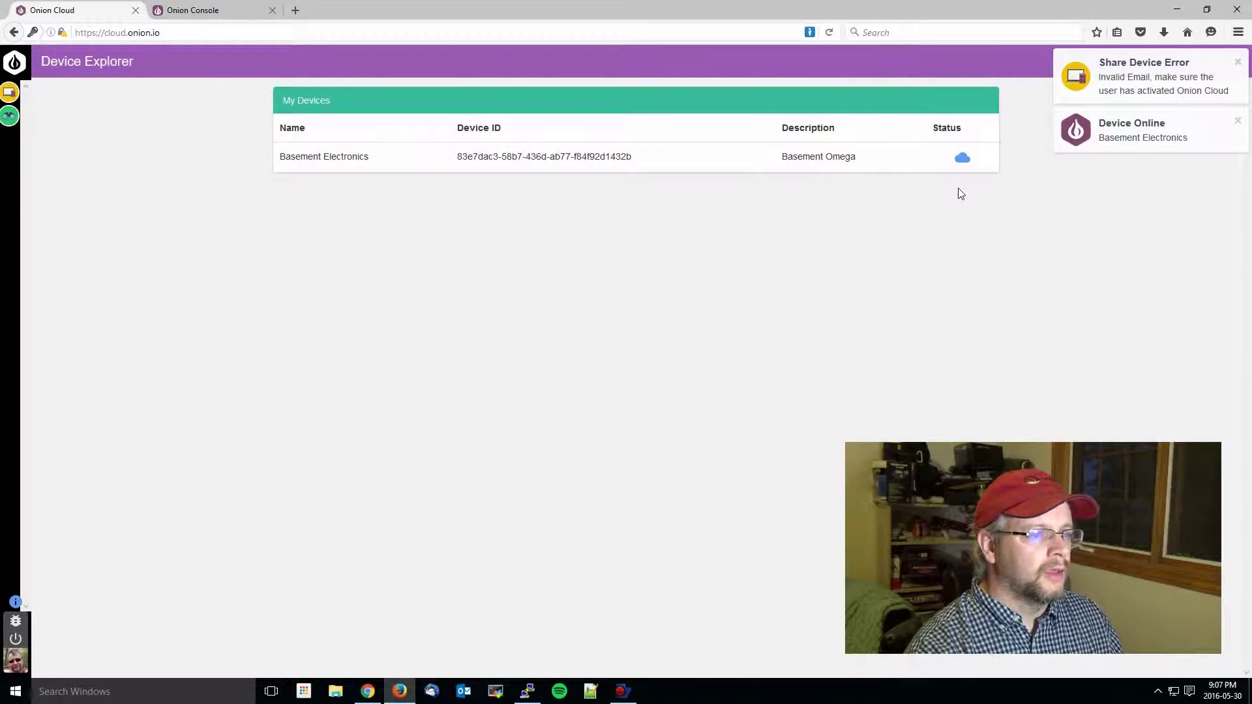
Browse the dhcp, file and i2c_exp command groups for Basement Electronics, then return to the dashboard
left_click(324, 156)
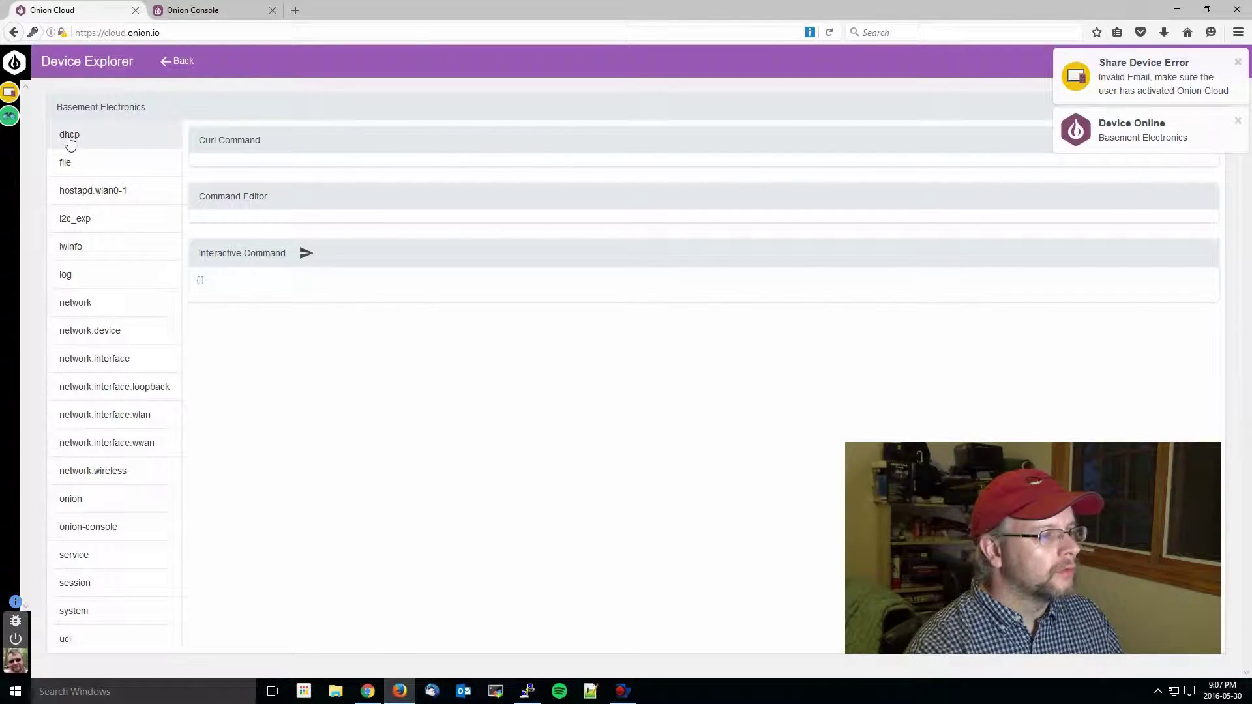
left_click(68, 134)
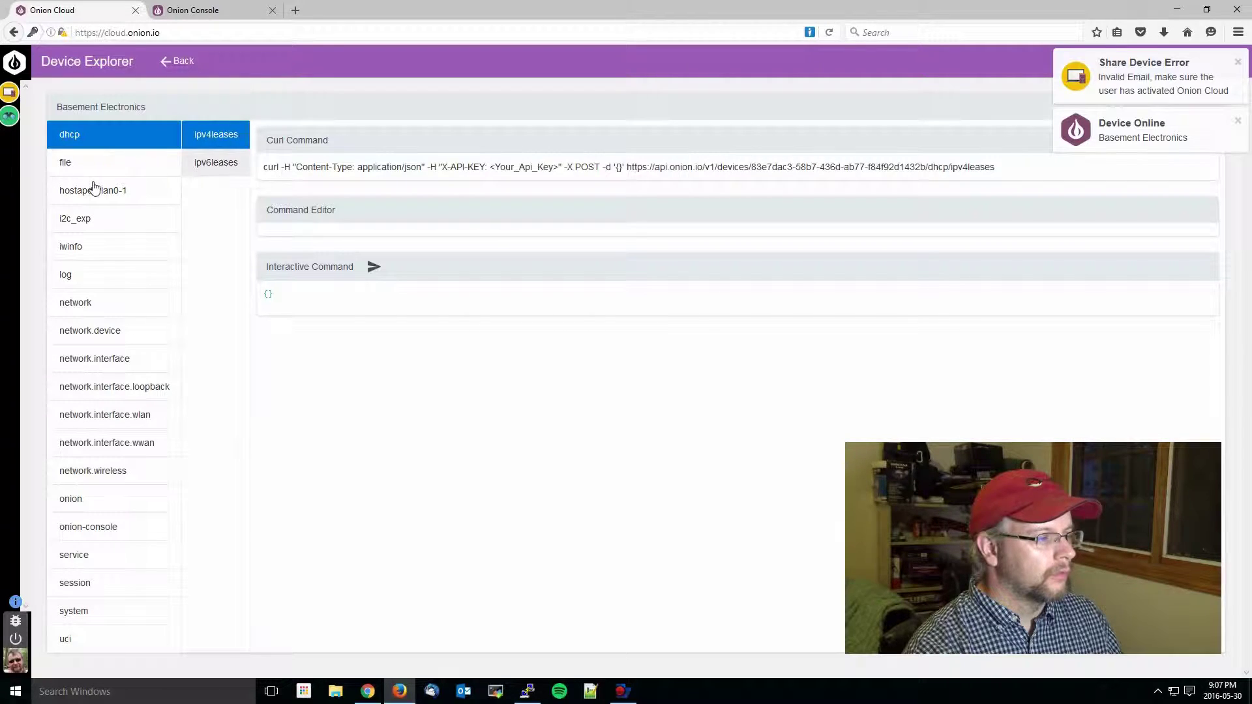
left_click(65, 161)
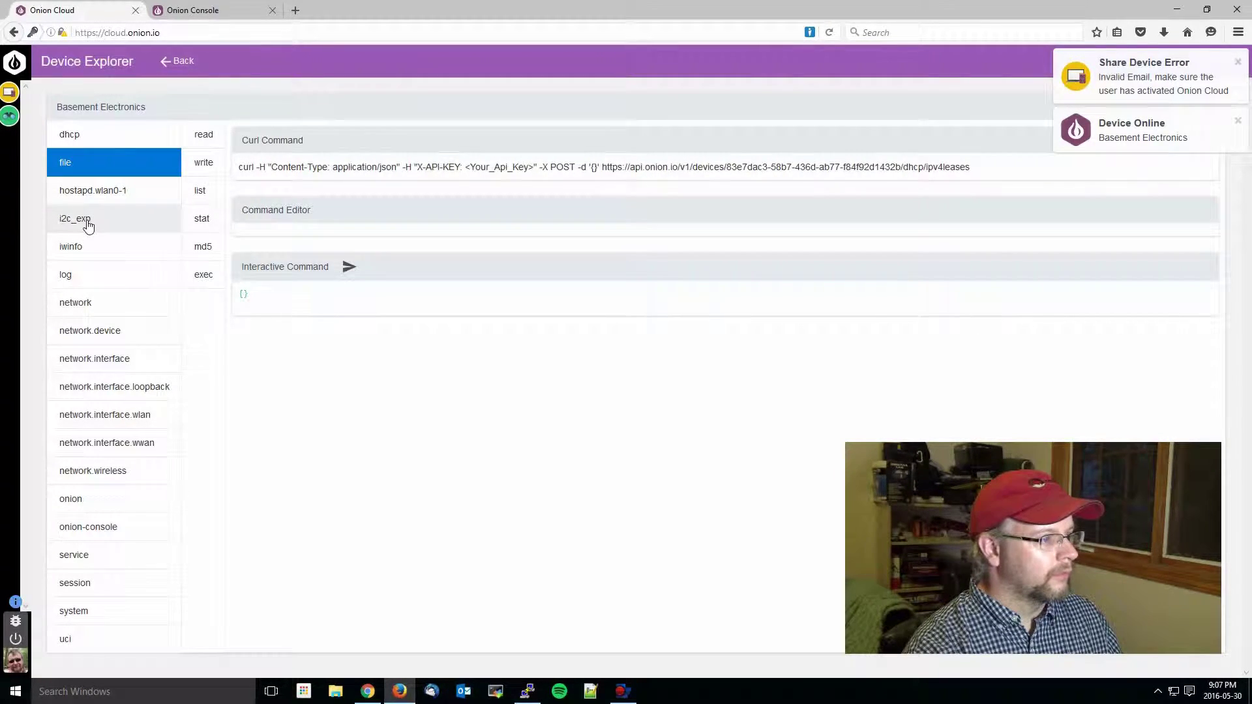
left_click(73, 219)
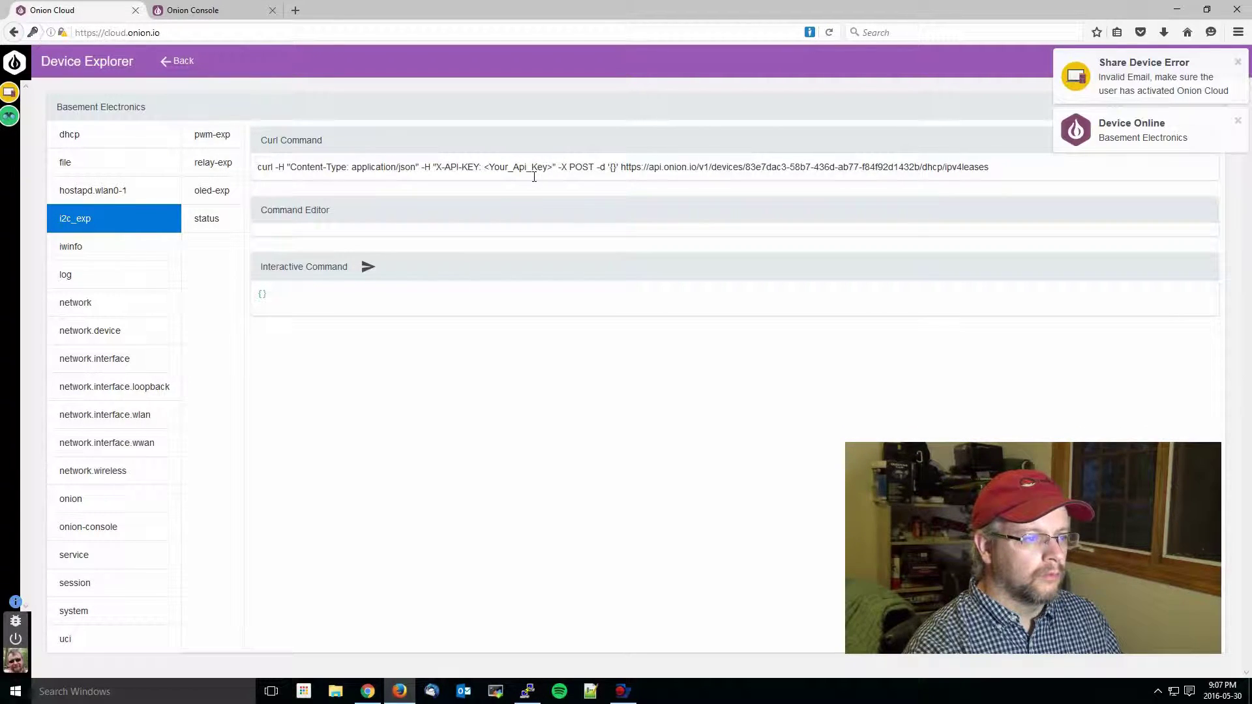
mouse_move(388, 227)
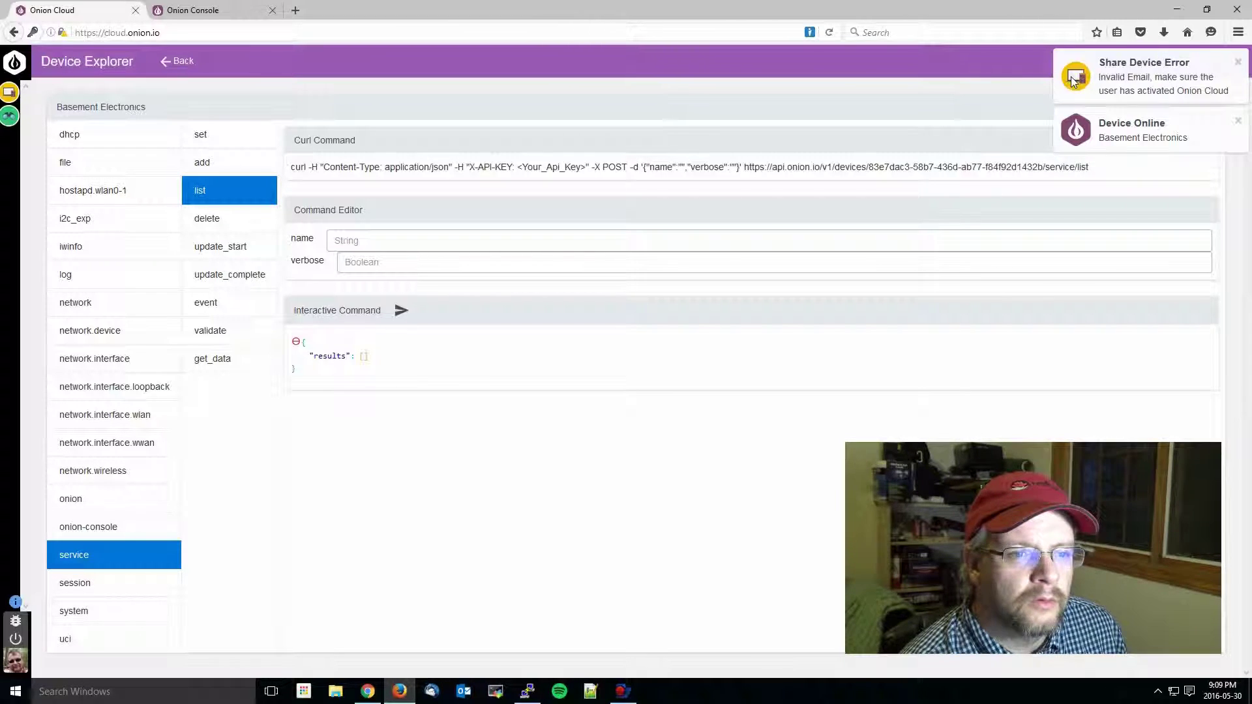
mouse_move(1096, 49)
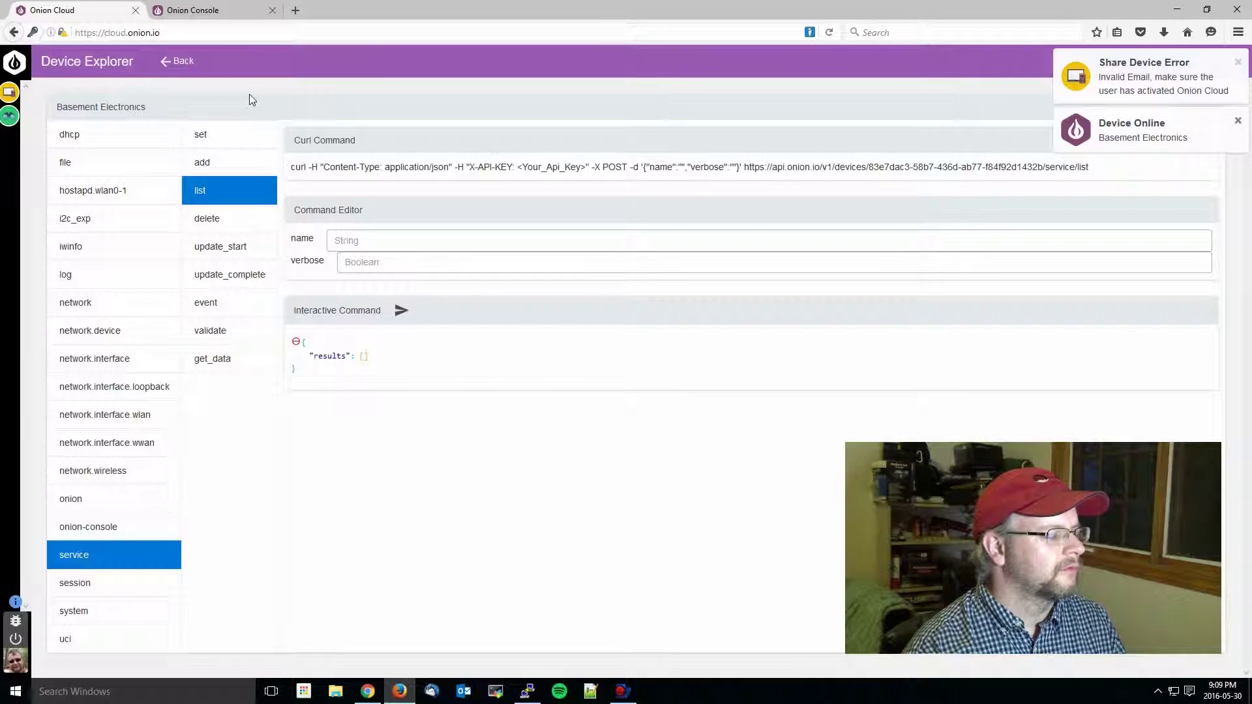
left_click(178, 60)
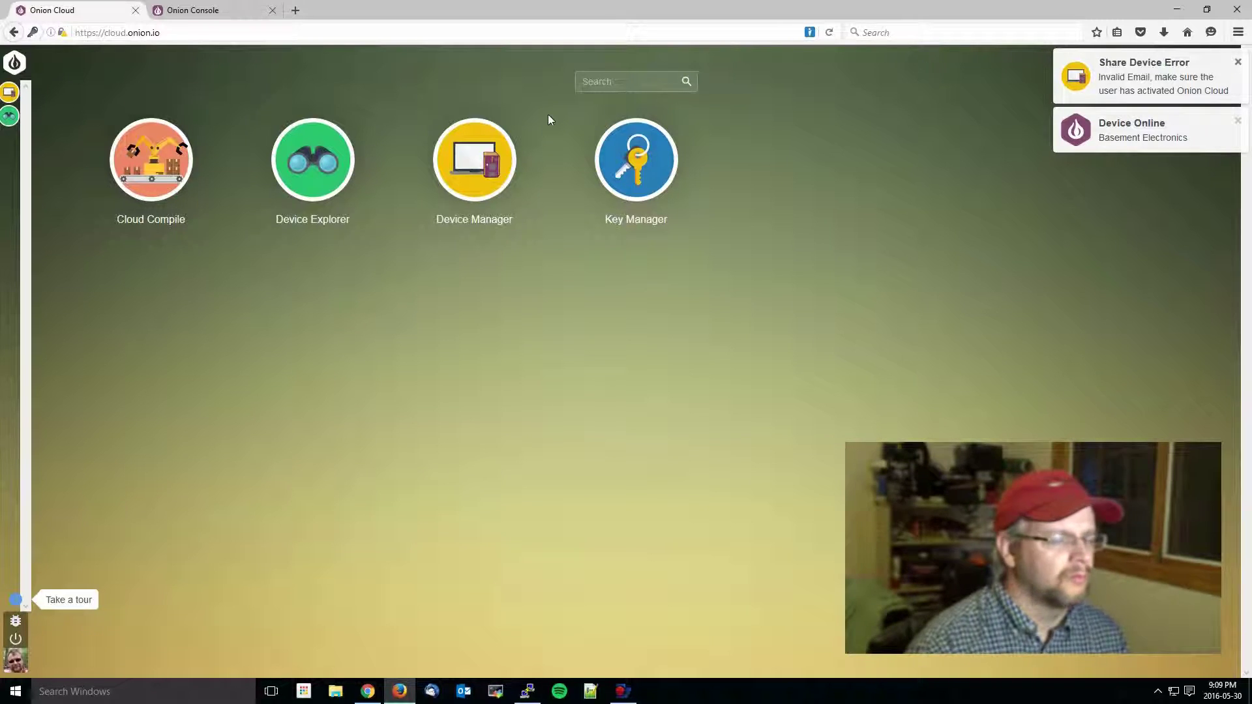
mouse_move(827, 193)
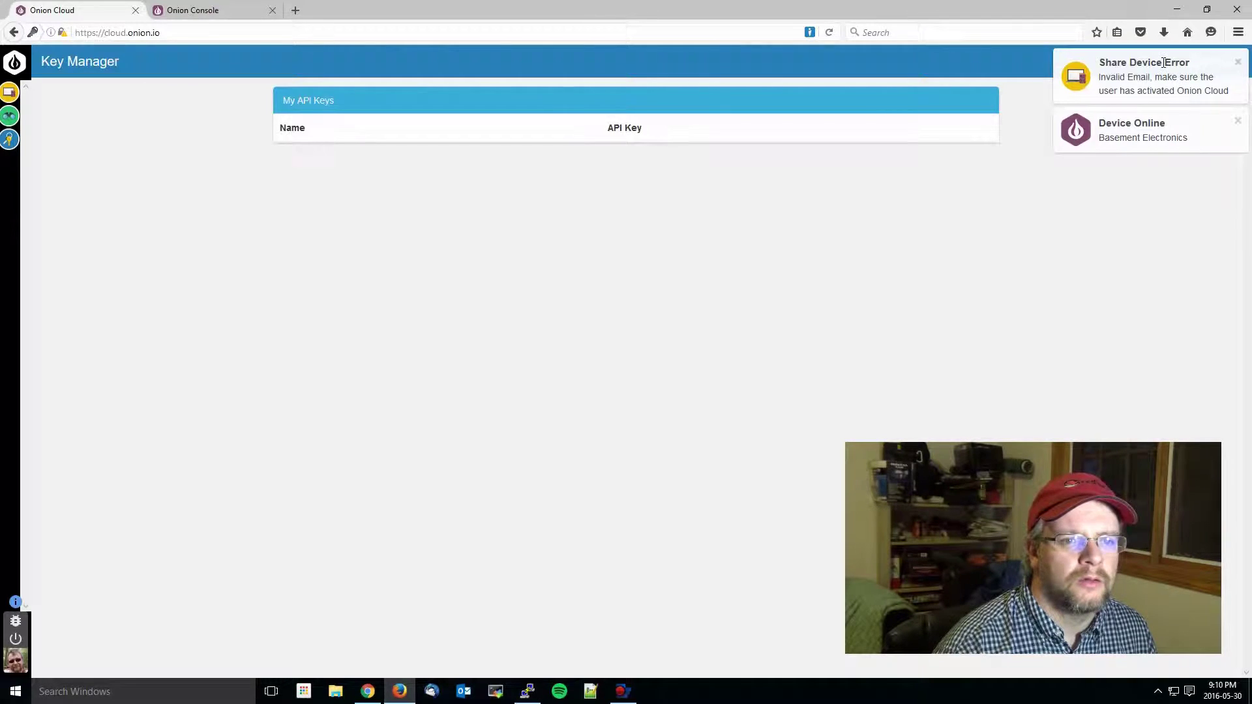
mouse_move(875, 159)
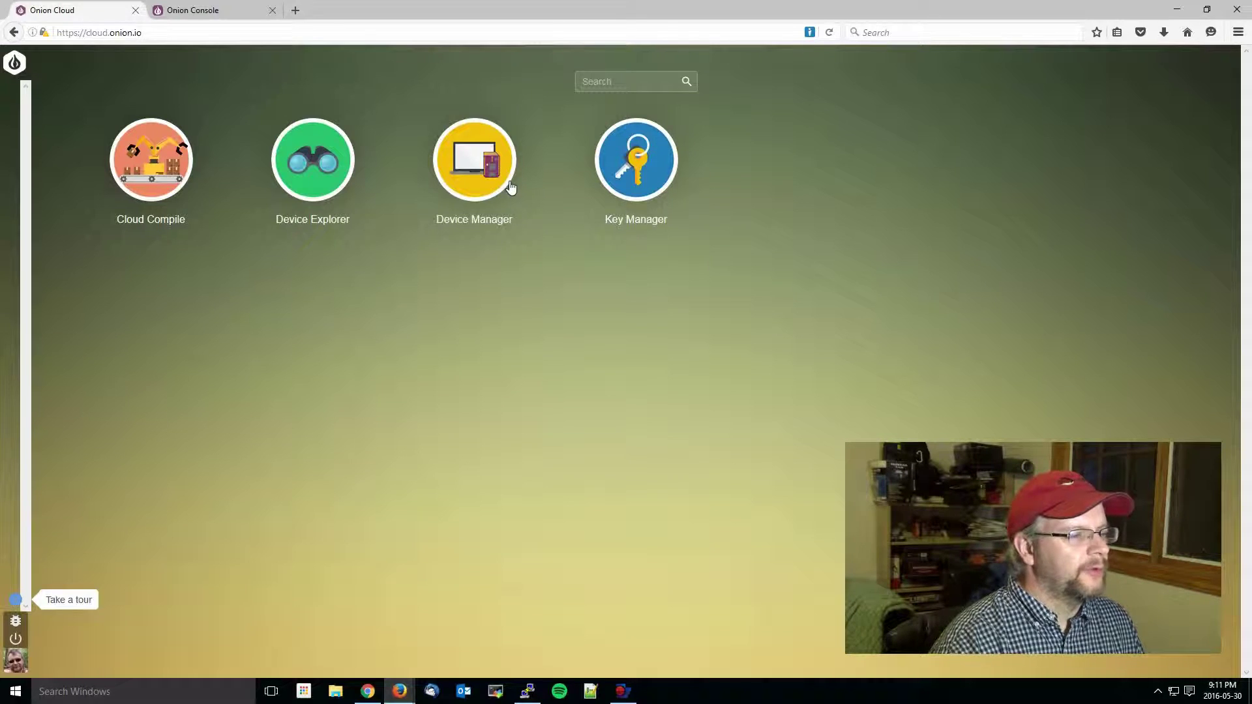
mouse_move(1033, 5)
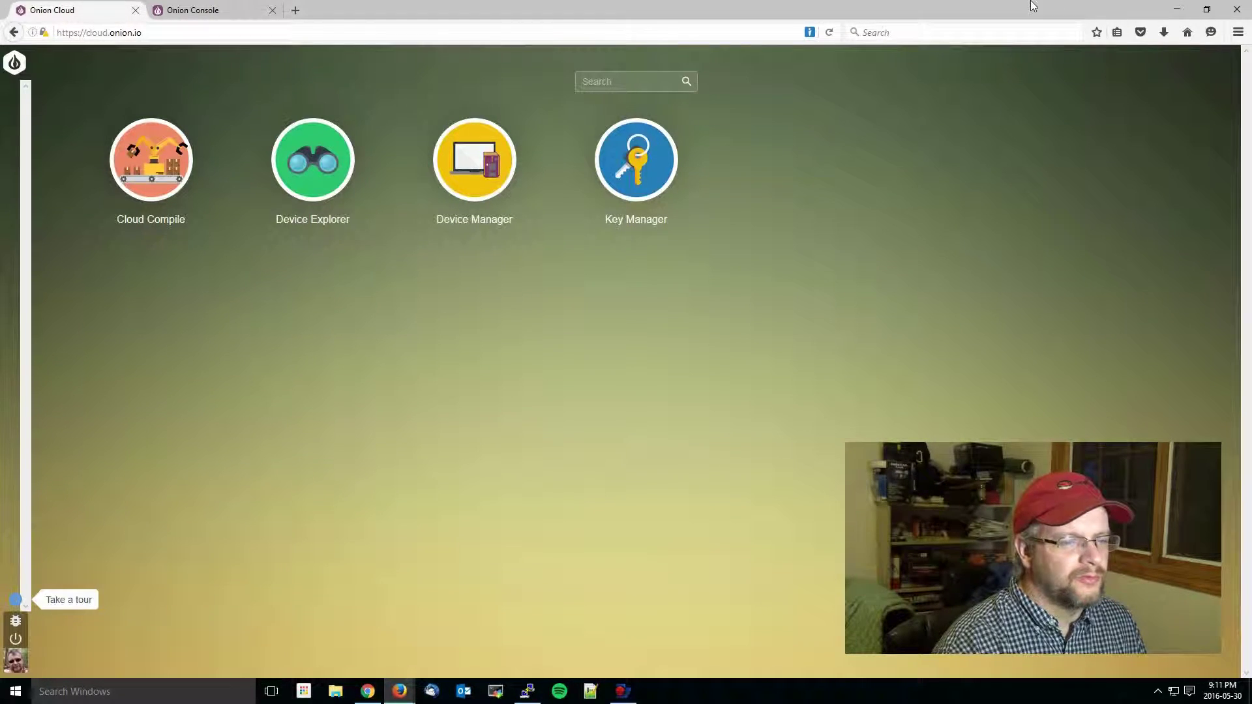
mouse_move(493, 206)
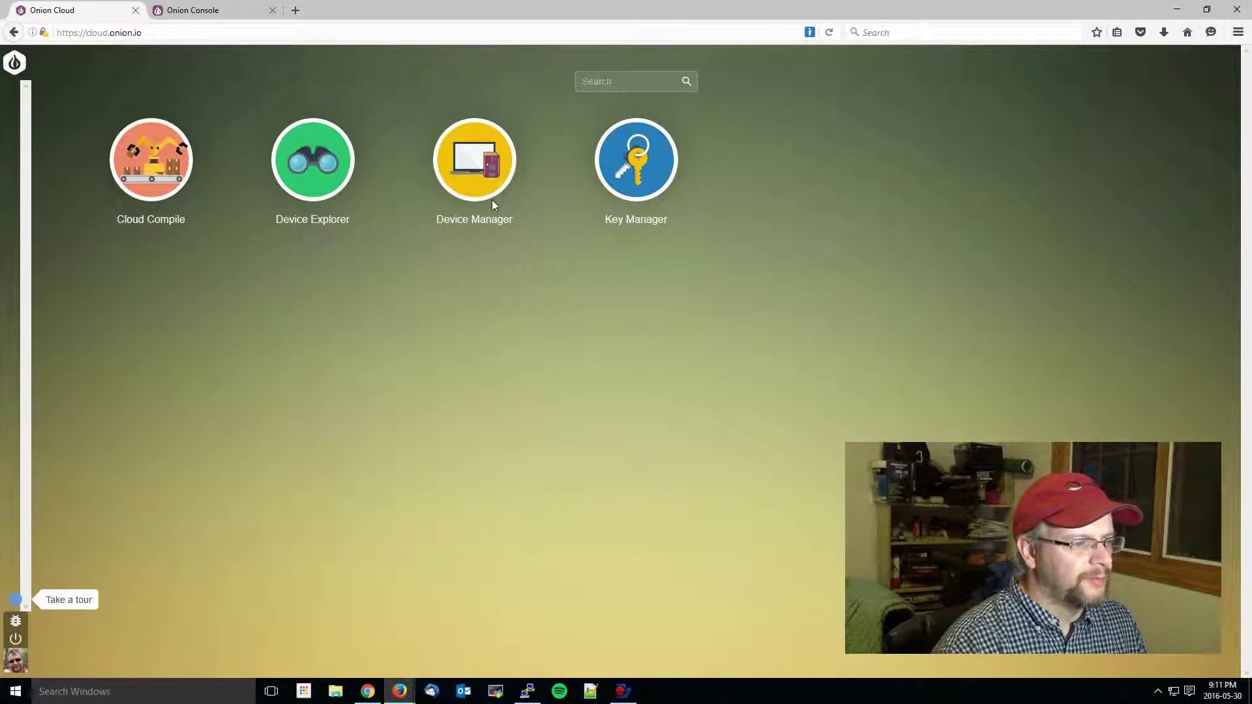
mouse_move(329, 167)
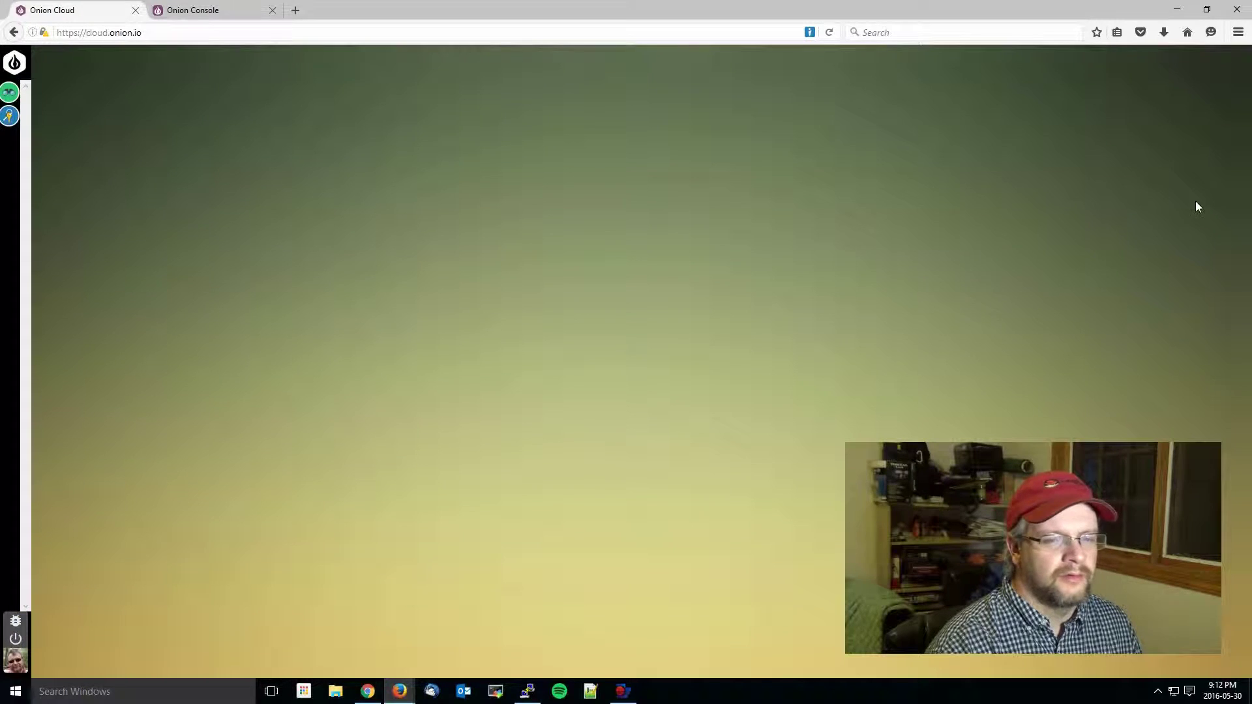
mouse_move(1203, 201)
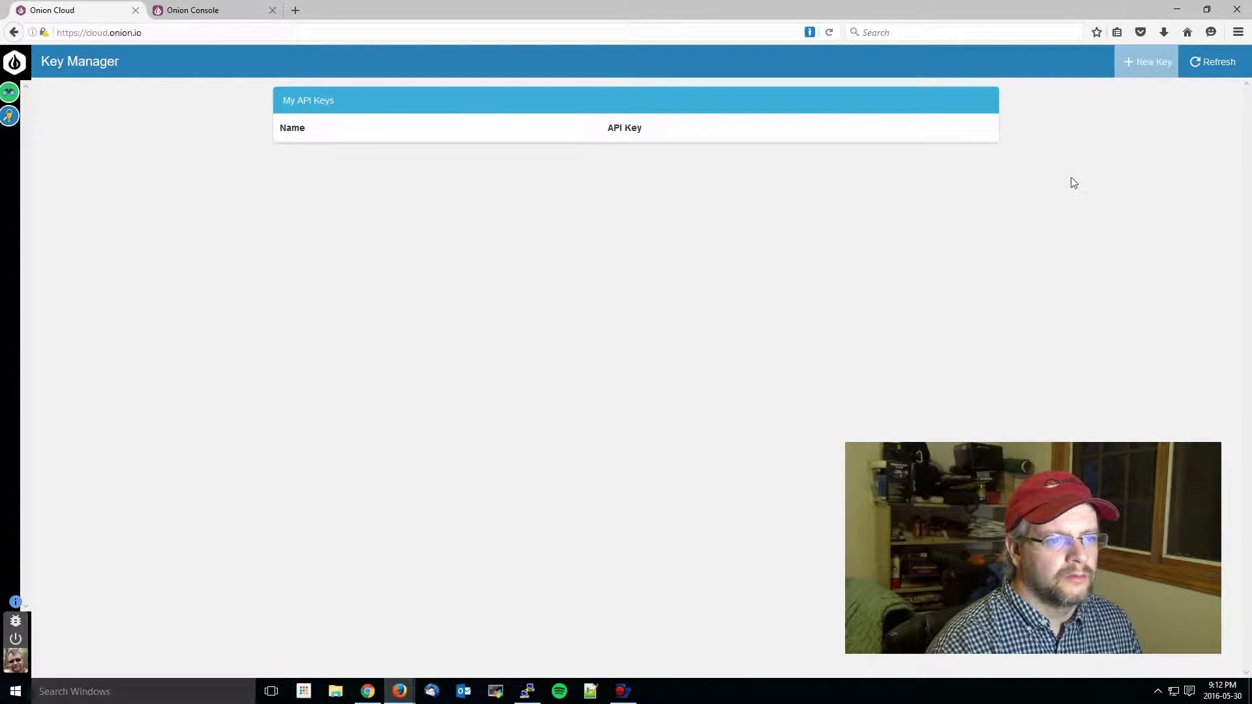
Create a new API key named Basement1 with the description First Key
left_click(1148, 61)
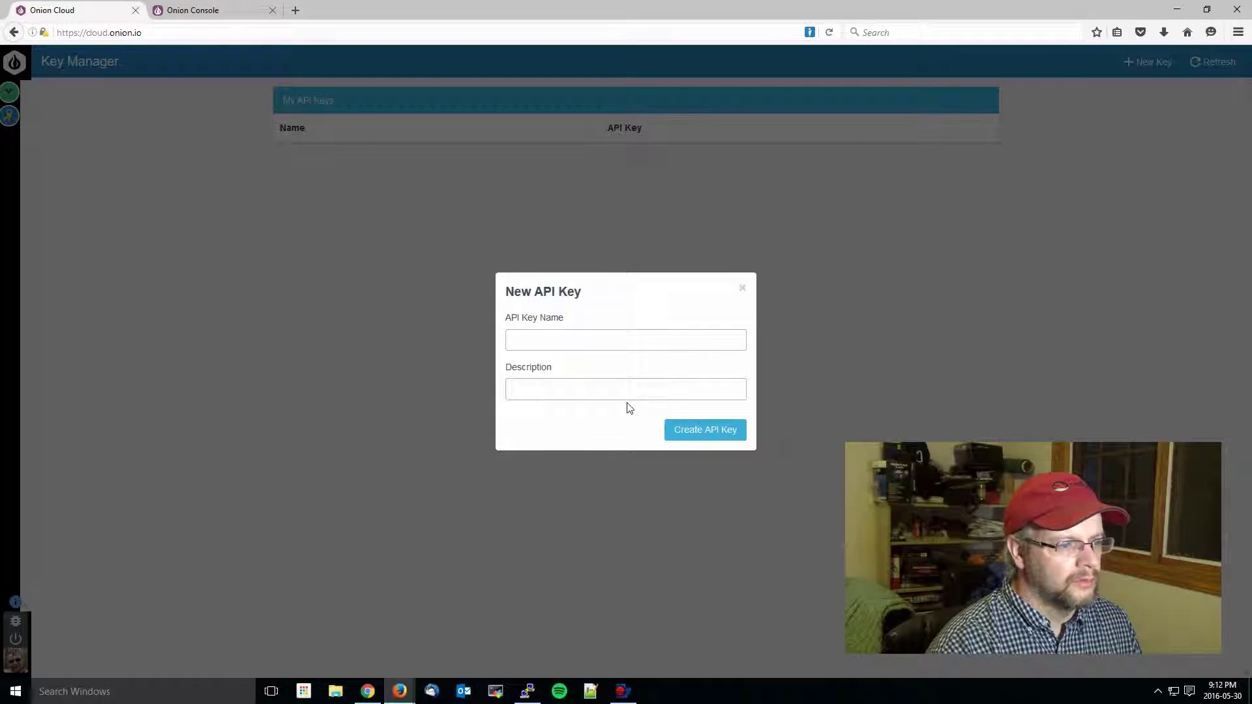
left_click(626, 339)
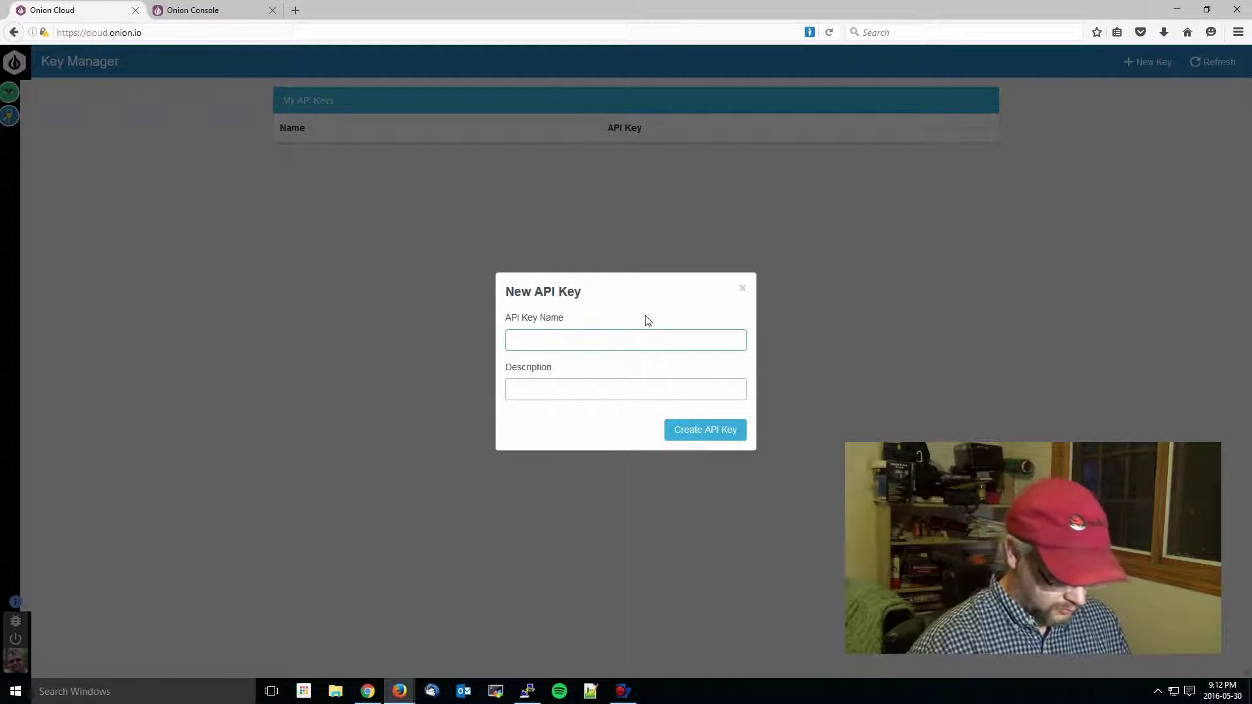
type("B")
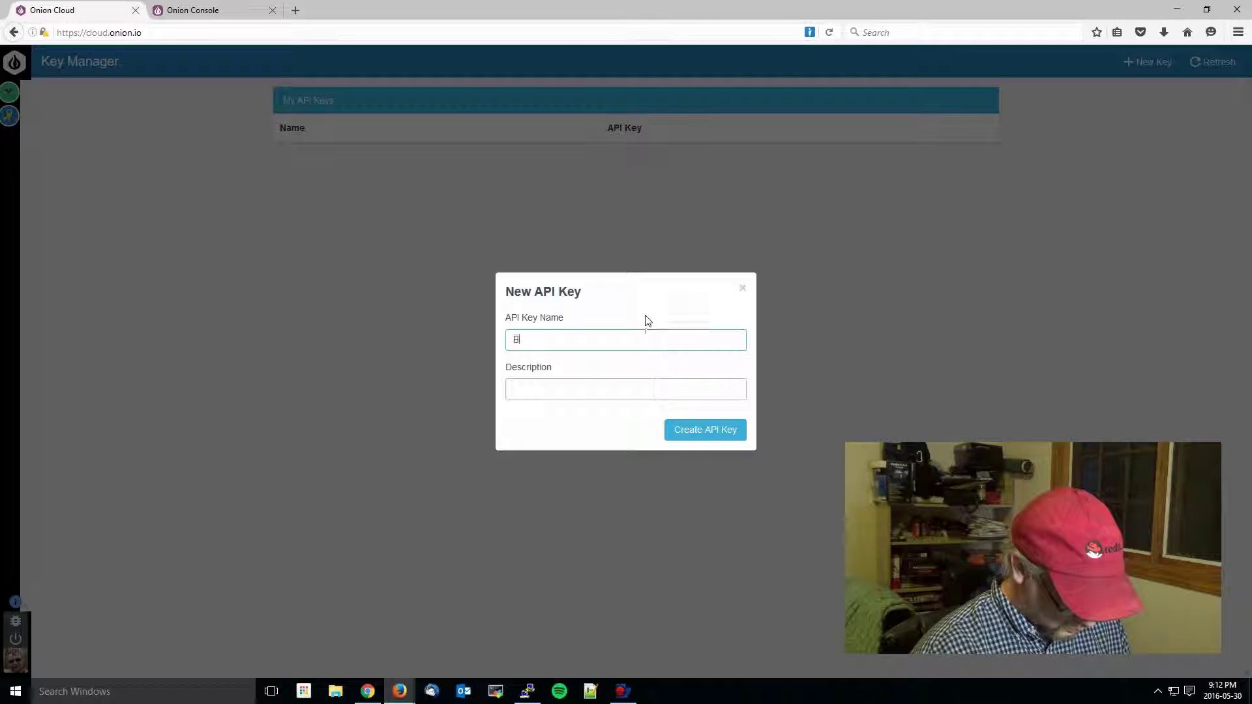
type("asement1")
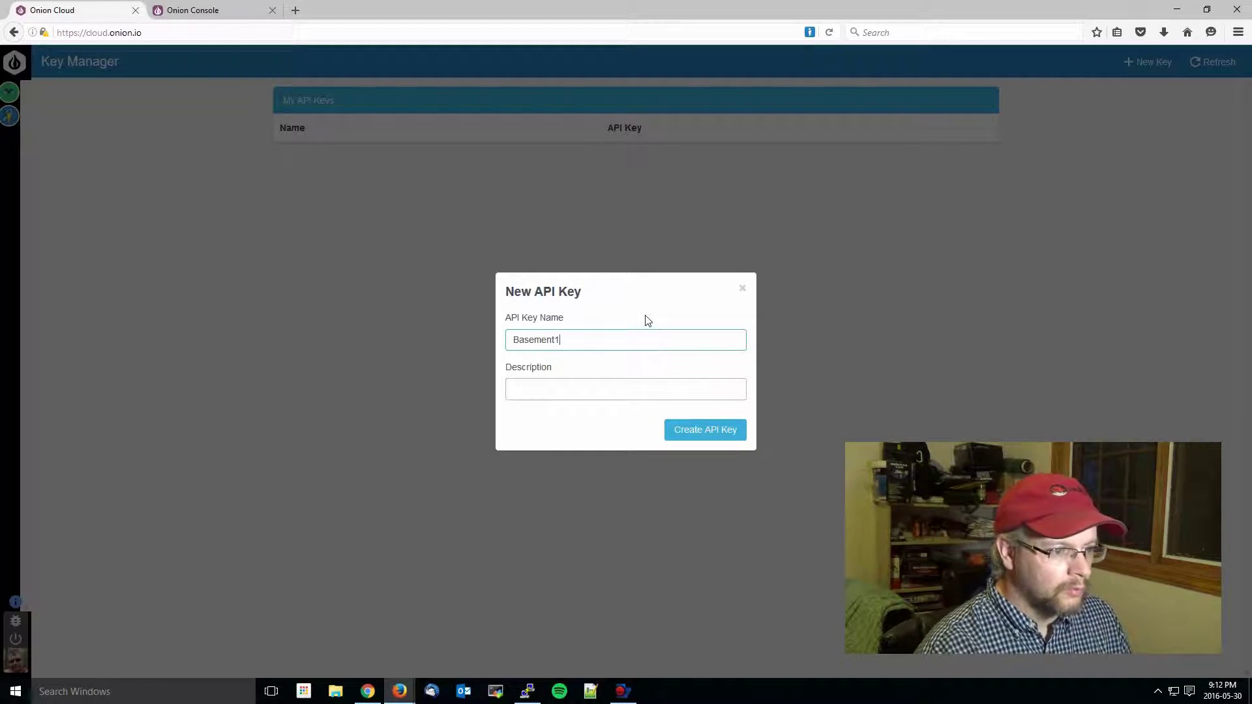
left_click(626, 389)
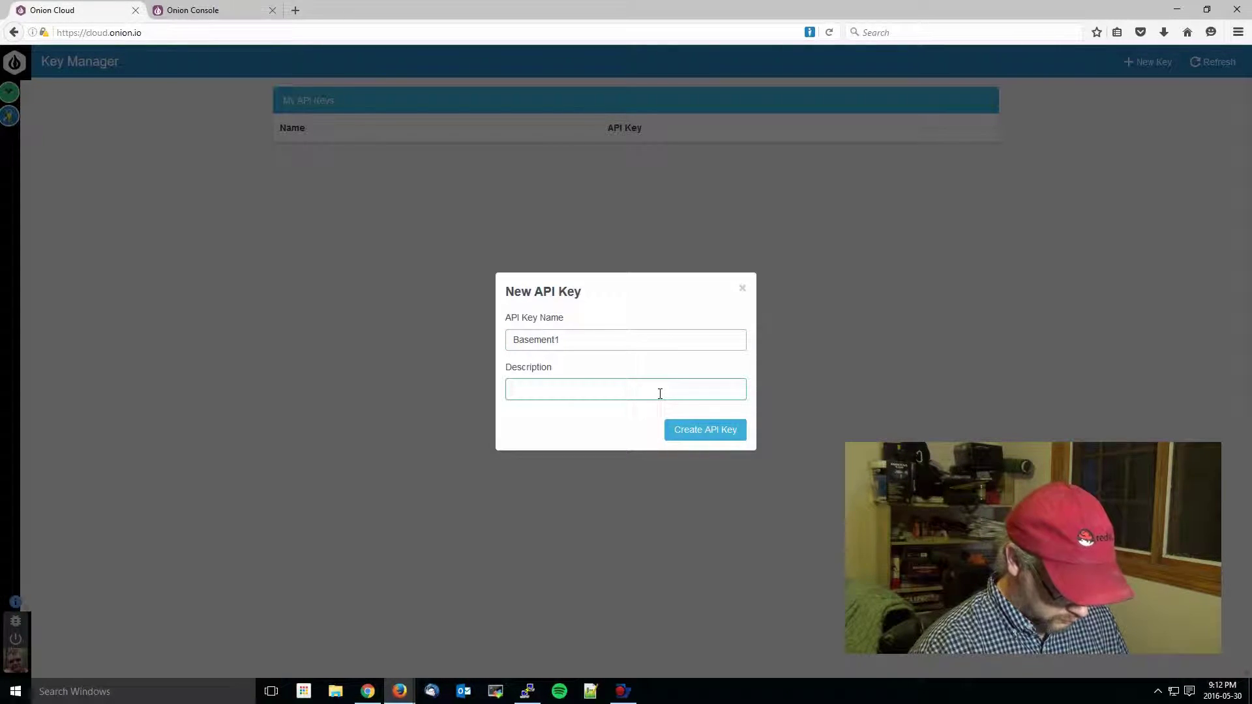
type("First Ke")
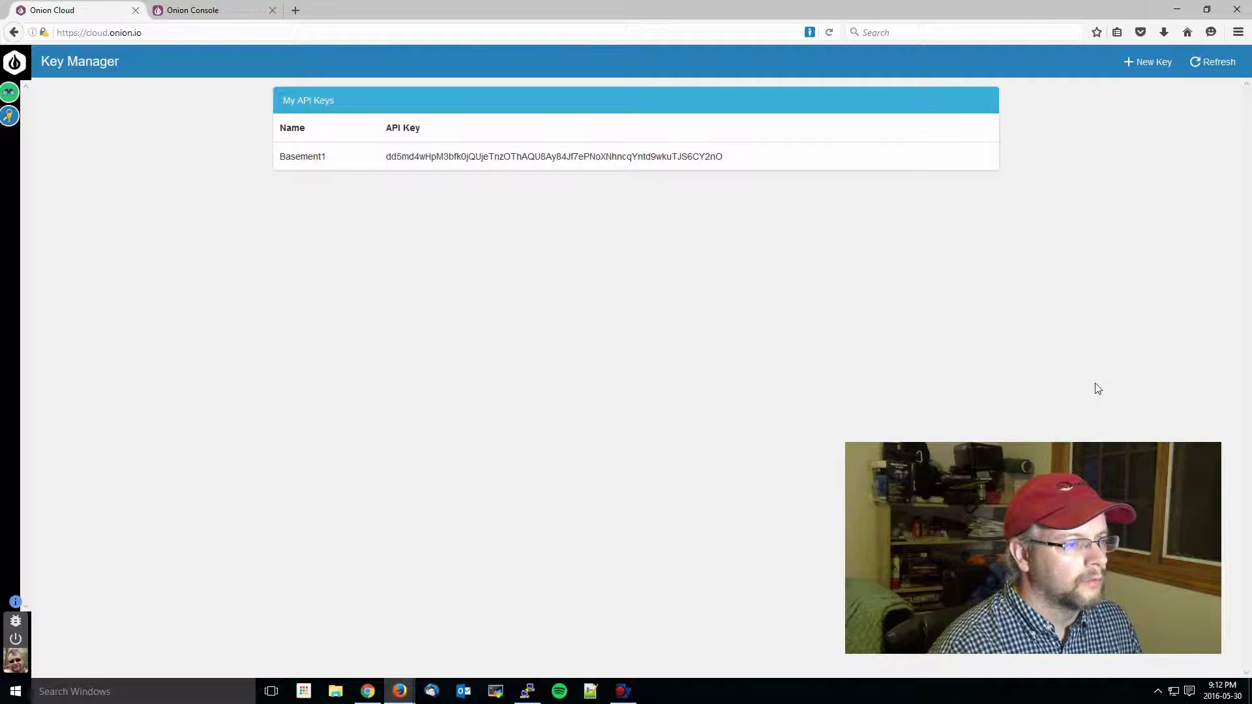
mouse_move(441, 159)
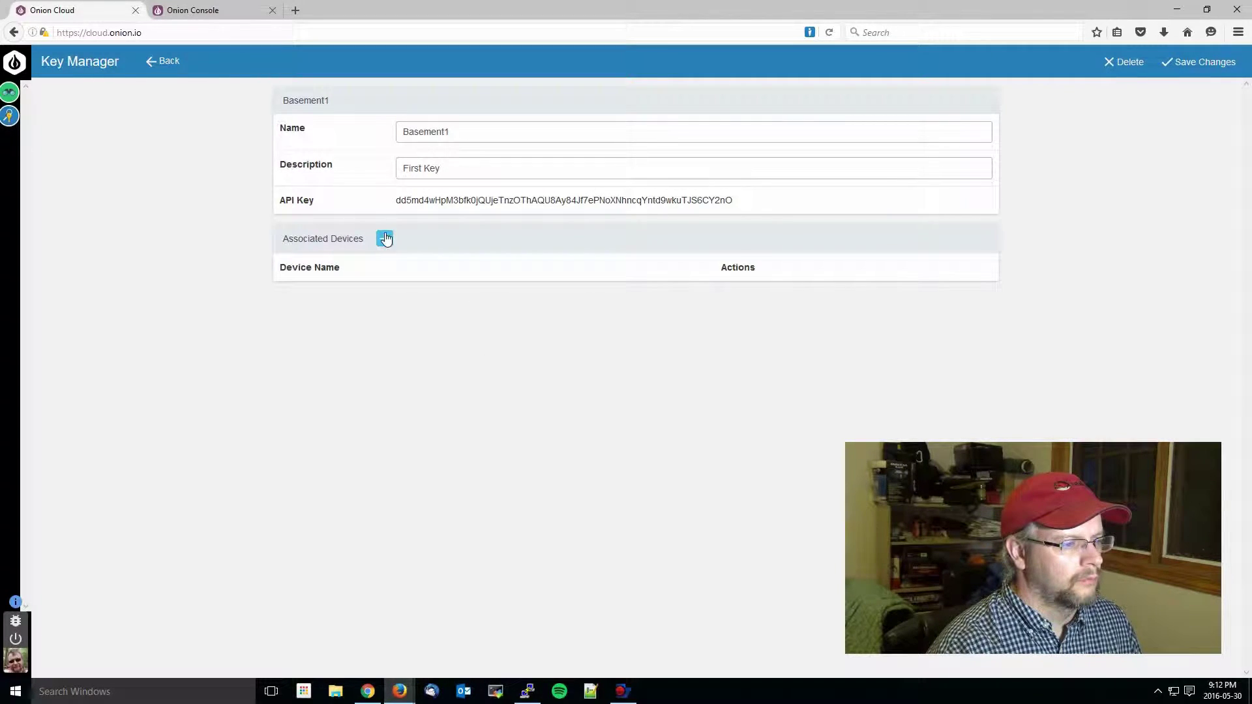
Associate the Basement Electronics device with the Basement1 key
left_click(383, 238)
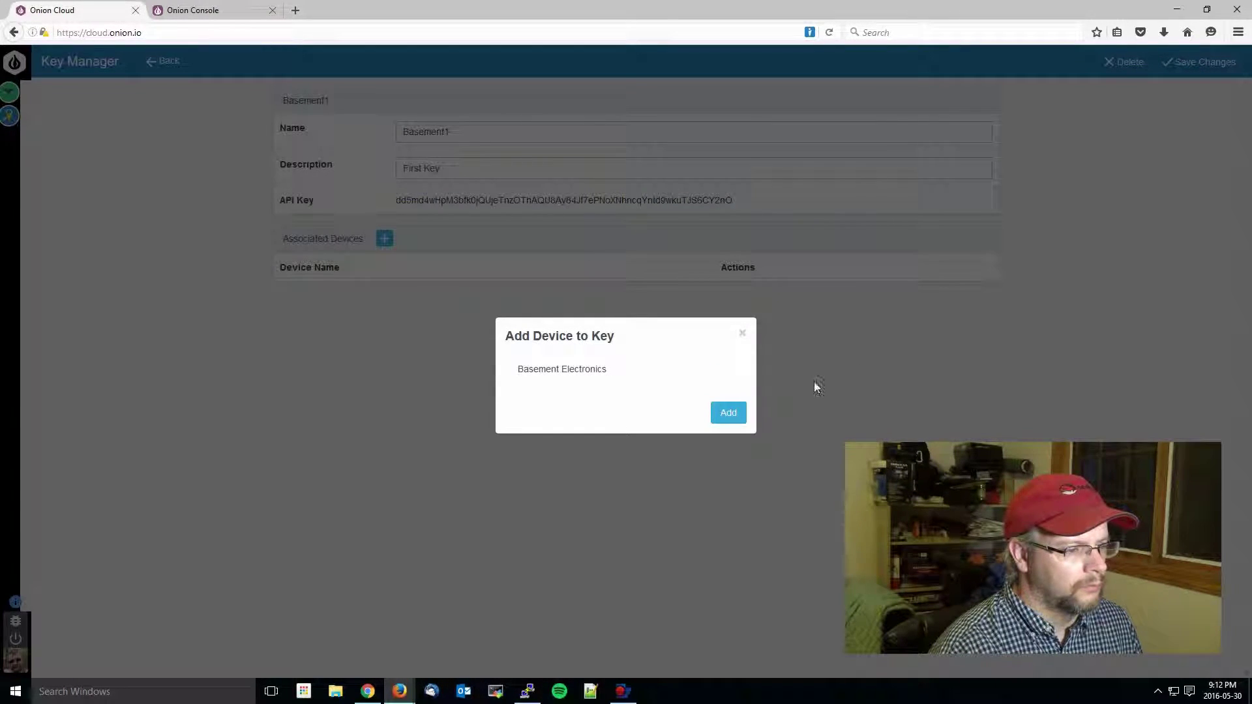
left_click(561, 369)
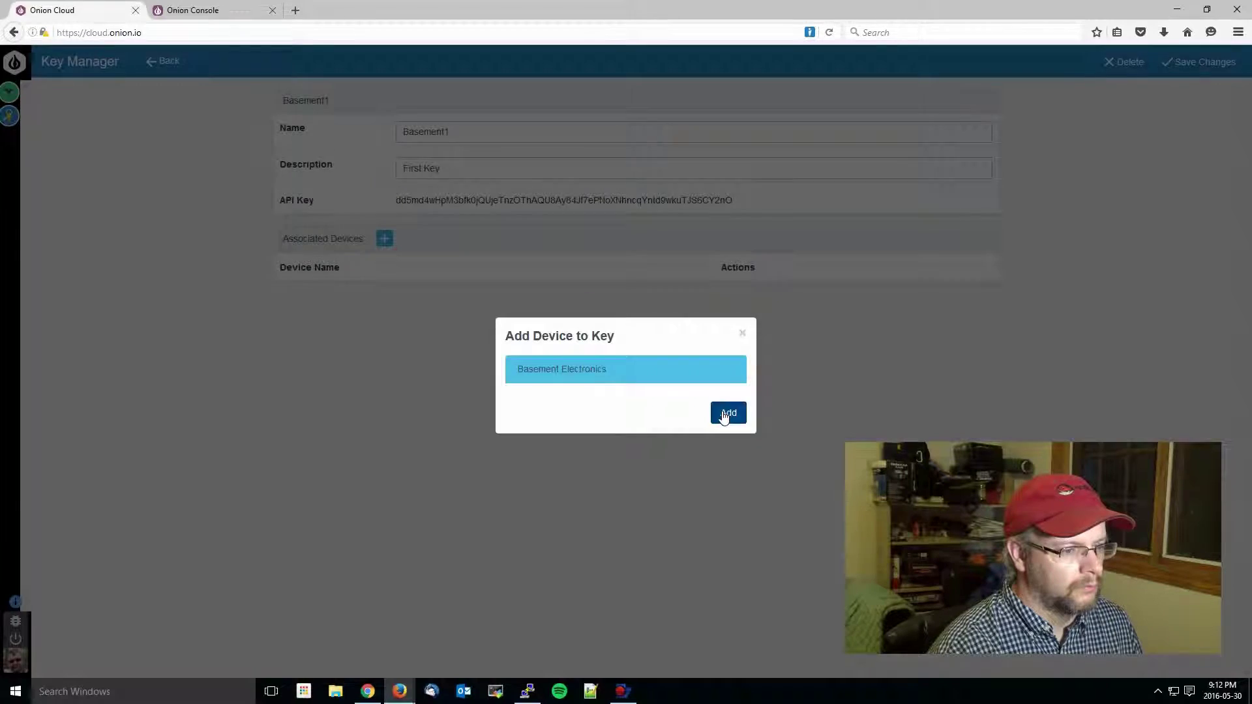
left_click(728, 413)
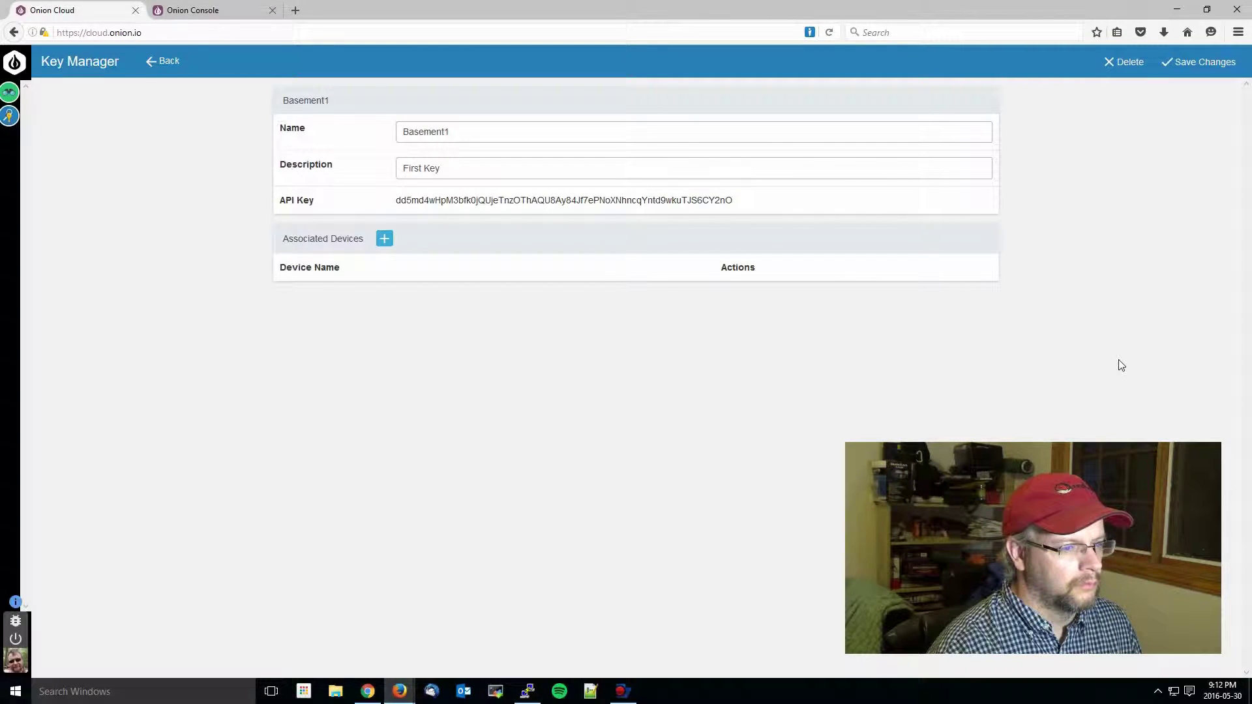
Copy the Basement1 key value to the clipboard, save the key and return to the key list
left_click(384, 239)
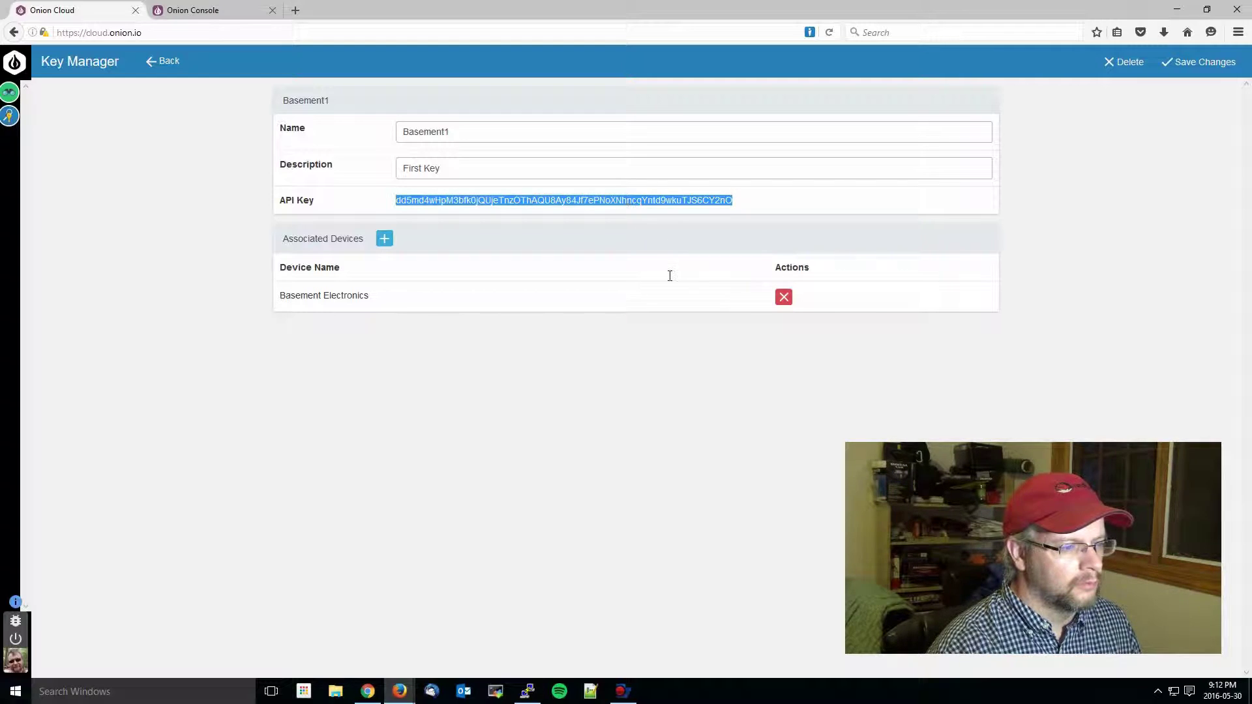
right_click(546, 201)
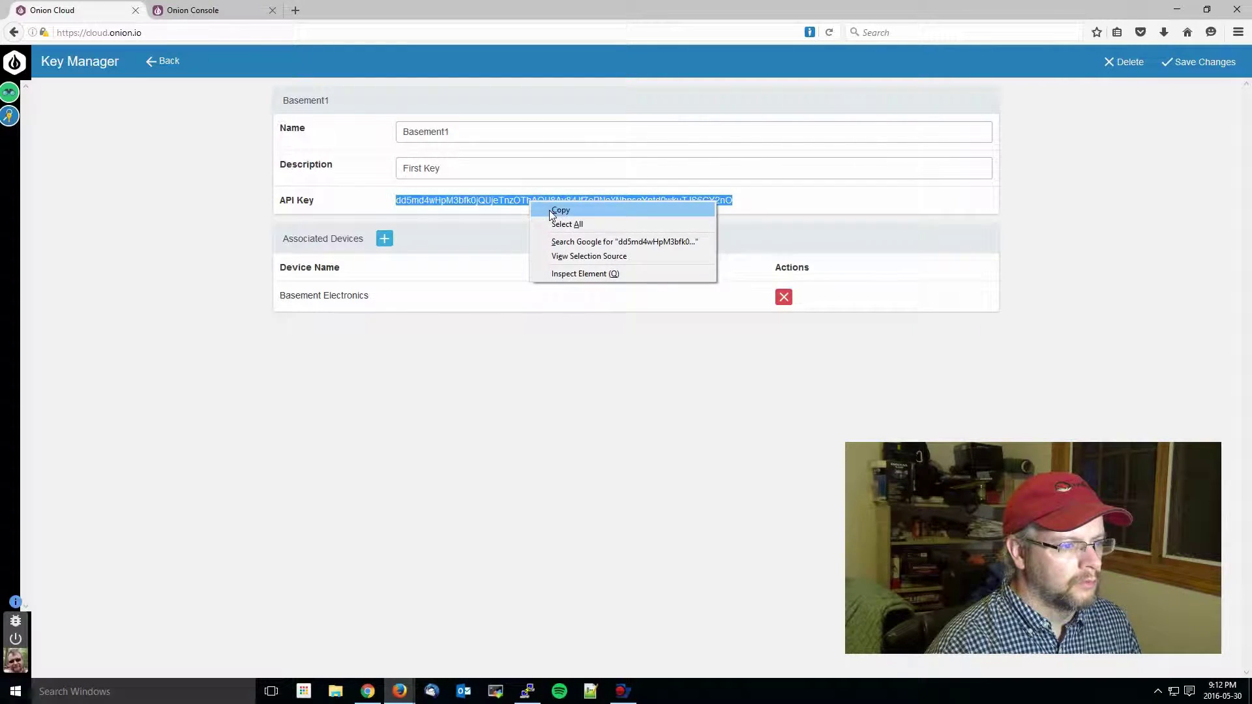
left_click(561, 212)
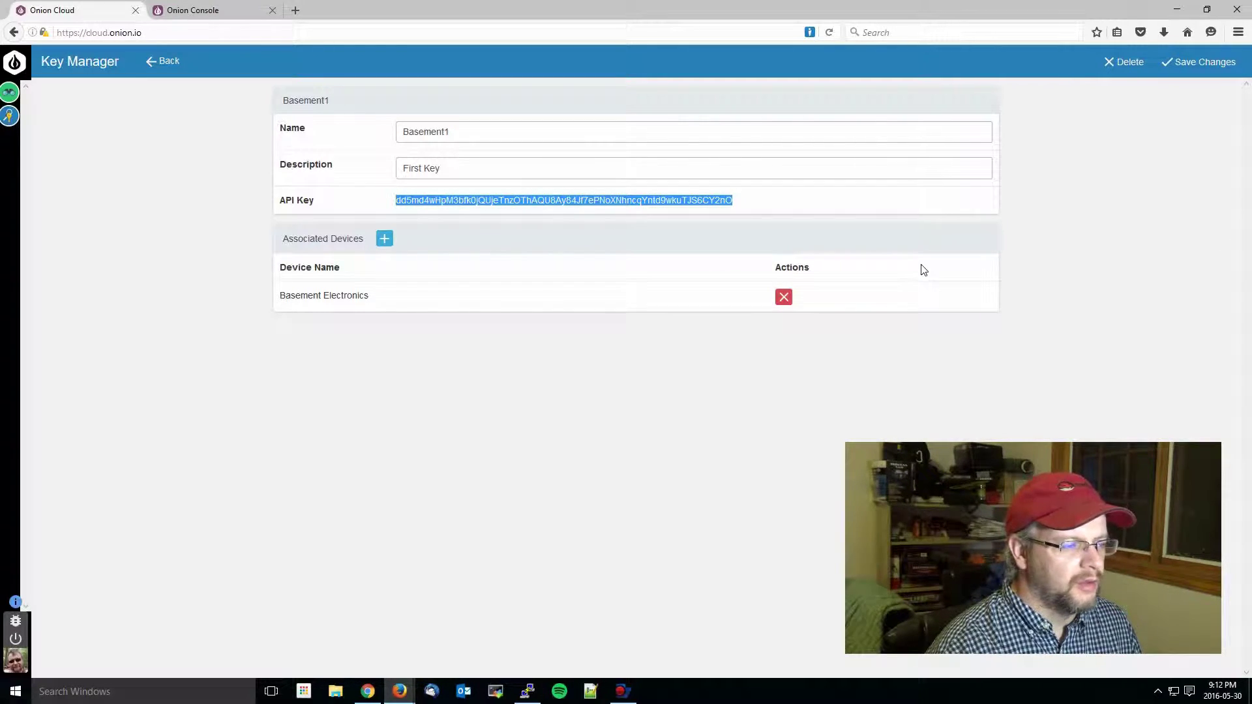
mouse_move(924, 270)
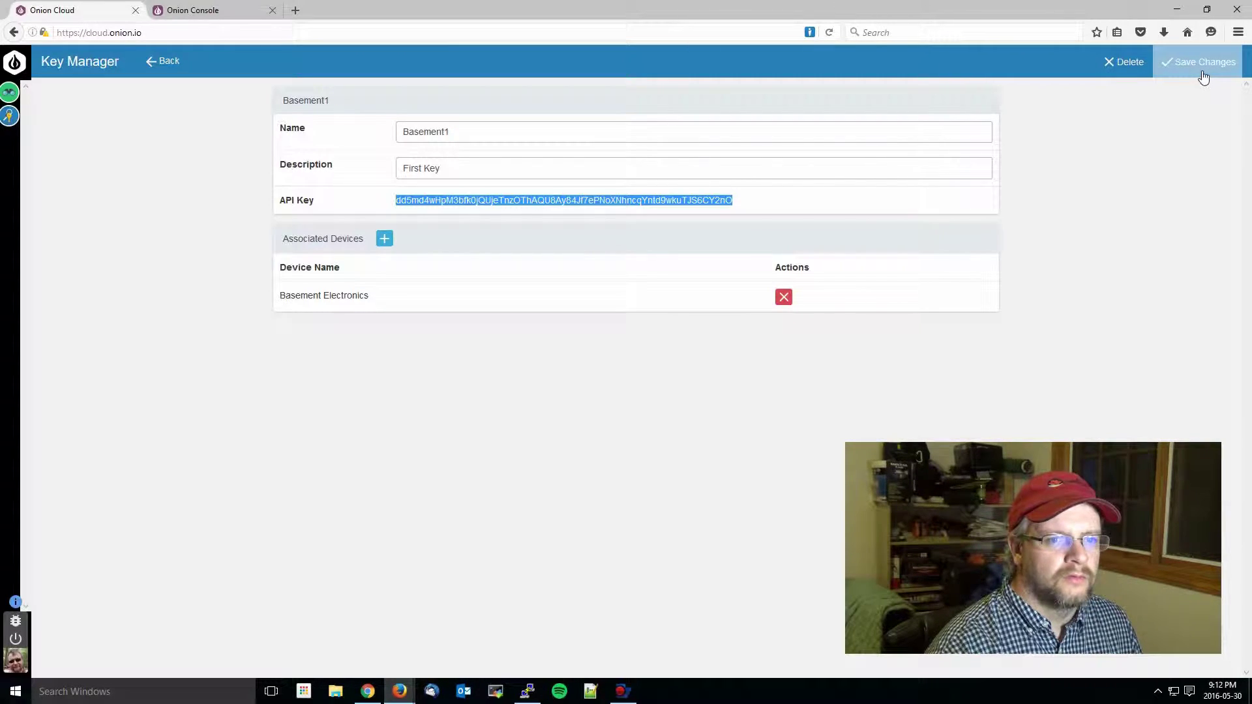
left_click(1205, 62)
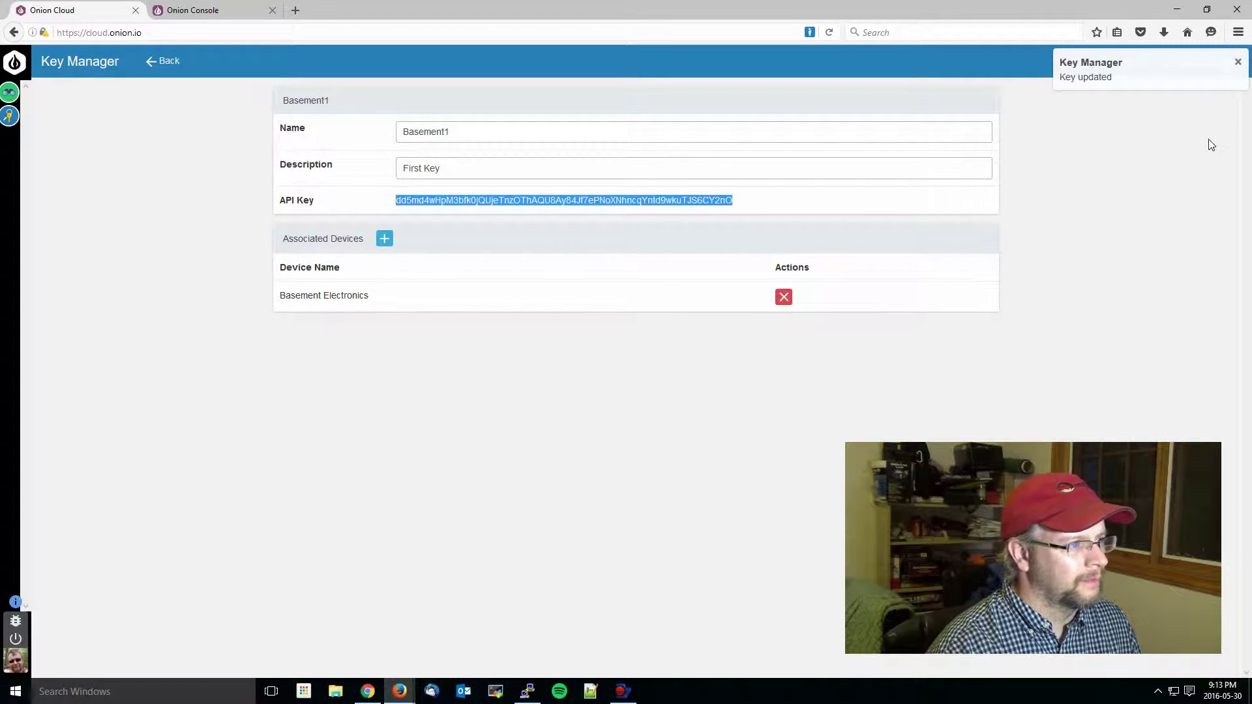
left_click(168, 60)
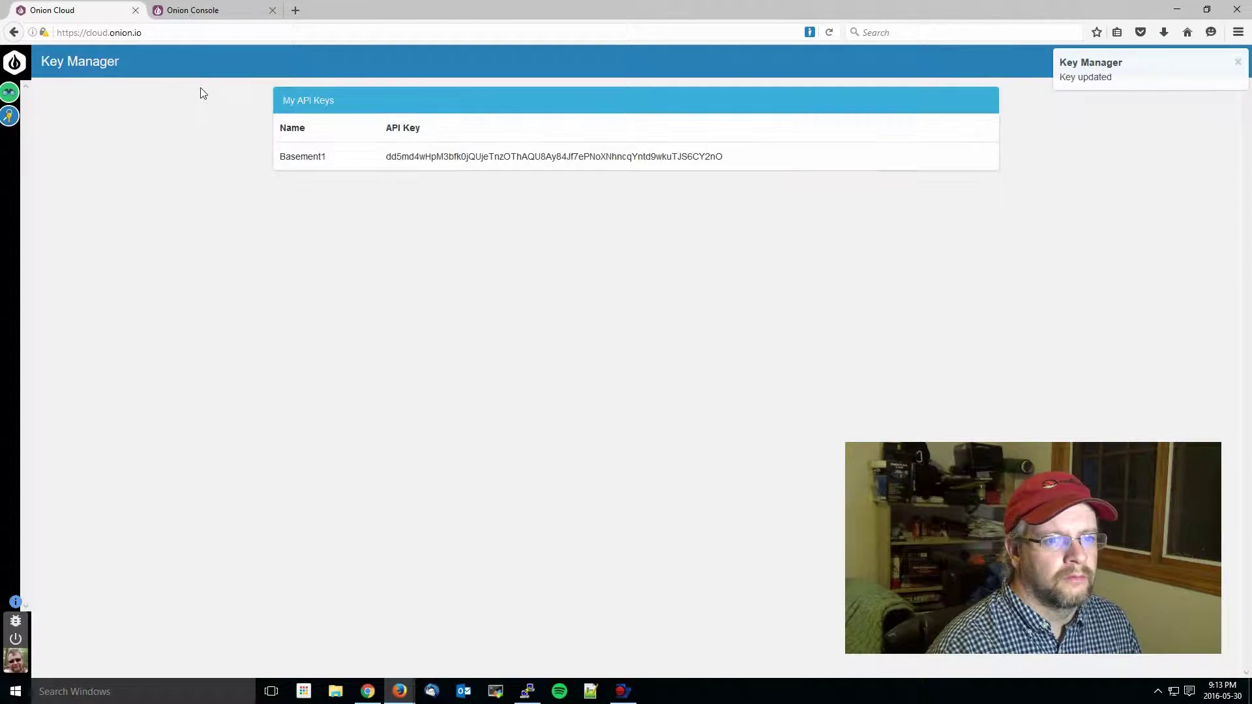
mouse_move(1101, 354)
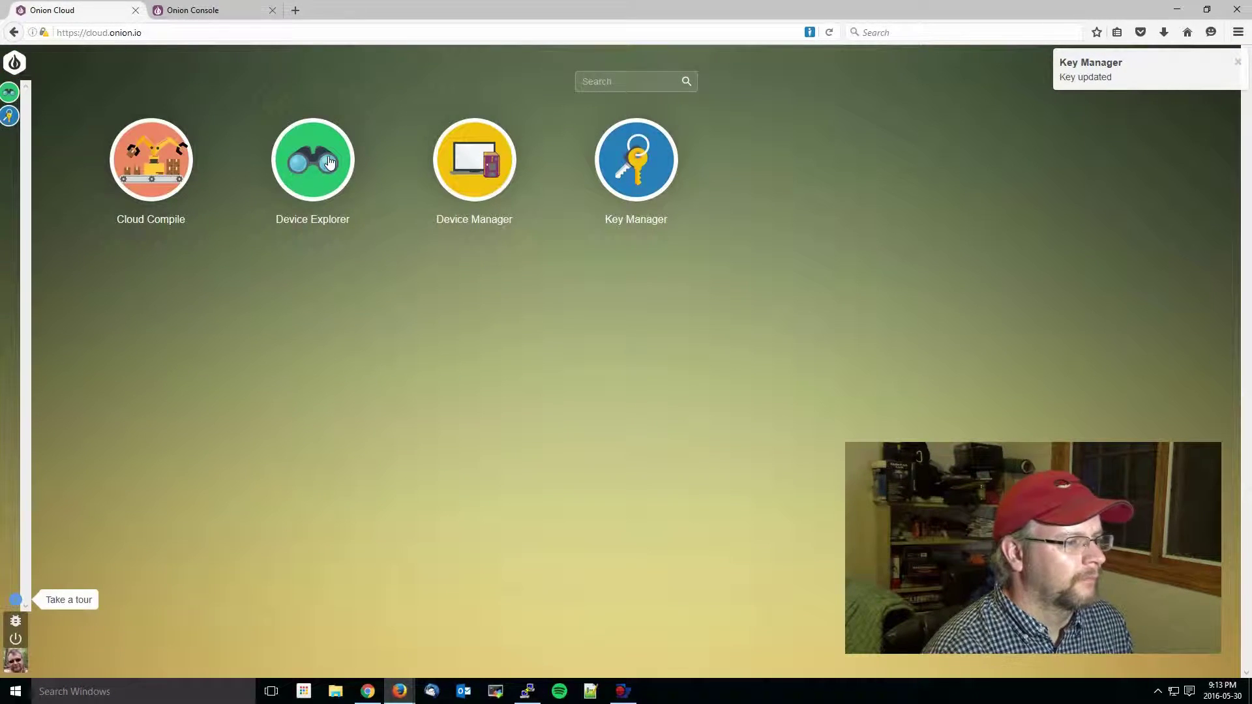
In Device Explorer, choose the log read command for Basement Electronics
left_click(313, 161)
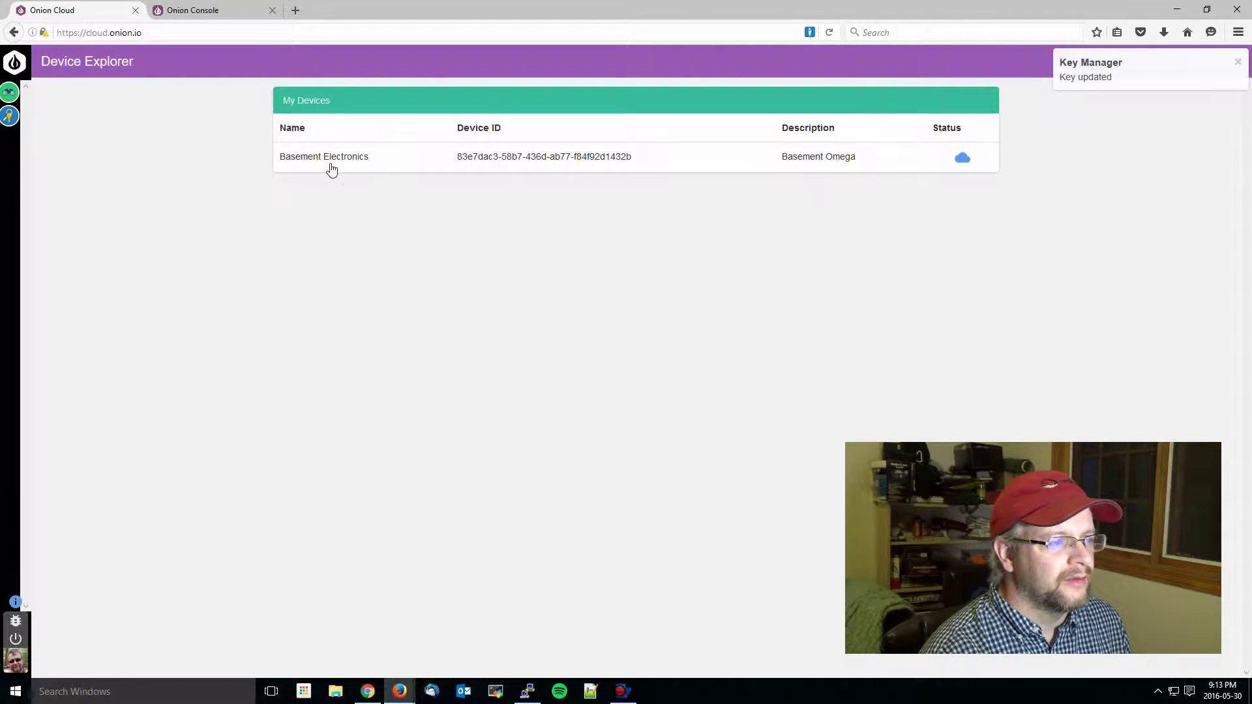
left_click(324, 156)
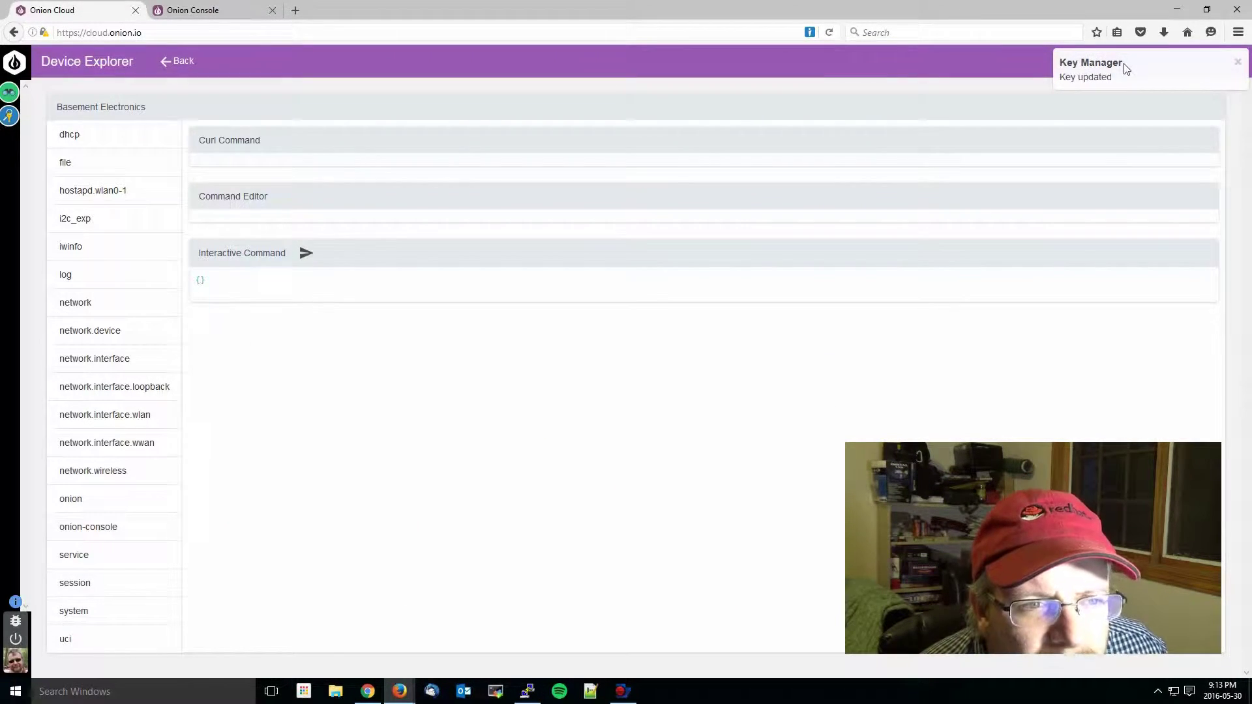
mouse_move(991, 85)
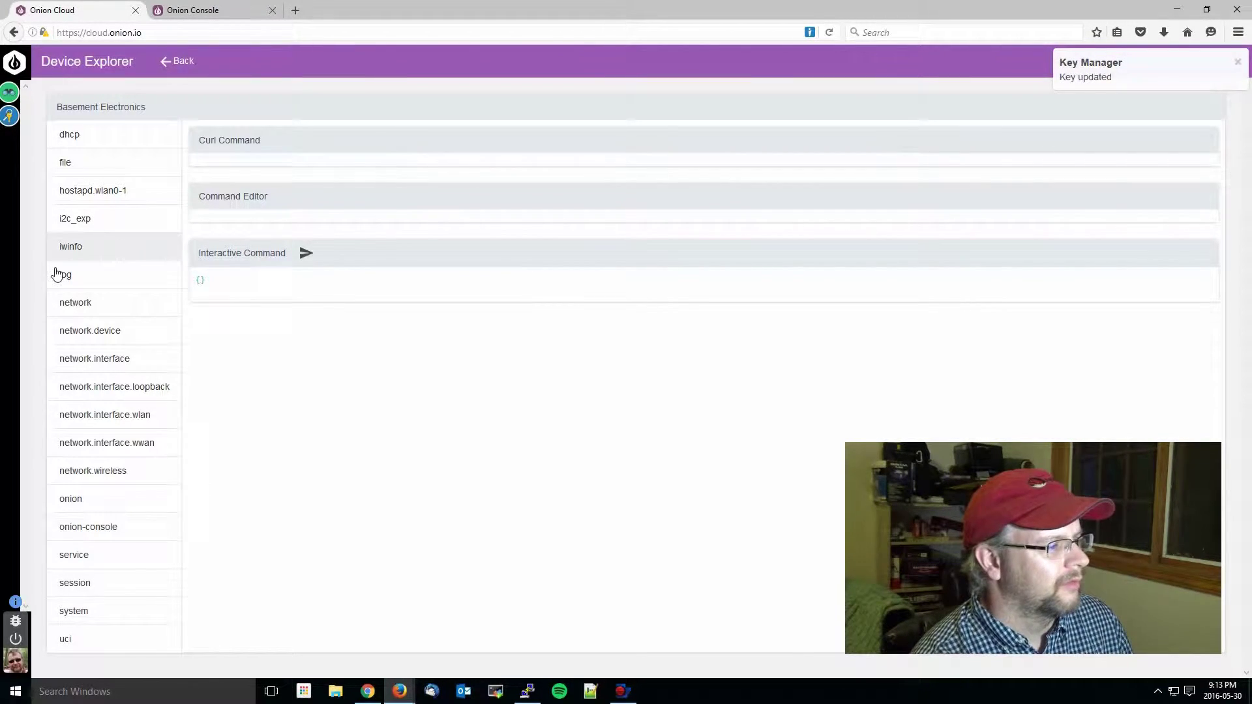
left_click(65, 274)
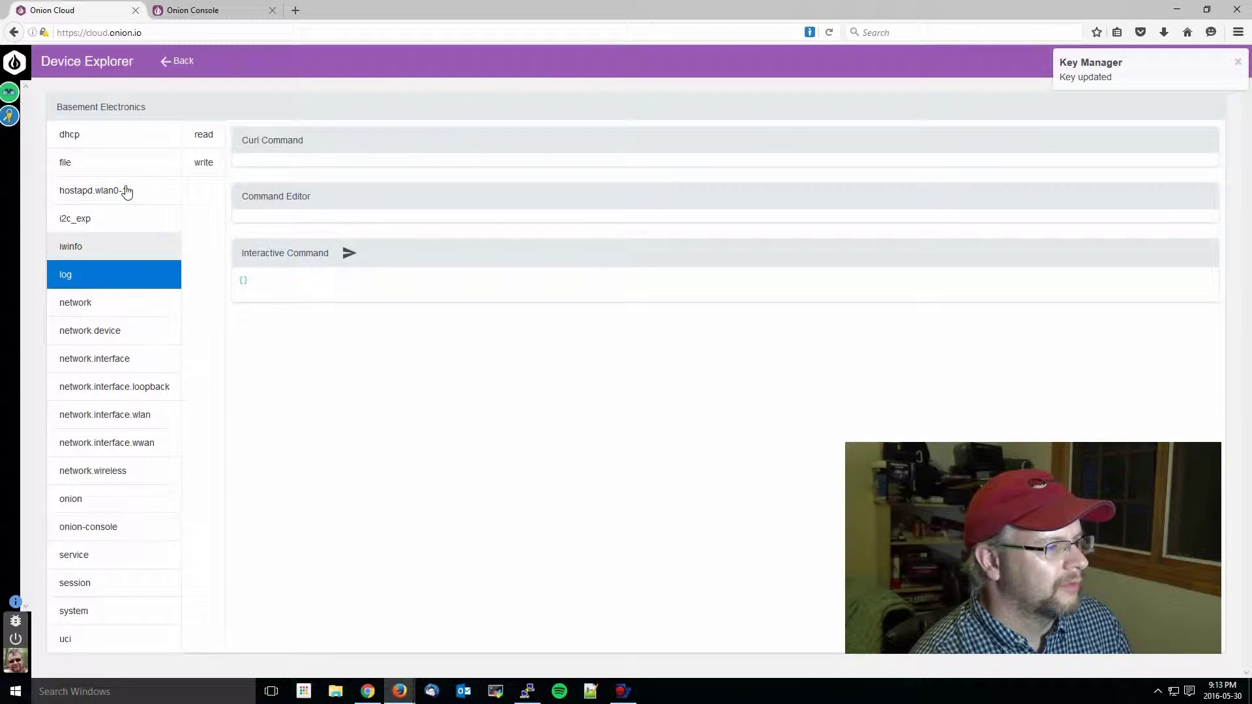
left_click(203, 134)
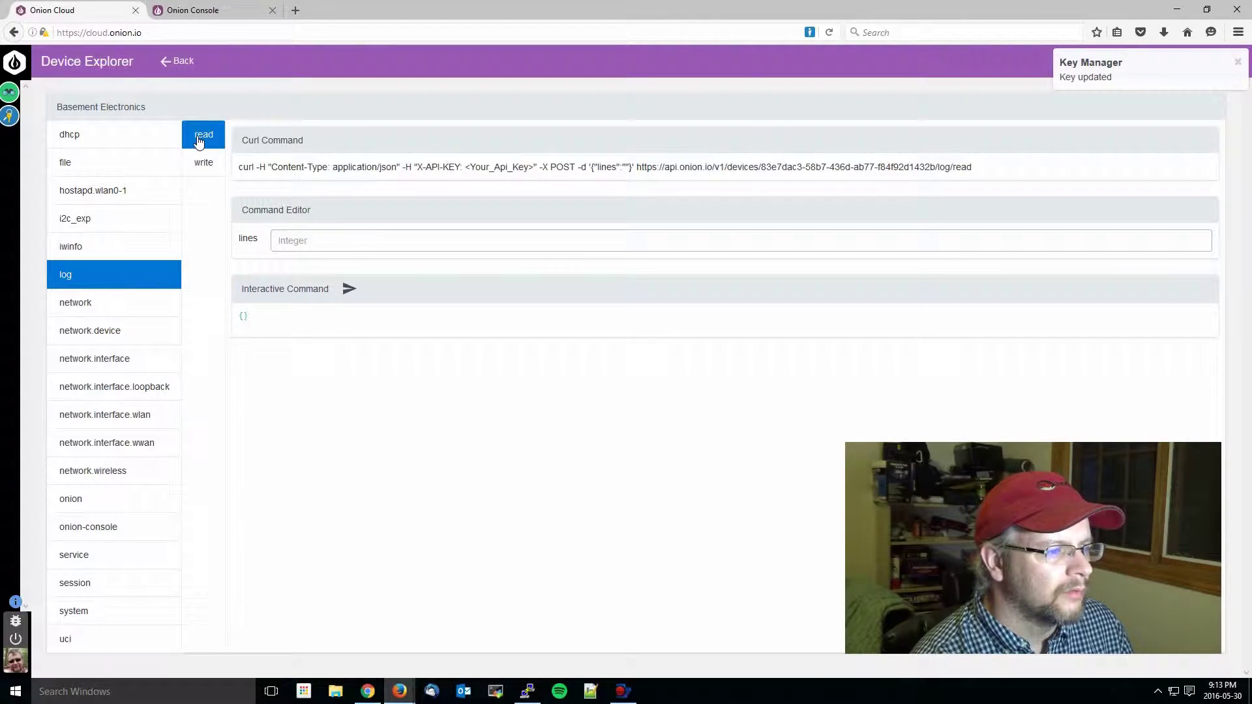
mouse_move(357, 214)
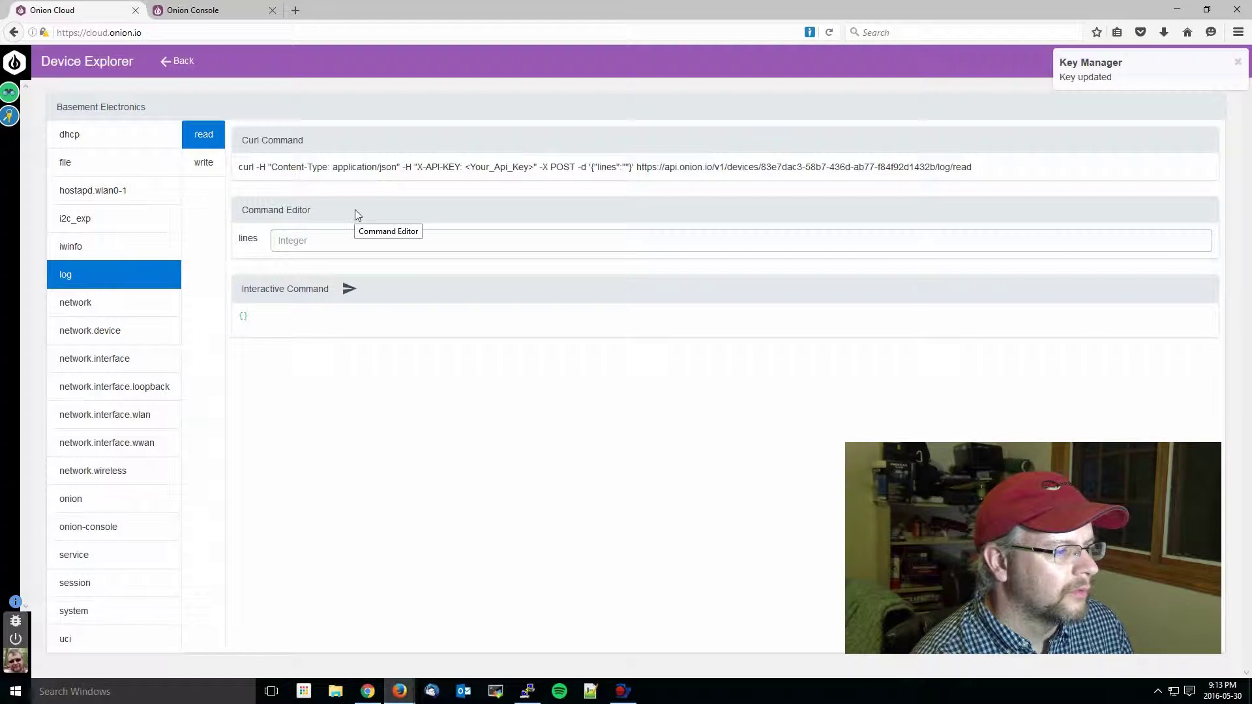
Set the log read command to 15 lines, then return to the device list
left_click(558, 260)
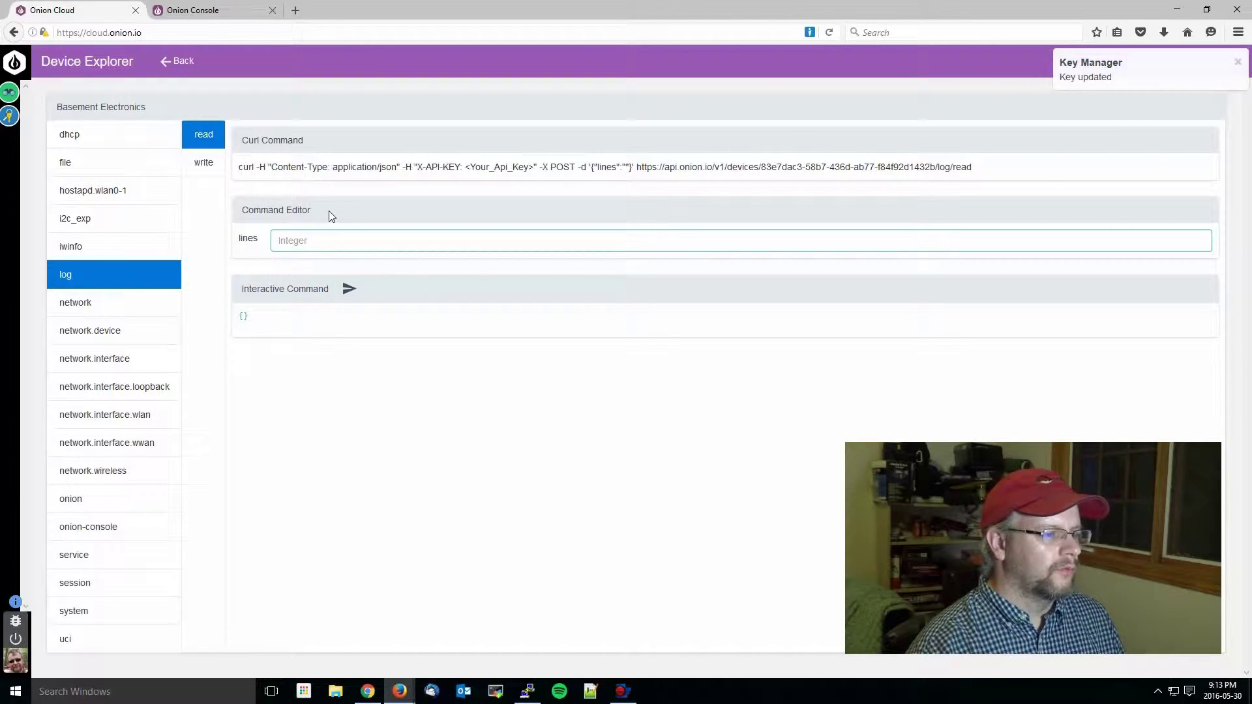
type("15")
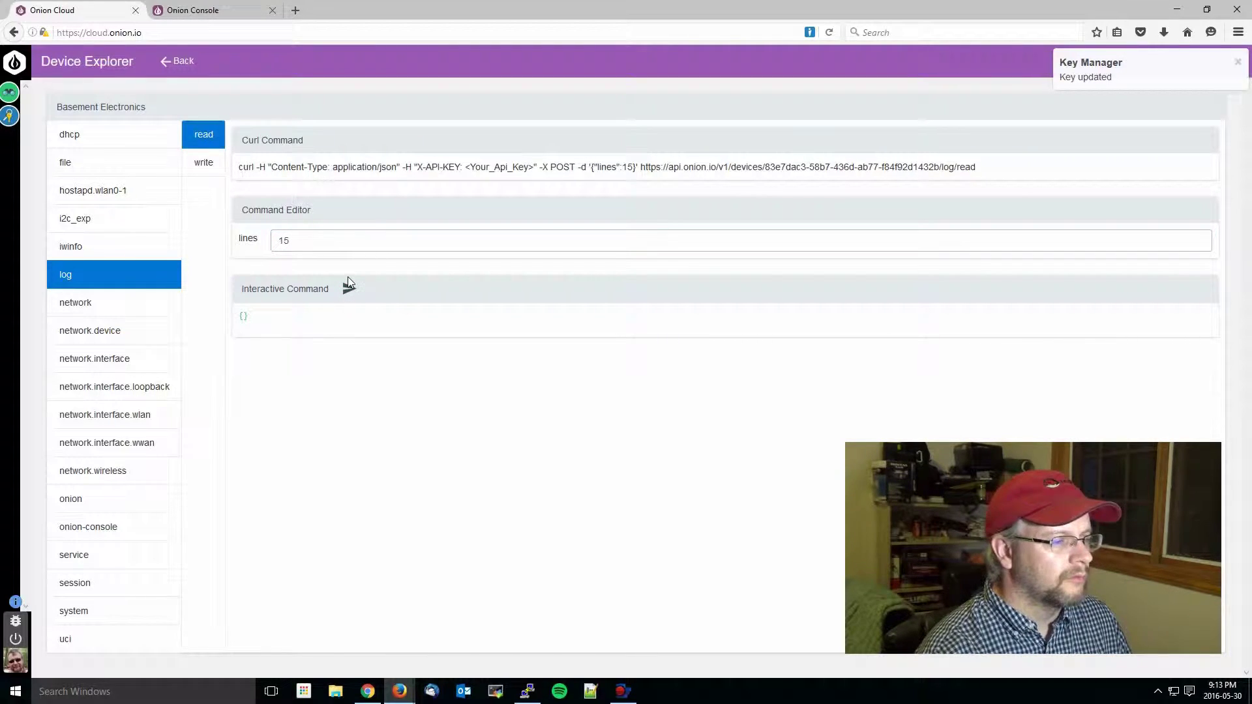
mouse_move(350, 280)
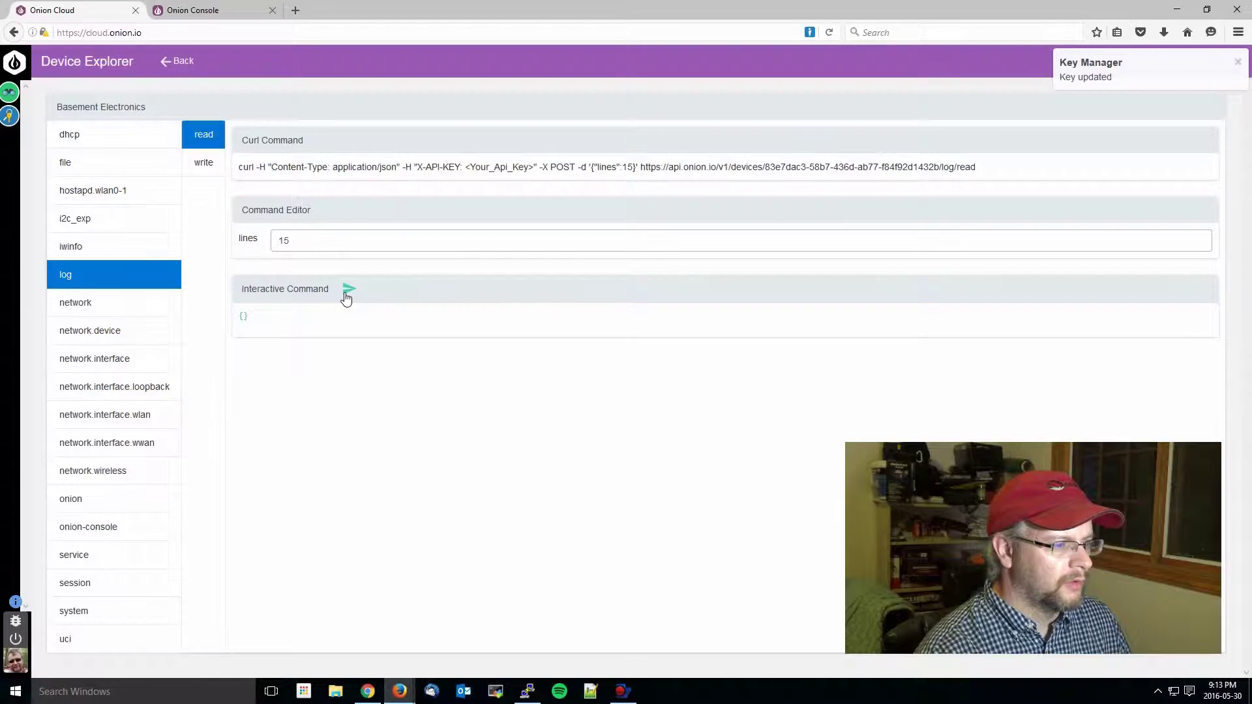
mouse_move(574, 166)
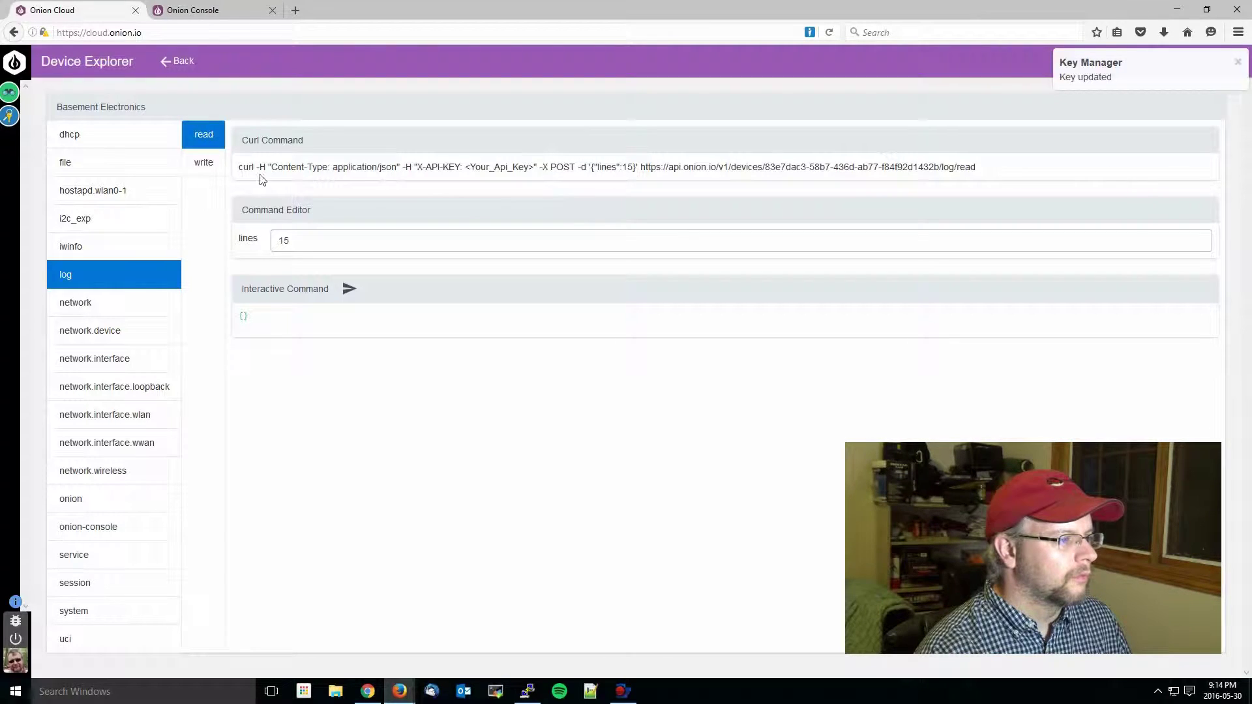
mouse_move(347, 292)
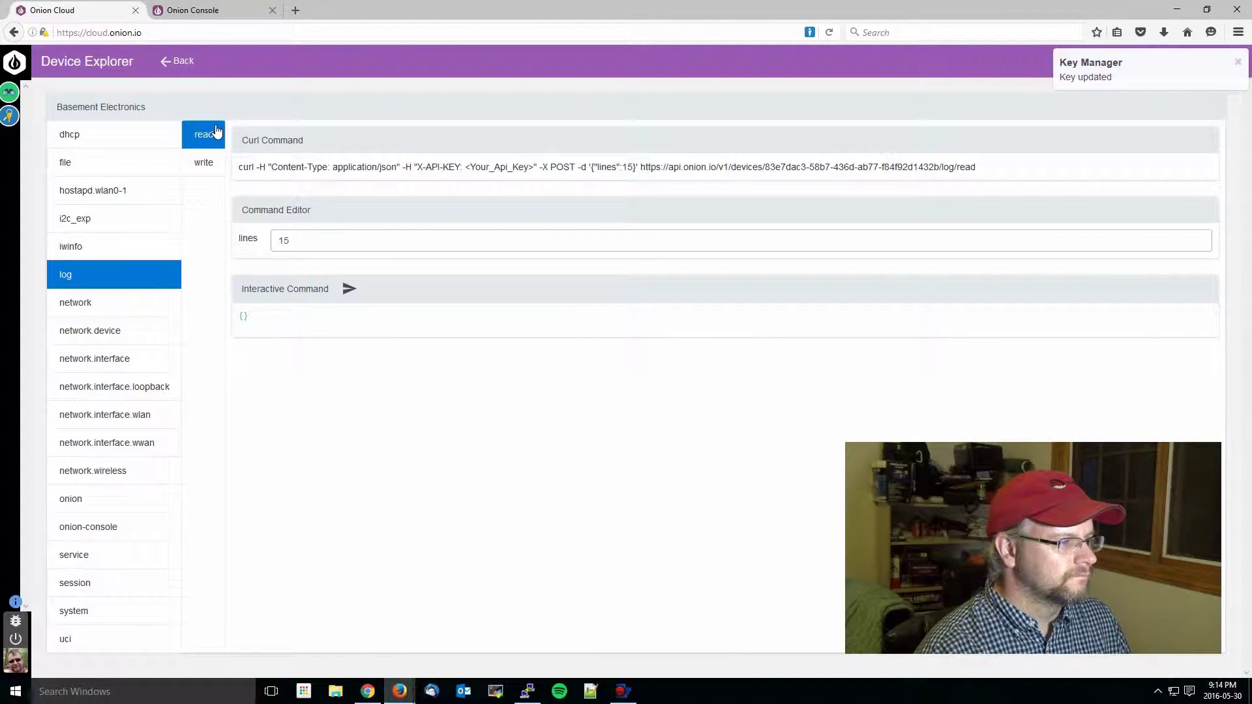
left_click(176, 60)
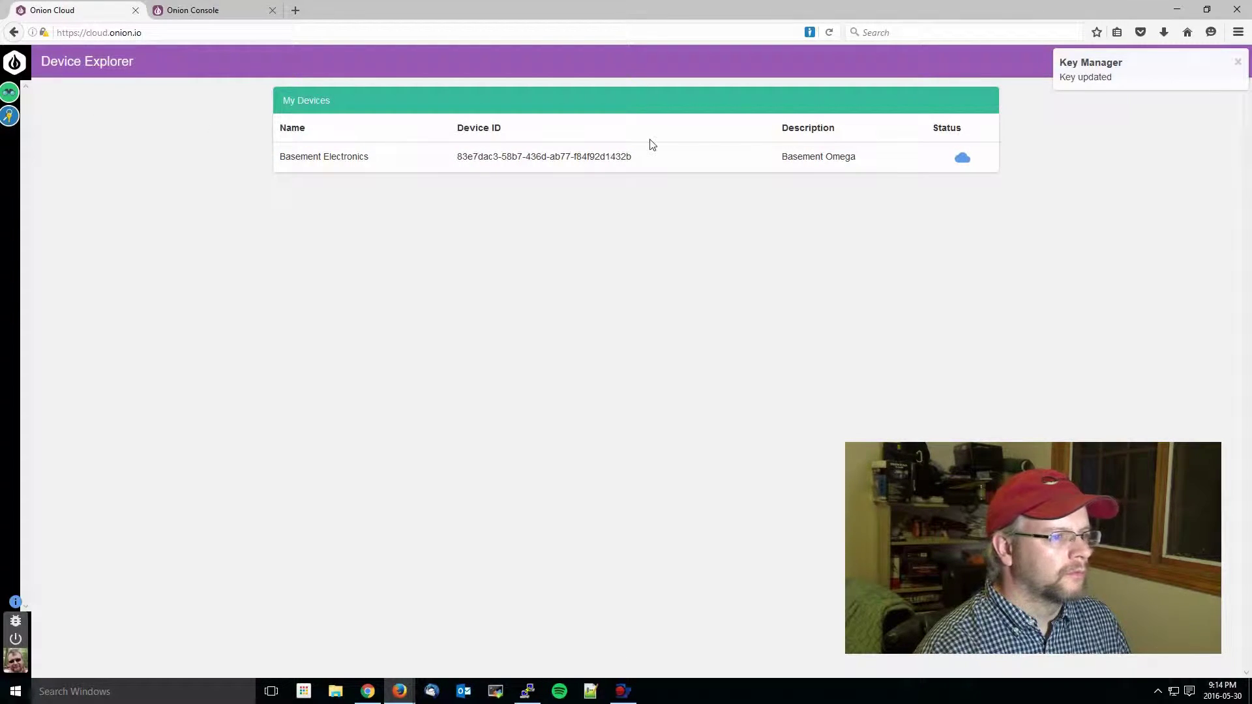
left_click(324, 157)
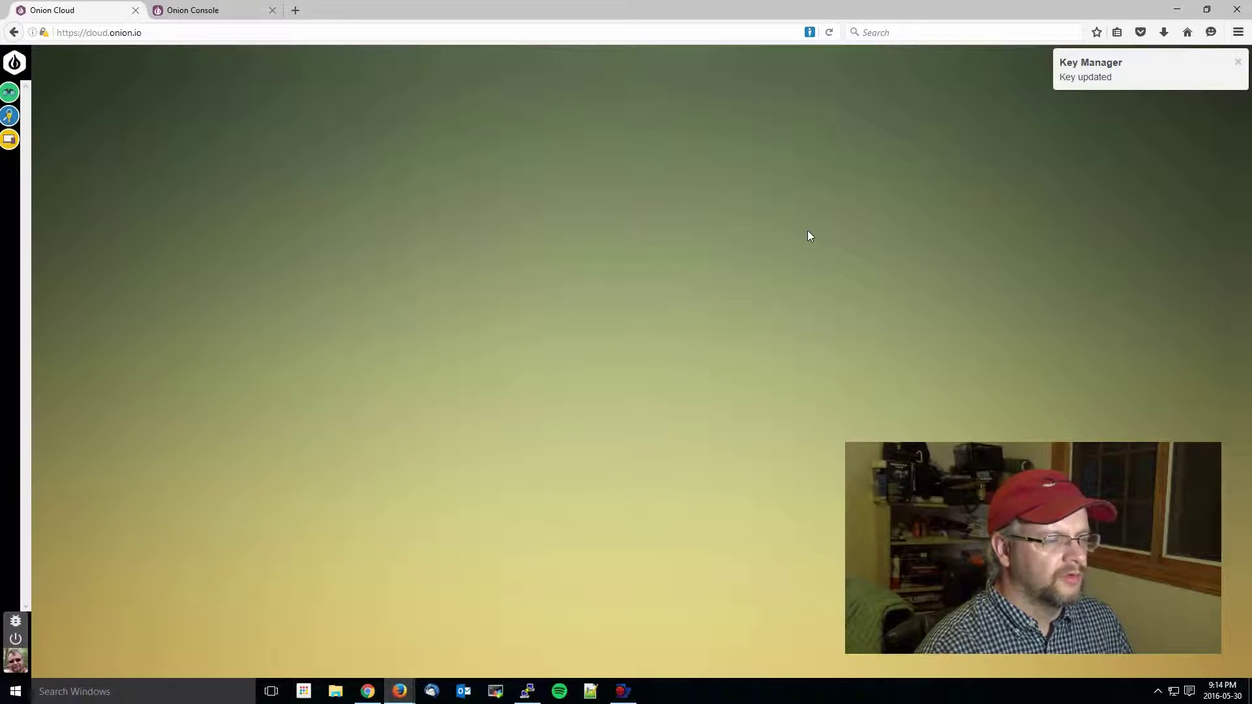
mouse_move(799, 240)
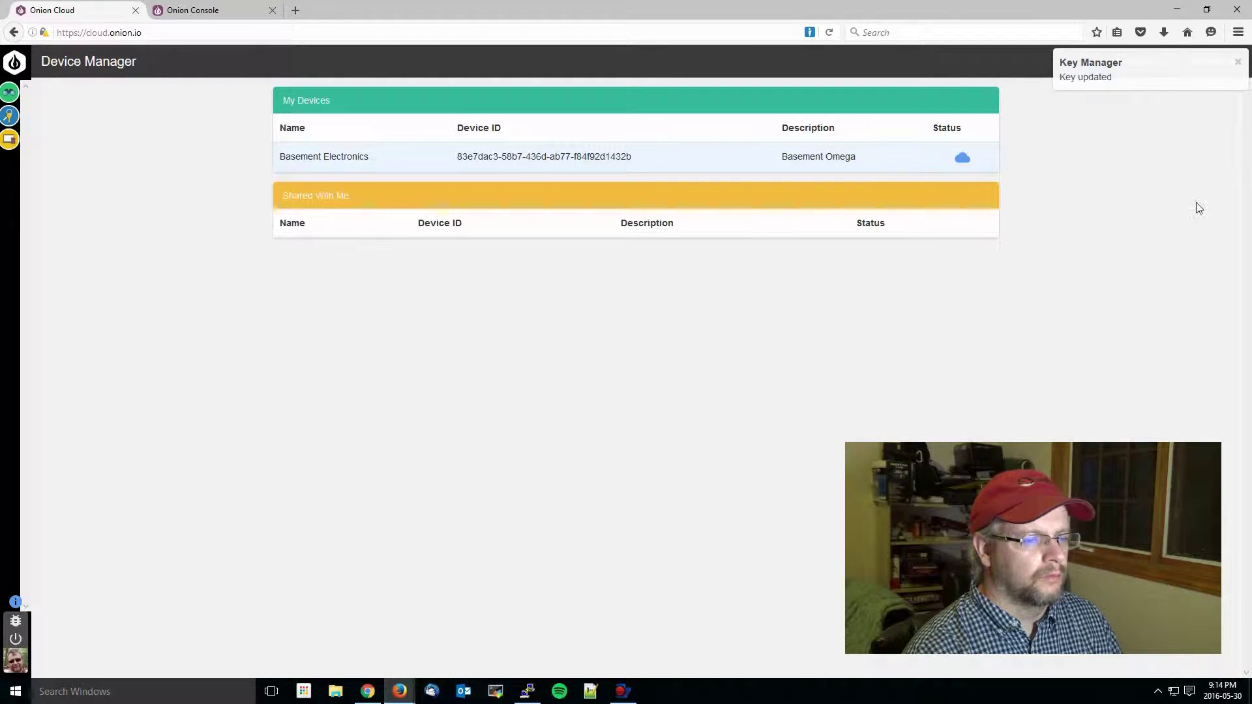
View the Basement Electronics details in Device Manager, then head to Key Manager
left_click(323, 156)
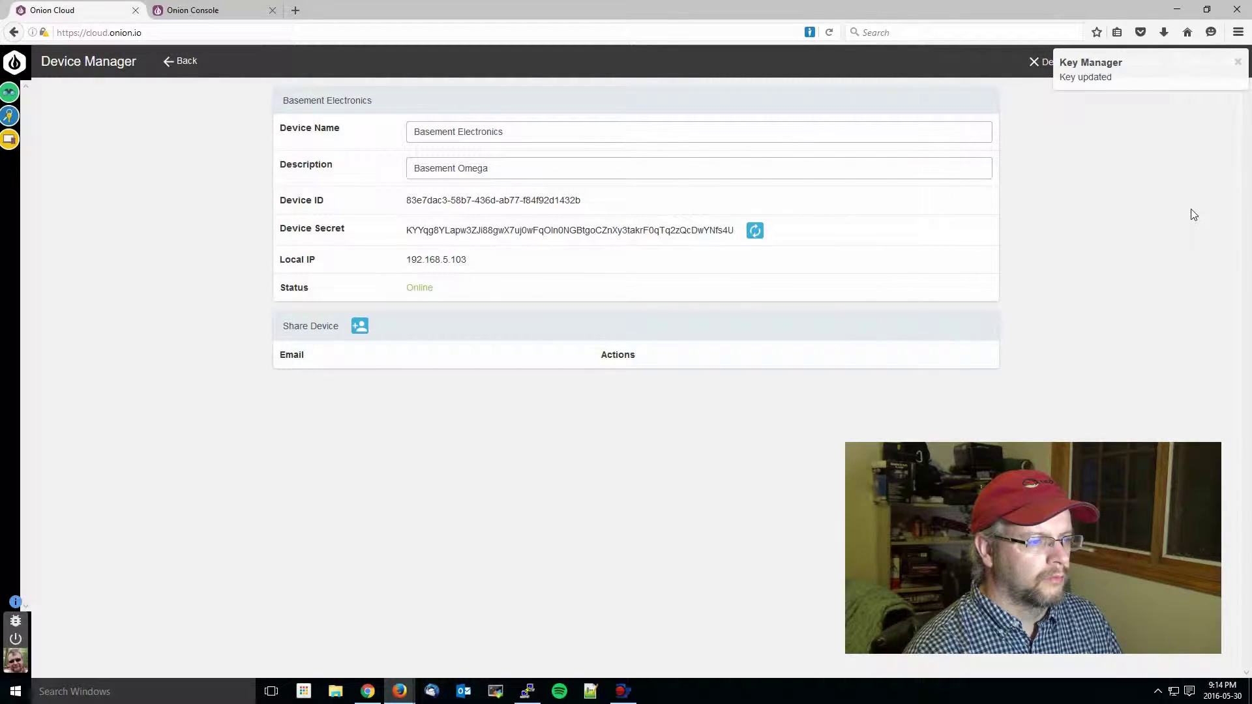
mouse_move(775, 339)
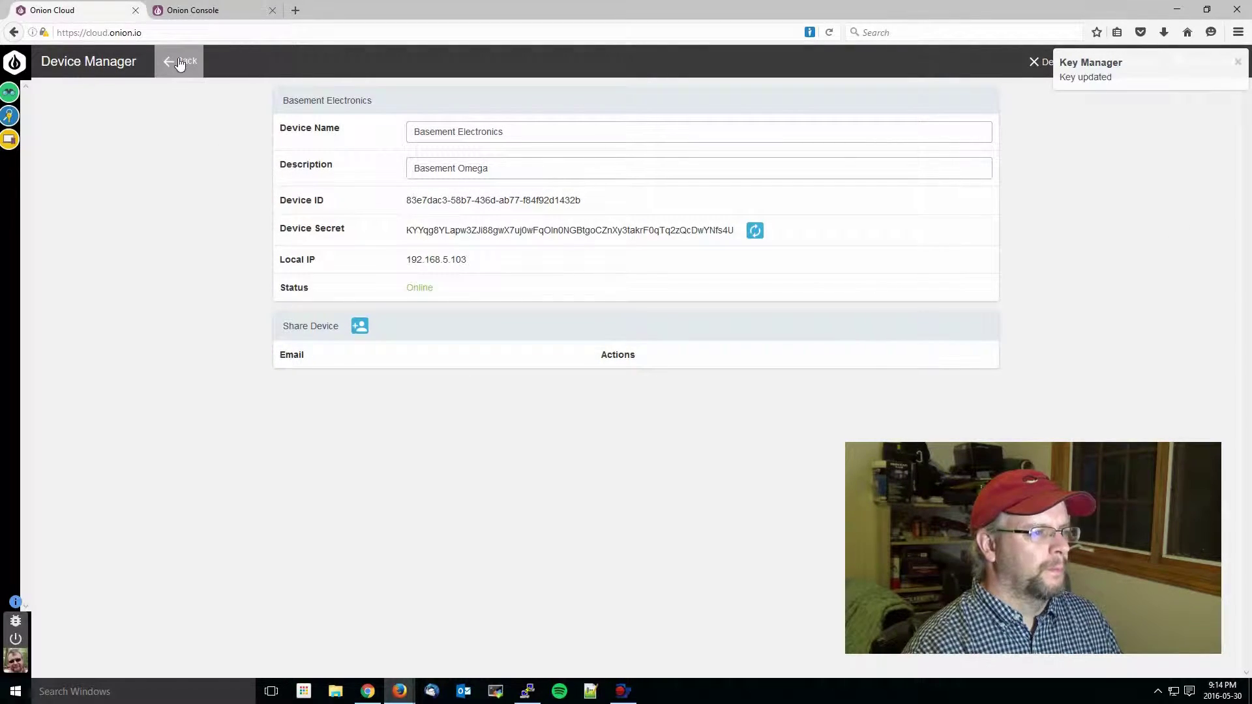
left_click(180, 61)
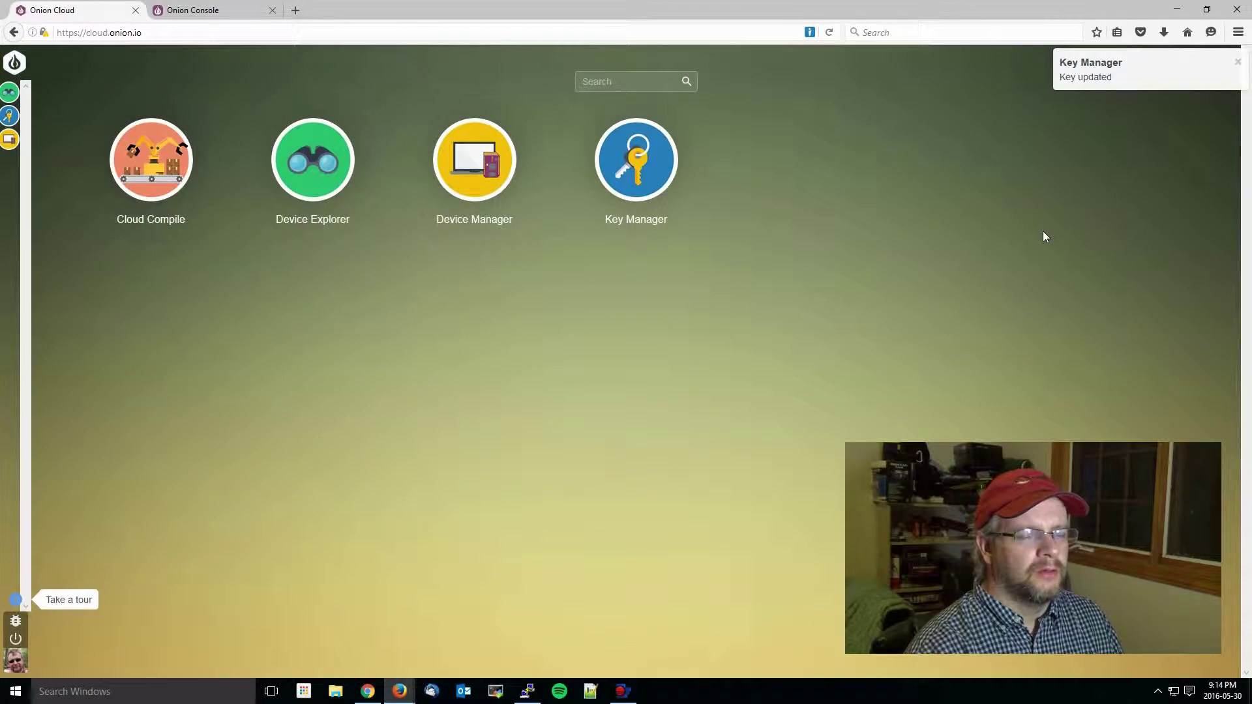
left_click(637, 160)
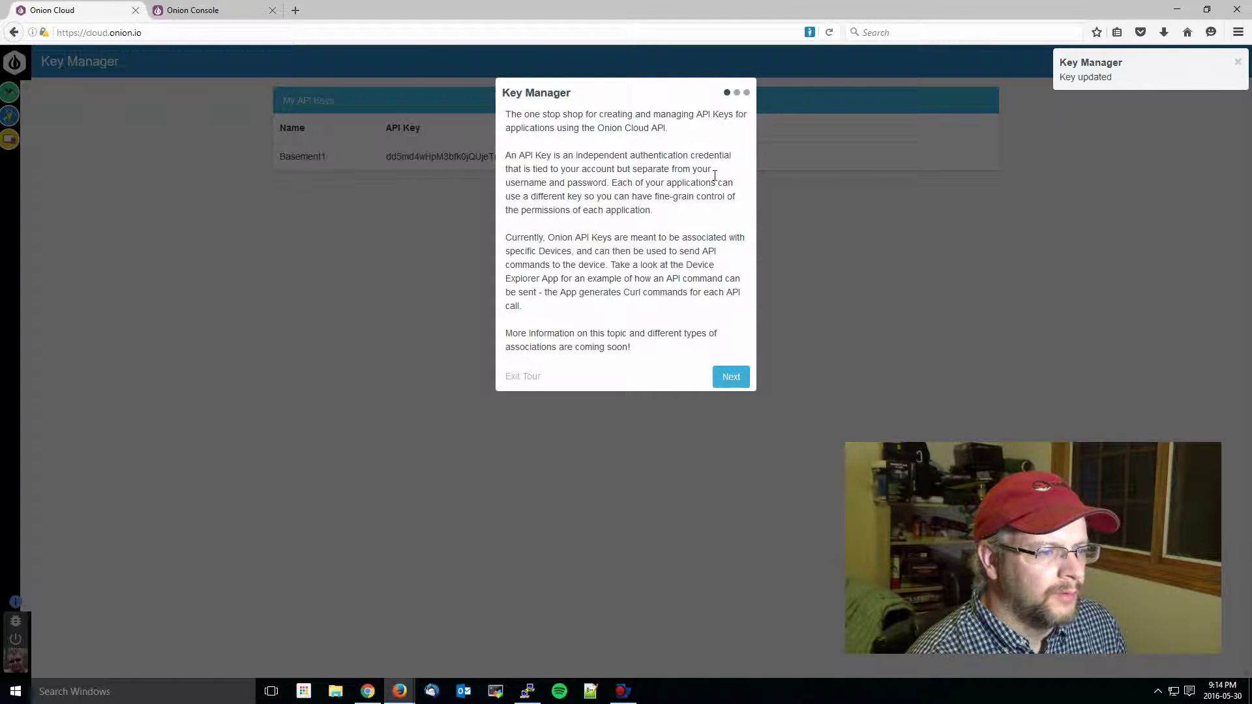
mouse_move(523, 236)
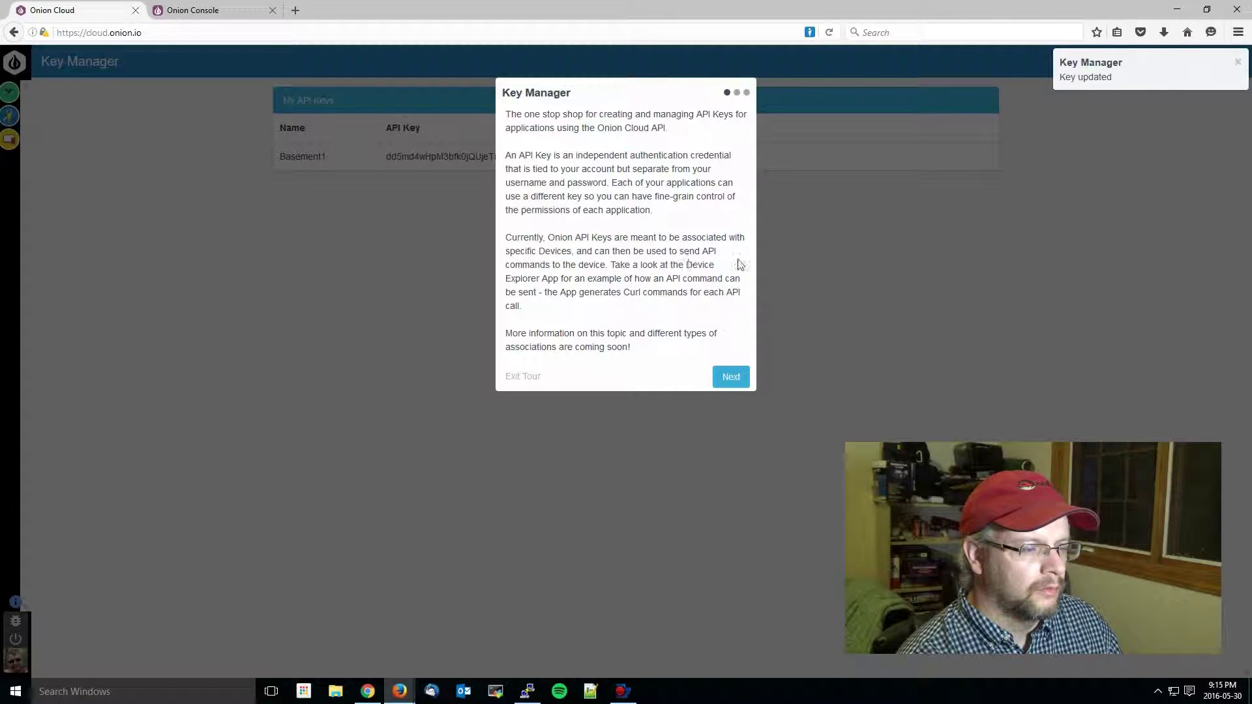
mouse_move(726, 256)
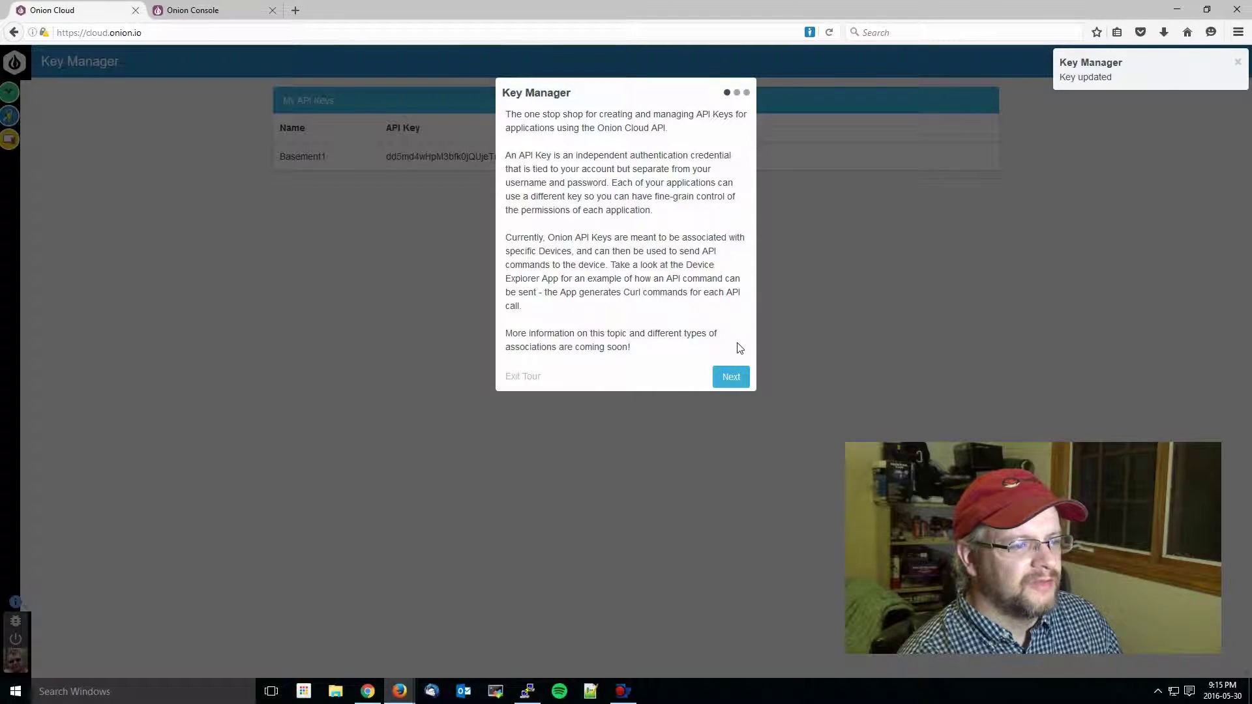
Step through the Key Manager introductory tour and finish it
left_click(731, 376)
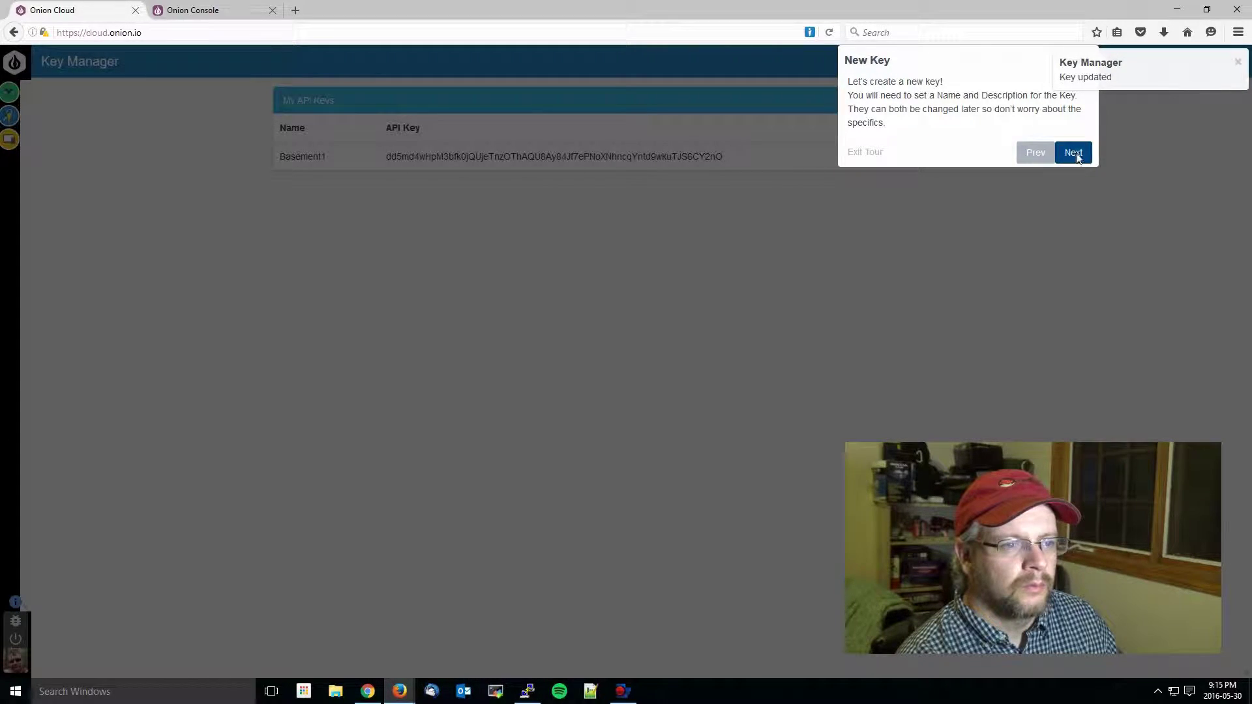
left_click(1074, 151)
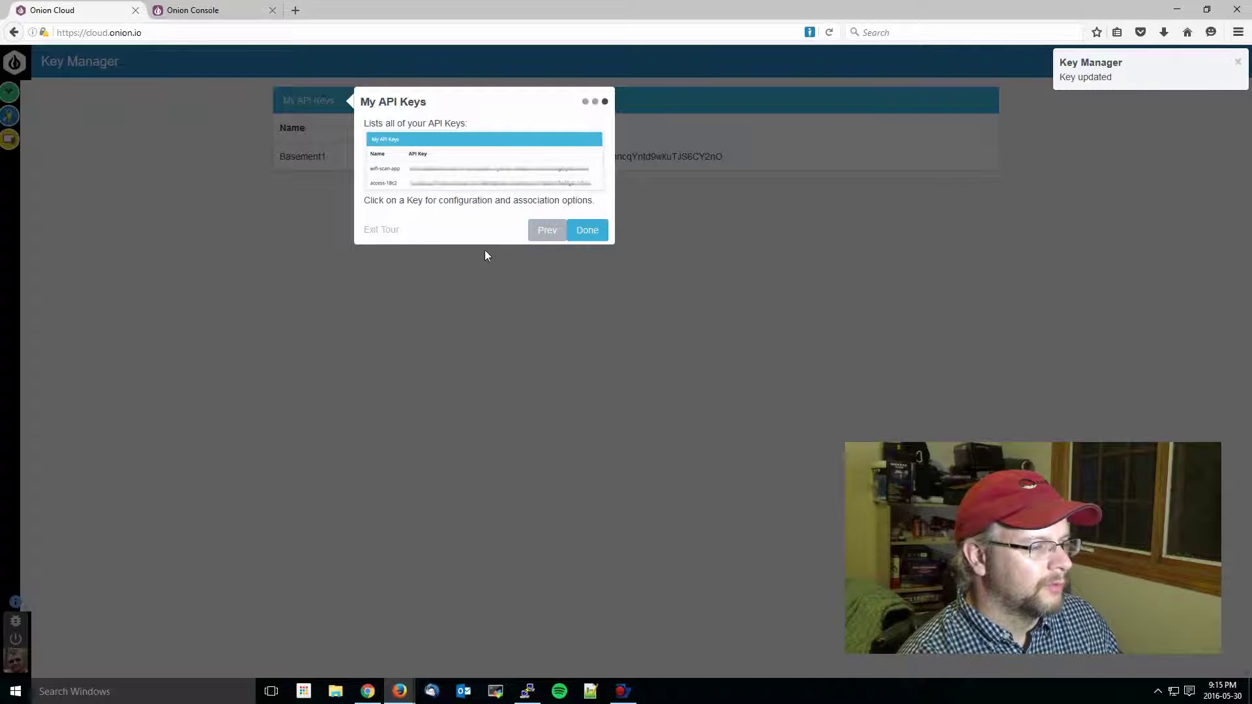
mouse_move(642, 220)
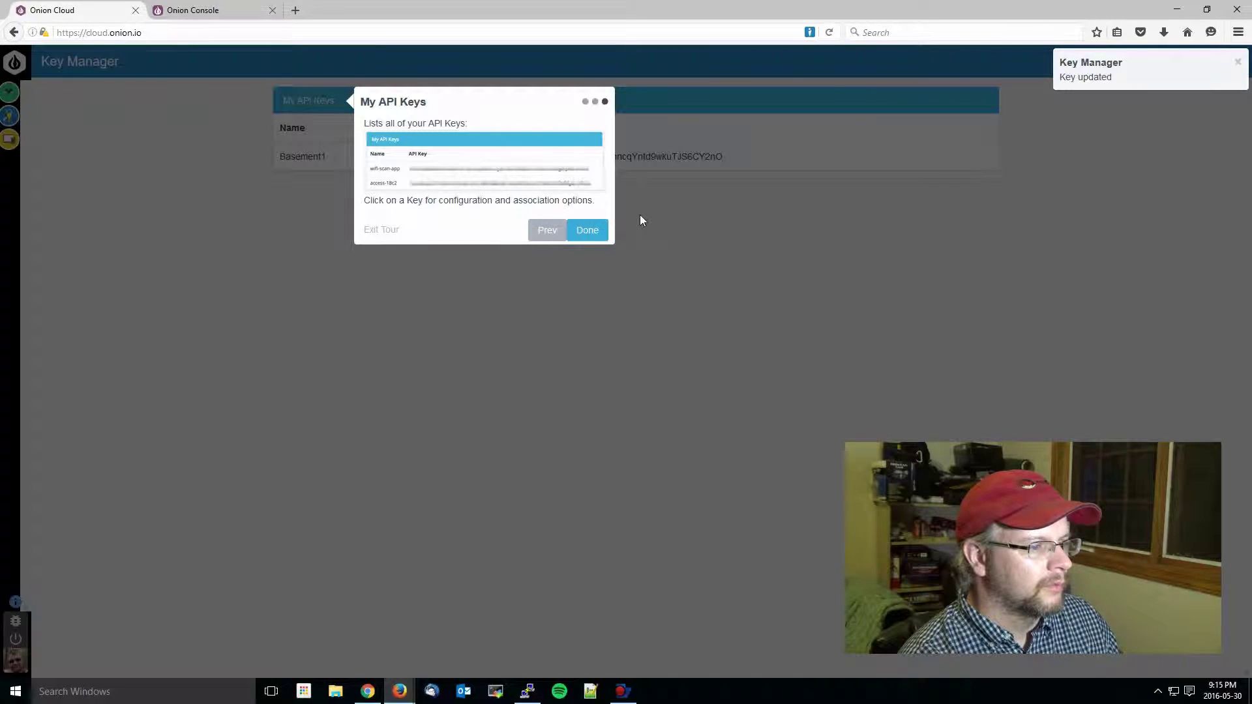
left_click(587, 229)
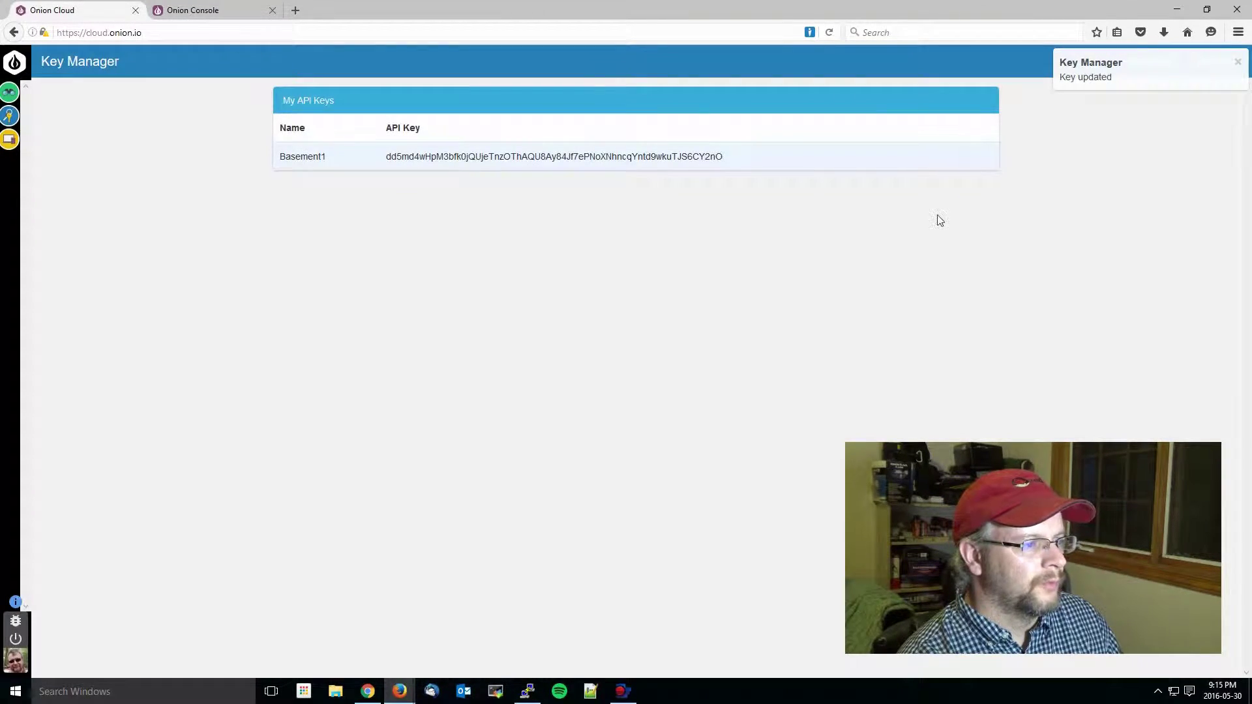
Check Basement1's associated device, then delete the Basement1 key, leaving the list empty
left_click(303, 157)
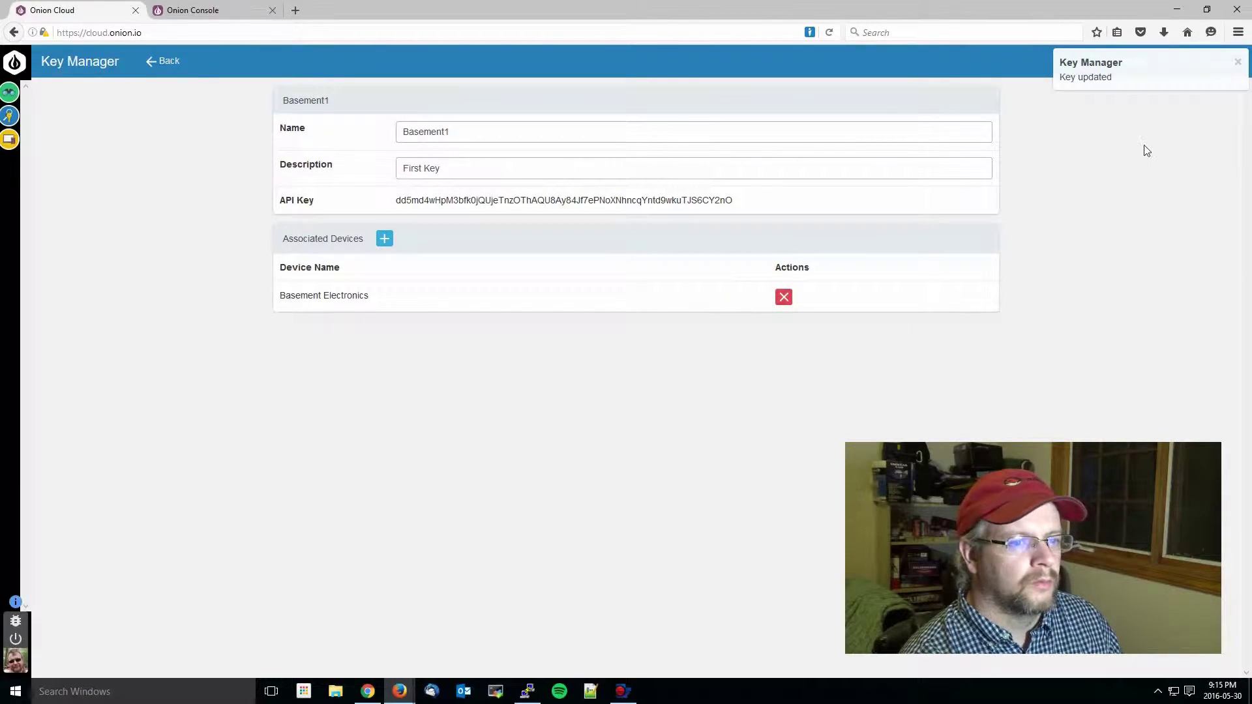
mouse_move(984, 219)
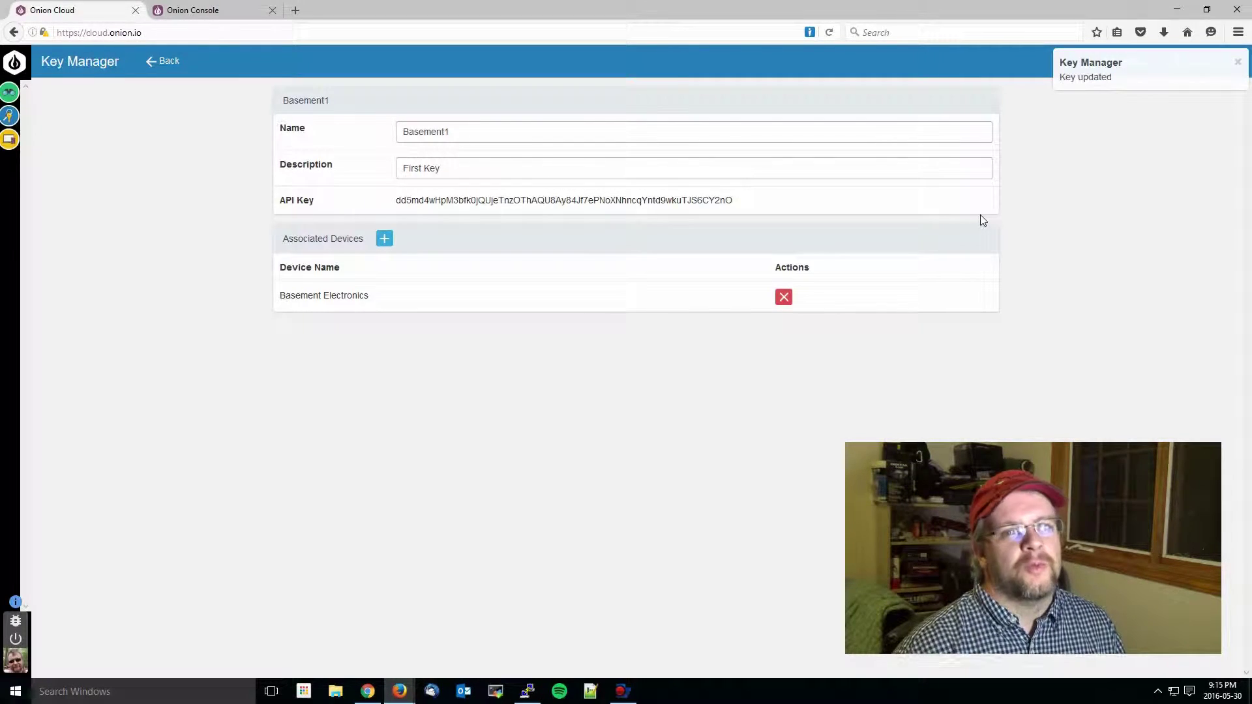
mouse_move(900, 5)
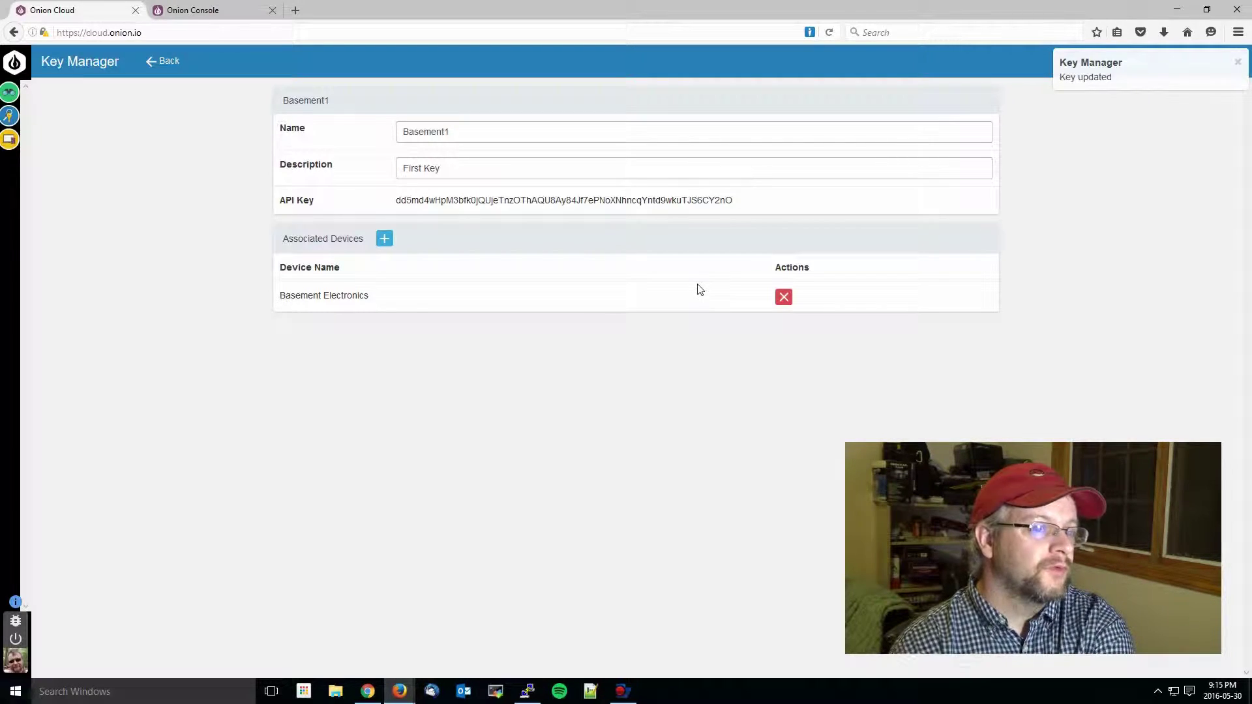
left_click(161, 60)
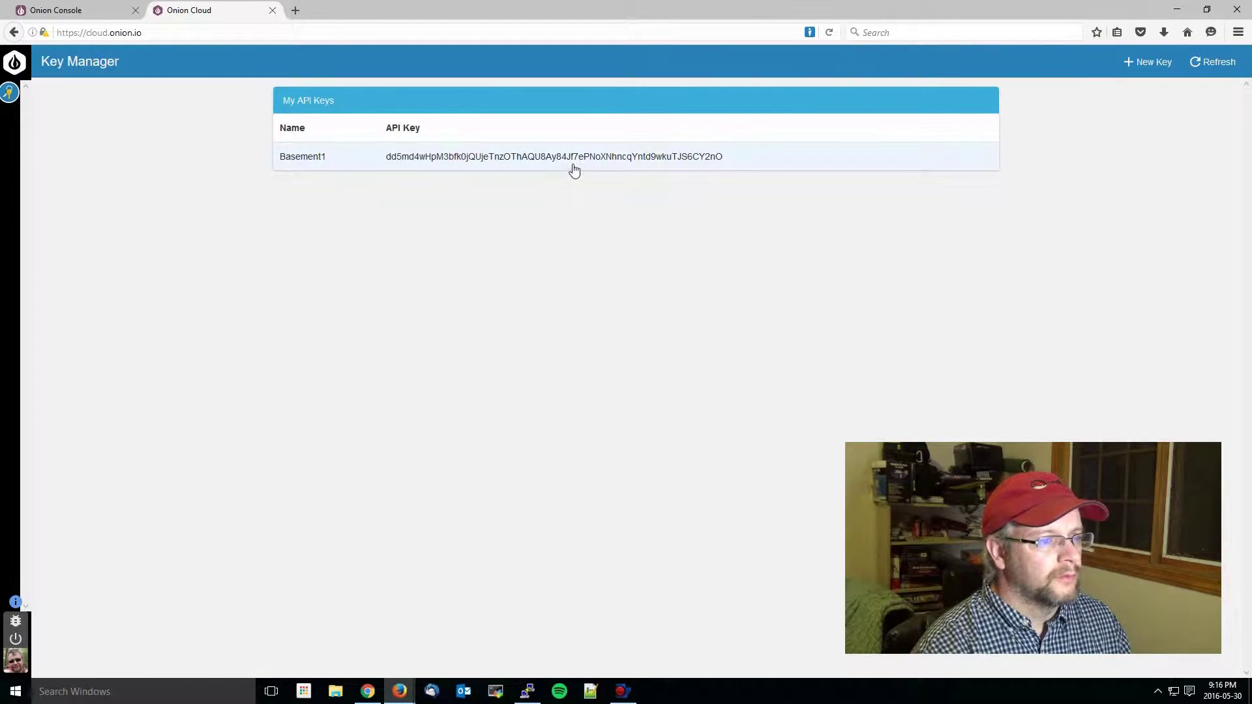
left_click(303, 156)
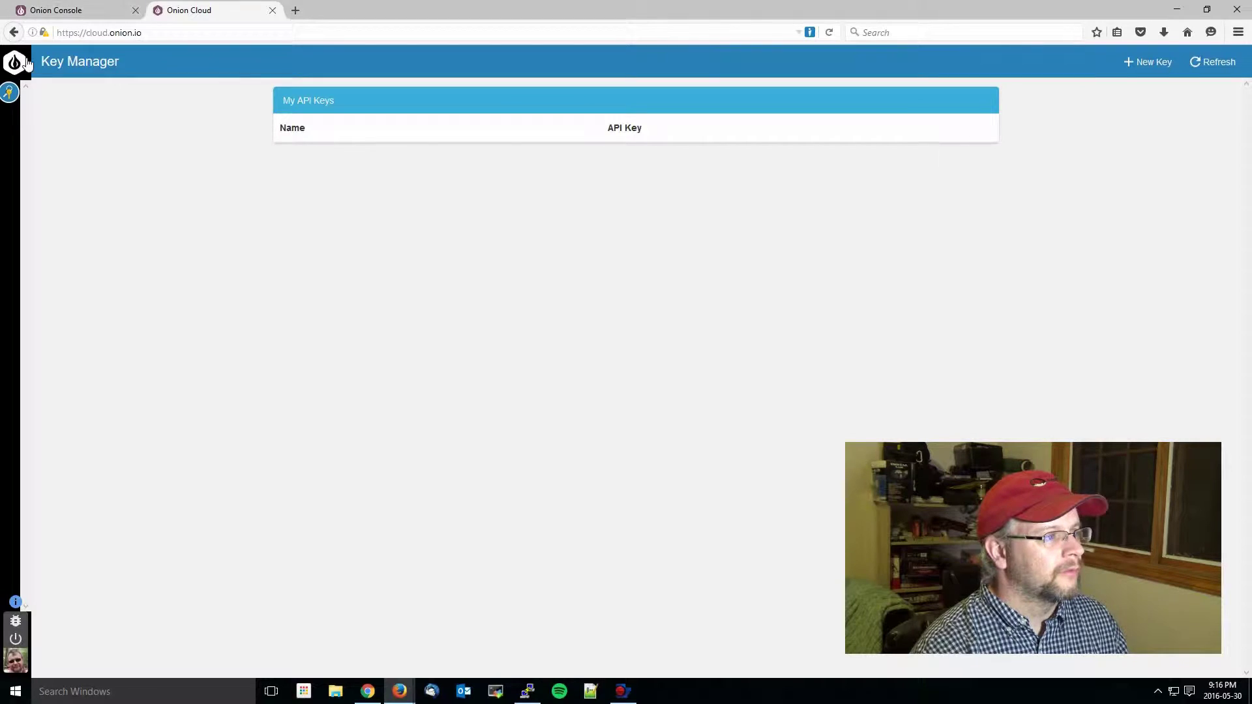
Start a new Cloud Compile project and name it Hello World
left_click(12, 63)
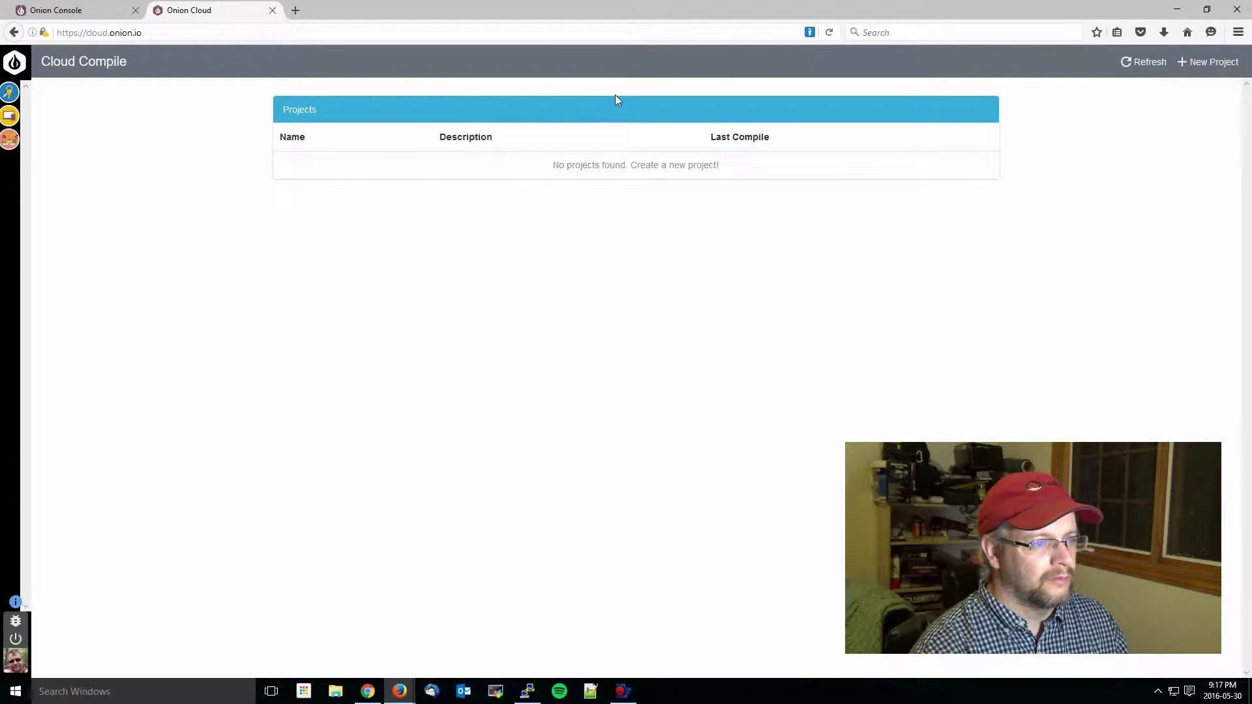
left_click(1213, 61)
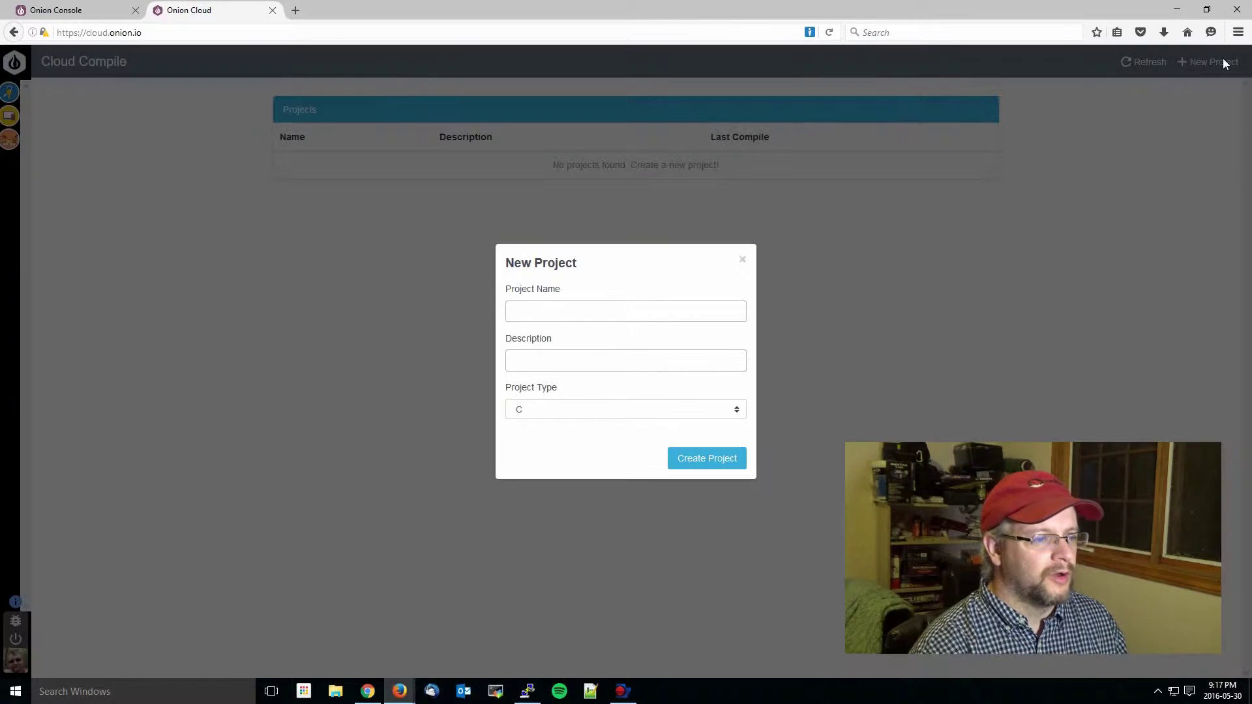
mouse_move(653, 297)
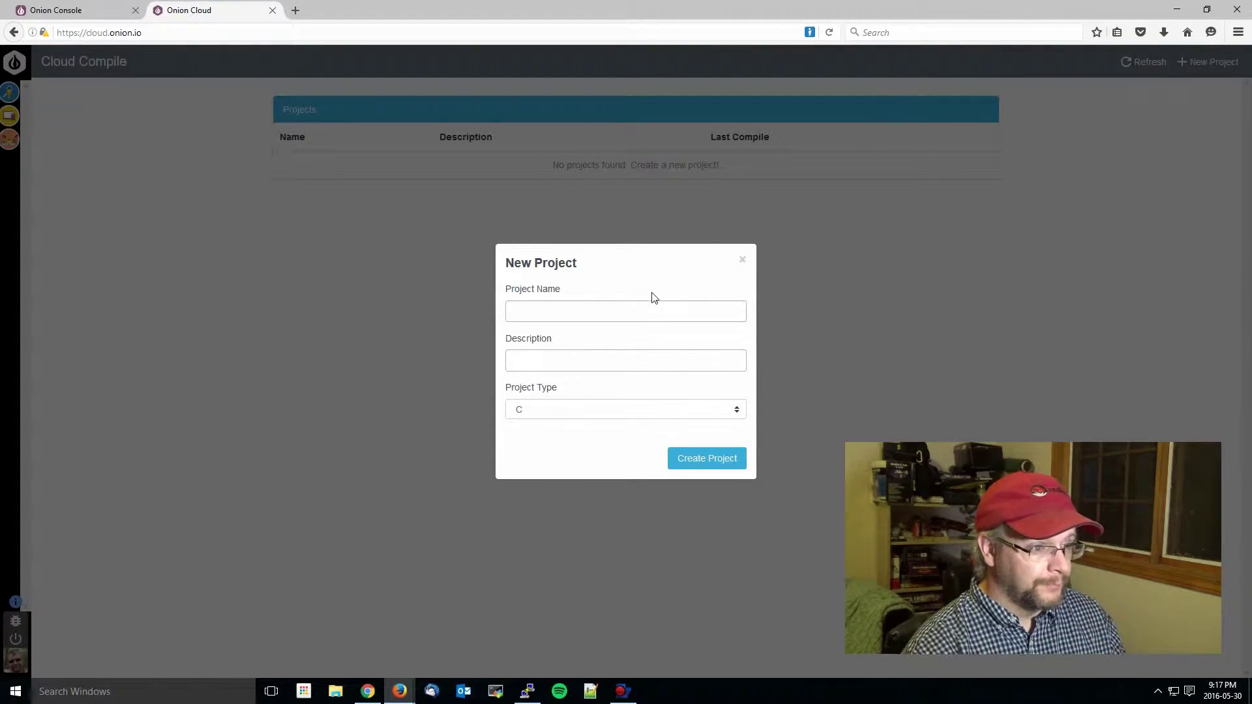
left_click(627, 311)
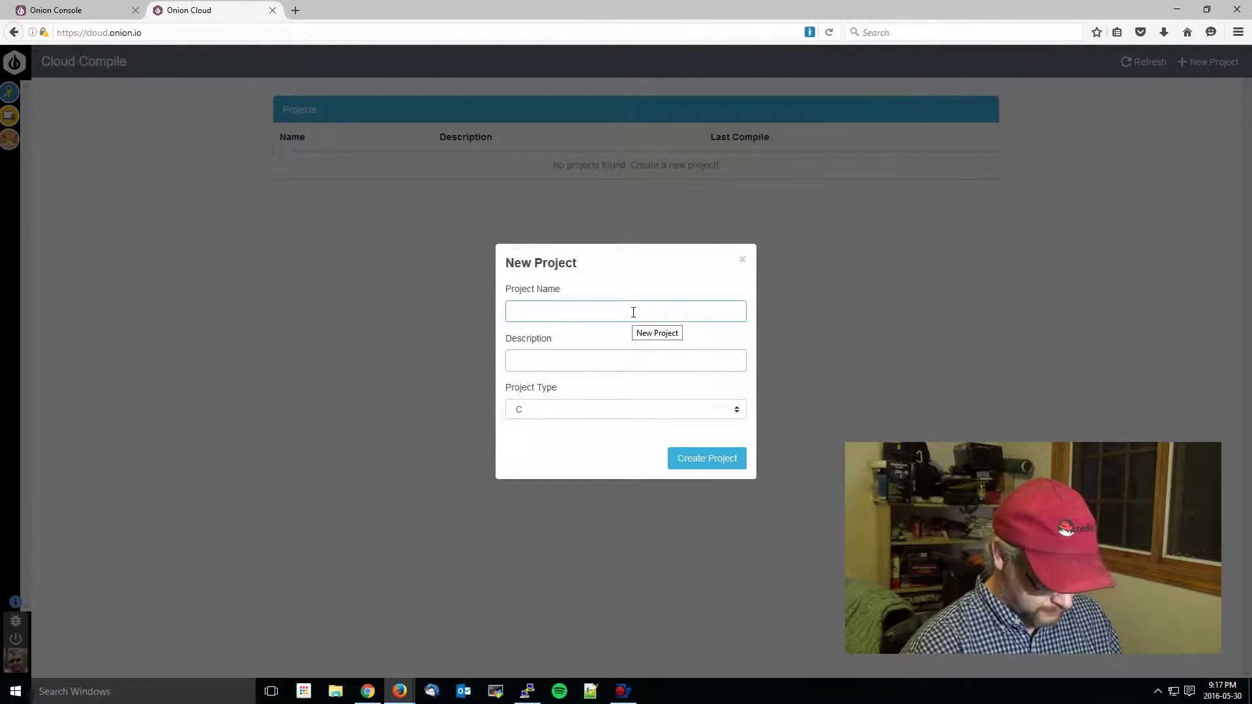
type("Hello World")
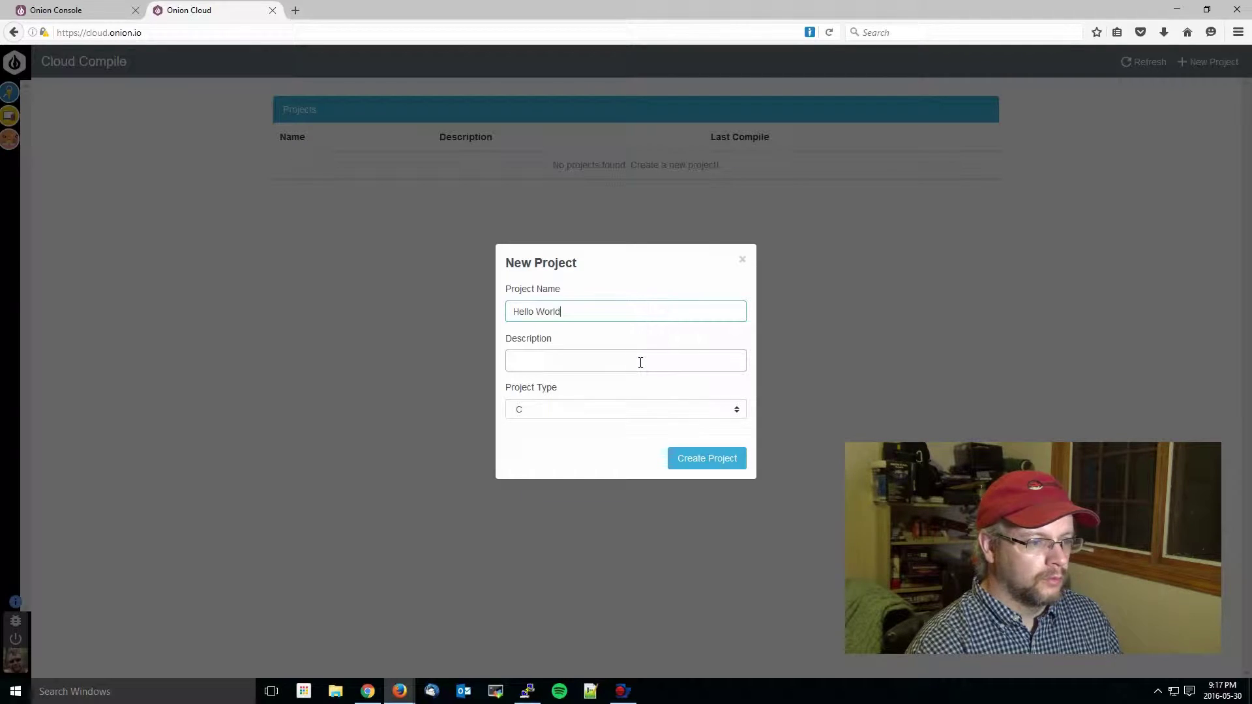
type("Hell")
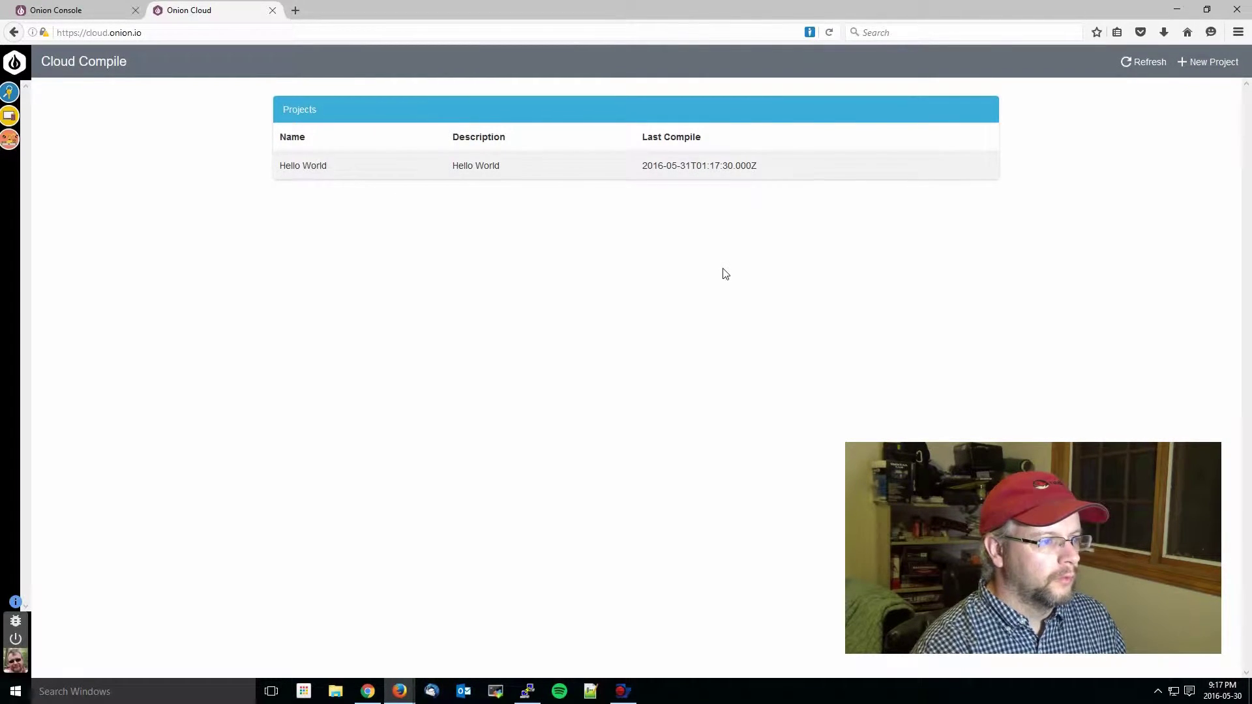
Open the Hello World project and dismiss the New Compile dialog, leaving history empty
left_click(303, 166)
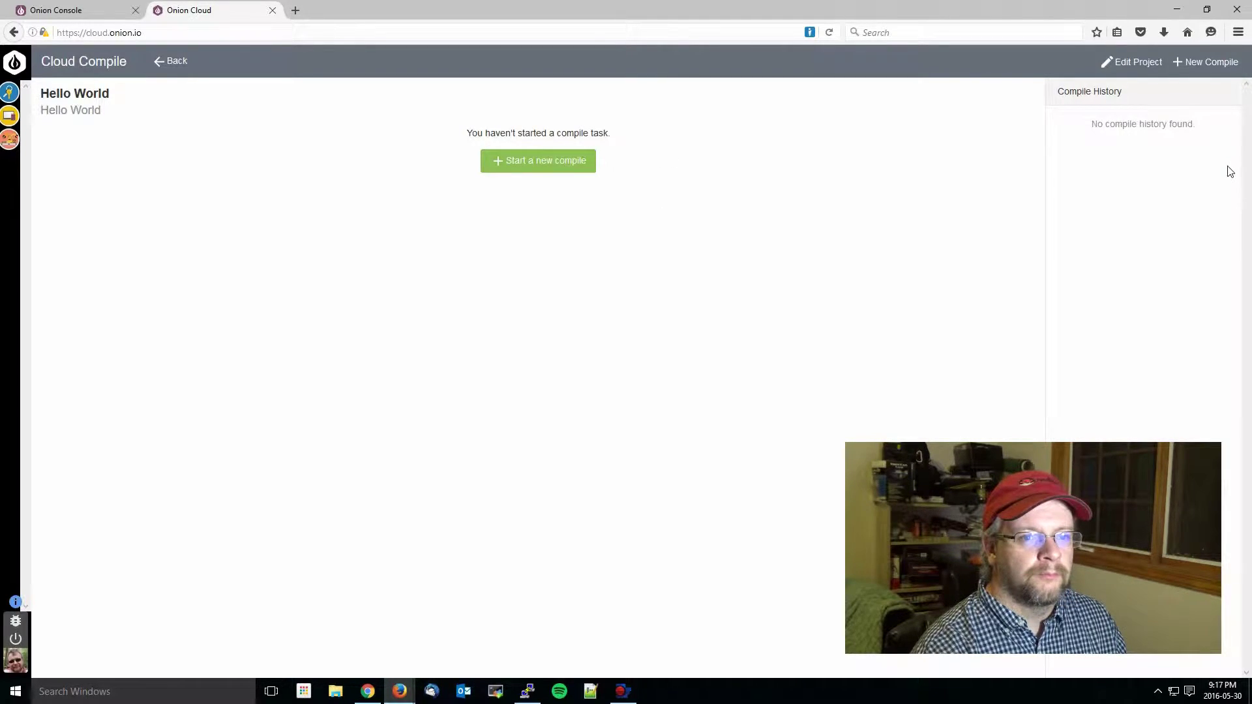
left_click(538, 161)
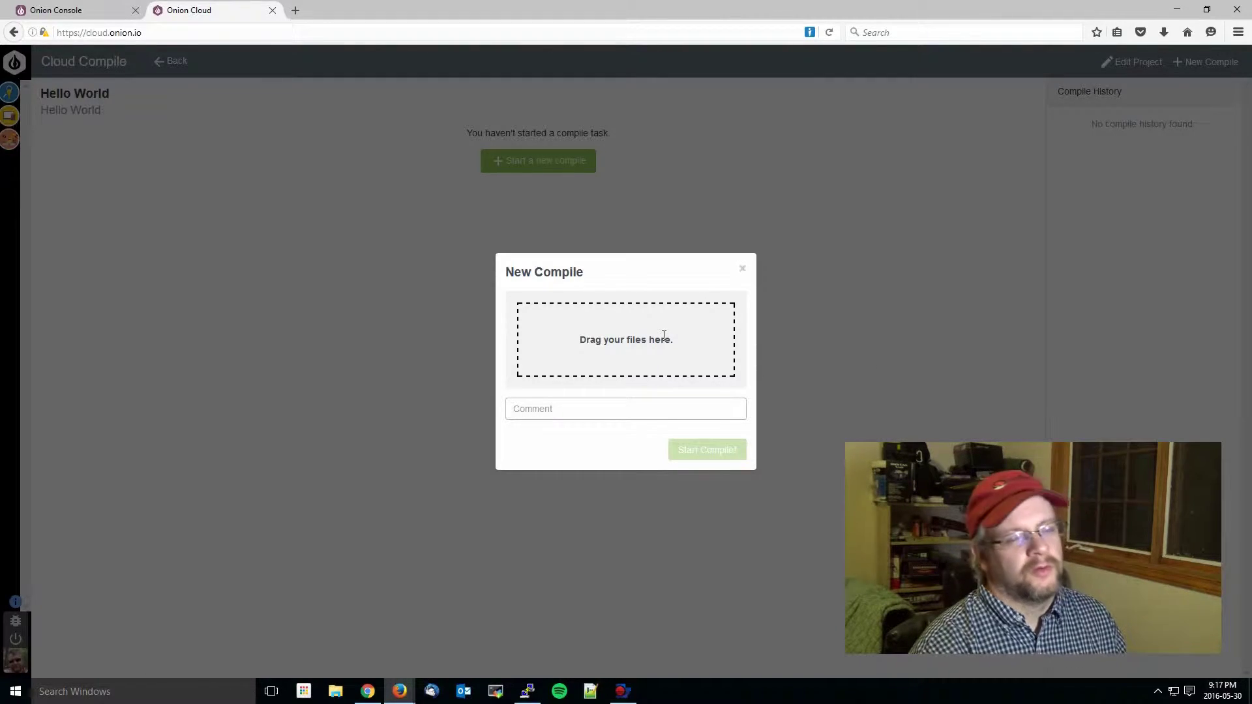
mouse_move(735, 297)
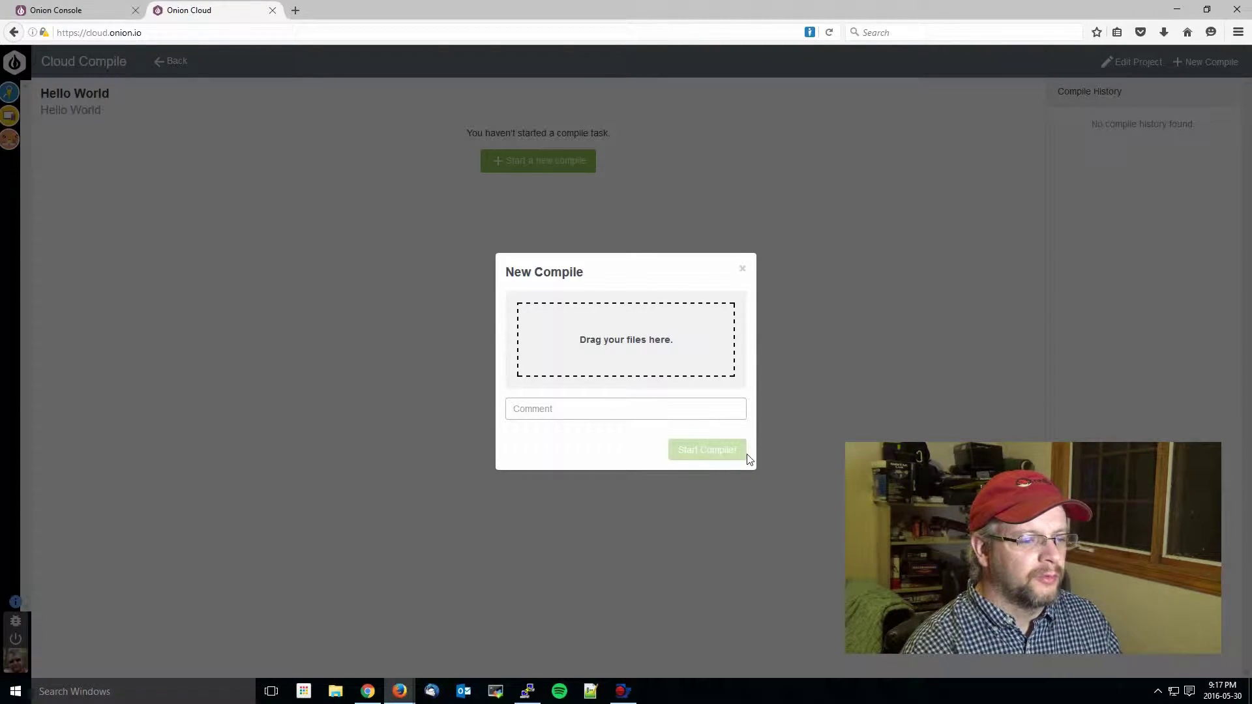
left_click(742, 269)
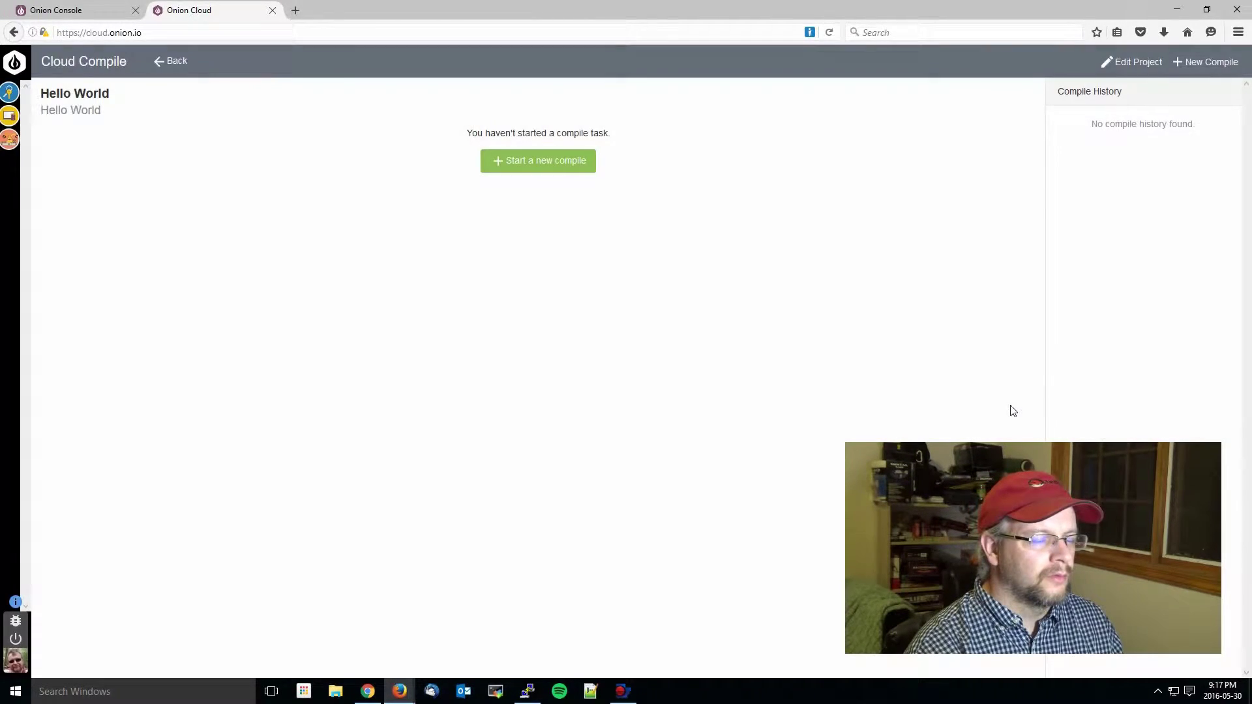
mouse_move(1004, 425)
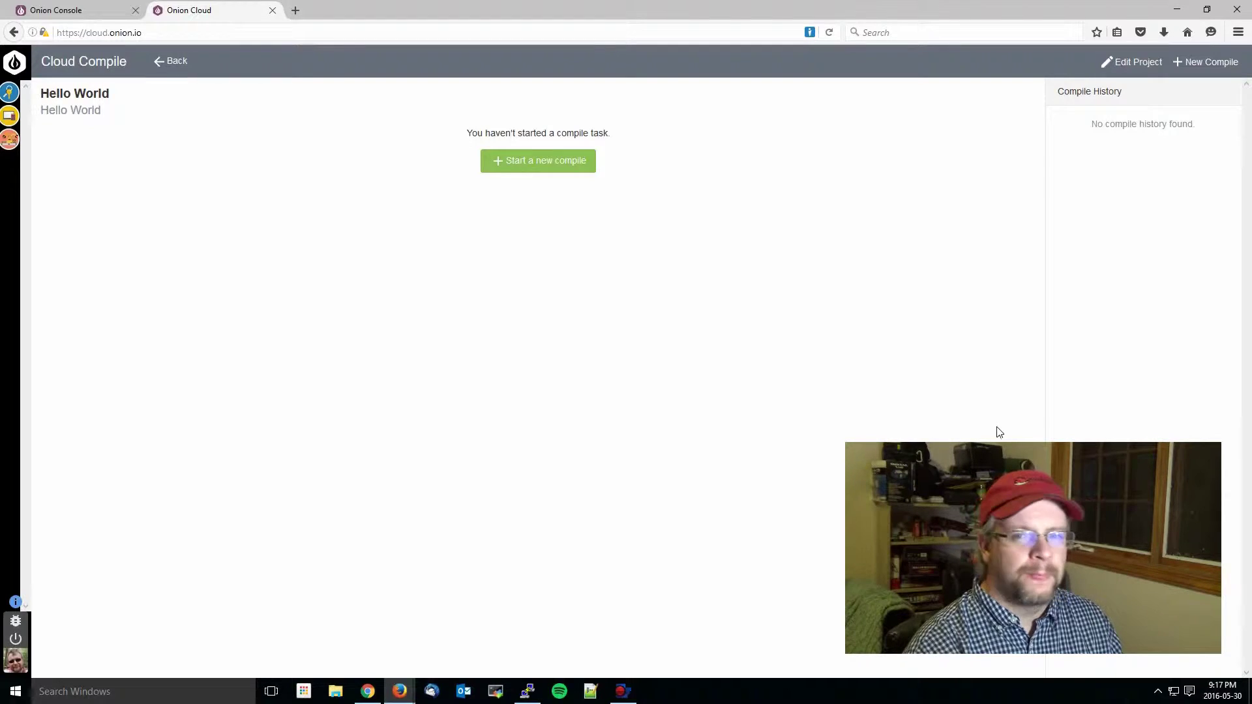
mouse_move(605, 386)
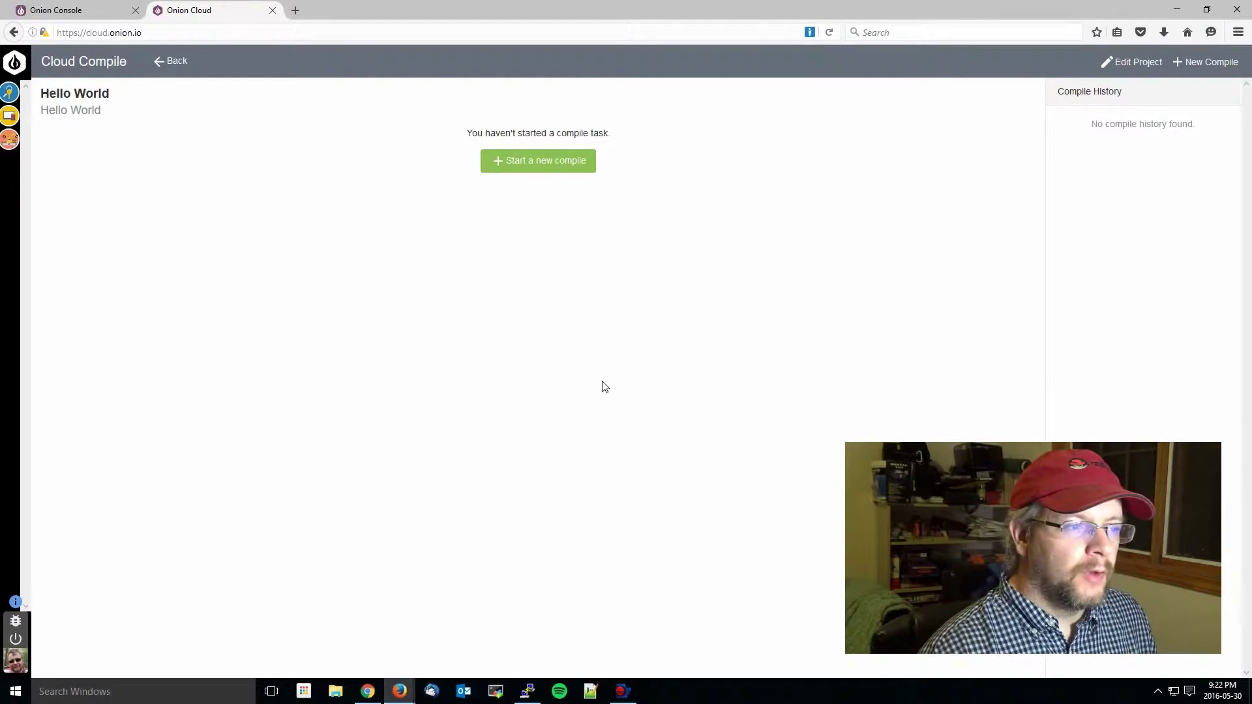
mouse_move(792, 665)
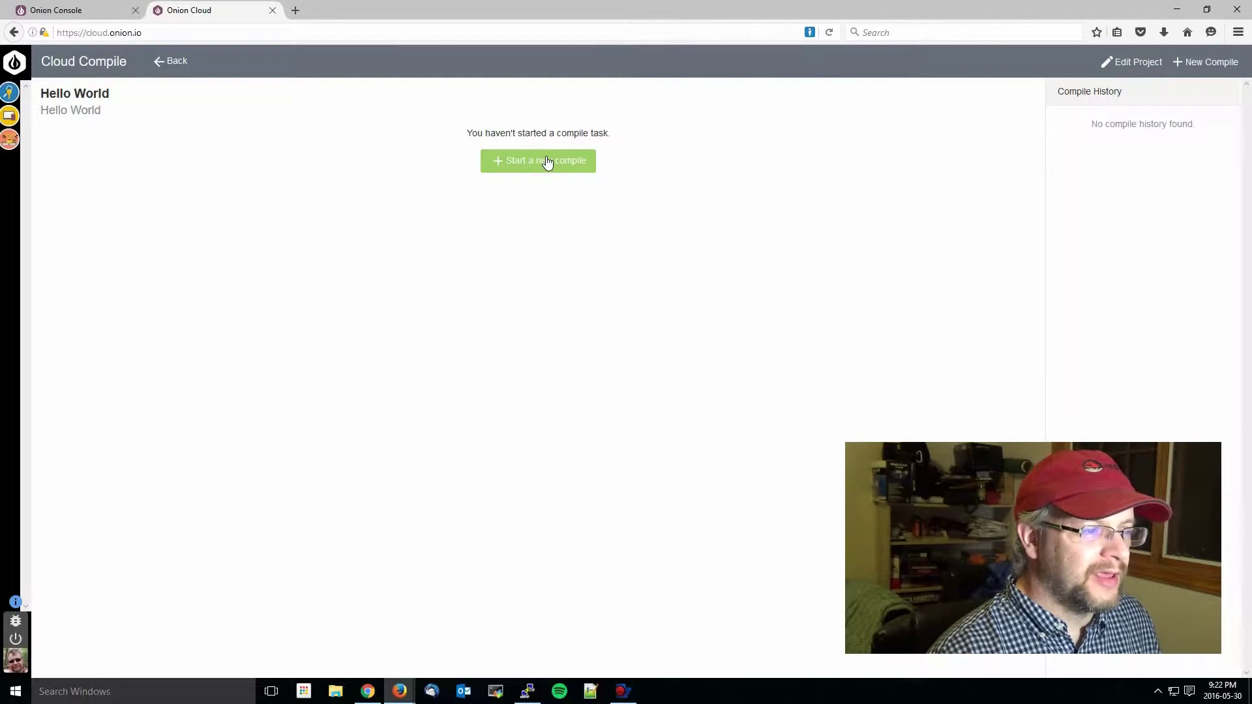
Locate hello_world.c in Documents > Youtube > Onion Cloud for the new compile
left_click(538, 162)
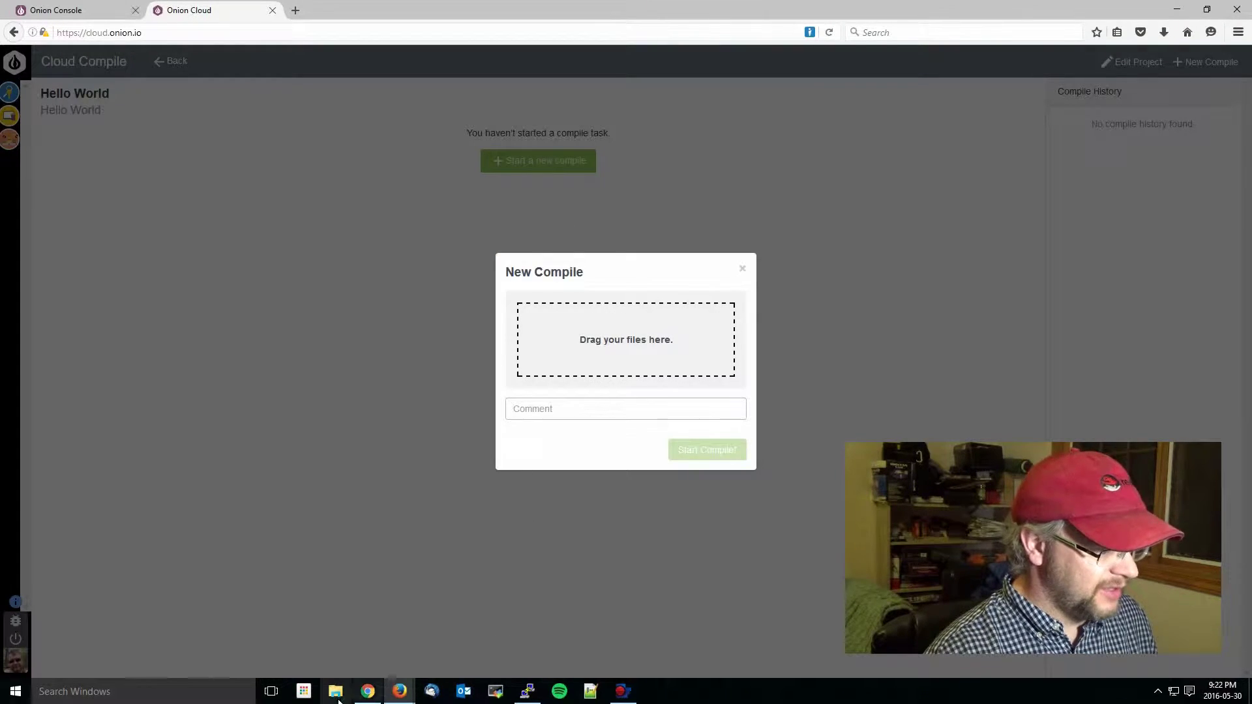
mouse_move(321, 498)
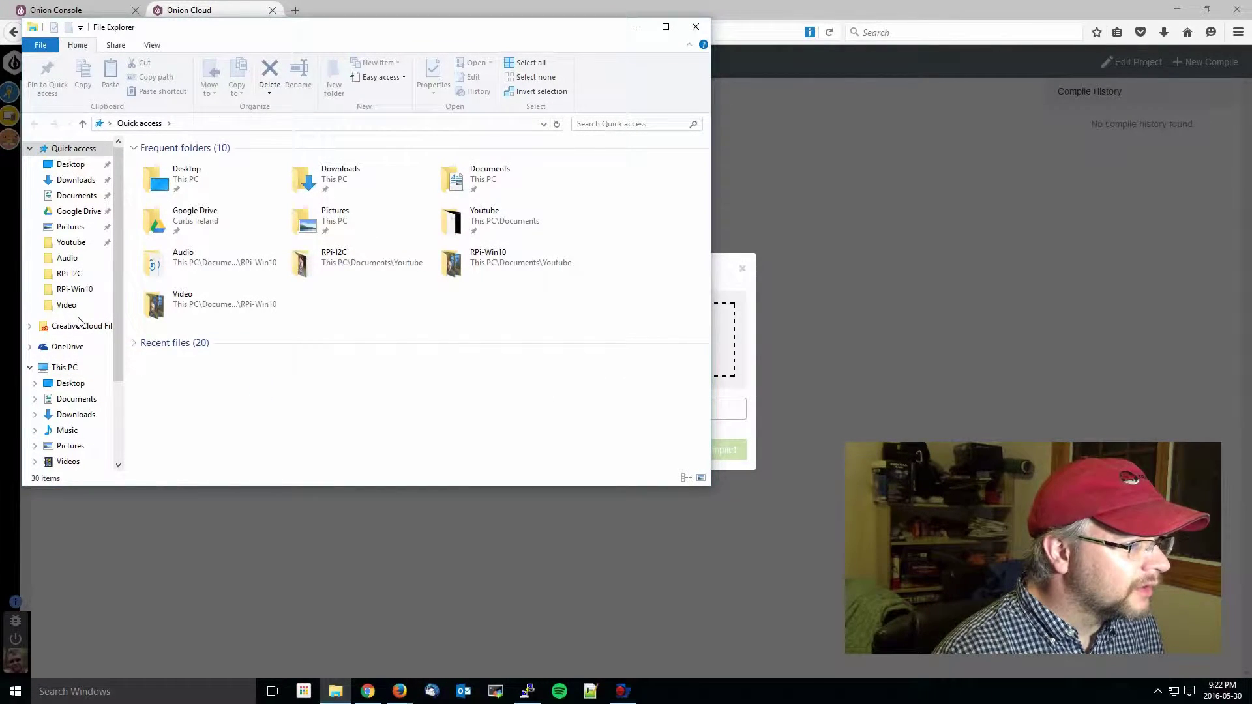
mouse_move(510, 201)
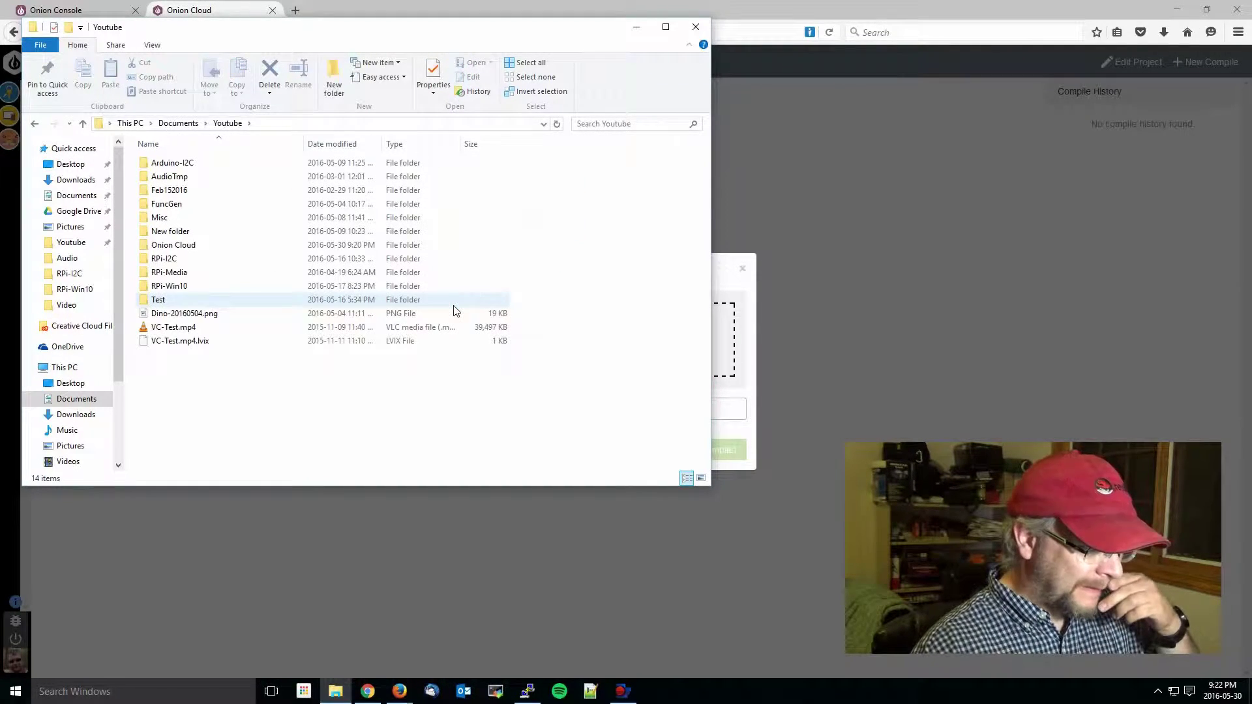
double_click(172, 245)
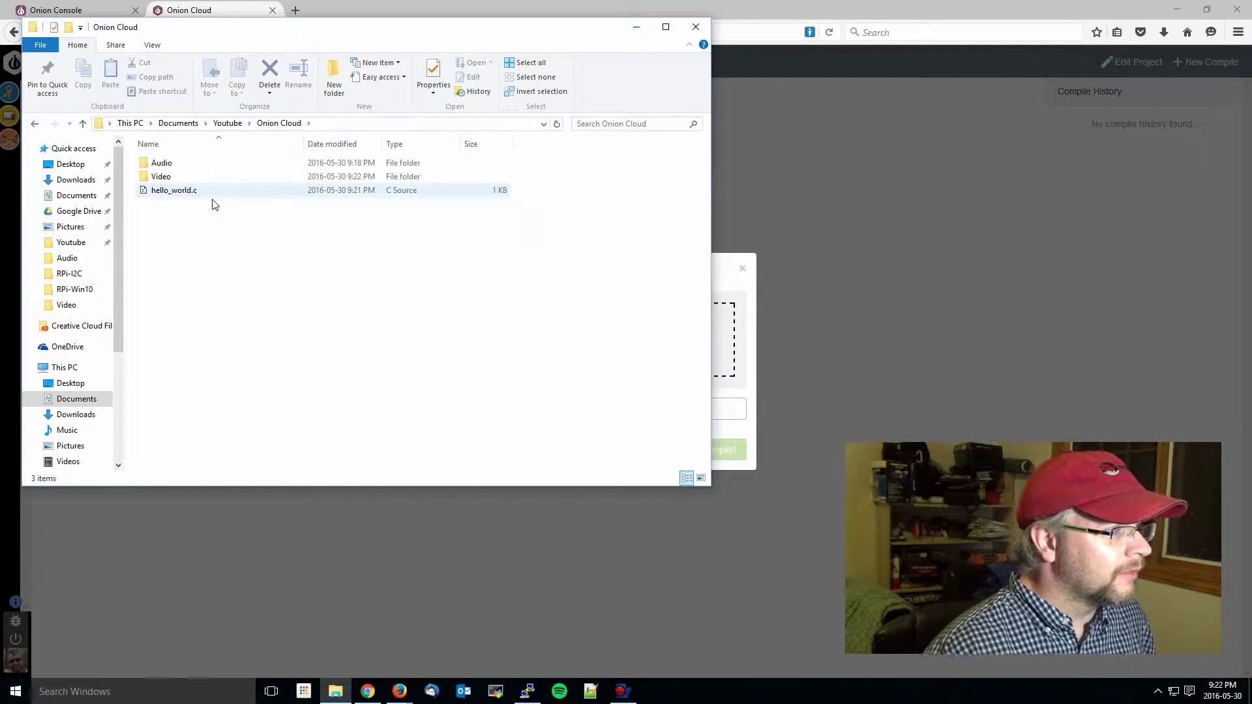
left_click(174, 191)
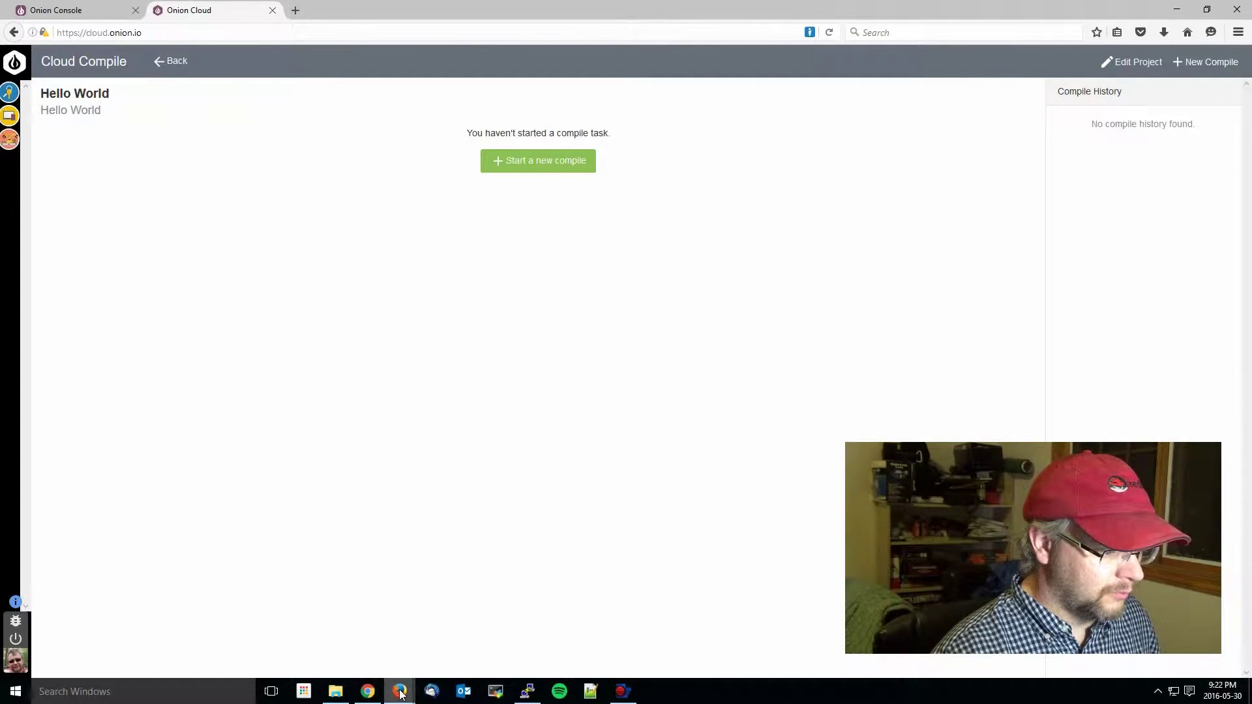
left_click(400, 692)
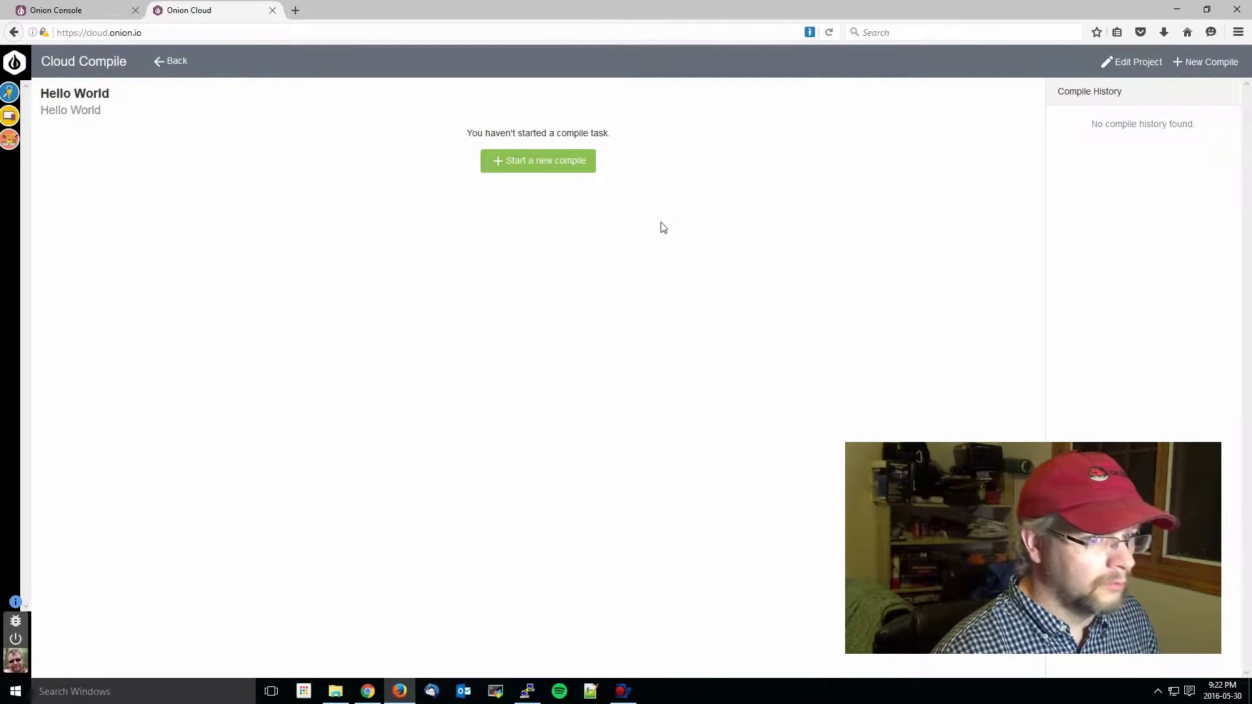
Compress hello_world.c into hello_world.zip and drag it into the New Compile dialog
left_click(537, 161)
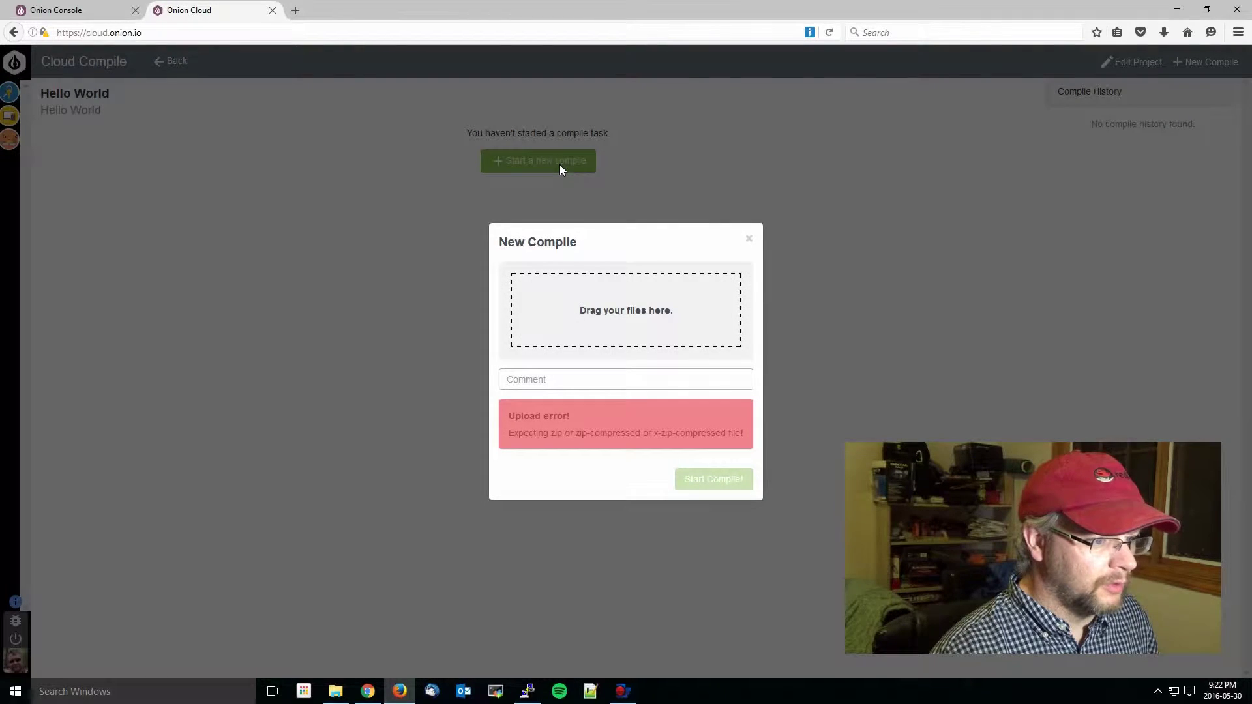
mouse_move(739, 467)
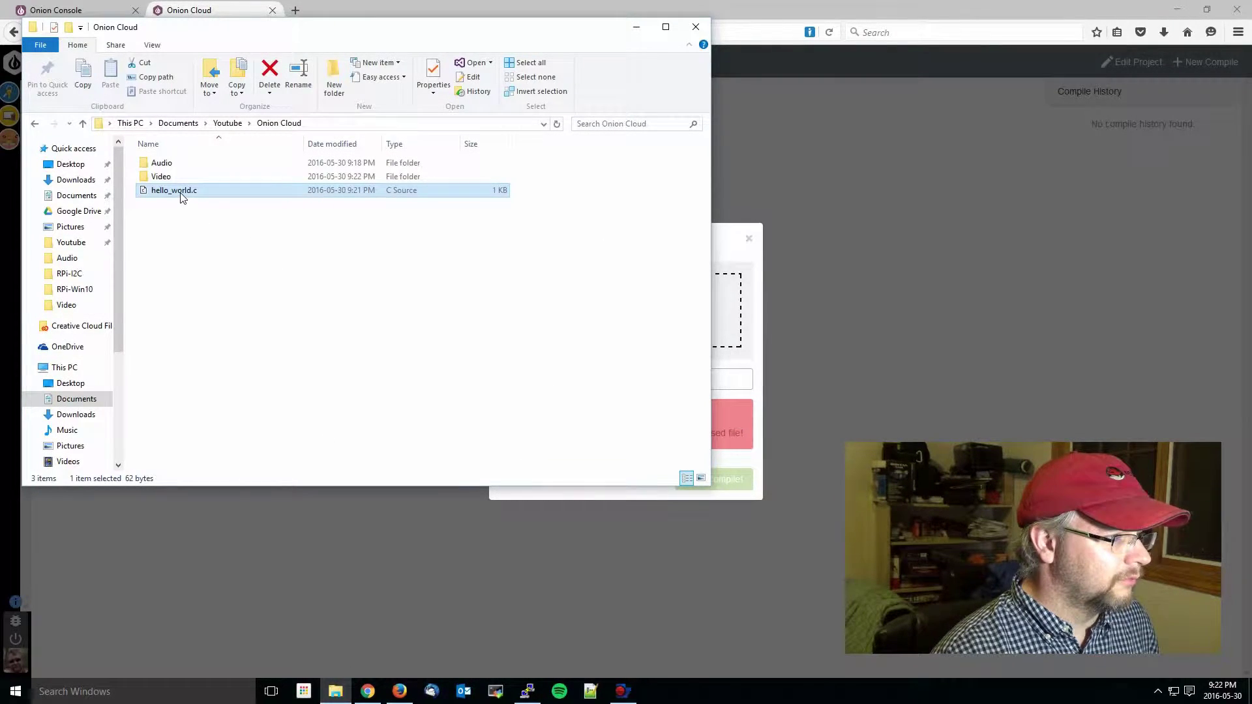
right_click(180, 191)
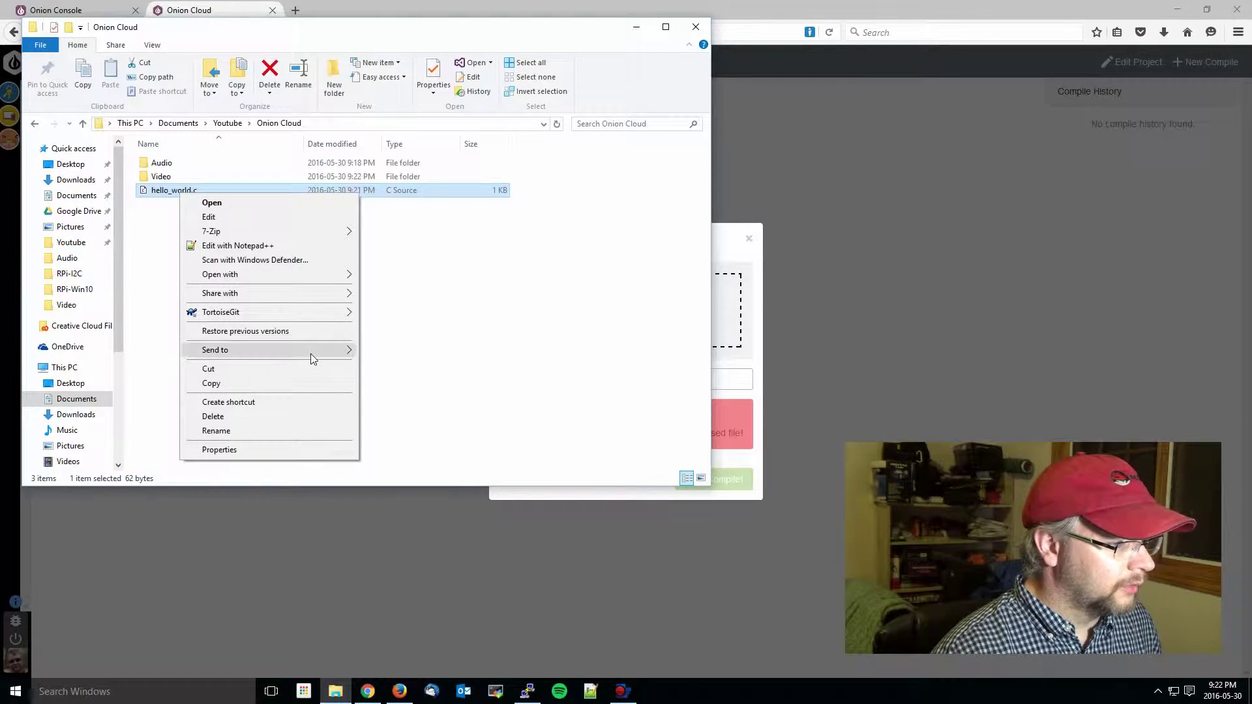
left_click(463, 370)
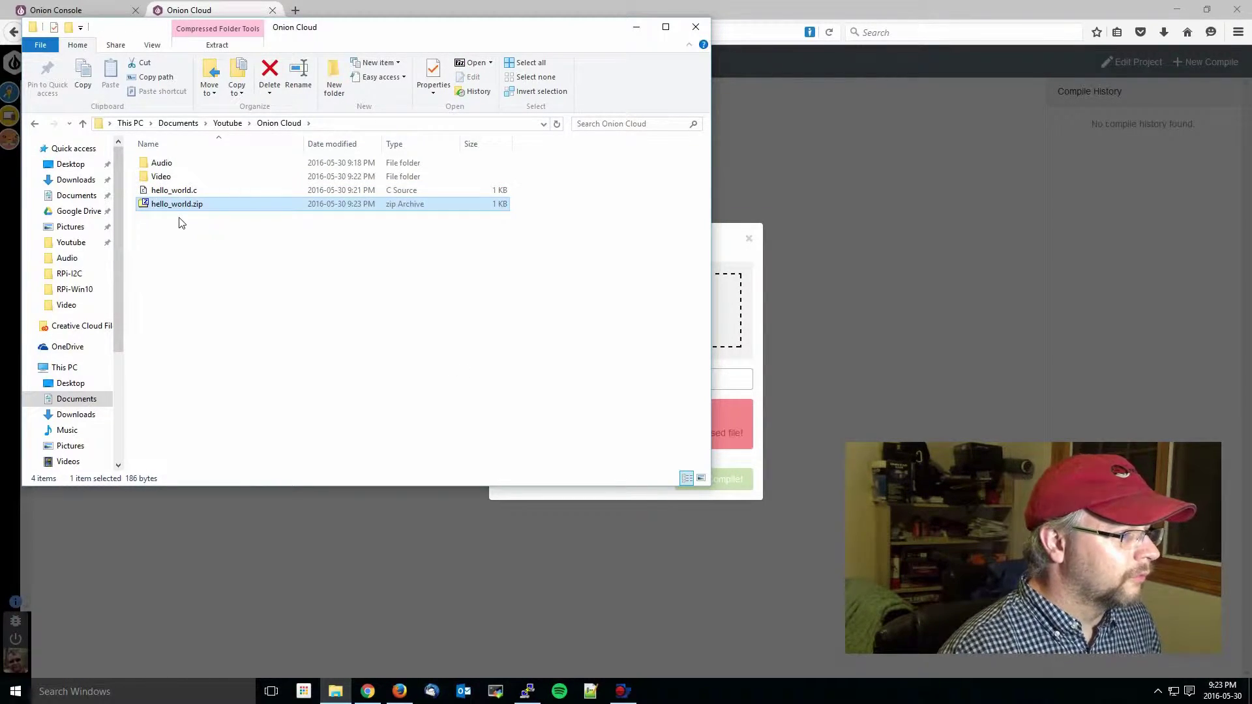
double_click(176, 203)
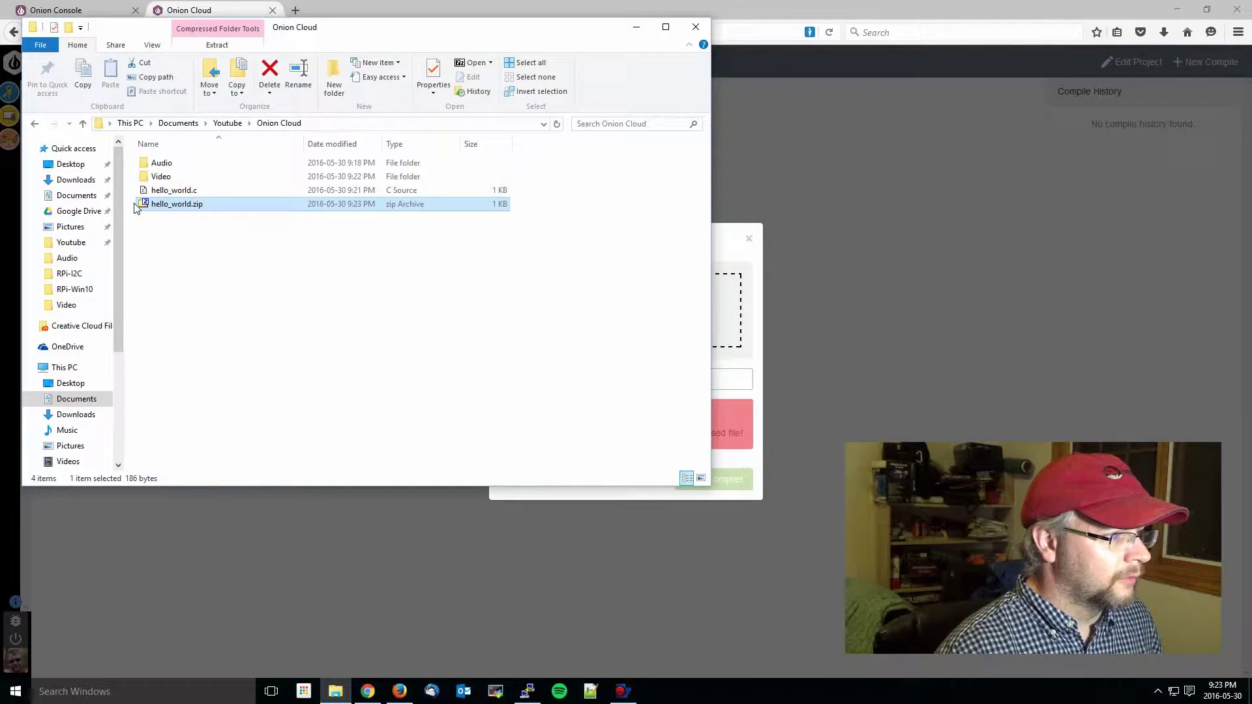
left_click_drag(176, 204, 726, 275)
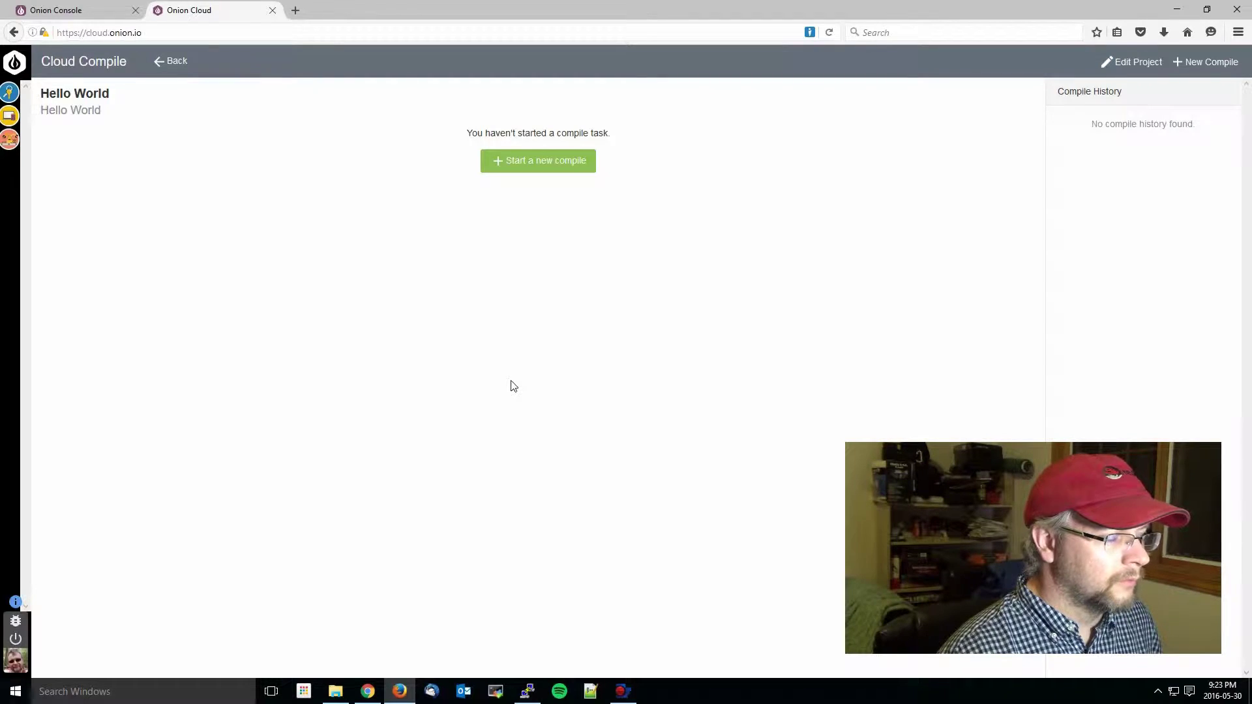
mouse_move(517, 171)
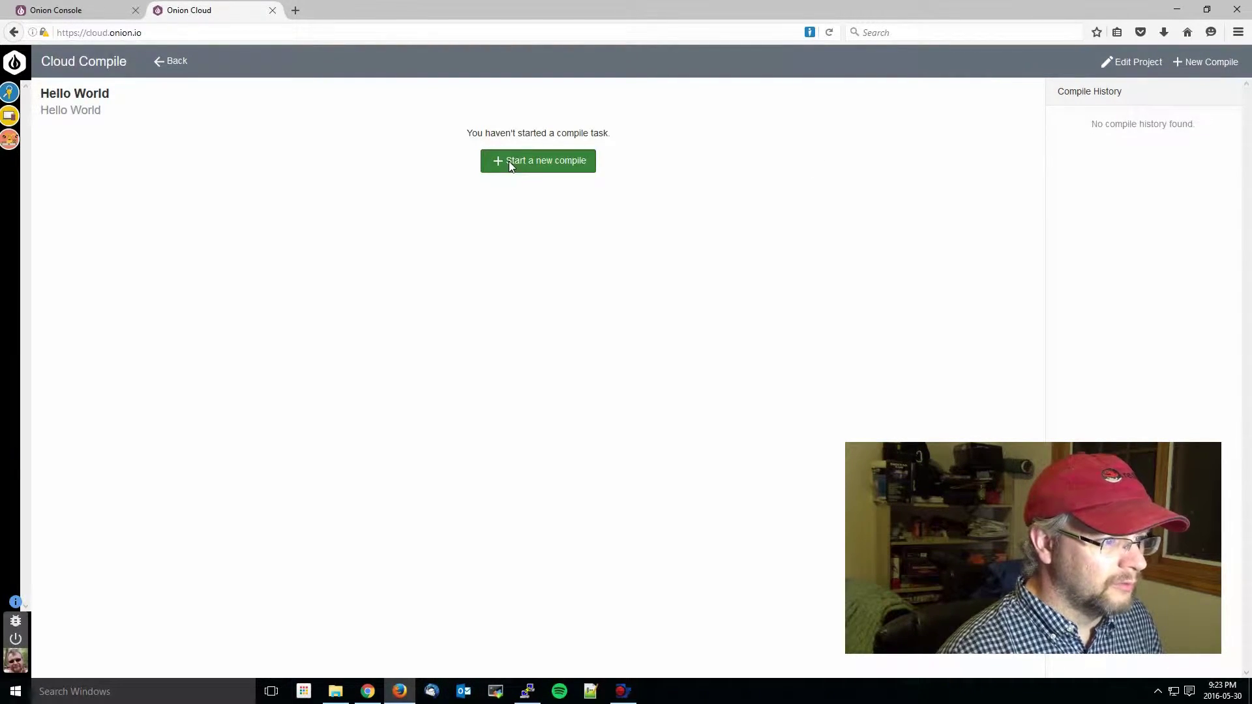
Start a new compile from hello_world.zip and let it finish with status done
left_click(537, 162)
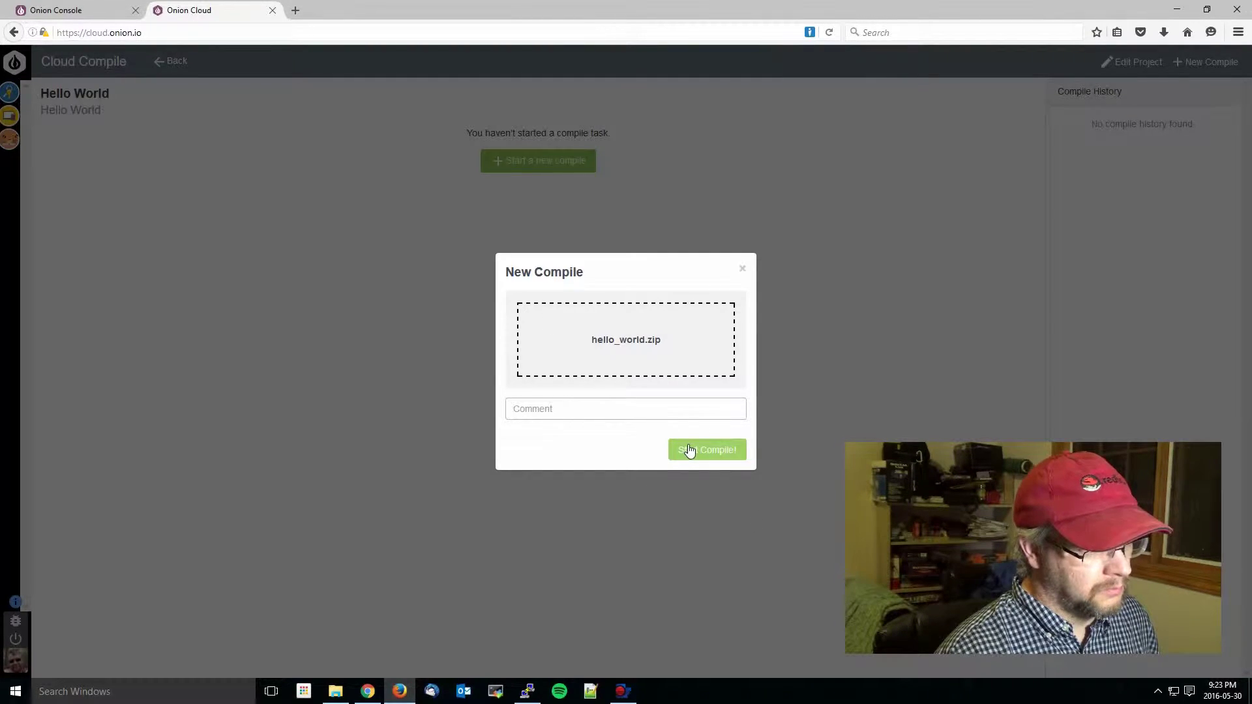
left_click(707, 450)
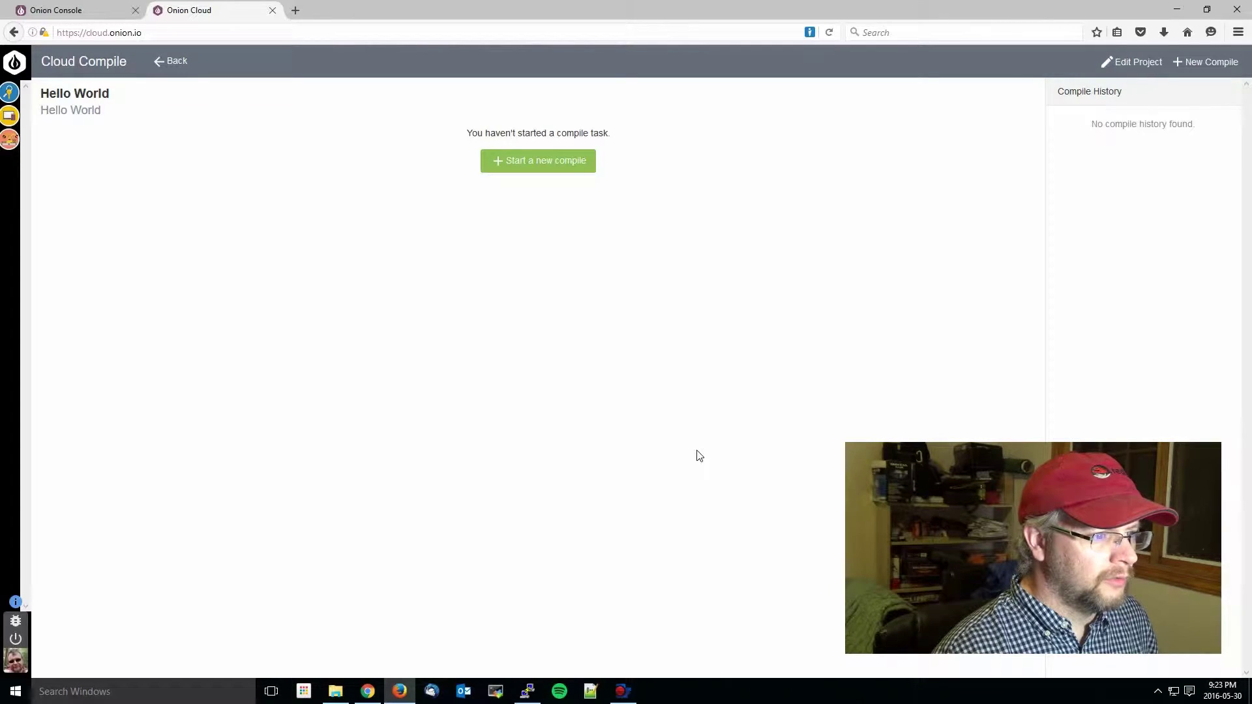
left_click(538, 162)
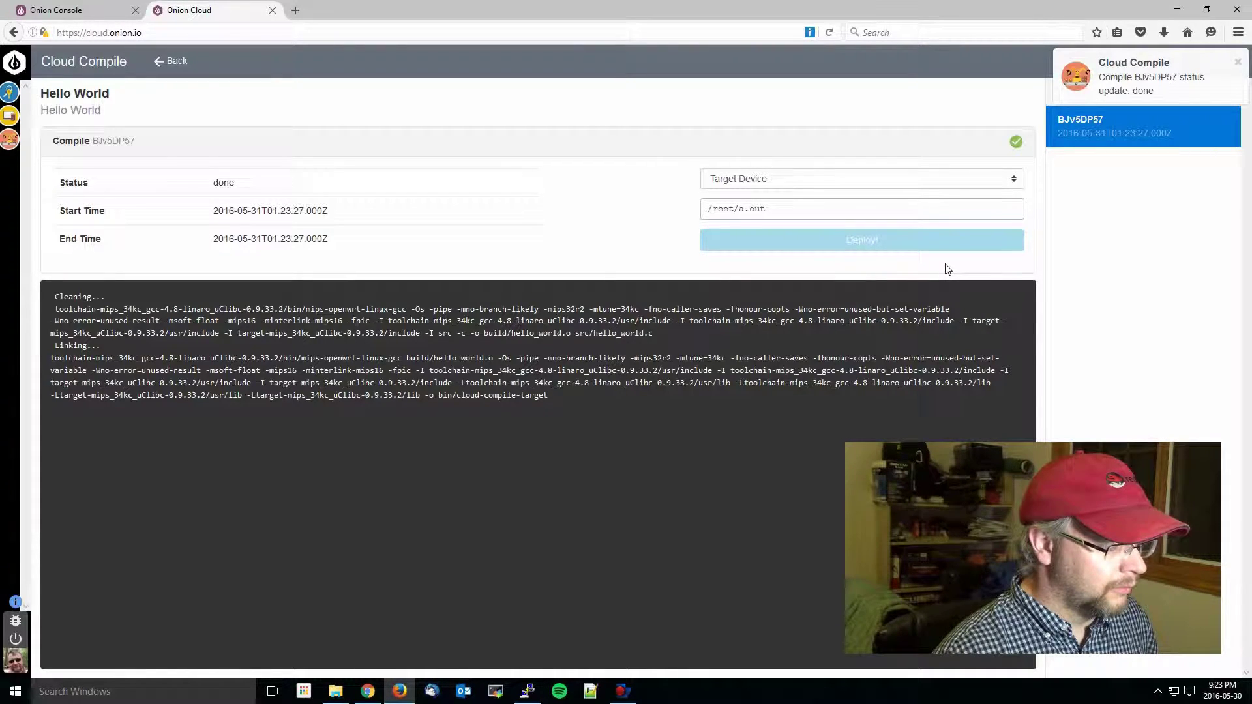
mouse_move(744, 231)
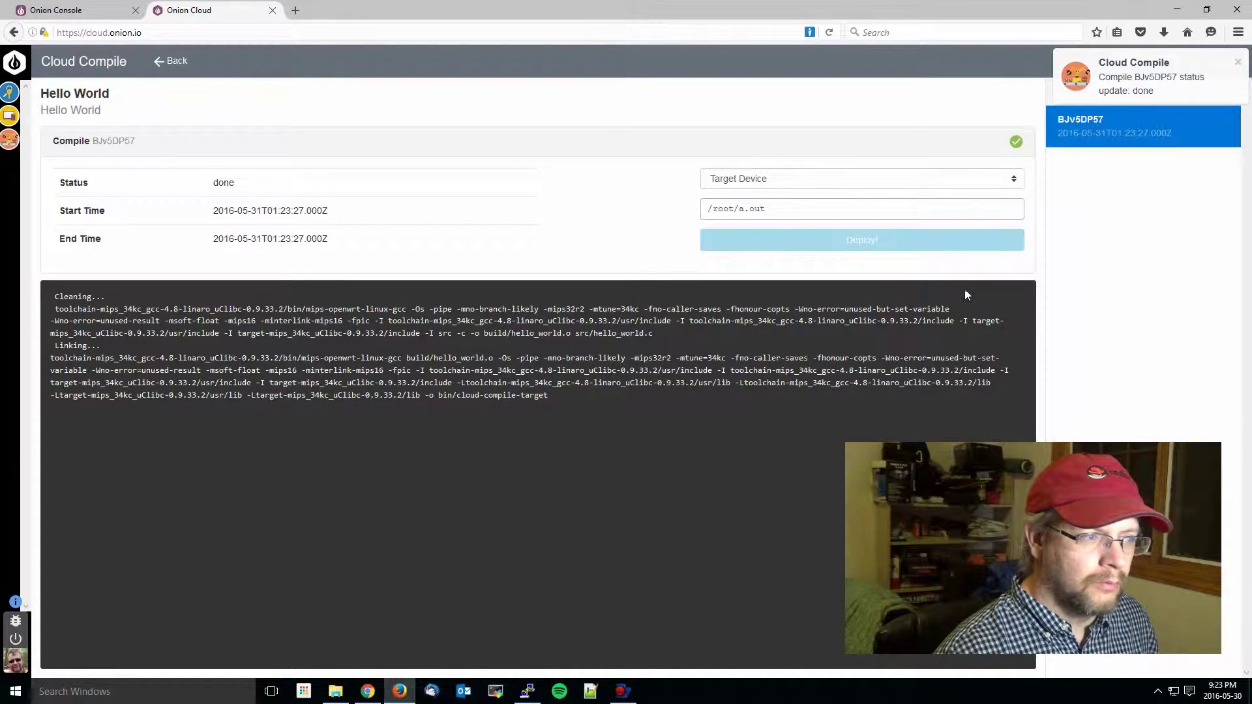
mouse_move(779, 493)
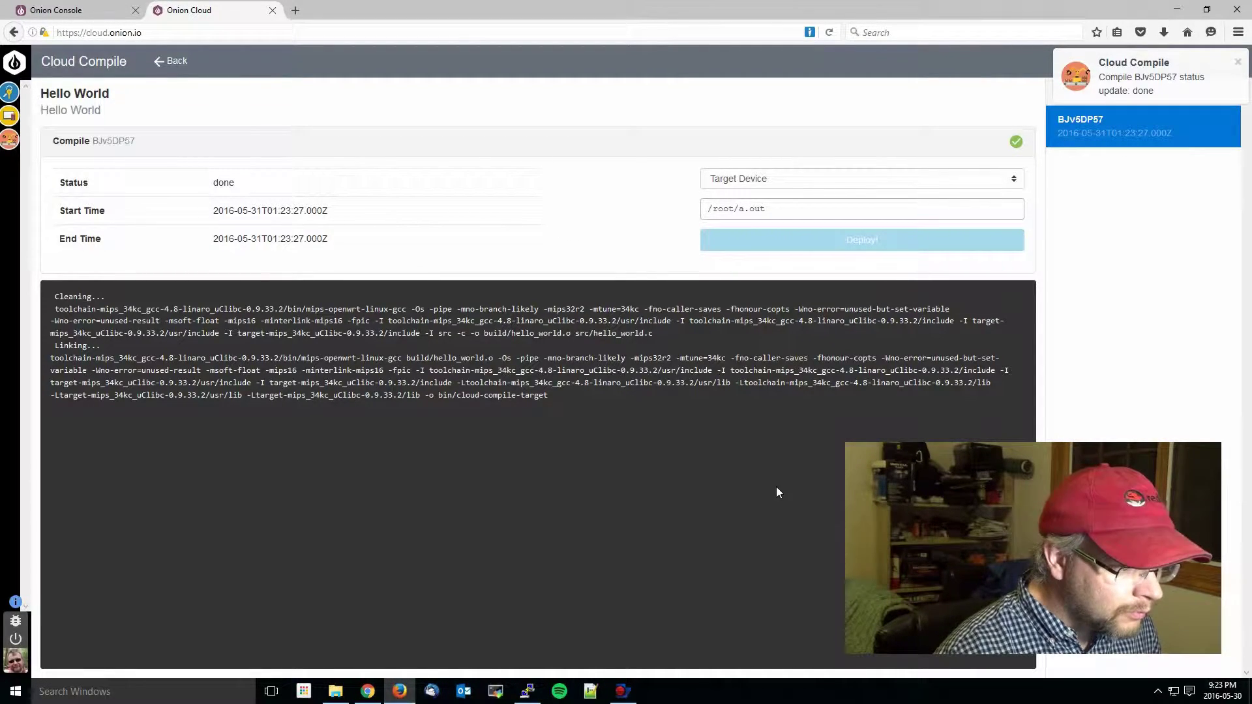
mouse_move(775, 468)
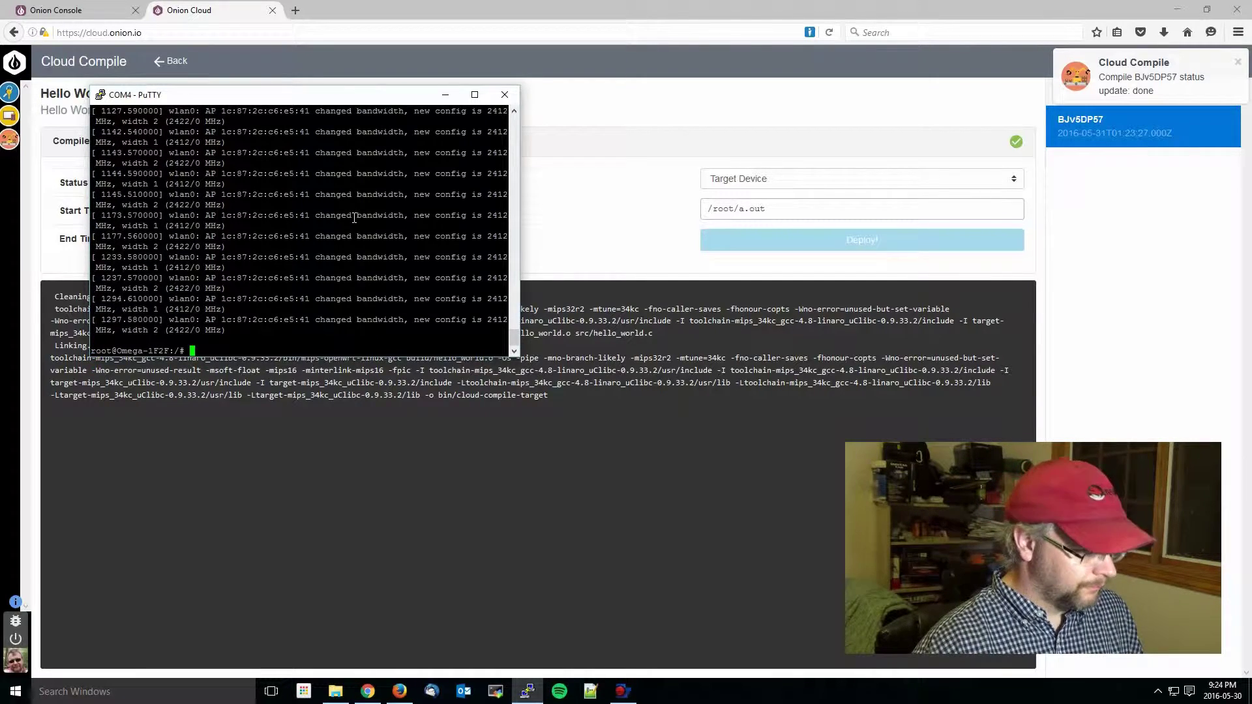
Run cd root, ls and ls -a on the Omega to show /root is empty
type("cd root")
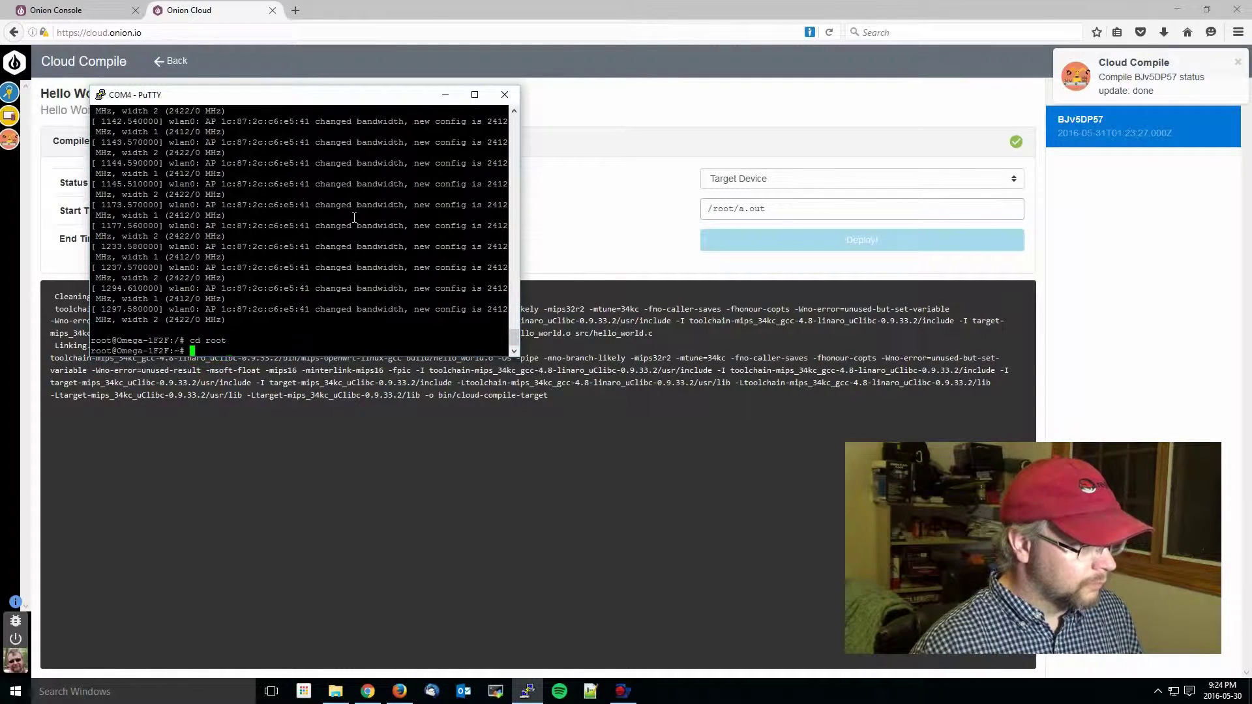
type("ls")
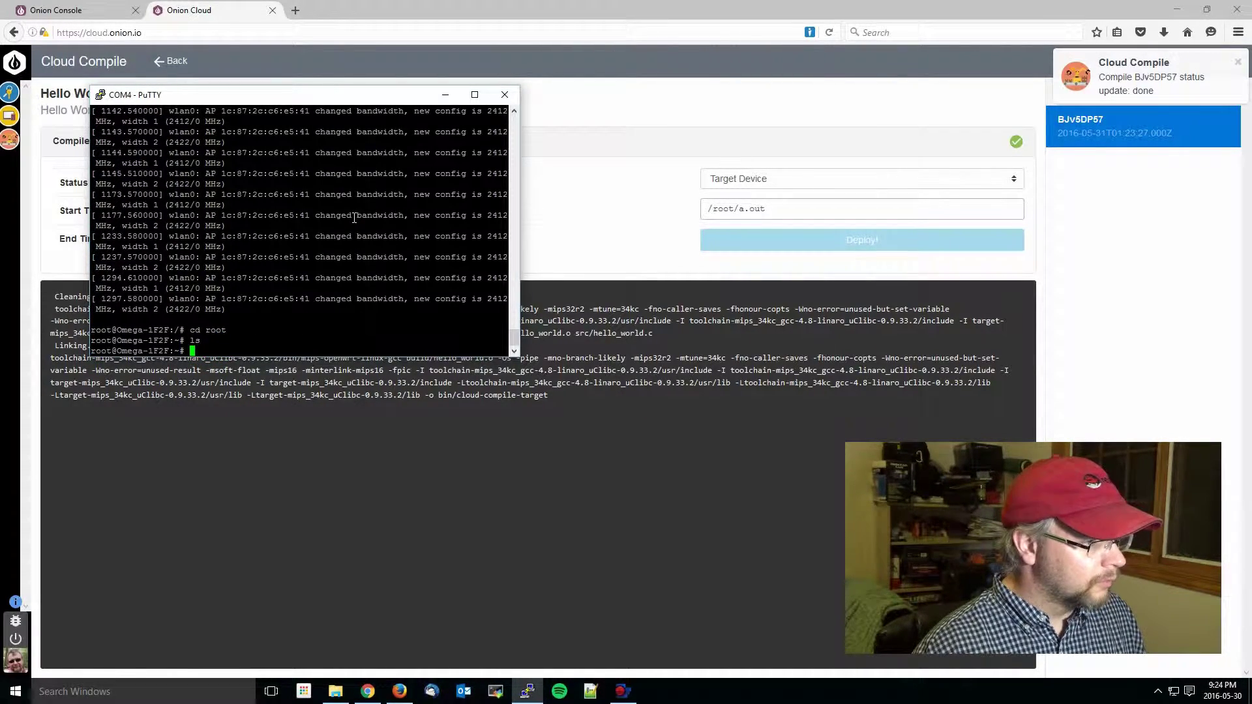
type("ls -a")
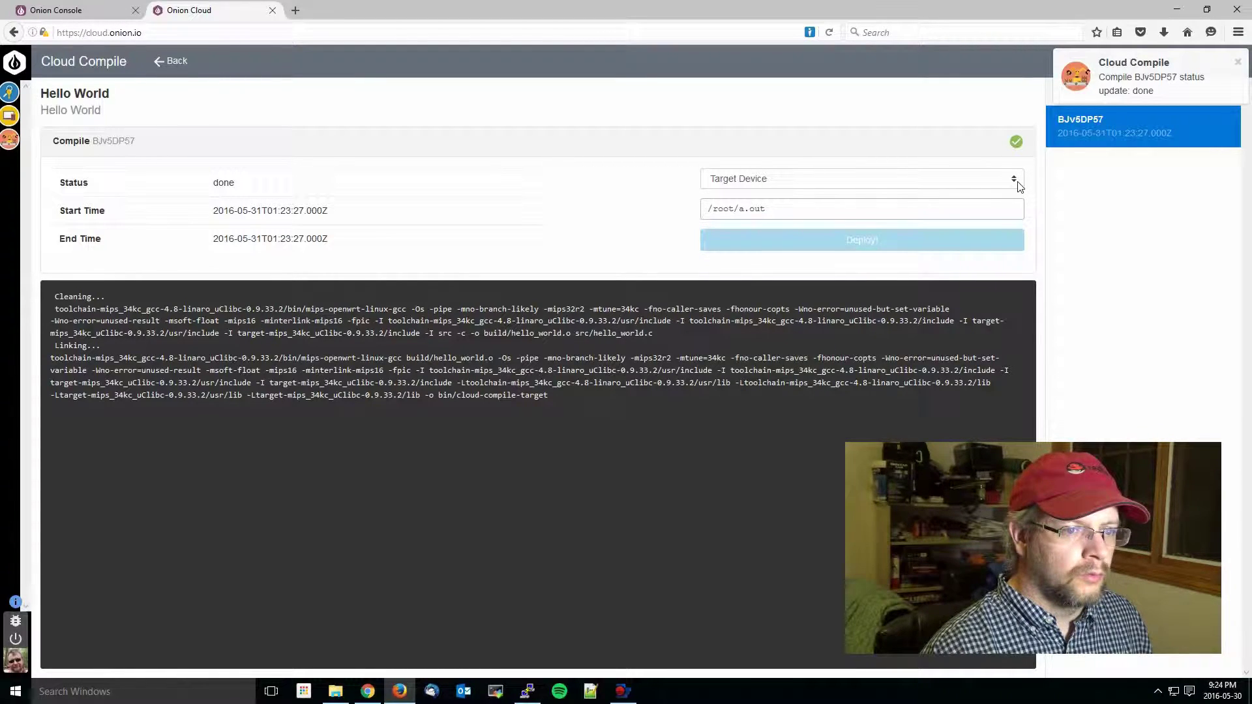
Deploy the binary to the Basement Electronics device at /root/a.out
left_click(861, 179)
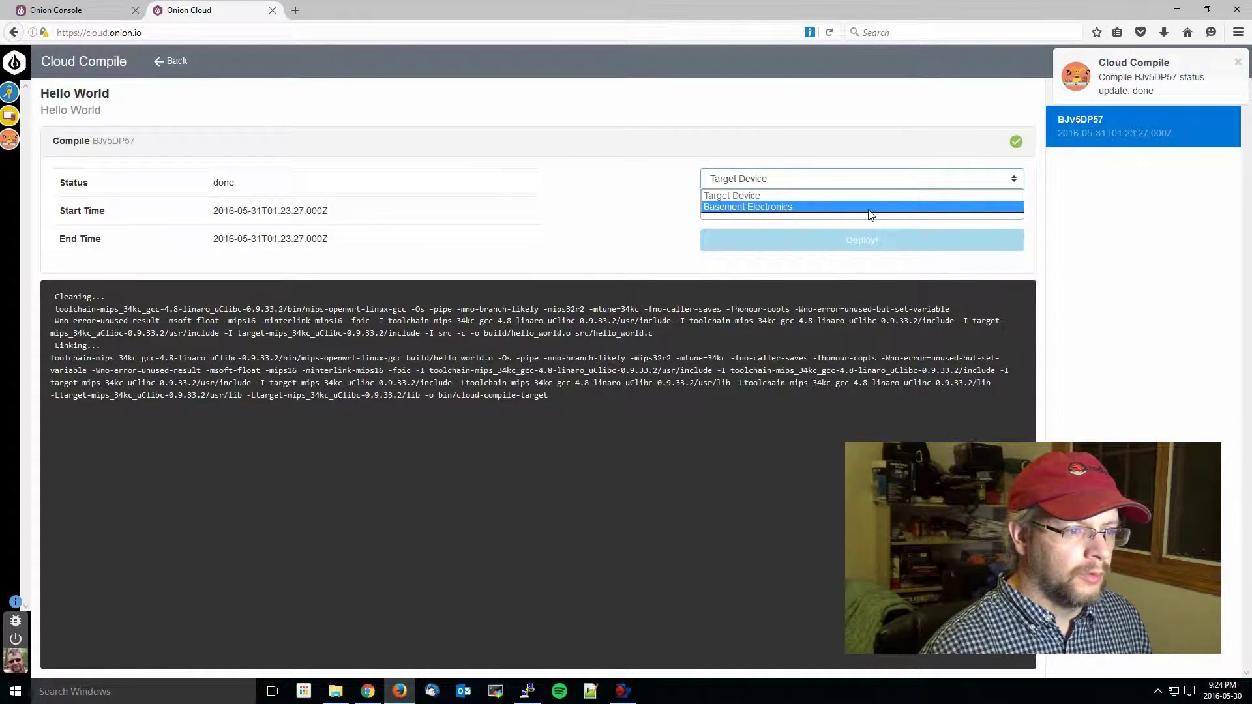
left_click(749, 206)
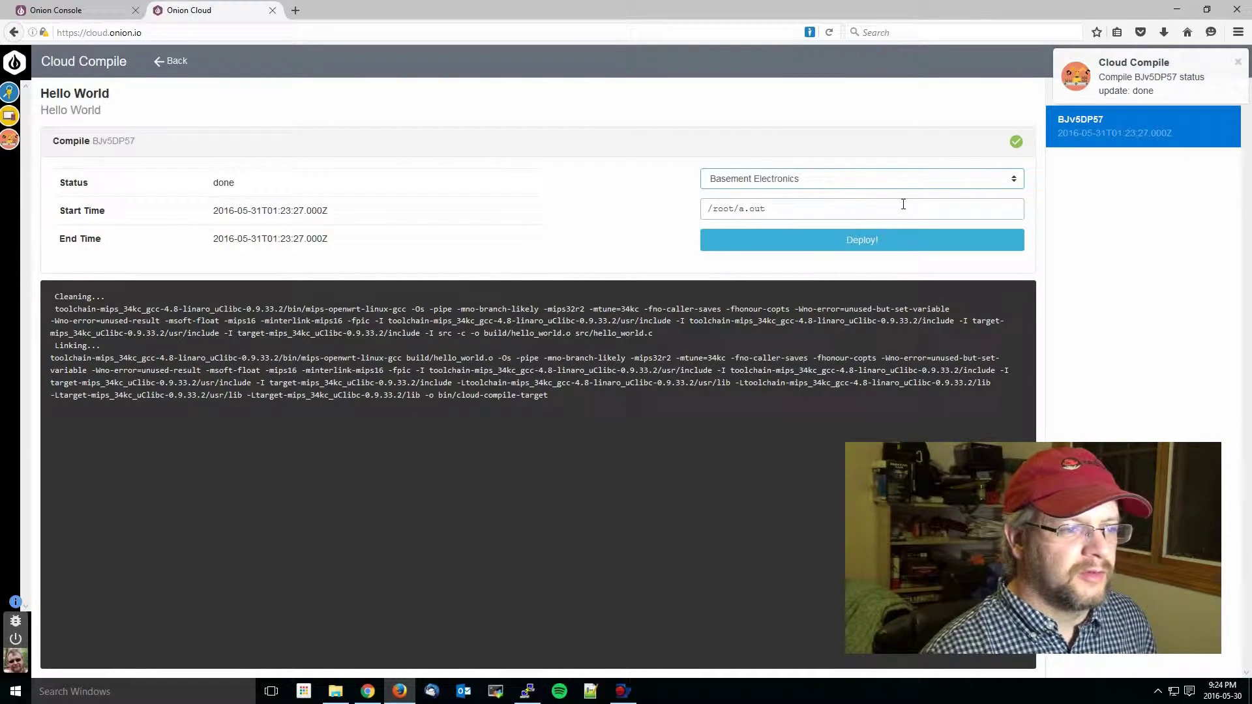
left_click(861, 240)
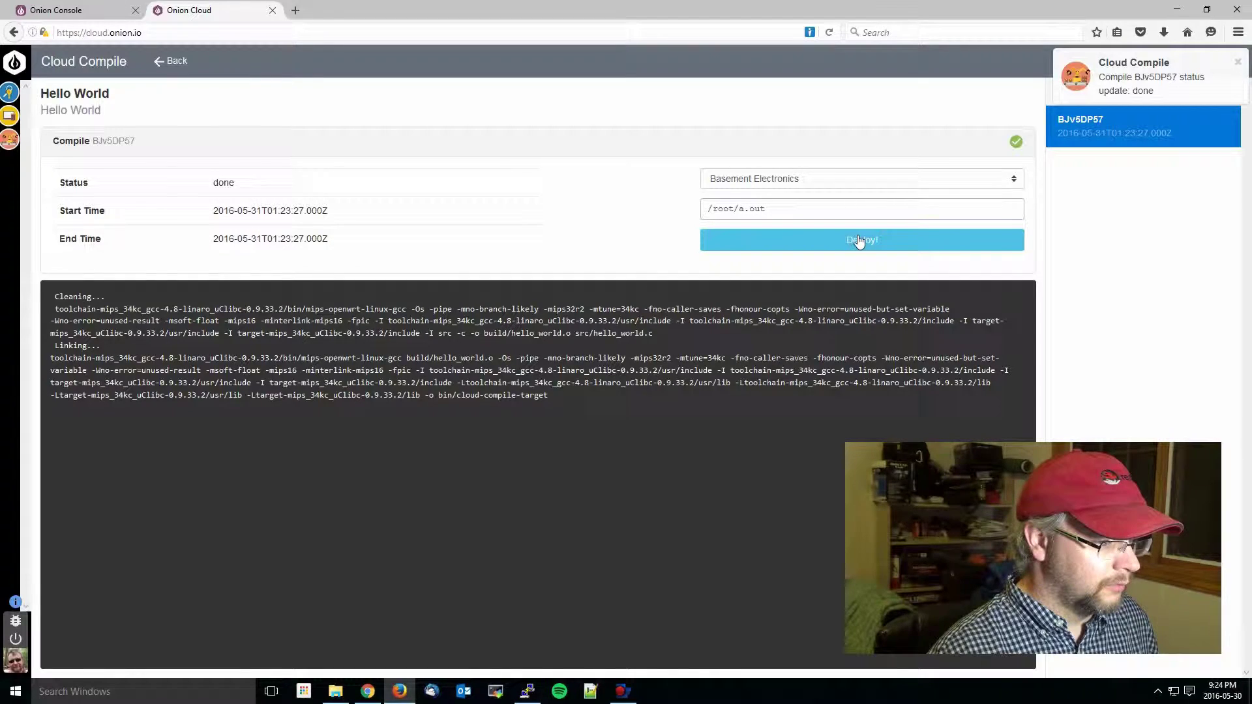
left_click(861, 240)
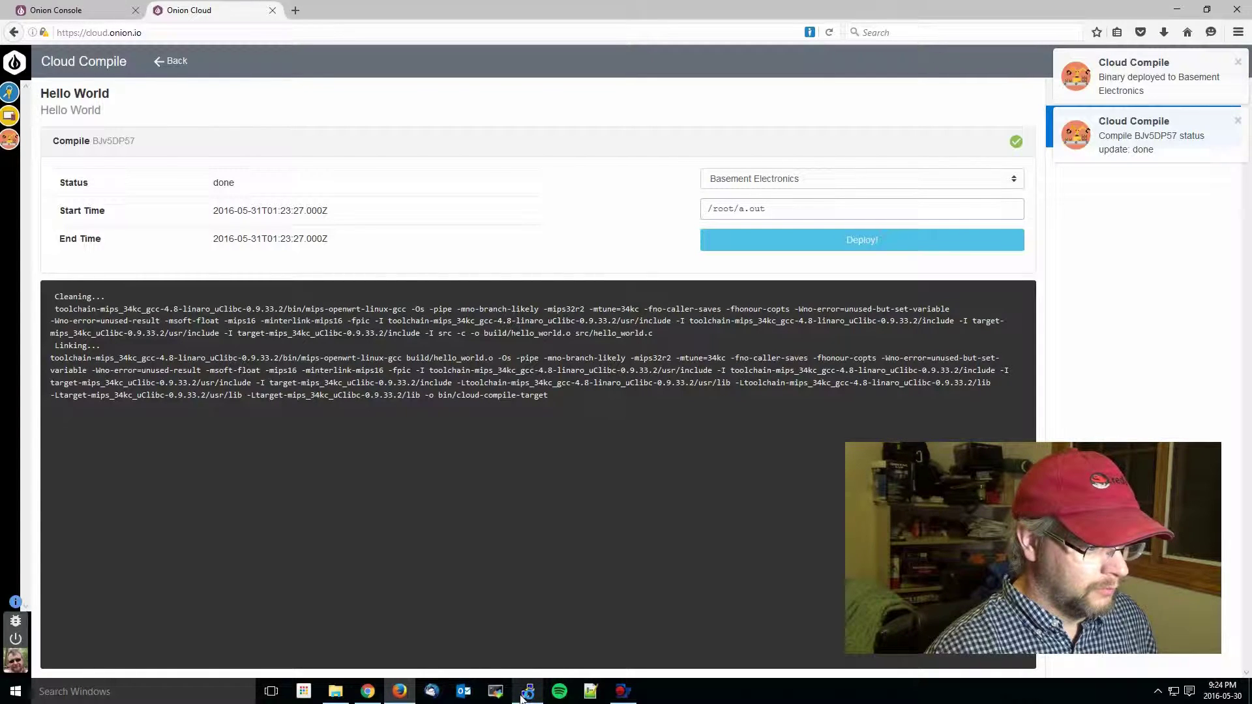
Run ./a.out in the PuTTY session so the Omega prints Hello World
left_click(527, 691)
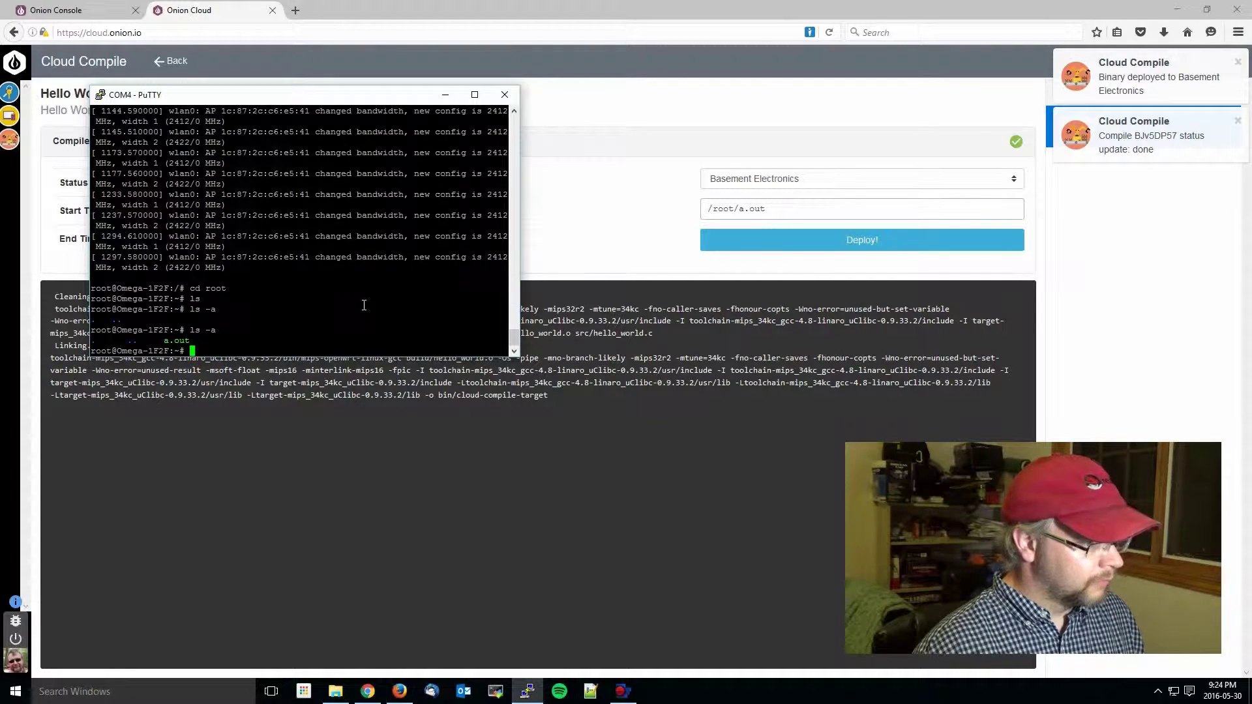
type("./a.out")
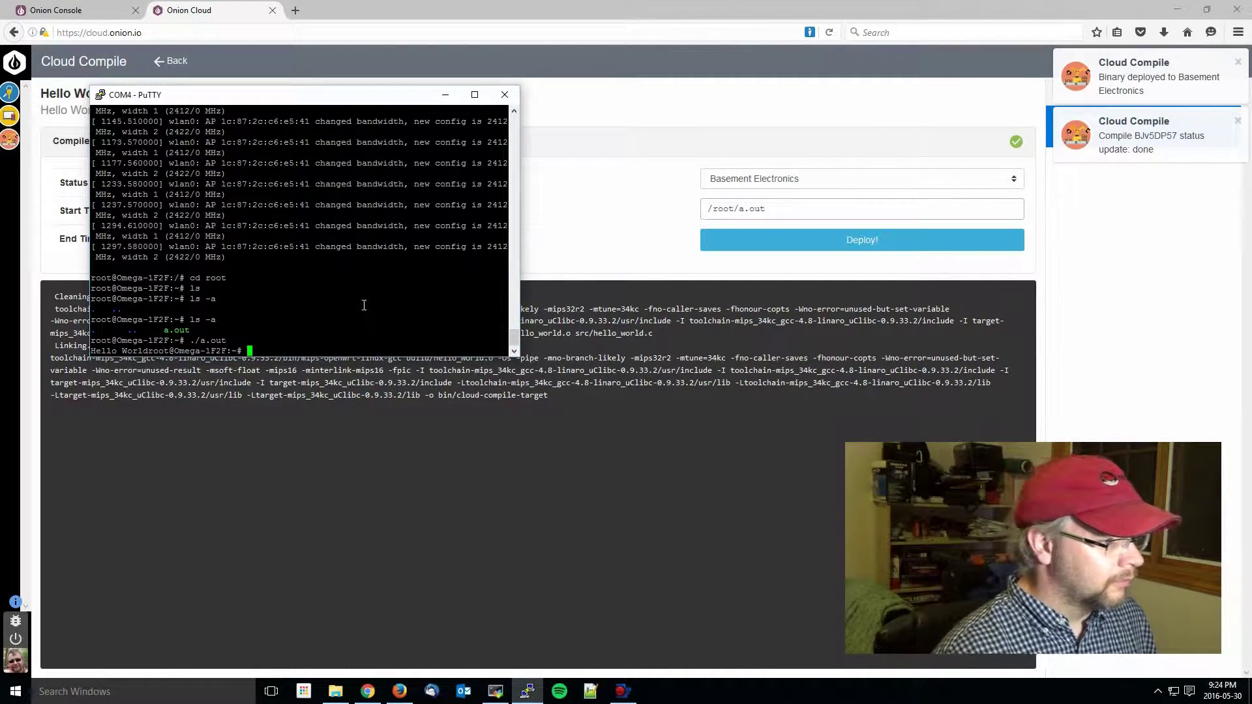
left_click(862, 240)
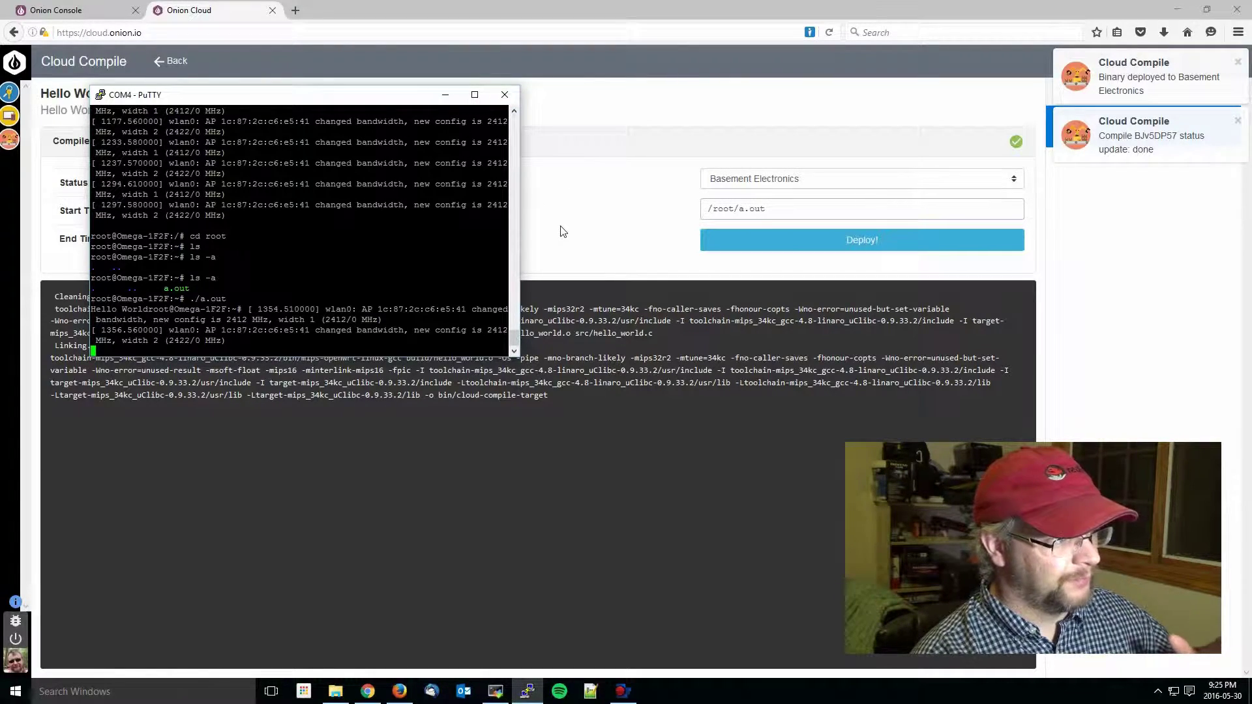
mouse_move(572, 300)
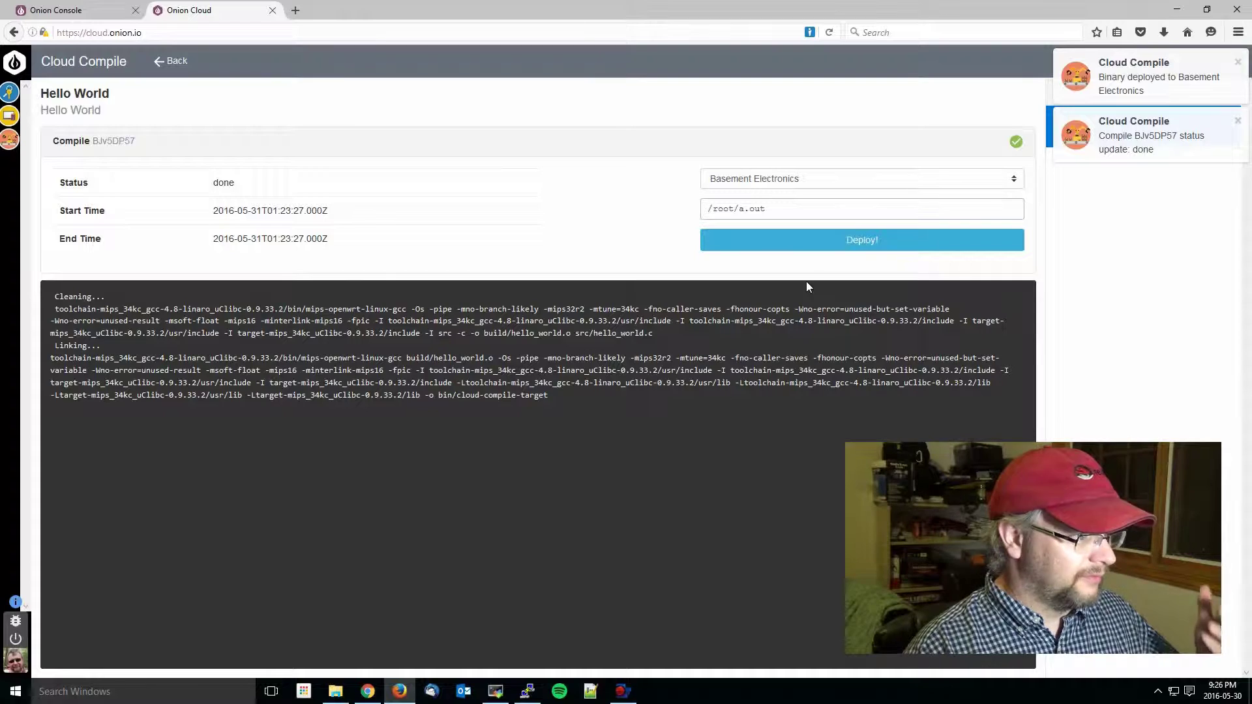
mouse_move(1062, 170)
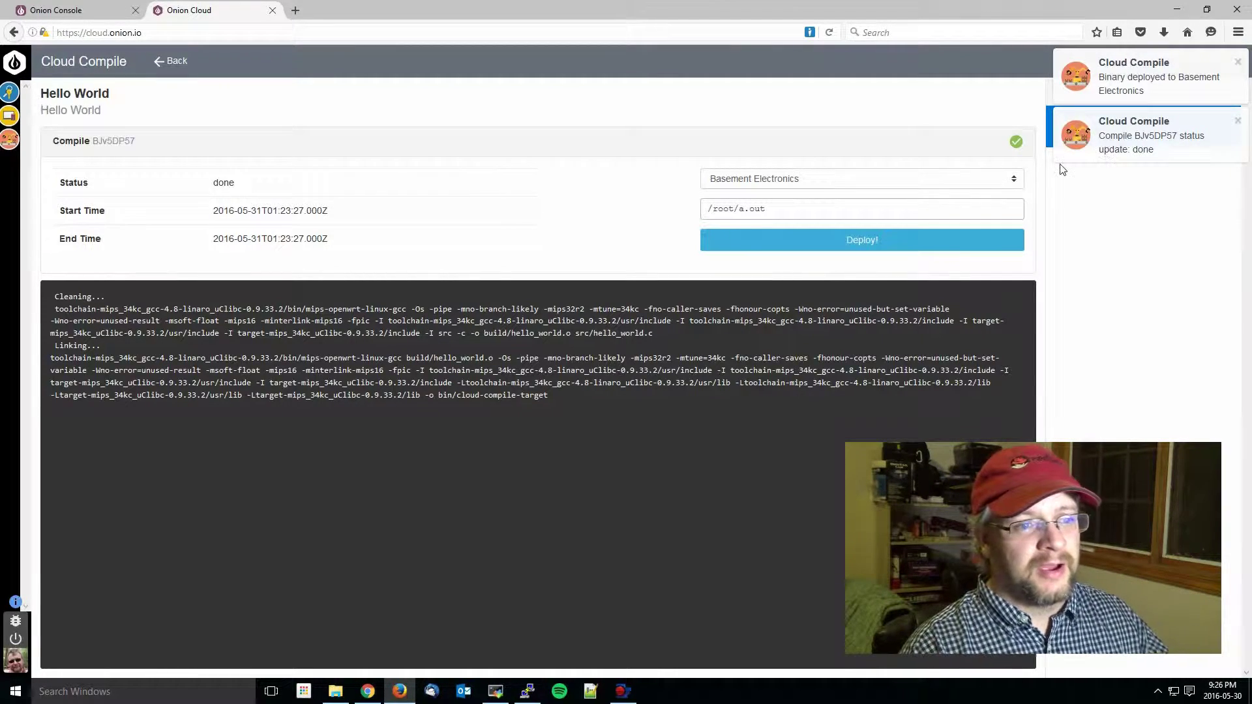
Bring the Hello World compile details page back to the front
left_click(862, 178)
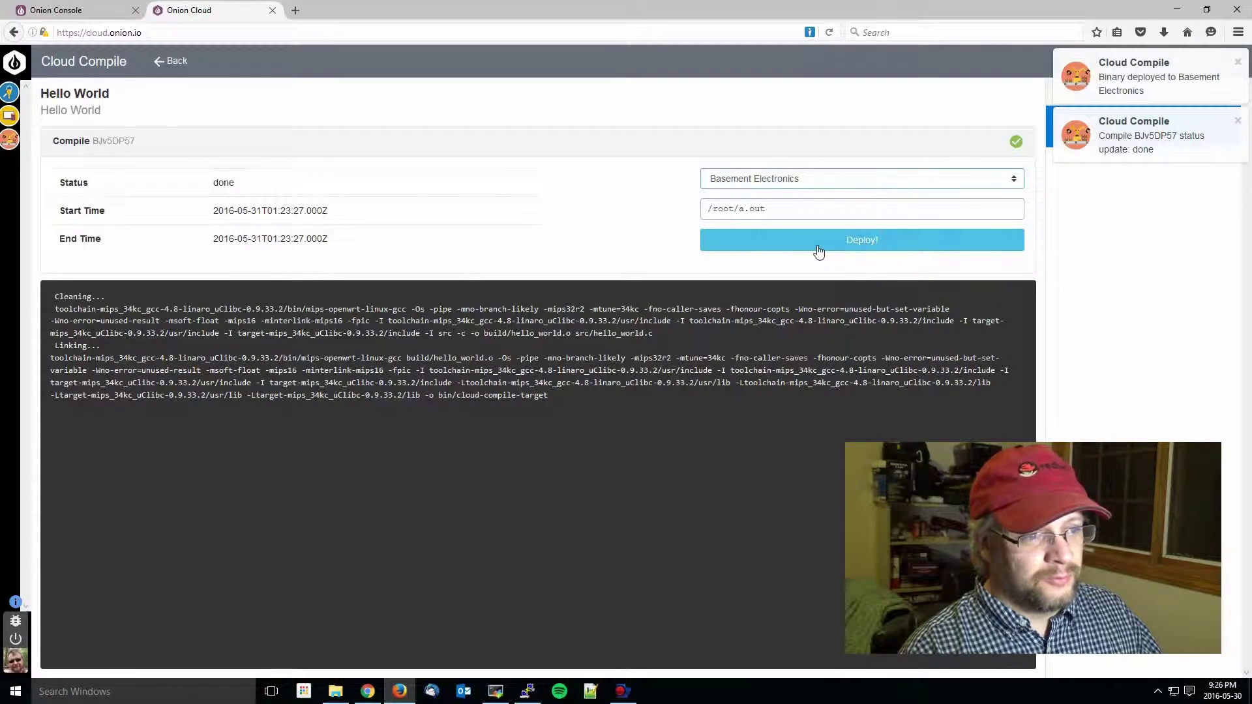
Change the deploy path to /root/hello_world, deploy again, and return to PuTTY
double_click(752, 209)
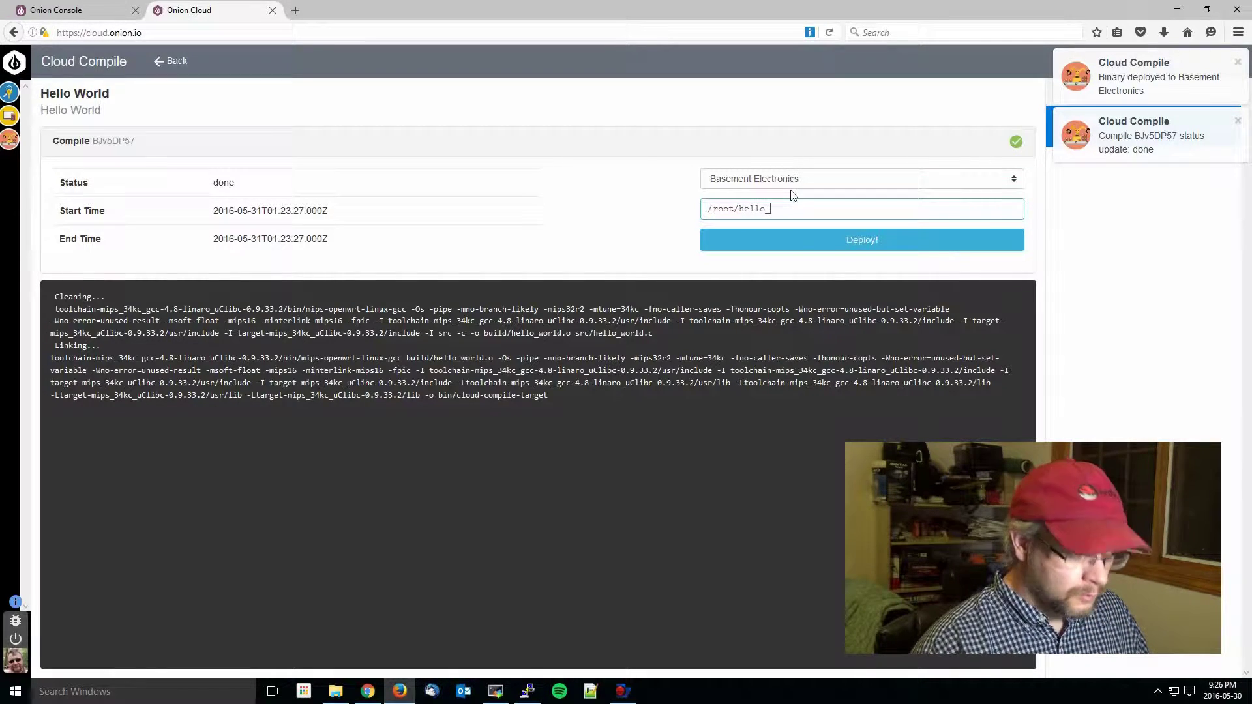
type("world")
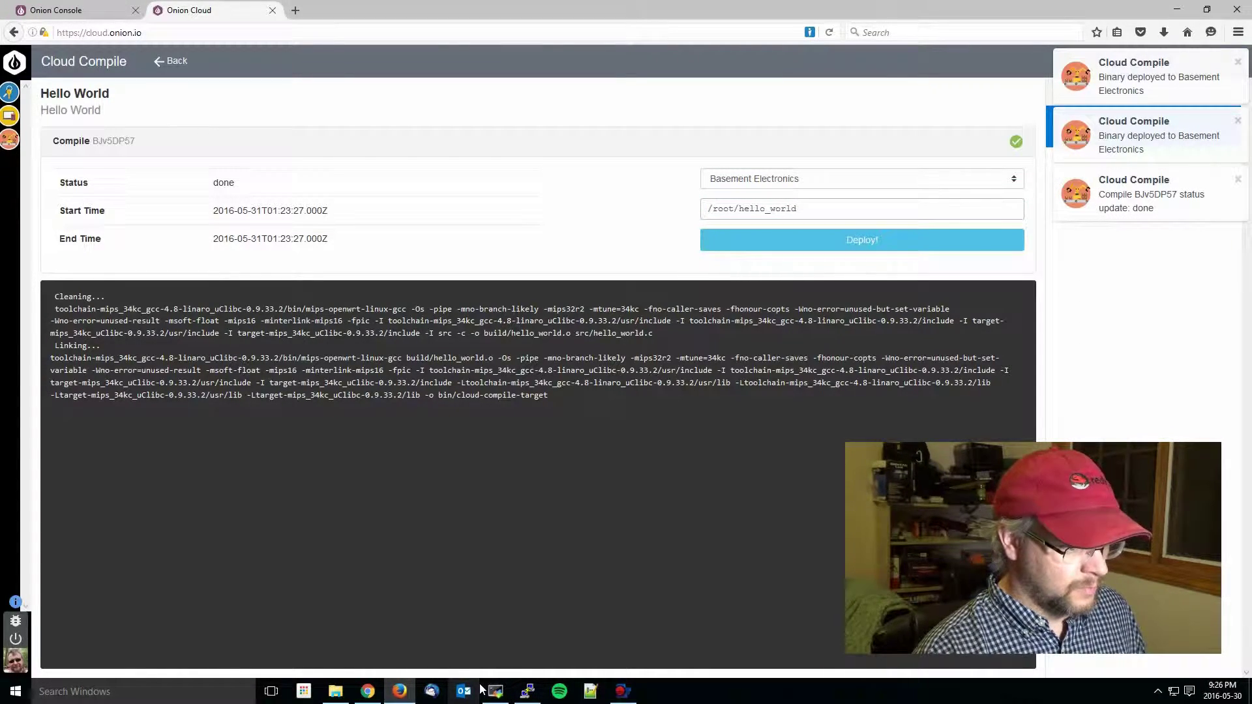
left_click(496, 691)
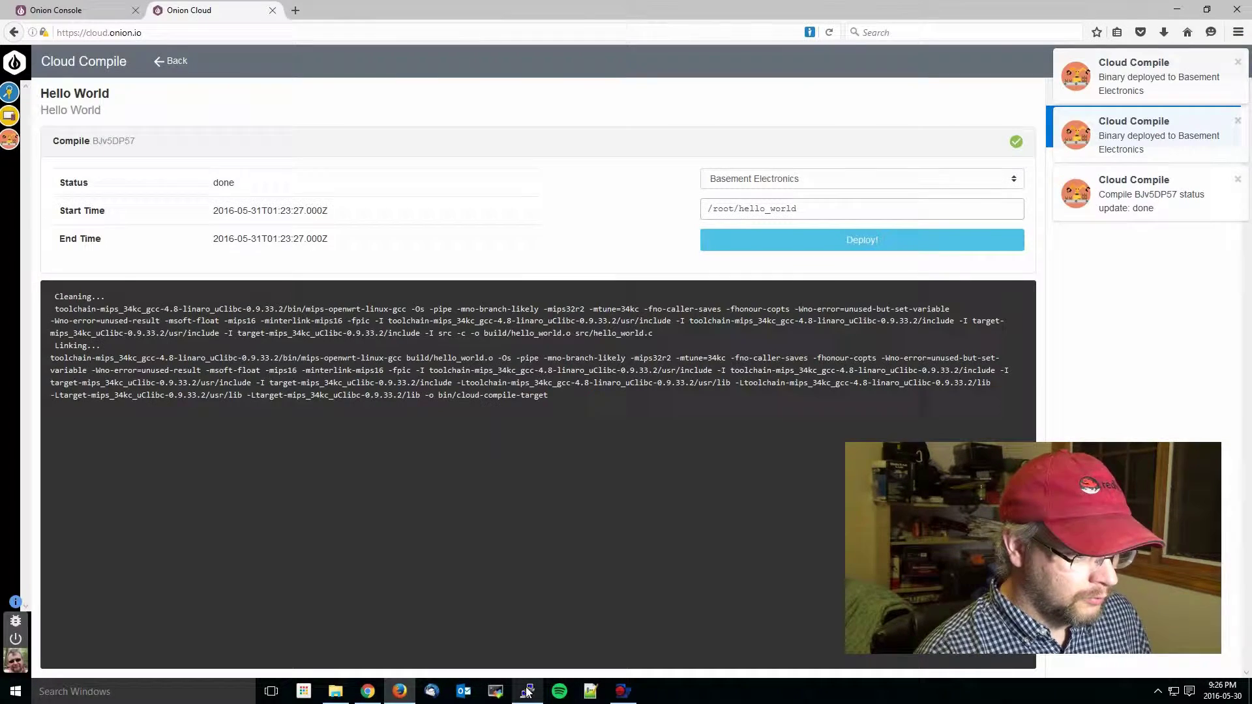
left_click(527, 691)
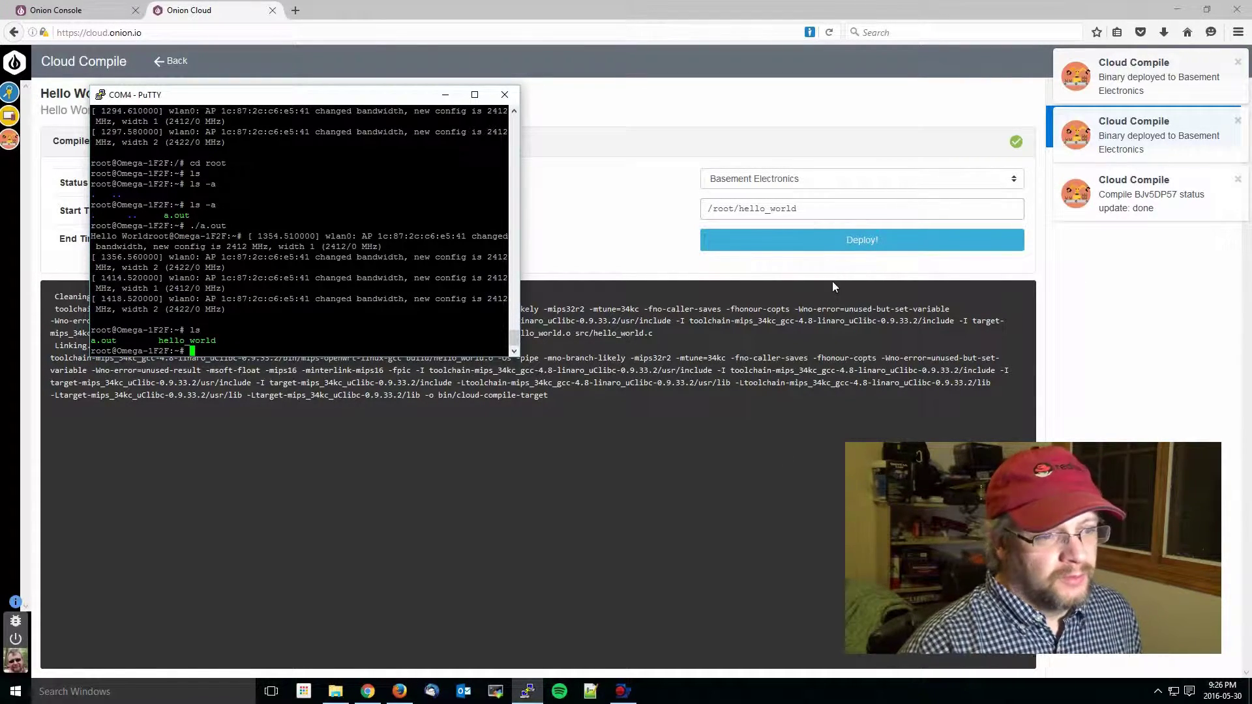
Return to Firefox and go back to the Cloud Compile projects list
left_click(861, 179)
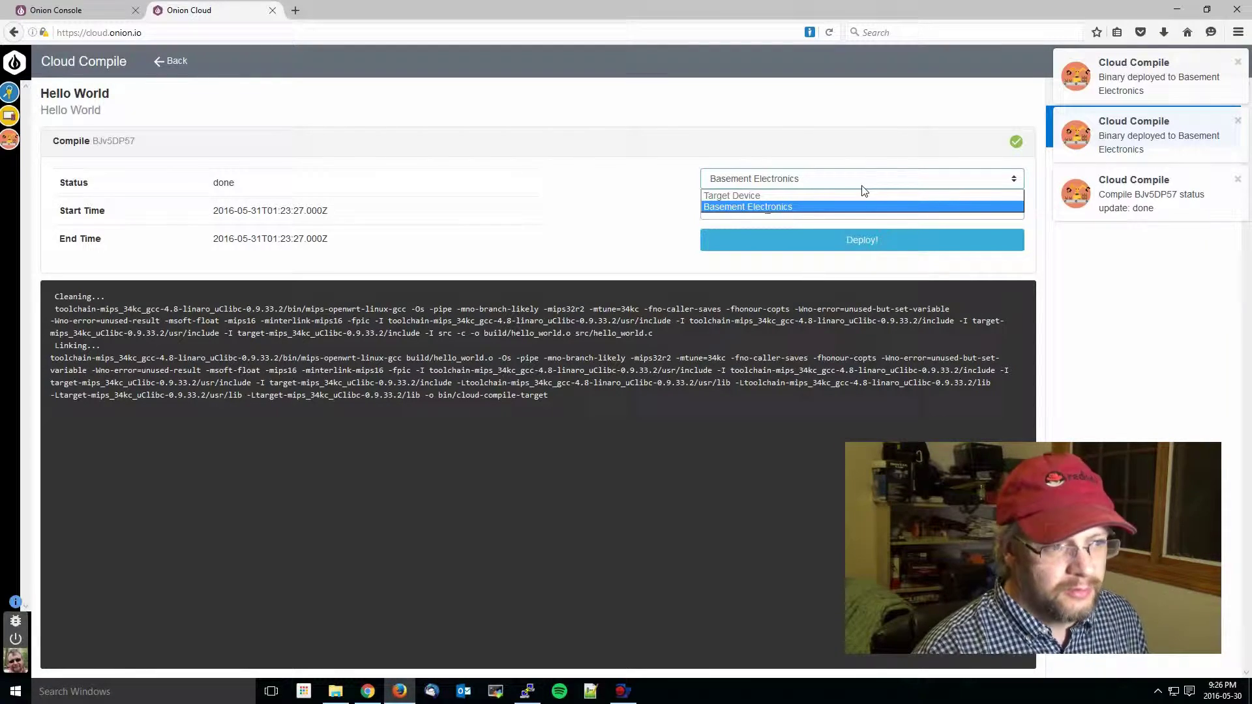
left_click(747, 206)
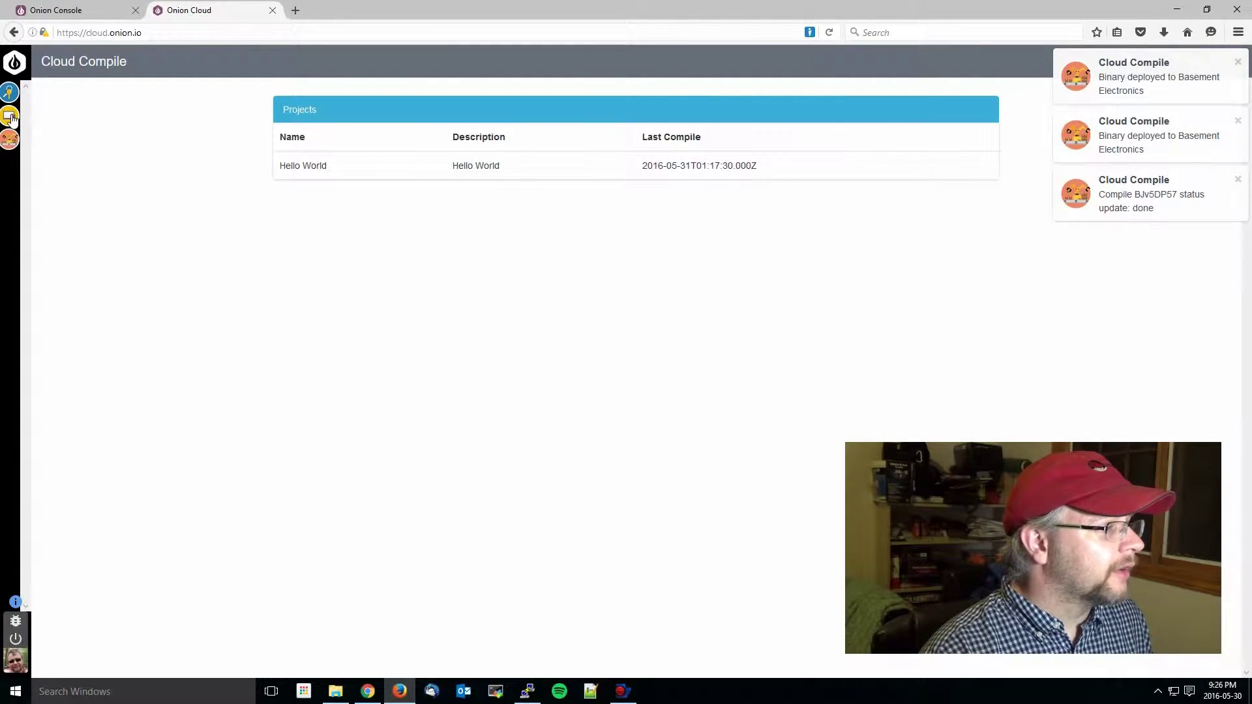
Open Basement Electronics in Device Explorer
left_click(9, 118)
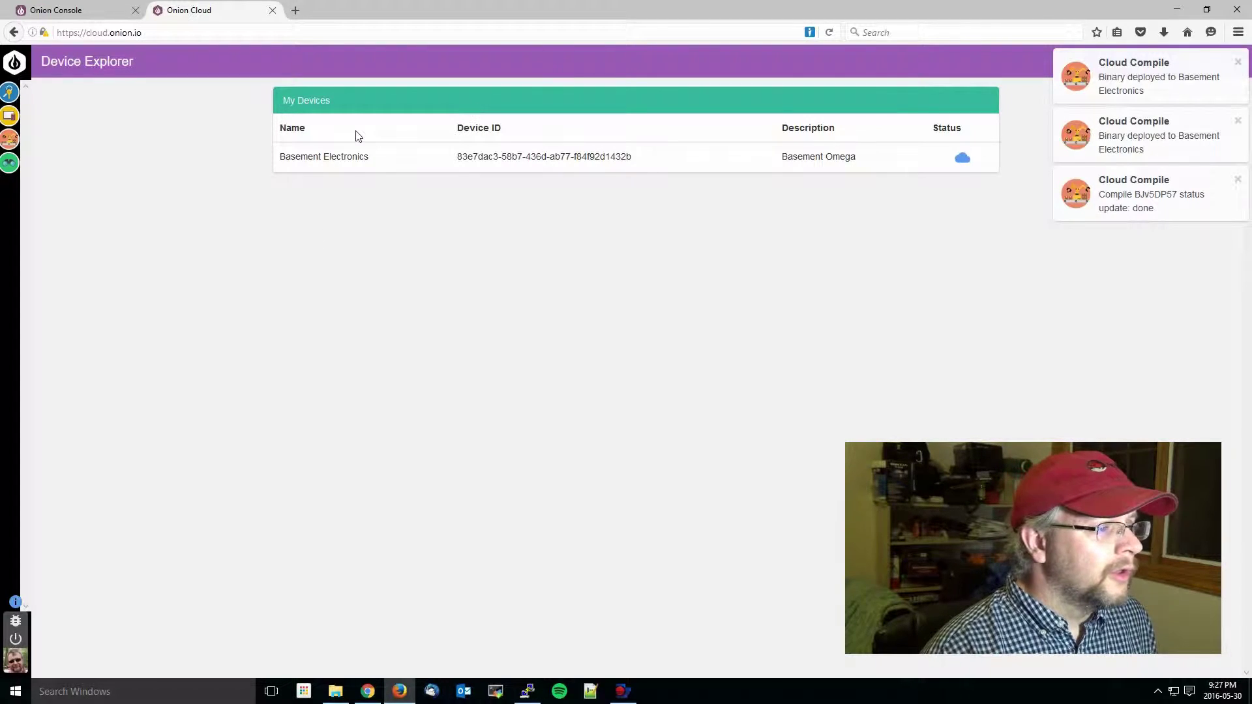
left_click(323, 156)
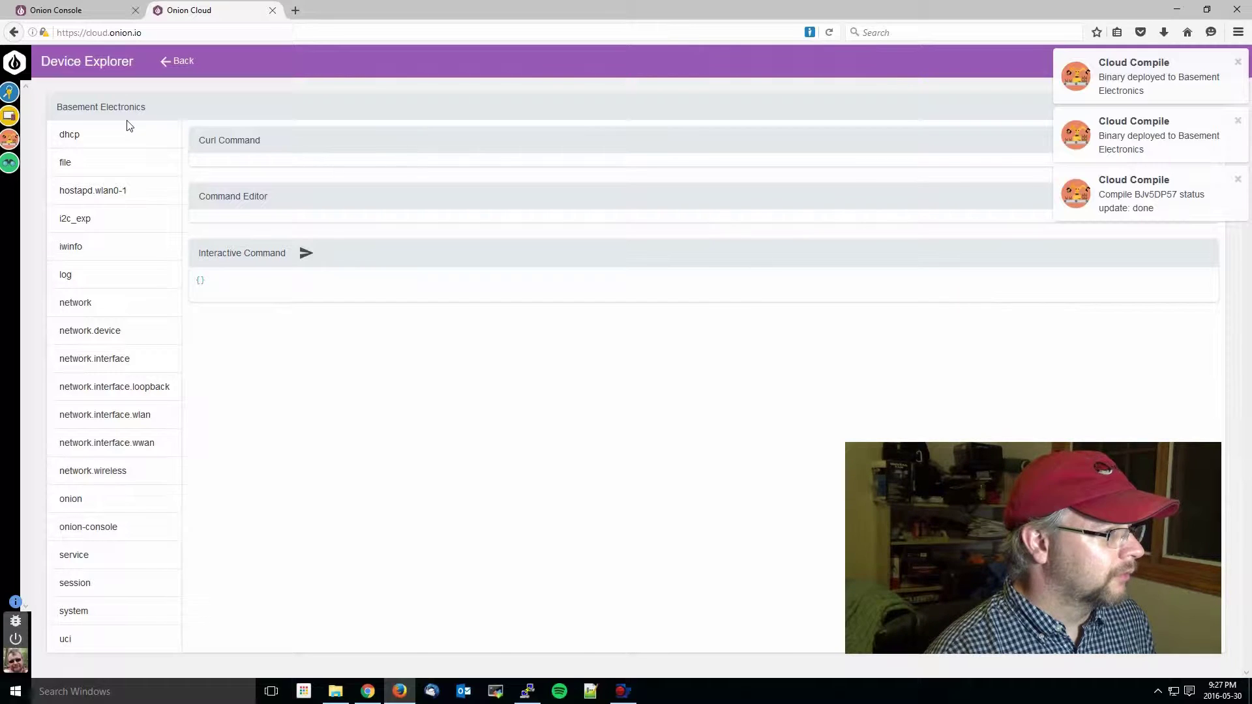
Run file exec /root/hello_world on the device, returning stdout Hello World, and highlight it
left_click(66, 161)
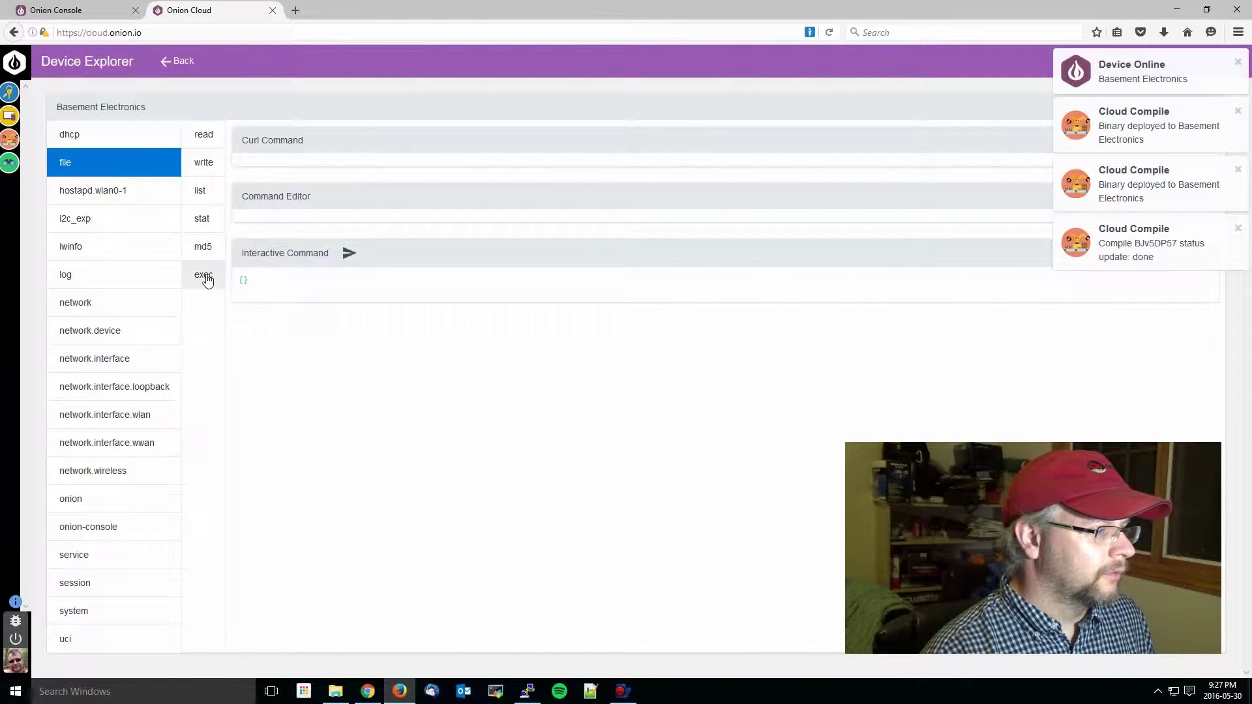
left_click(203, 274)
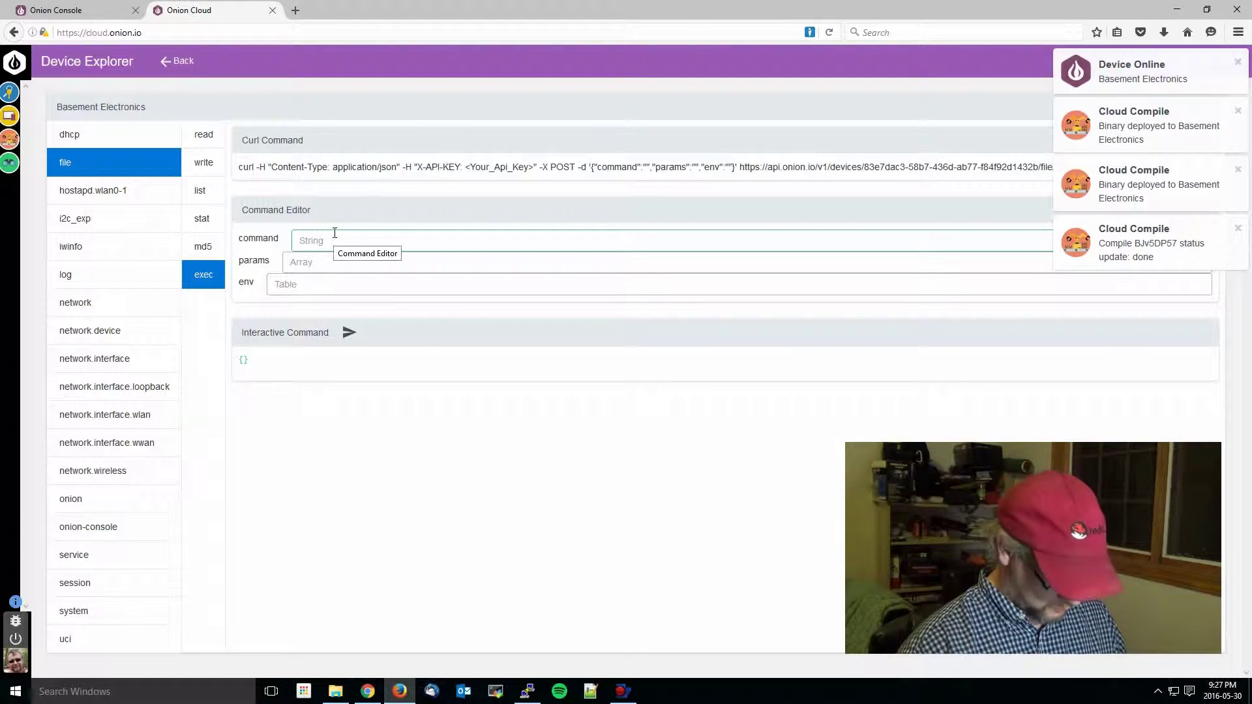
type("/root/h")
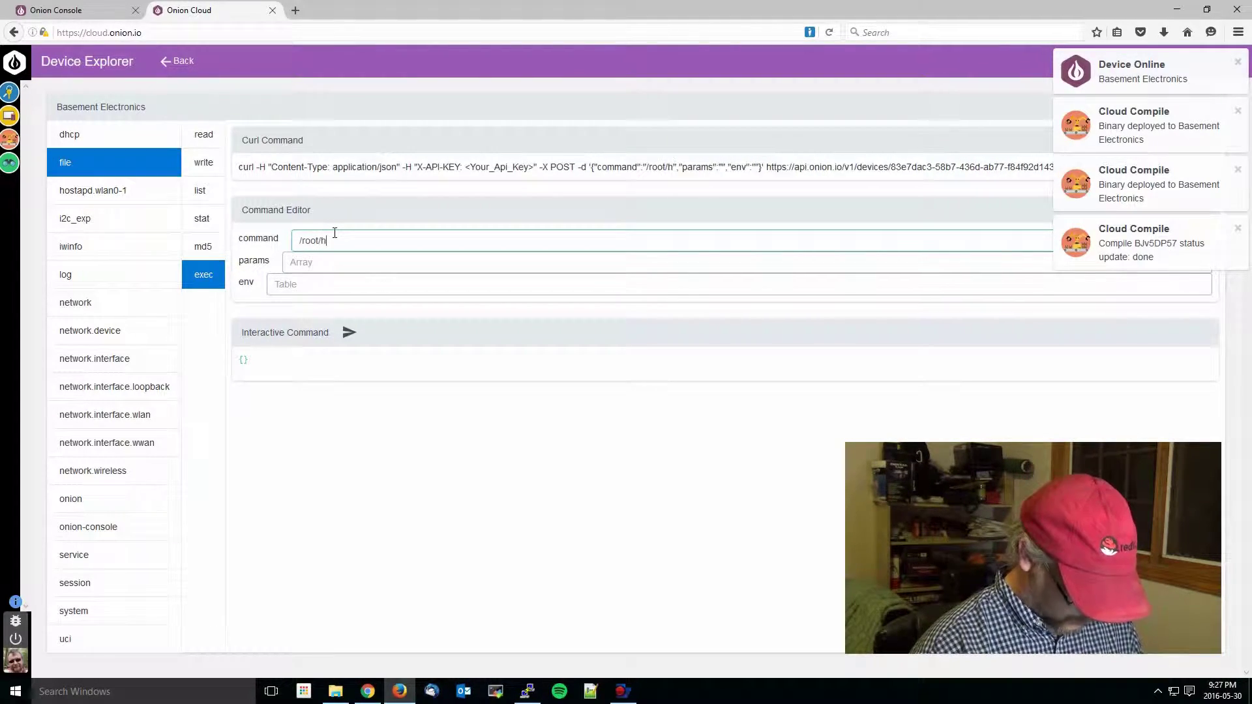
type("ello_worl")
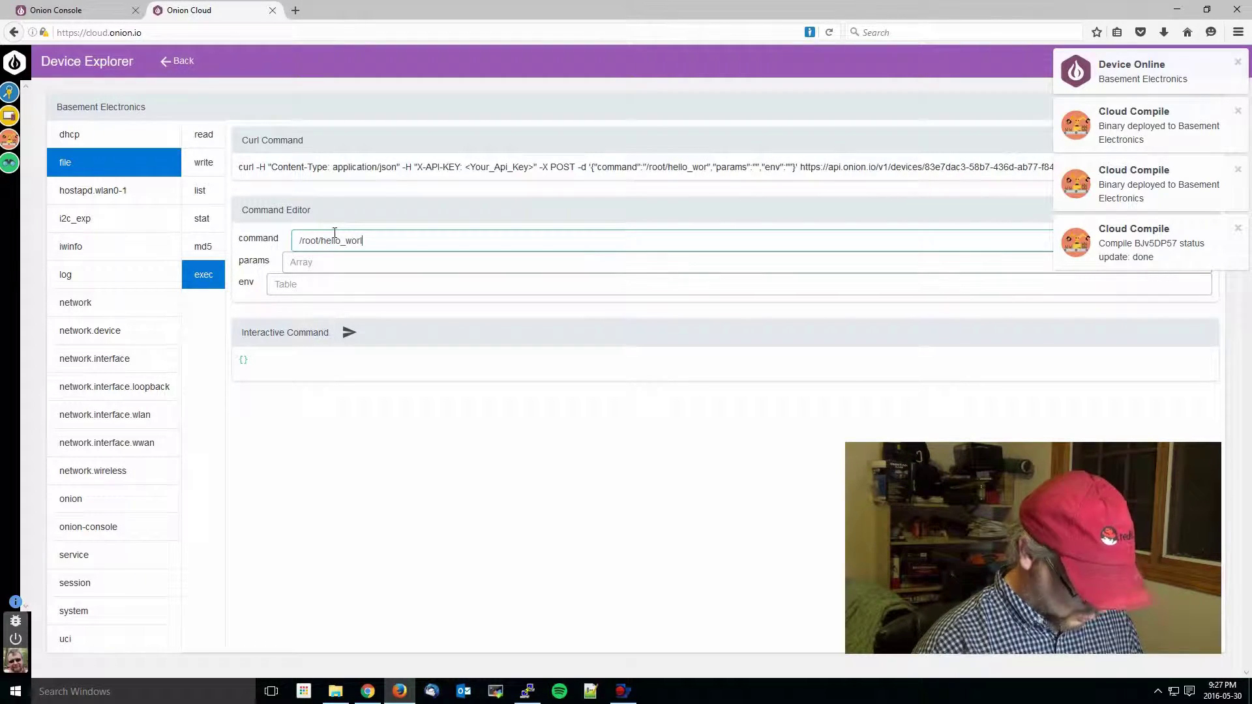
type("ld")
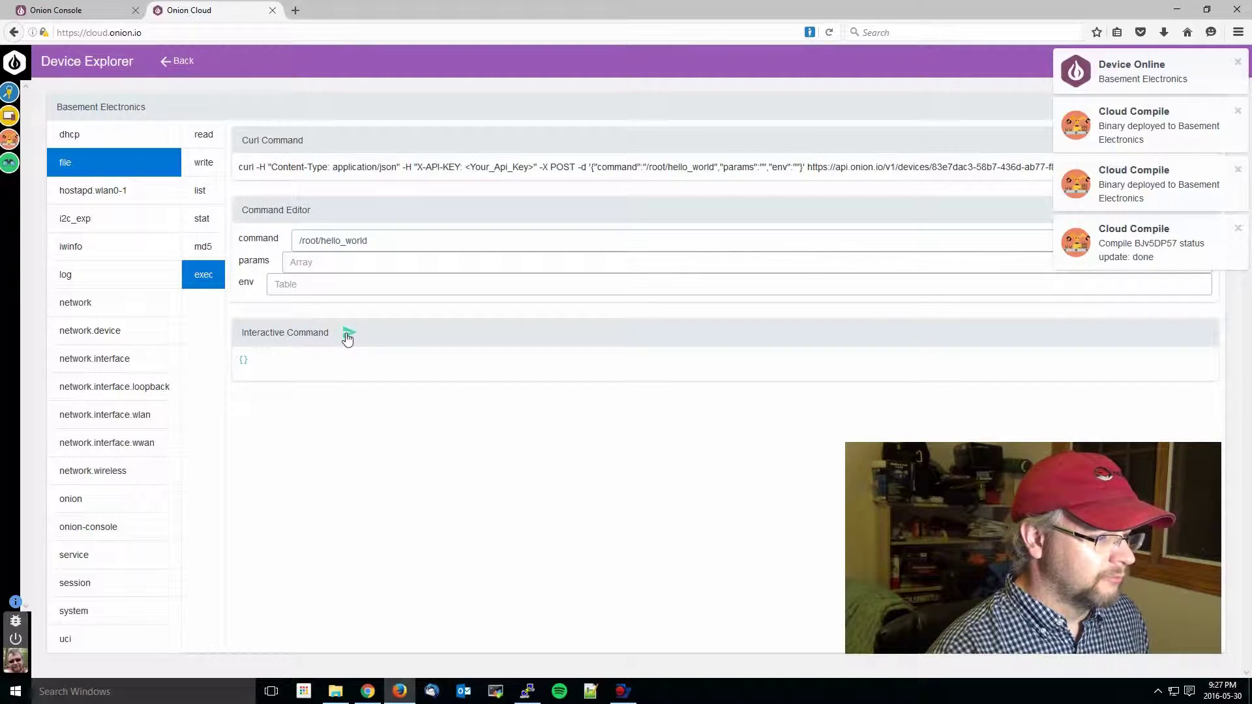
left_click(349, 332)
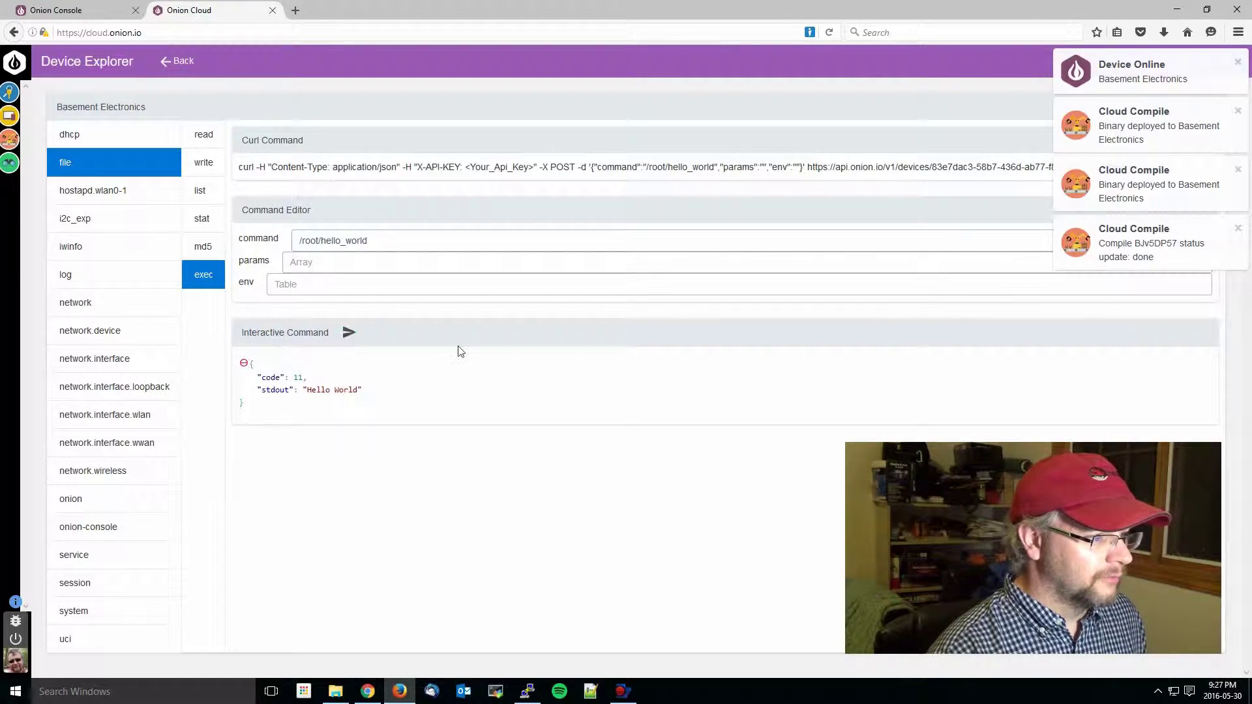
left_click_drag(260, 390, 354, 390)
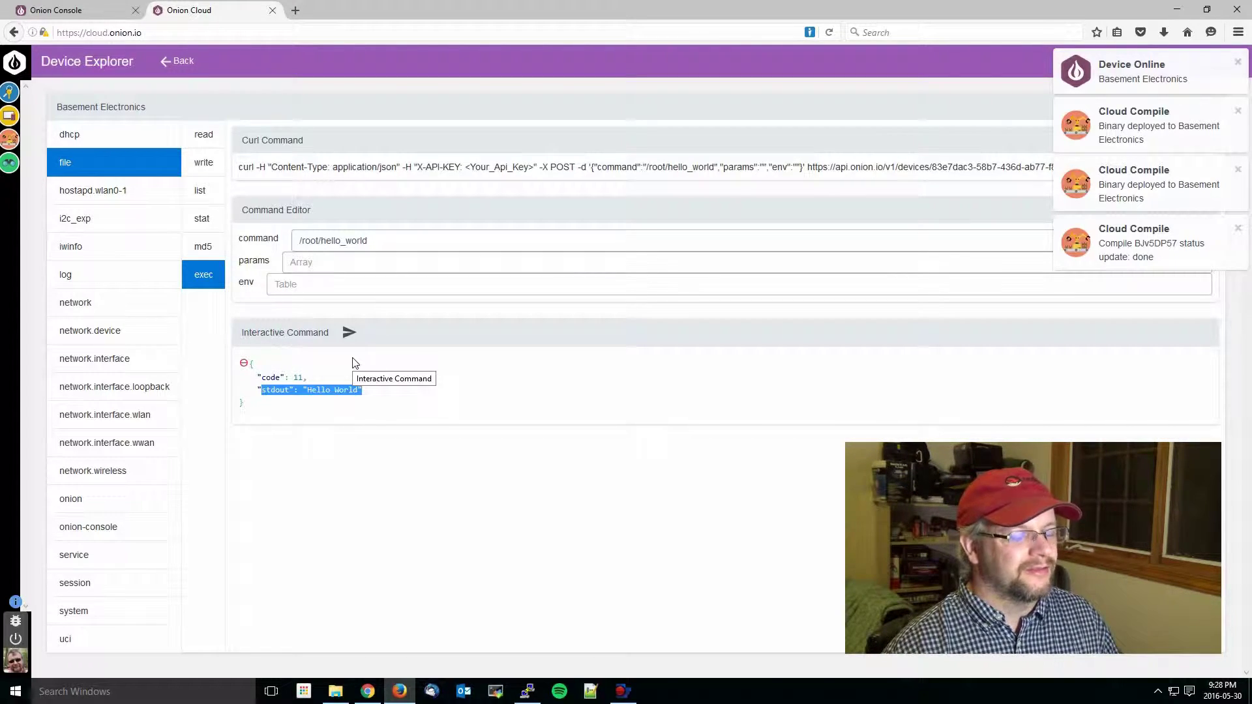
mouse_move(355, 671)
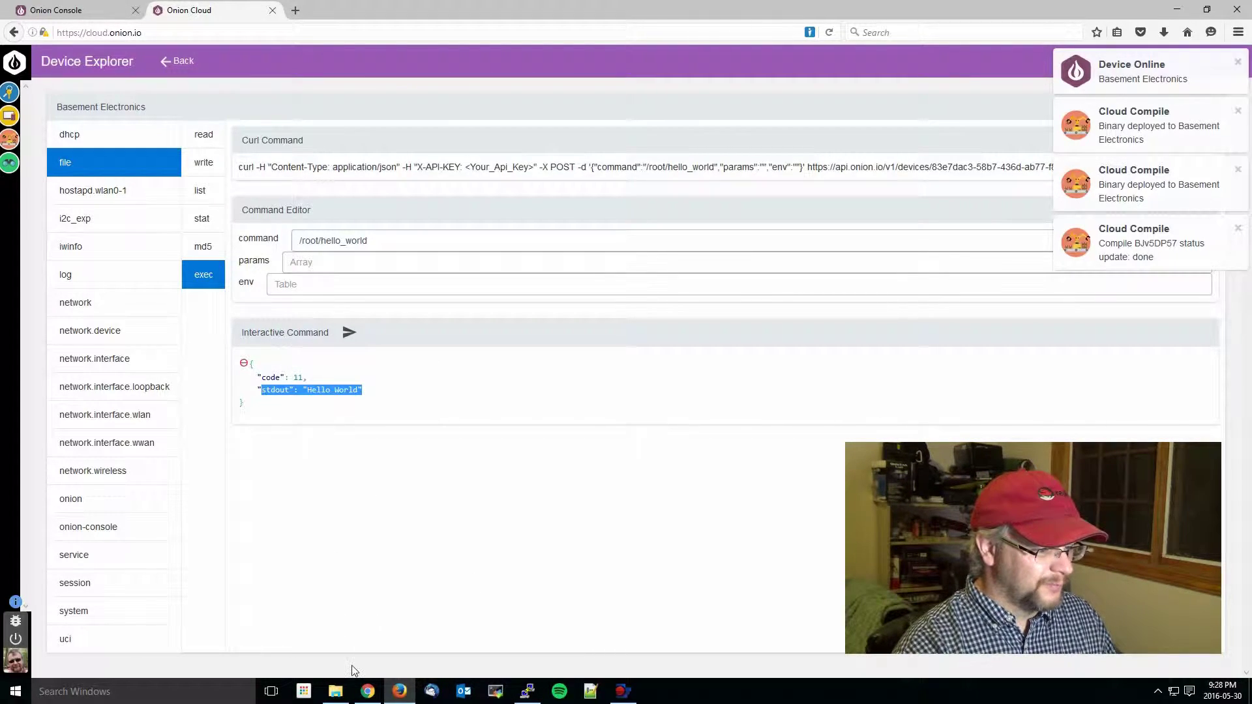
left_click(335, 691)
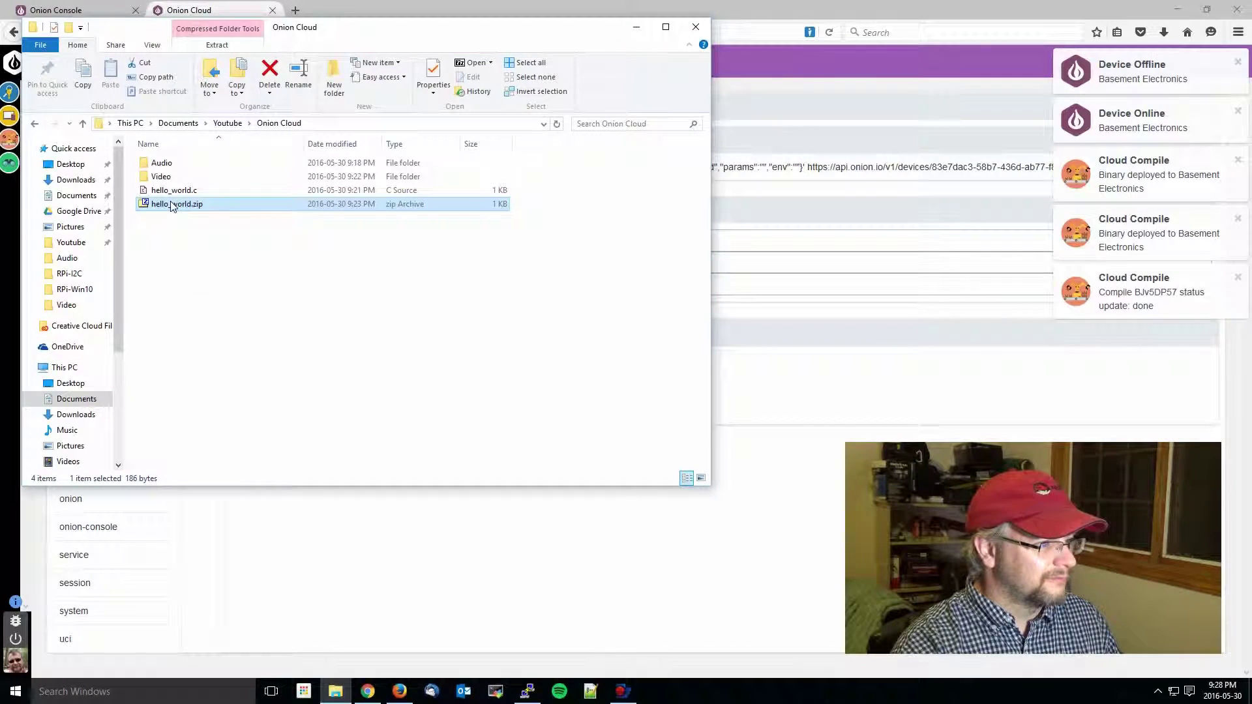
right_click(170, 191)
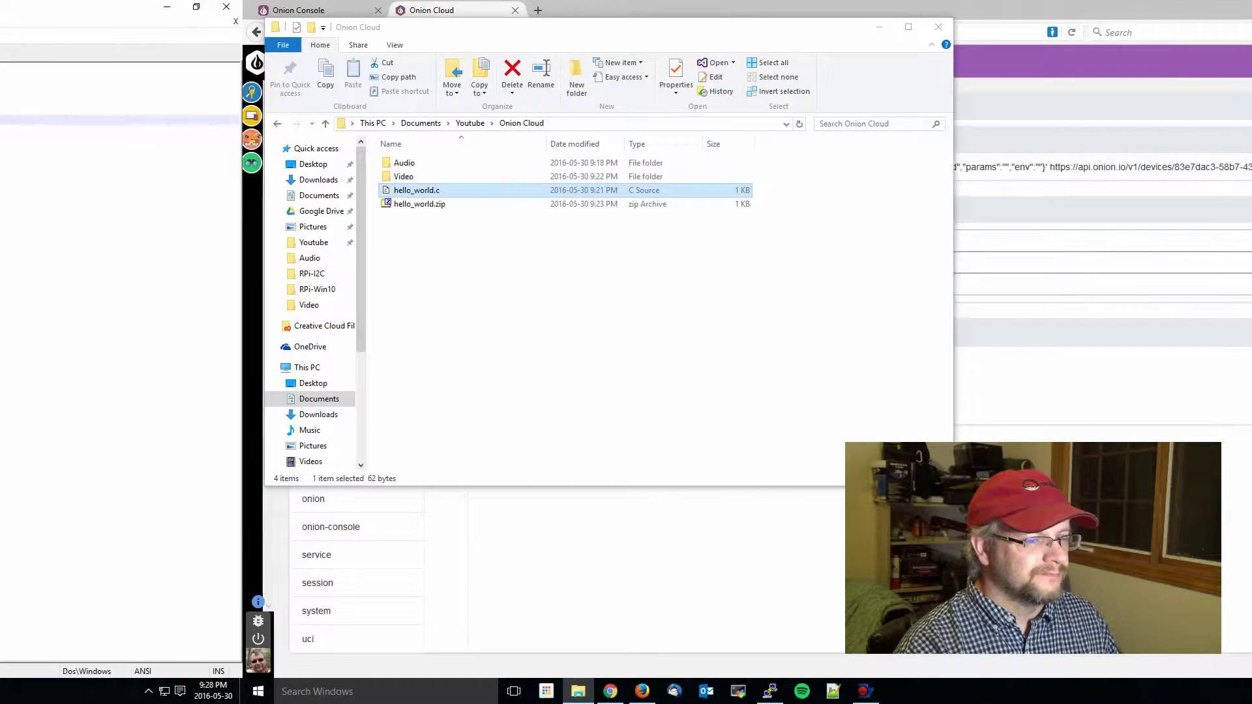
double_click(415, 190)
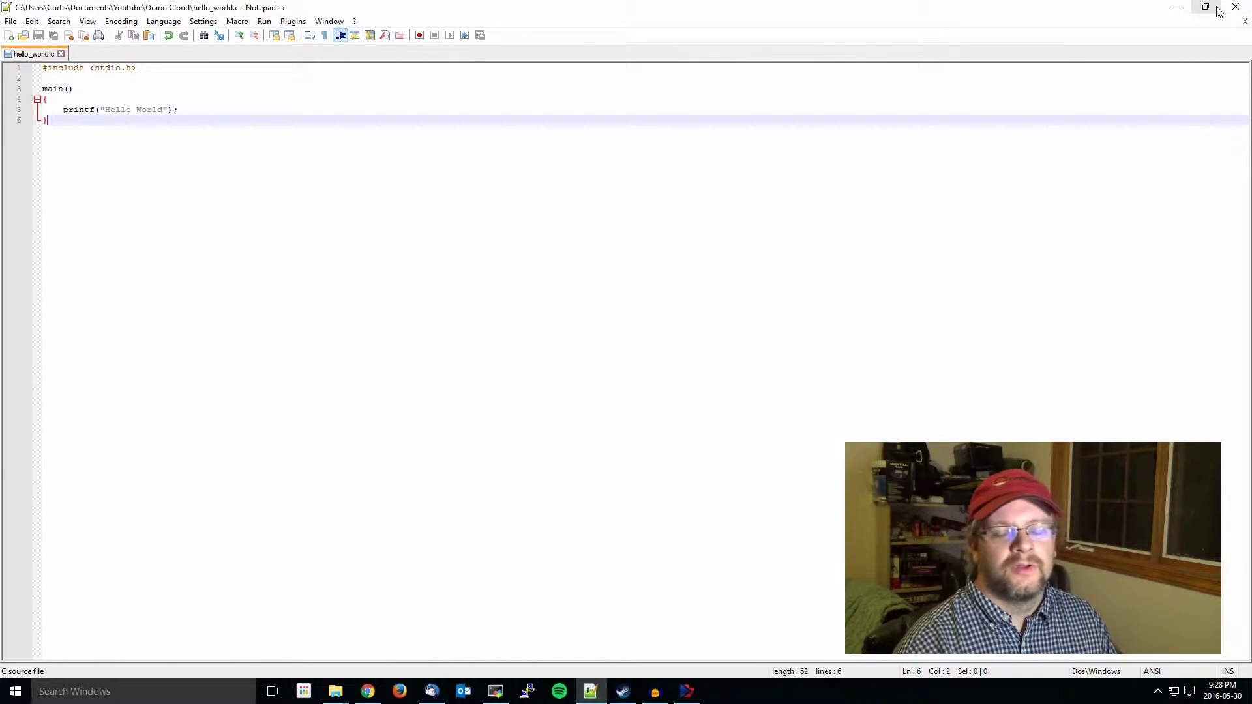
mouse_move(1205, 6)
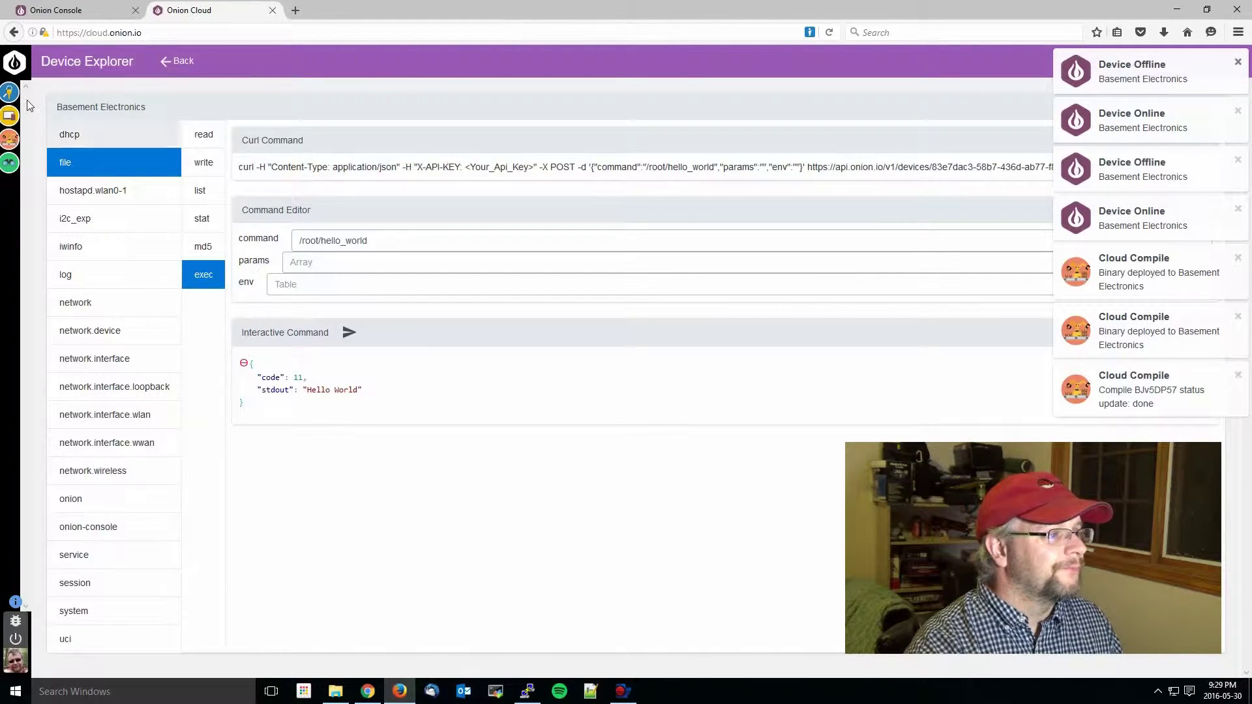
Open Basement Electronics in Device Manager and follow its local IP 192.168.5.103 to Onion Console
left_click(176, 60)
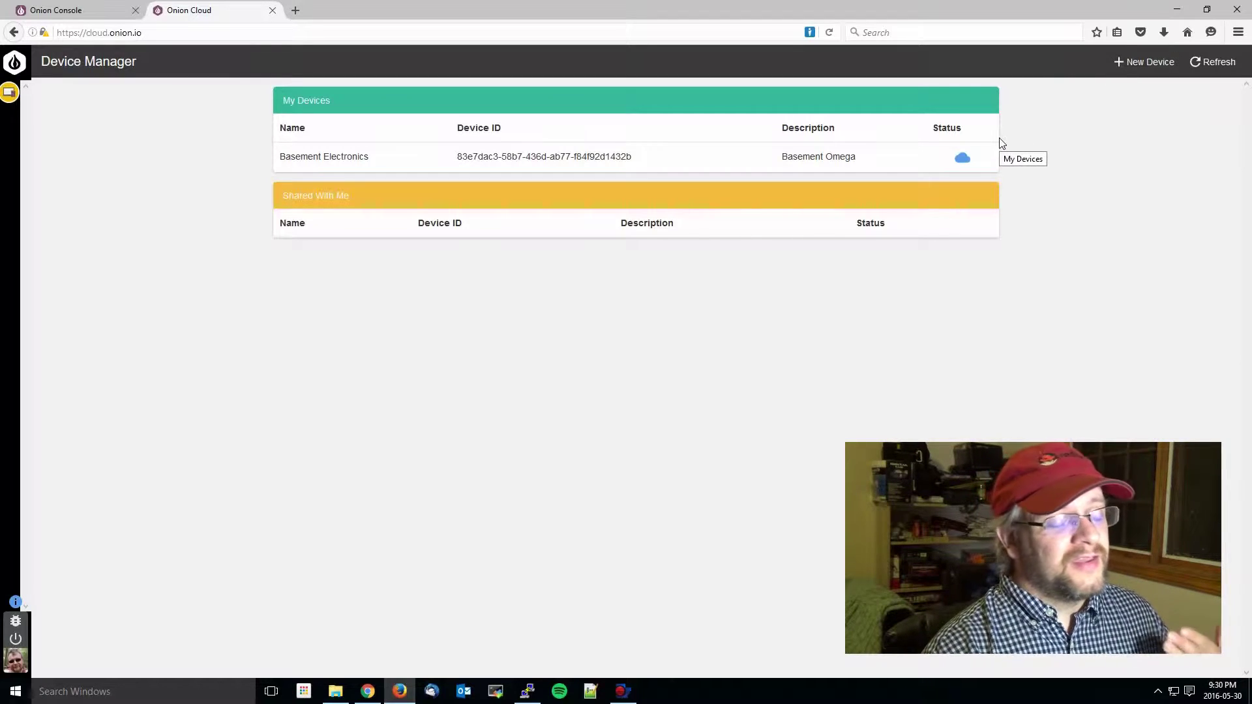
mouse_move(656, 154)
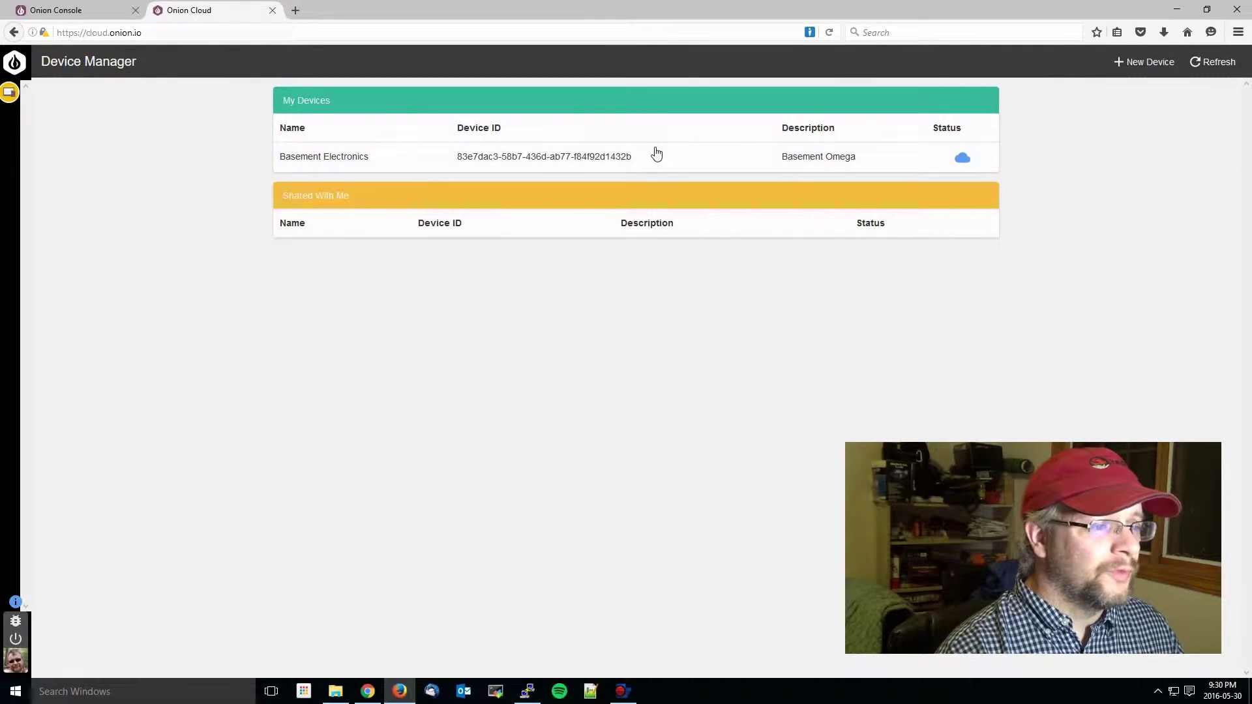
left_click(323, 157)
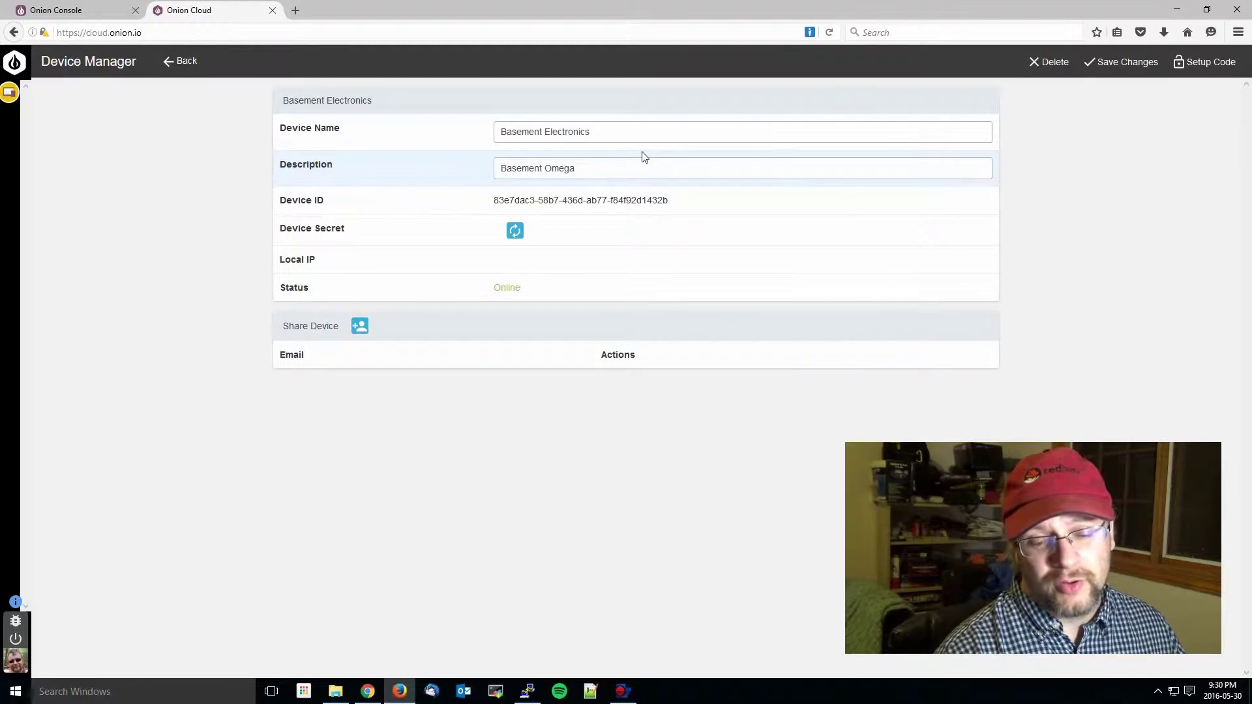
left_click(515, 231)
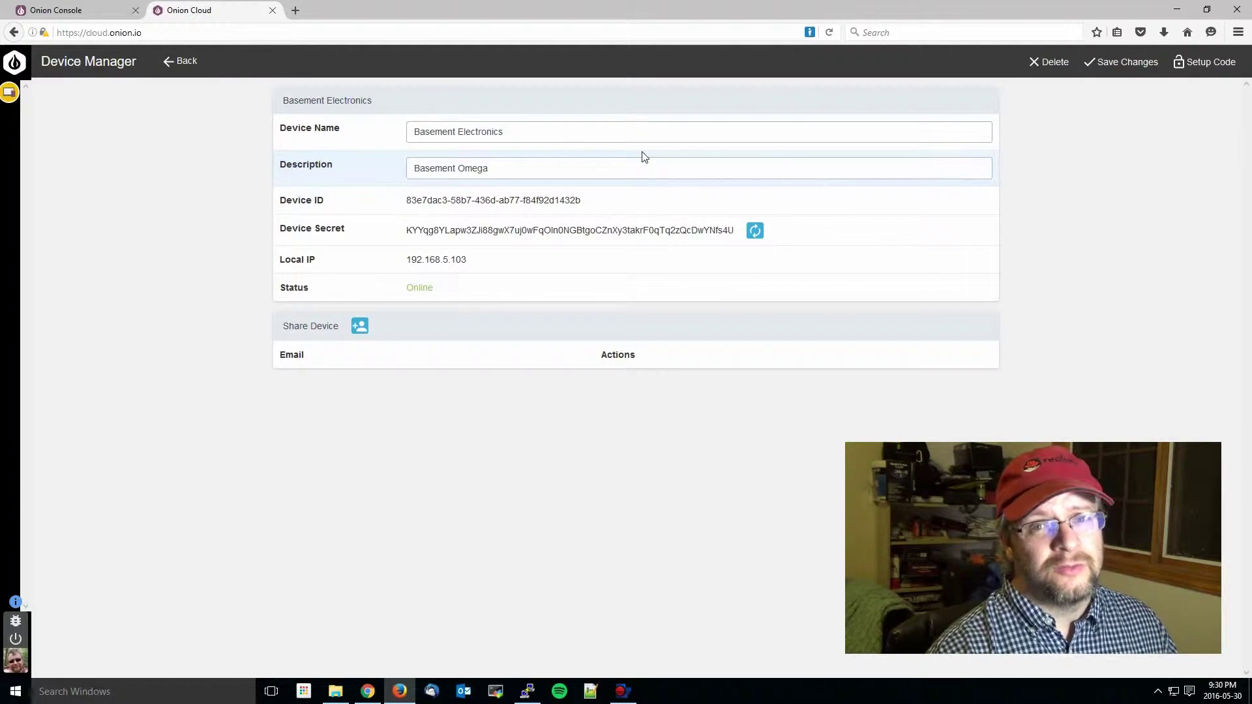
mouse_move(746, 319)
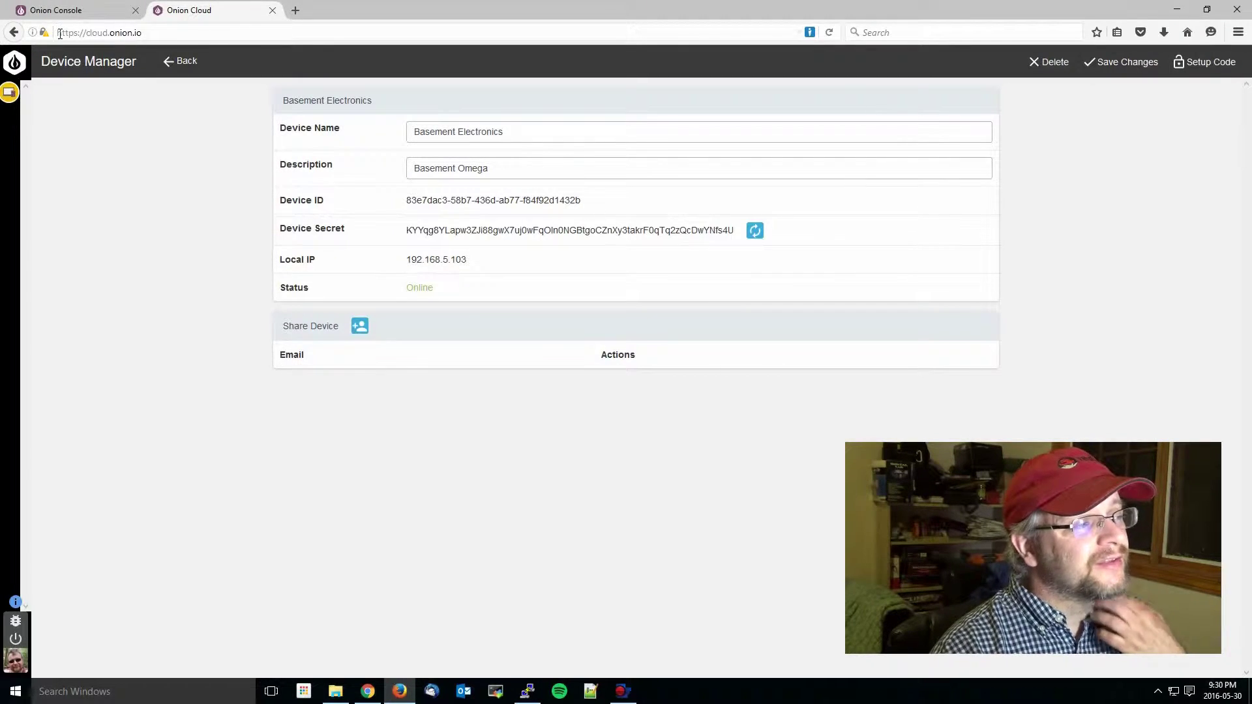
left_click(66, 10)
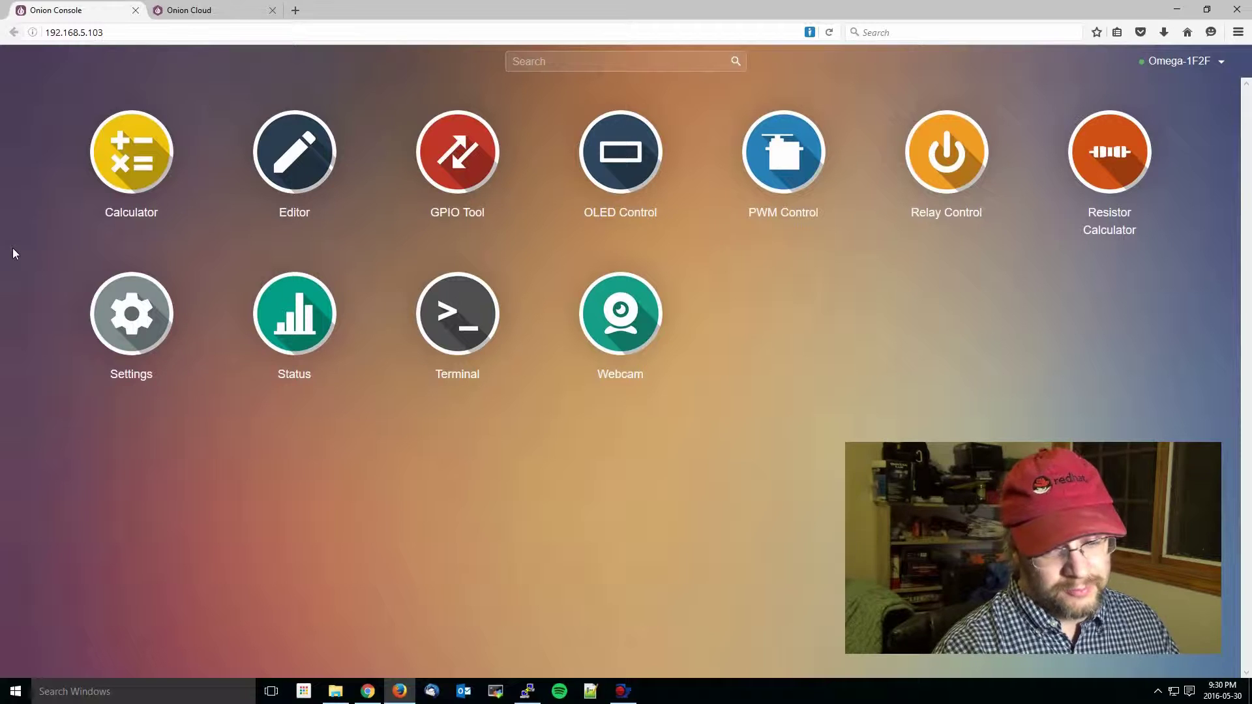
mouse_move(128, 624)
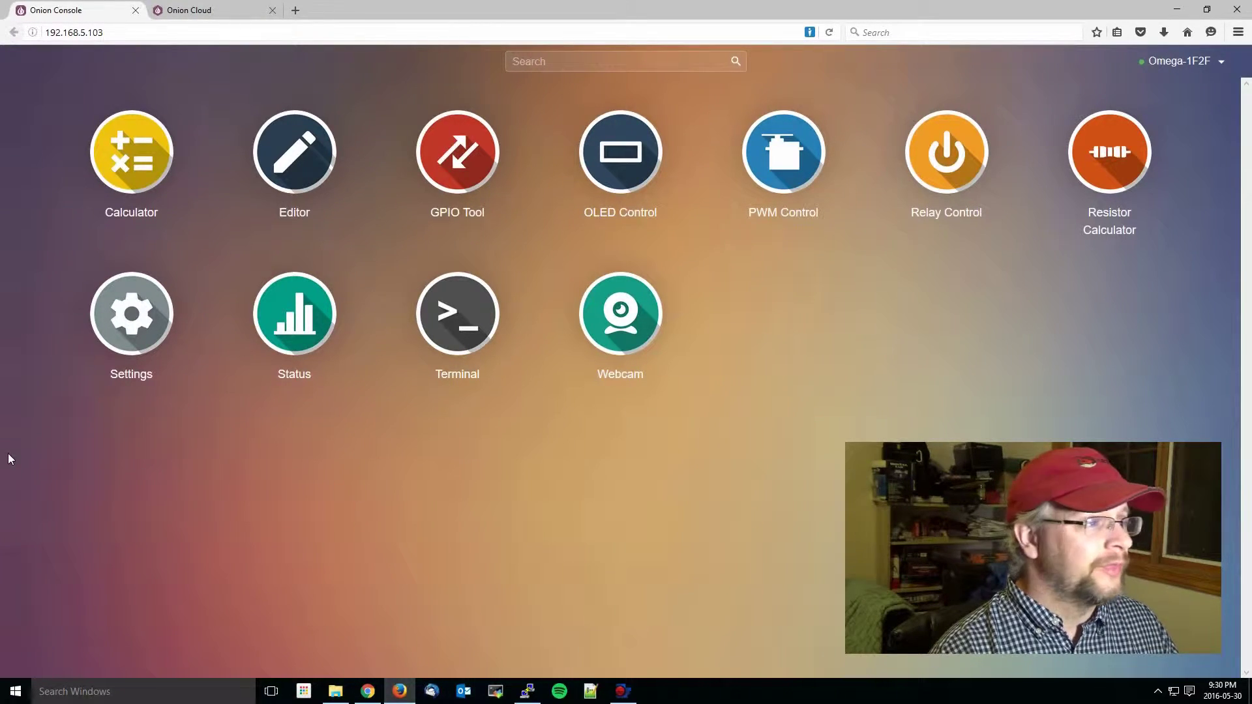
Return from the Onion Console tab to the Basement Electronics device details in Onion Cloud
left_click(193, 10)
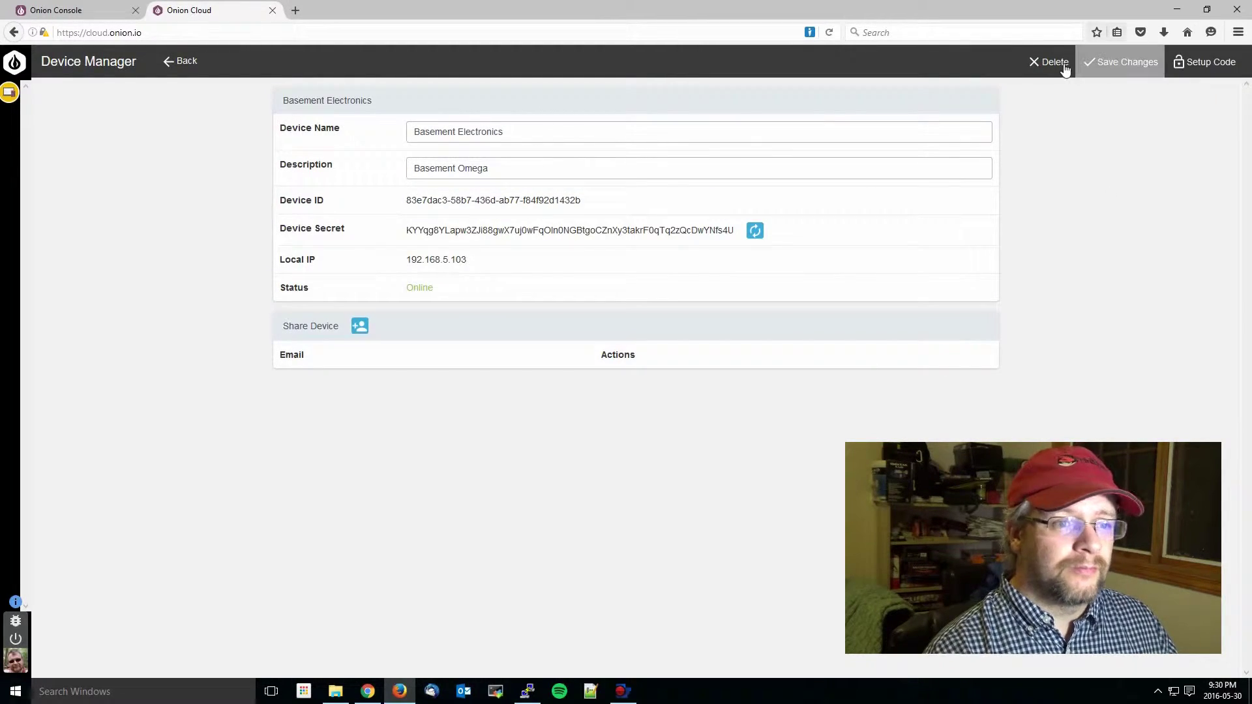
Go to the Cloud Compile projects and bring up the Hello World compile results
left_click(1055, 61)
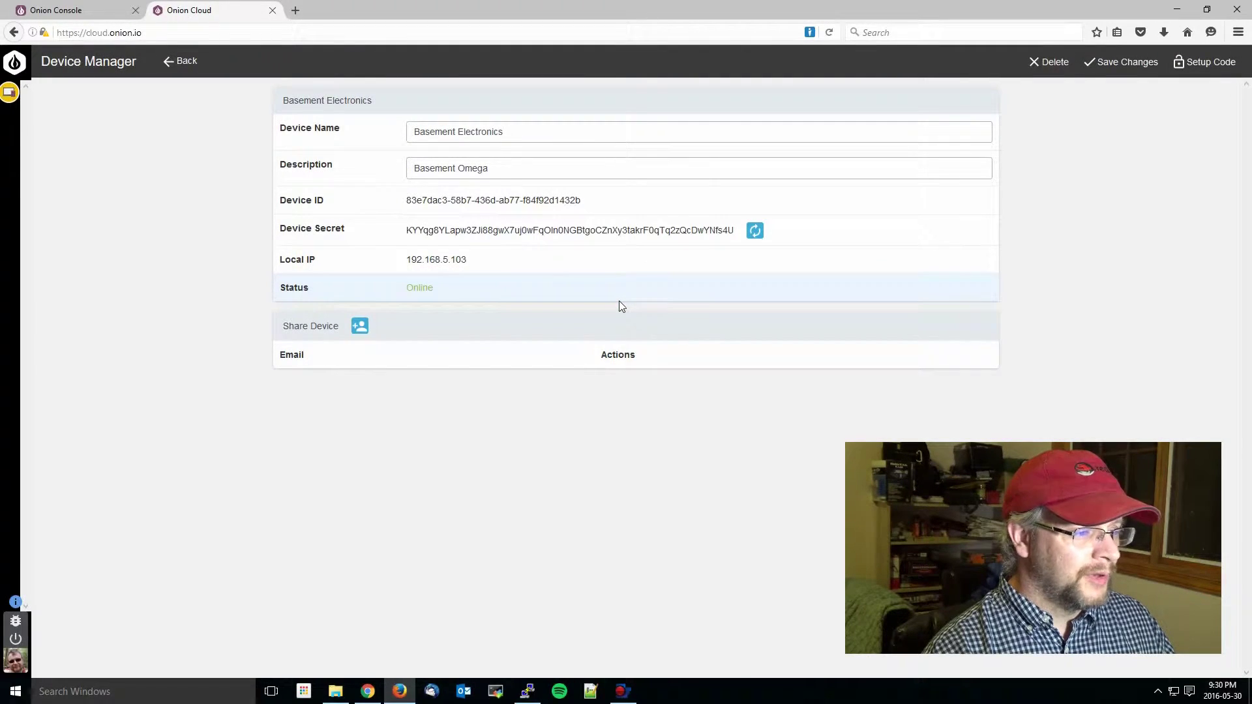
left_click(185, 60)
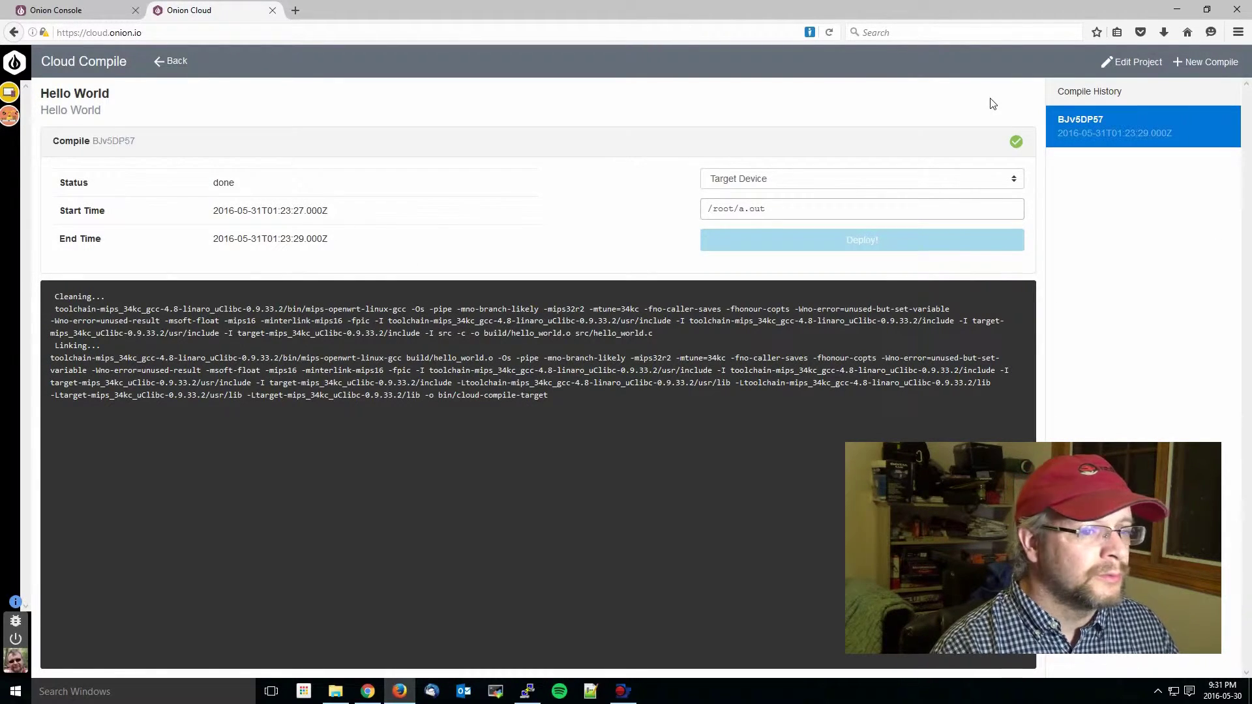
mouse_move(1015, 355)
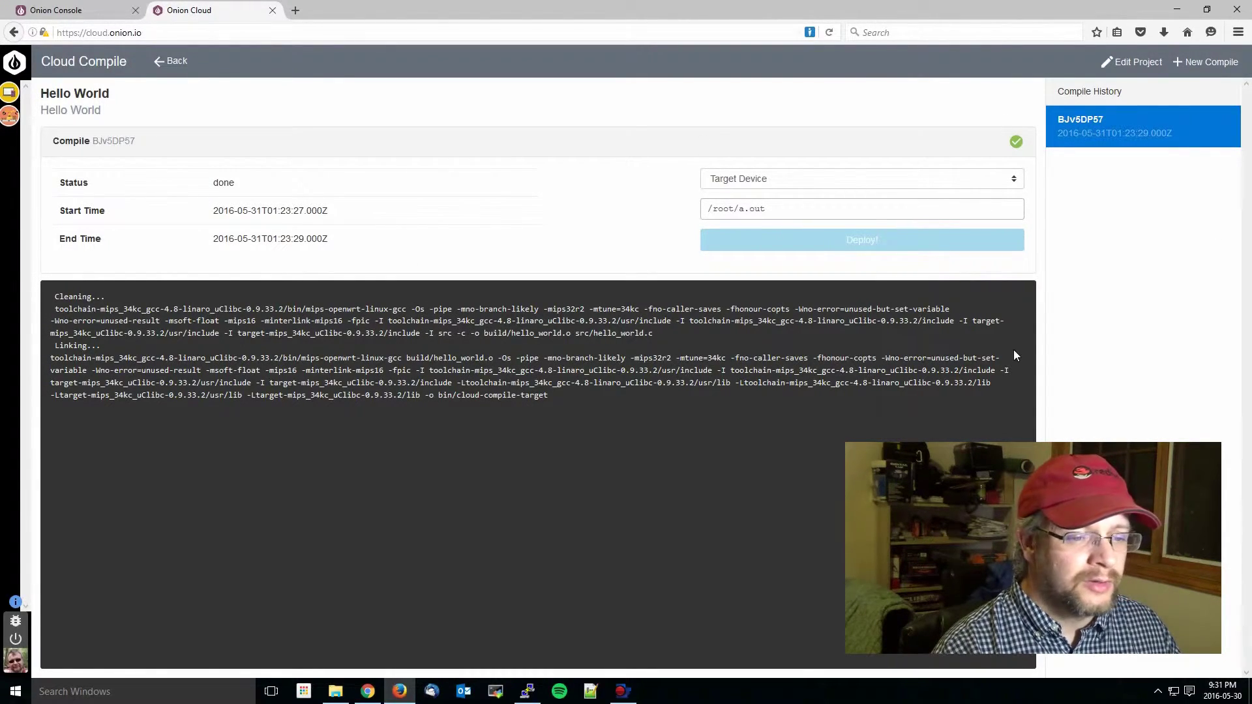
mouse_move(1080, 119)
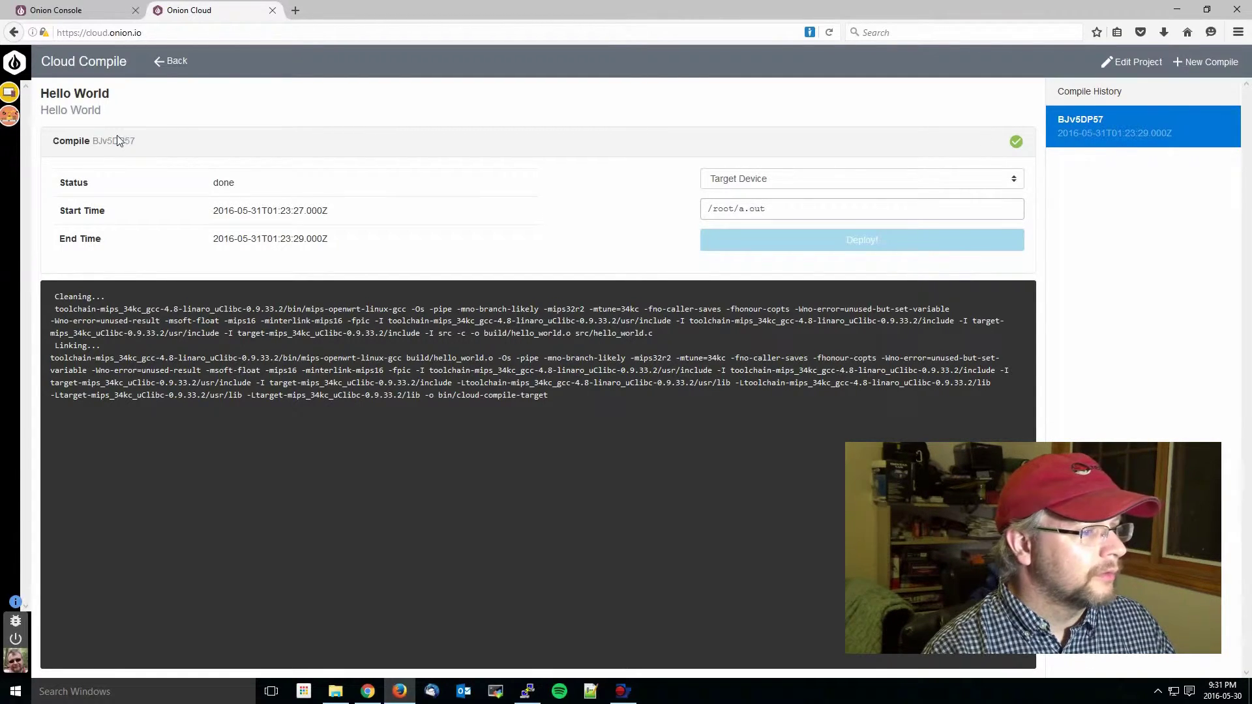
mouse_move(635, 120)
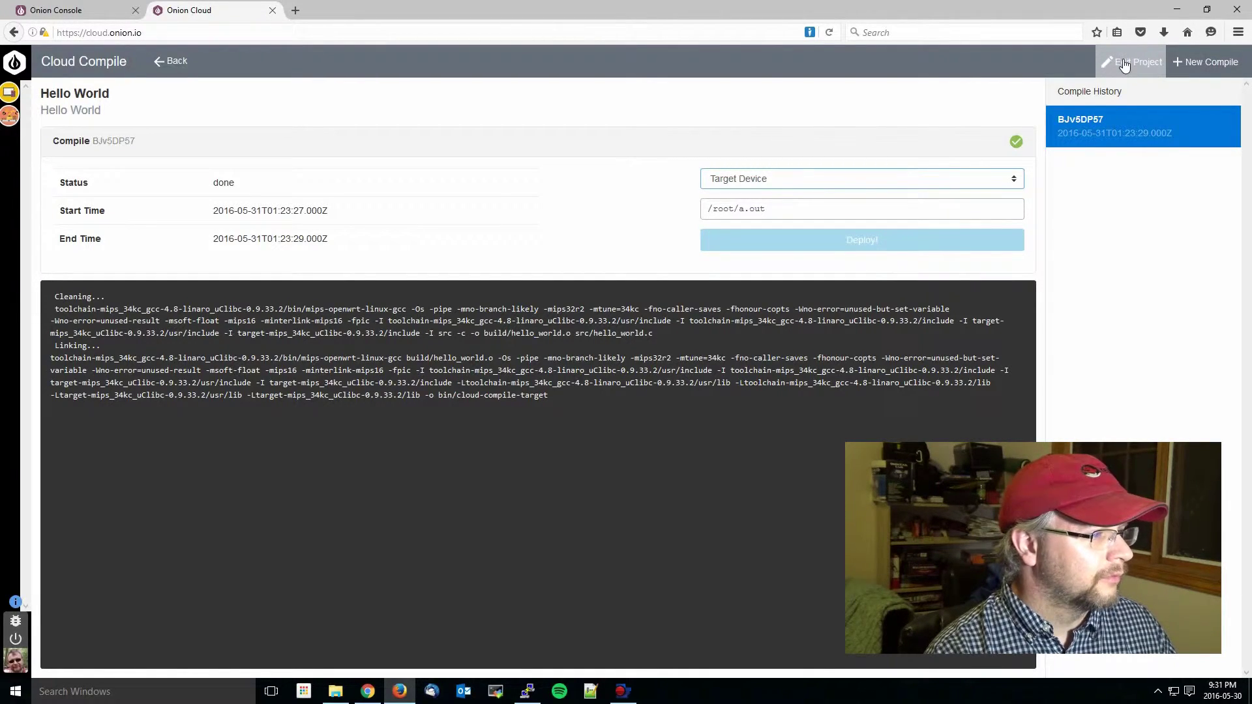
Delete the Hello World project from Edit Project, leaving the Cloud Compile list empty
left_click(1138, 62)
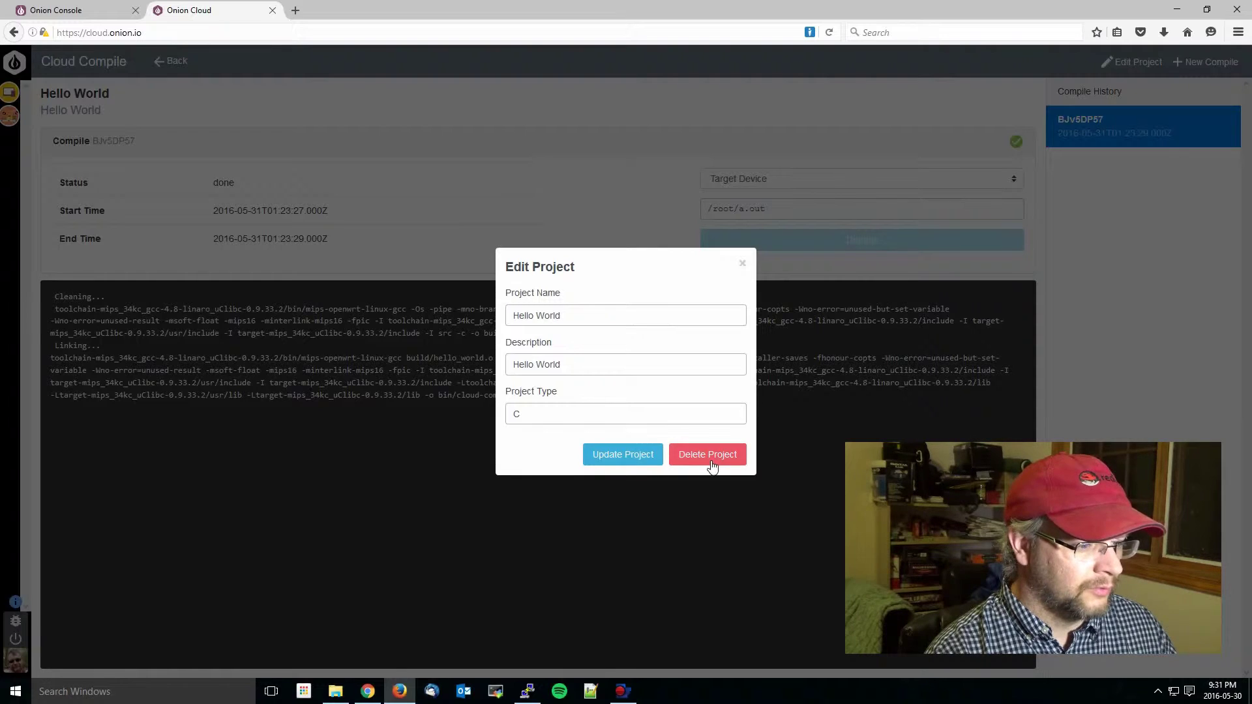
left_click(707, 454)
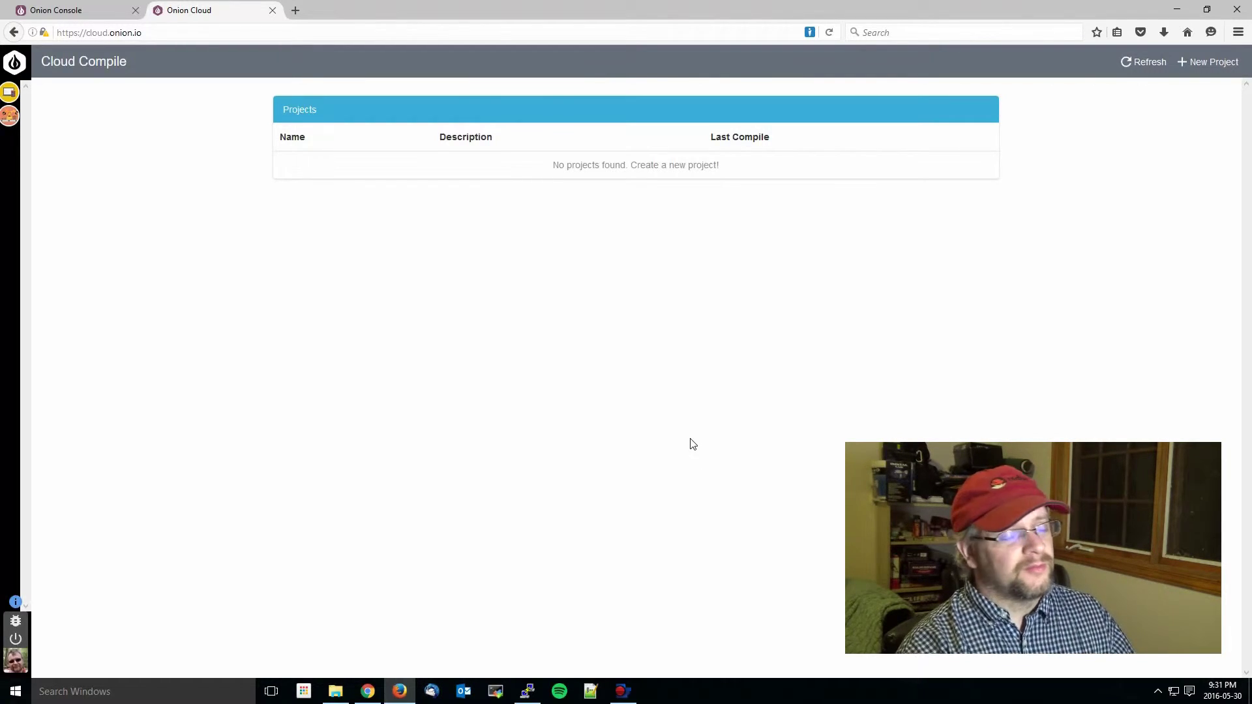
mouse_move(400, 254)
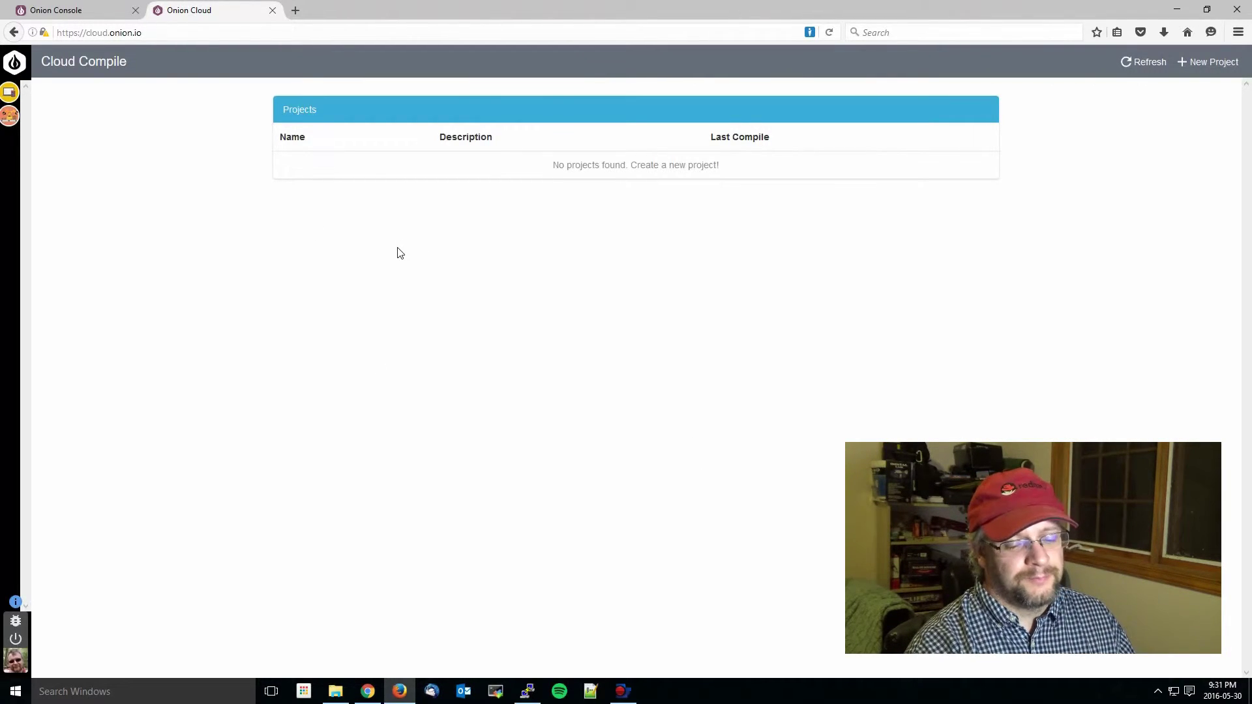